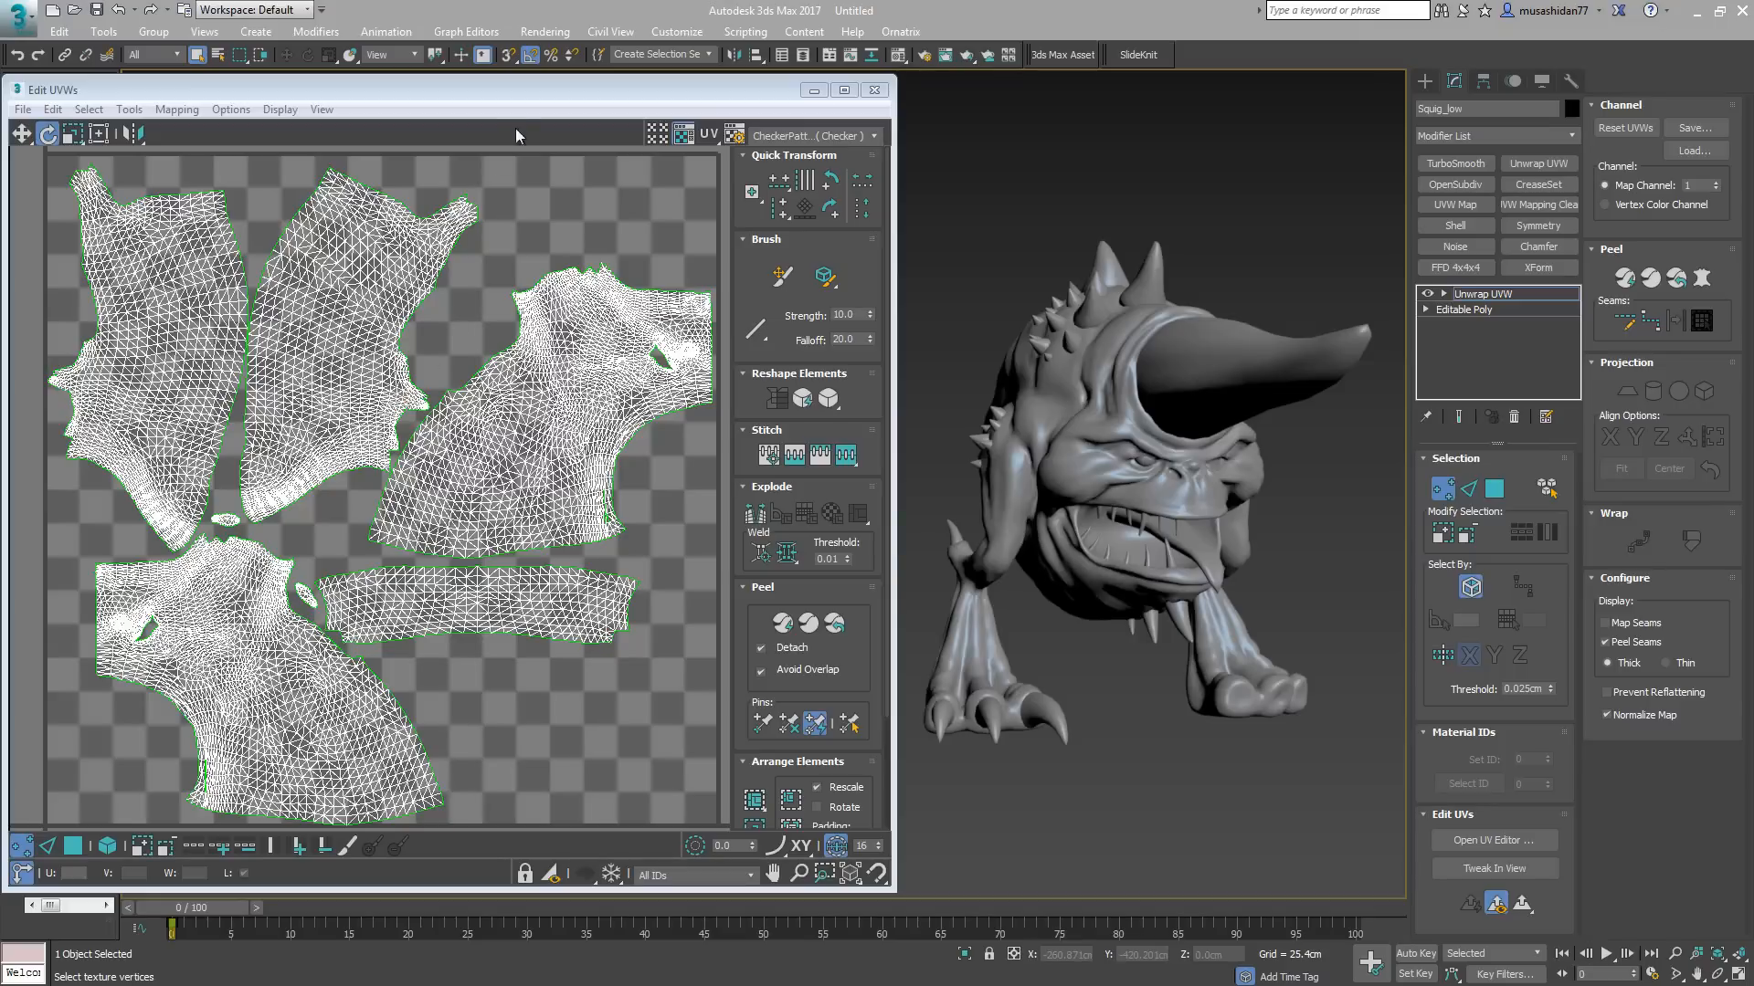
{"action": "mouse_move", "coordinate": [976, 372]}
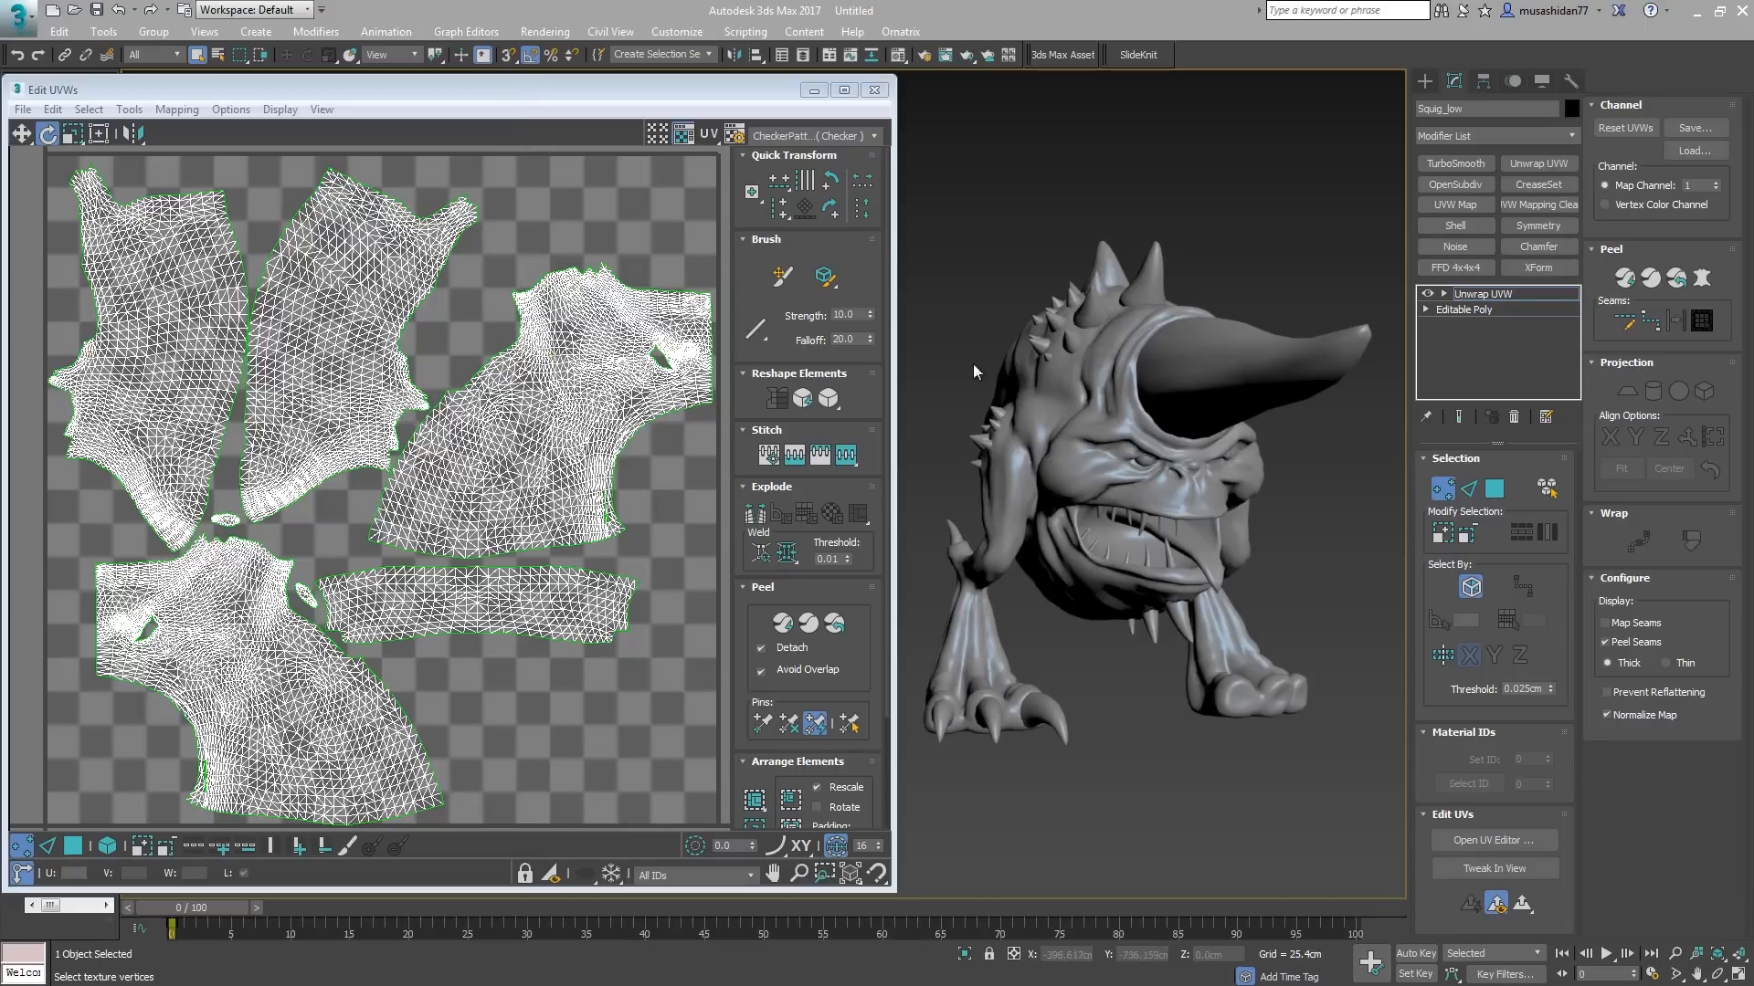
{"action": "mouse_move", "coordinate": [601, 227]}
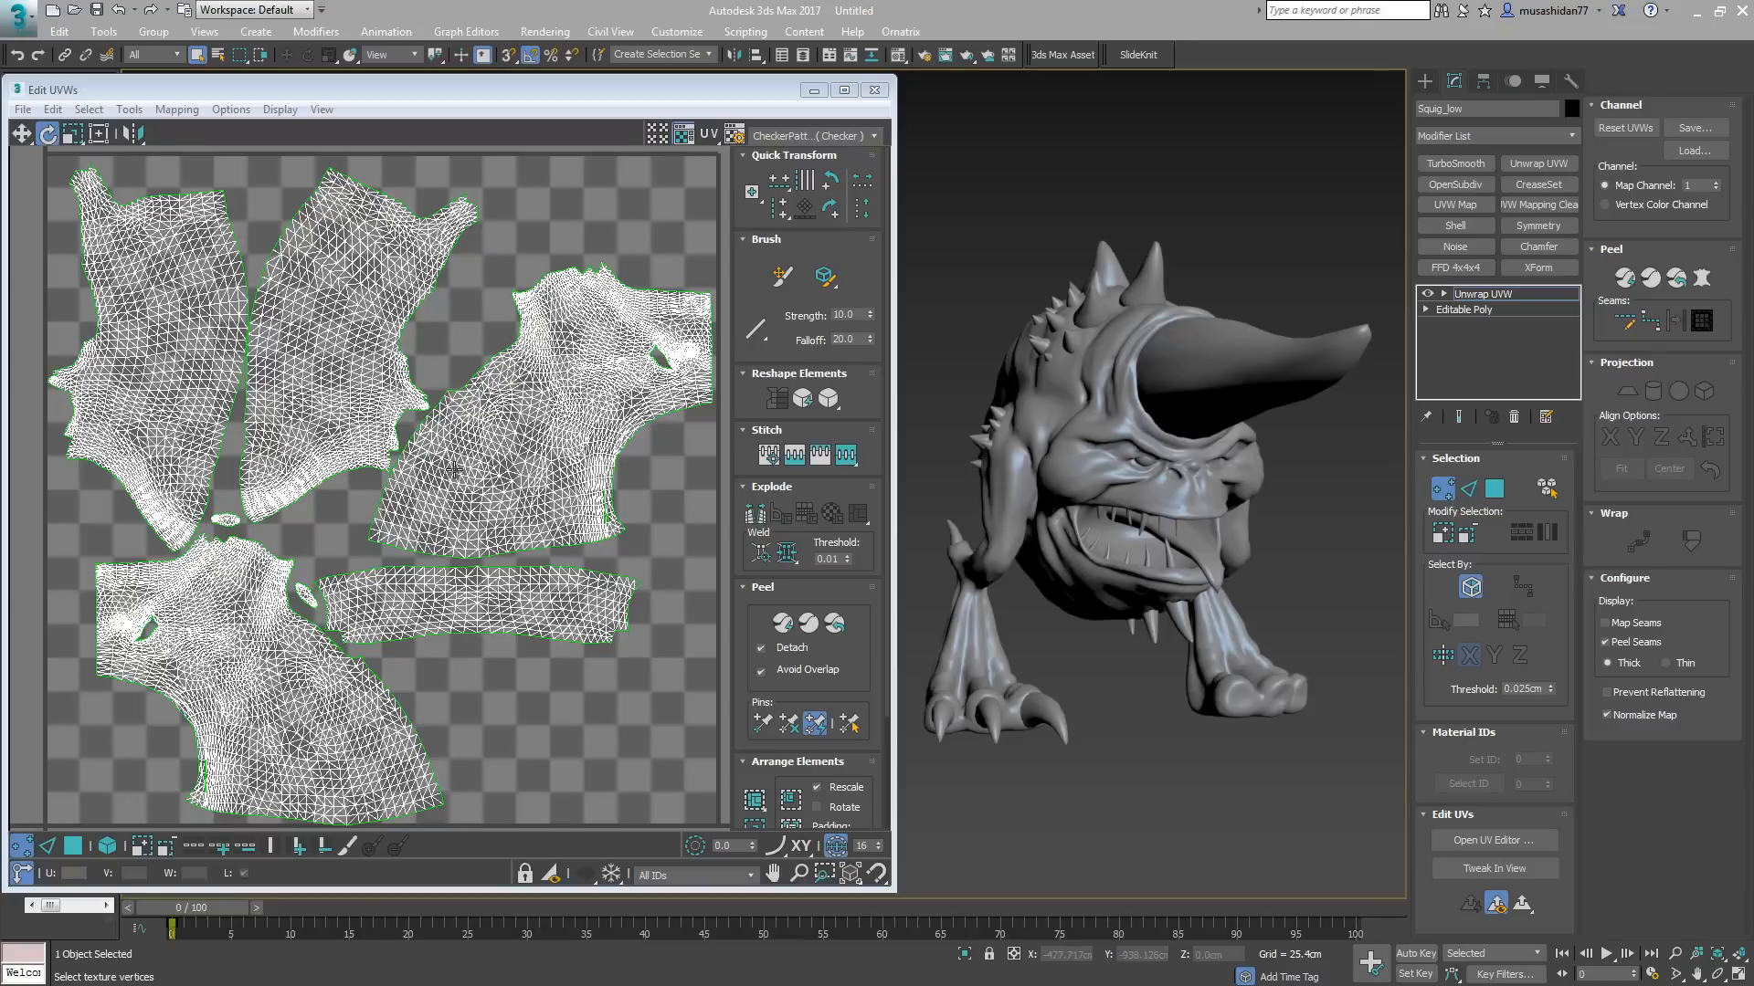
{"action": "mouse_move", "coordinate": [603, 197]}
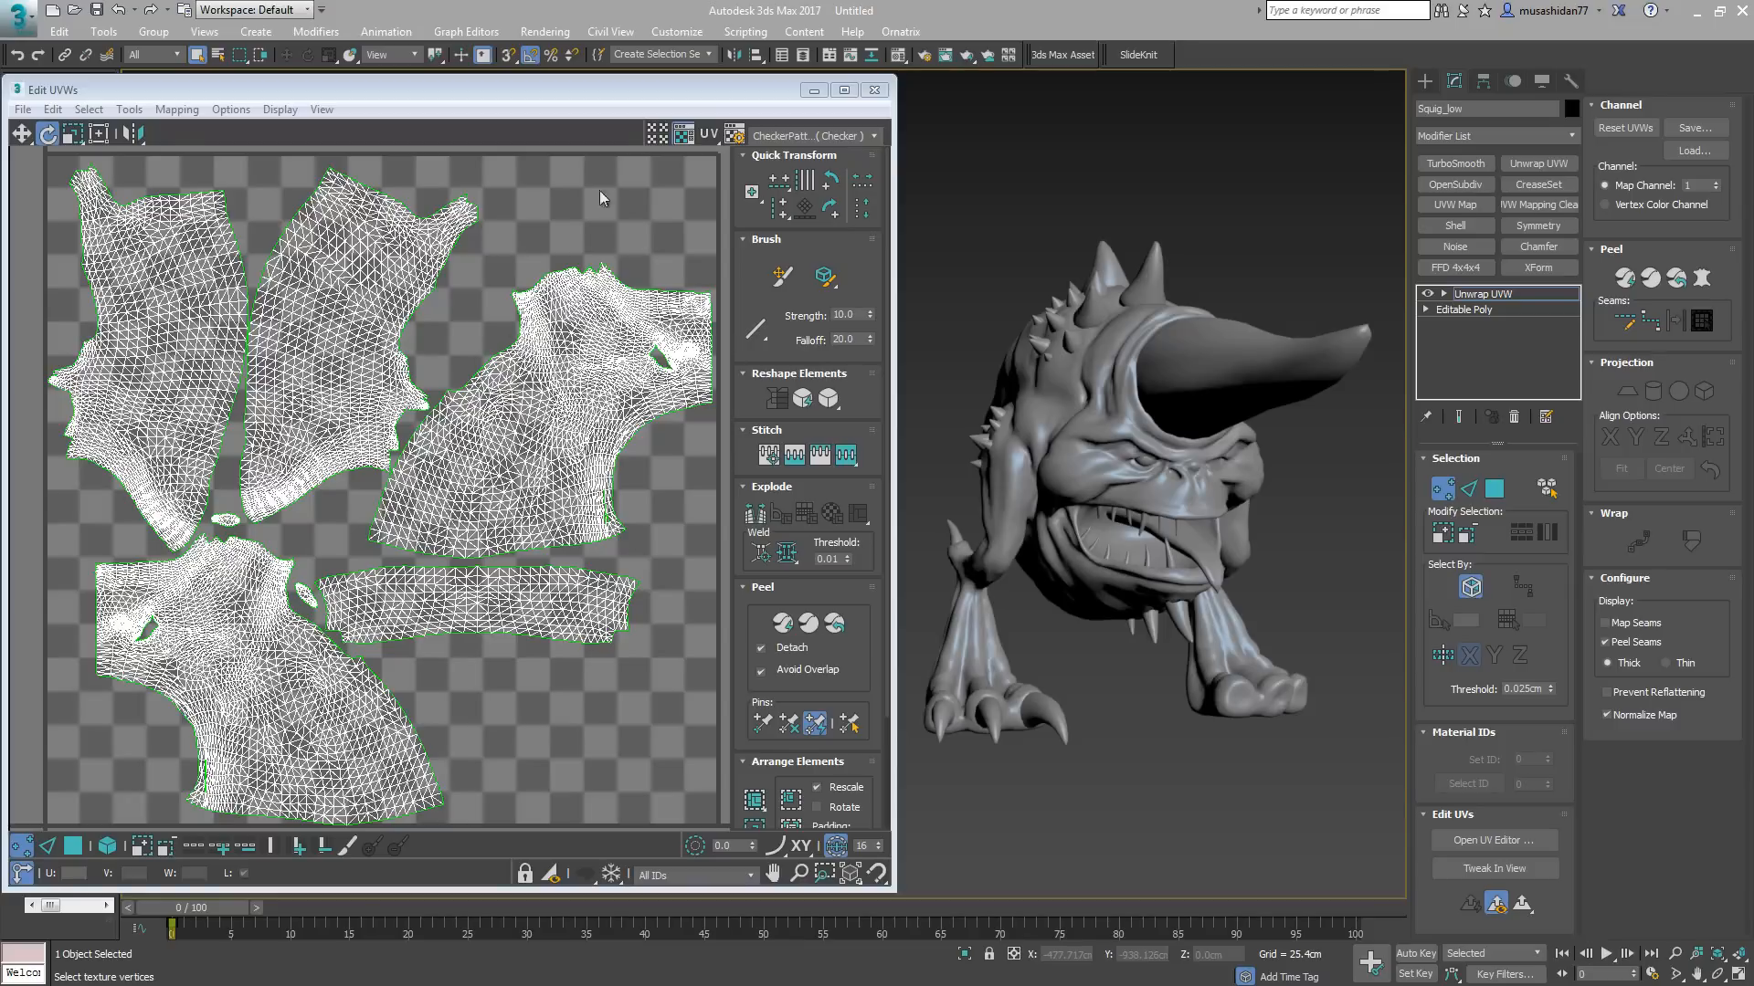
{"action": "mouse_move", "coordinate": [656, 134]}
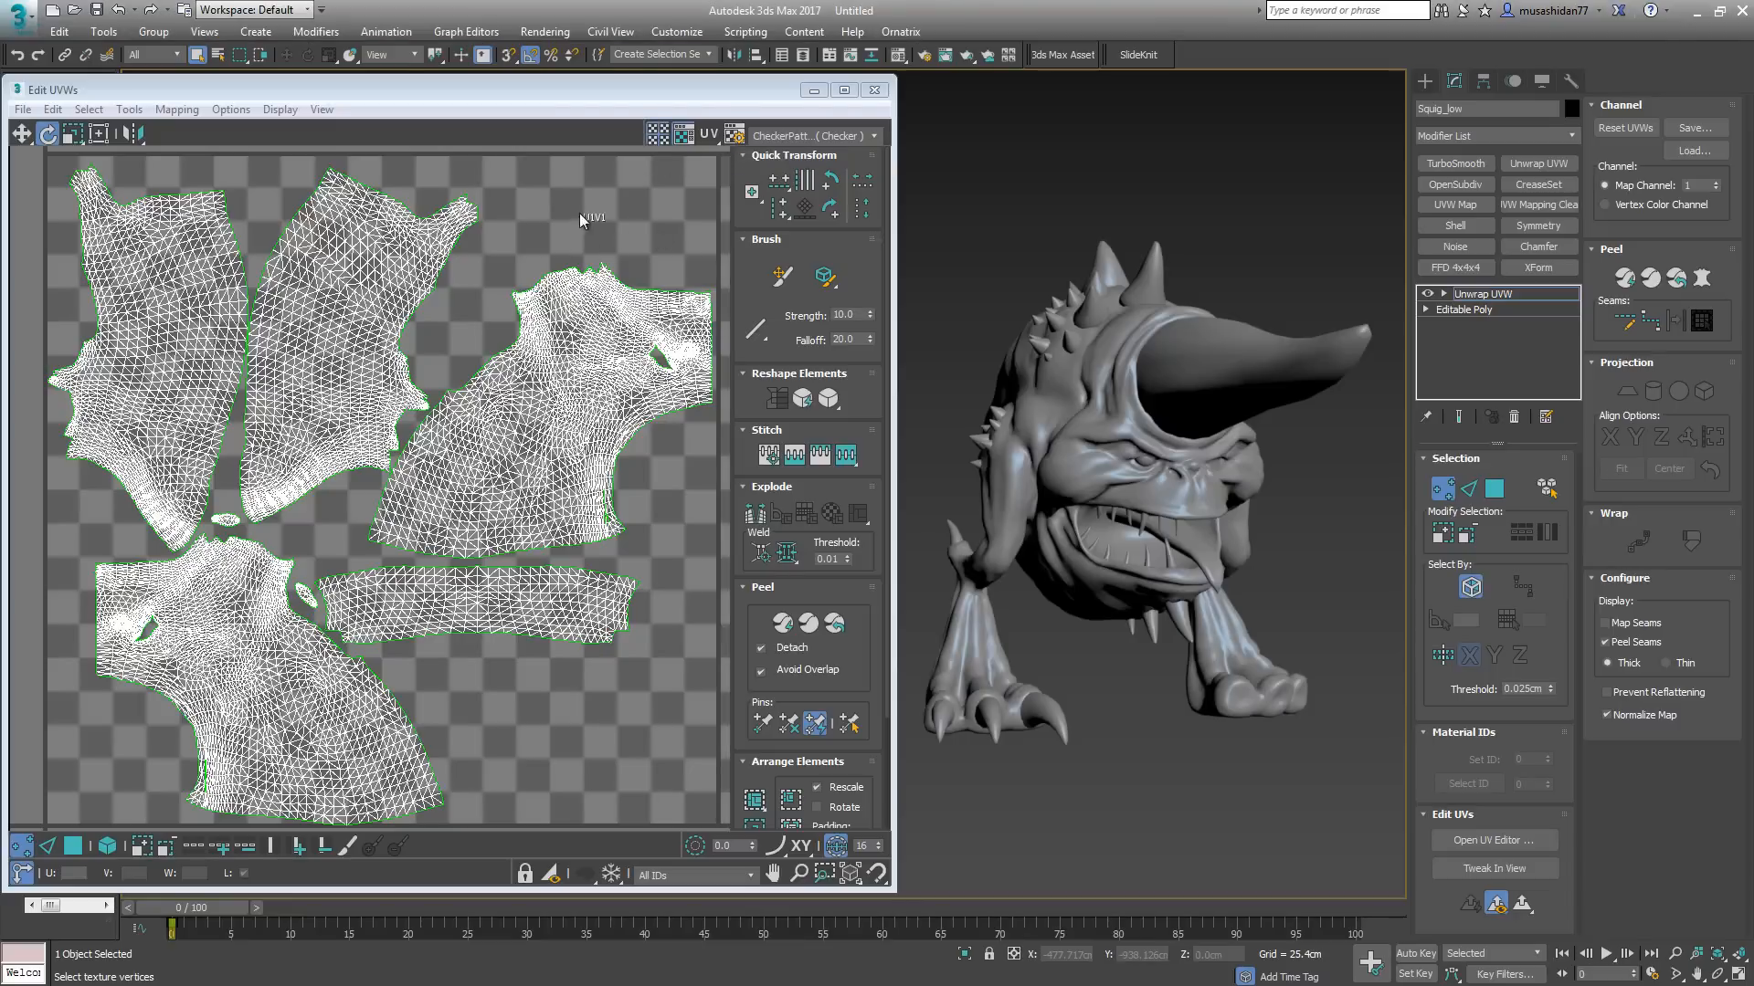
{"action": "mouse_move", "coordinate": [95, 767]}
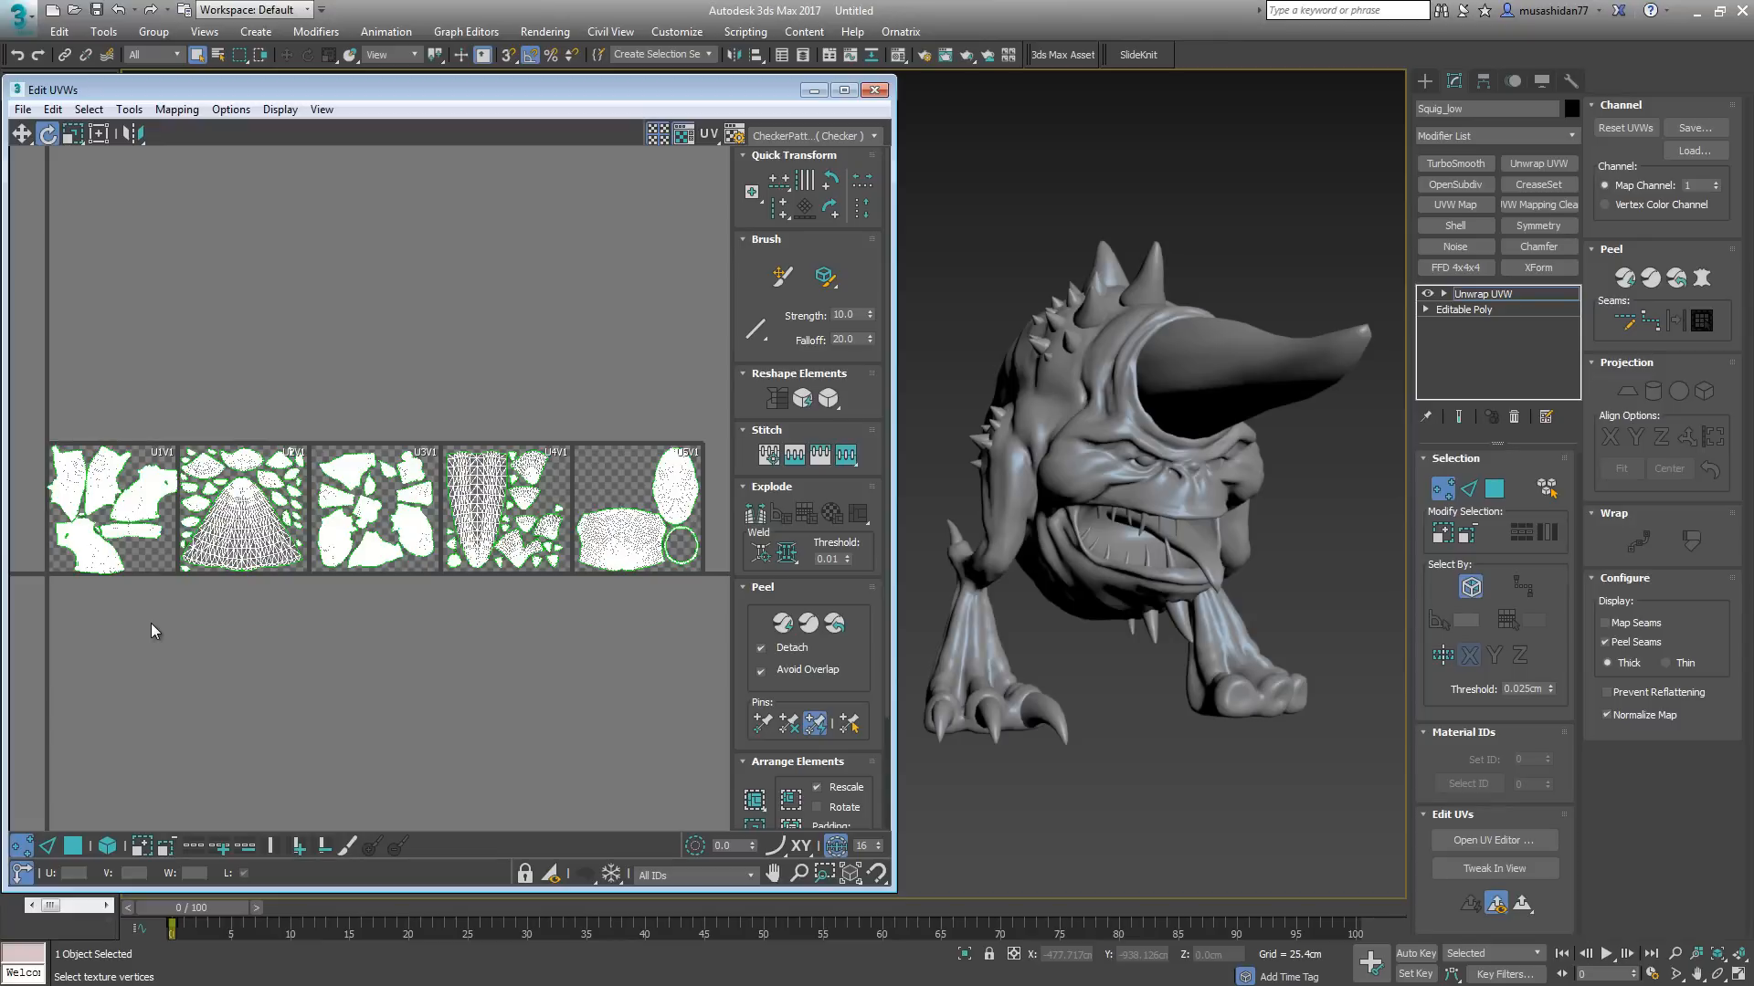
{"action": "mouse_move", "coordinate": [153, 614]}
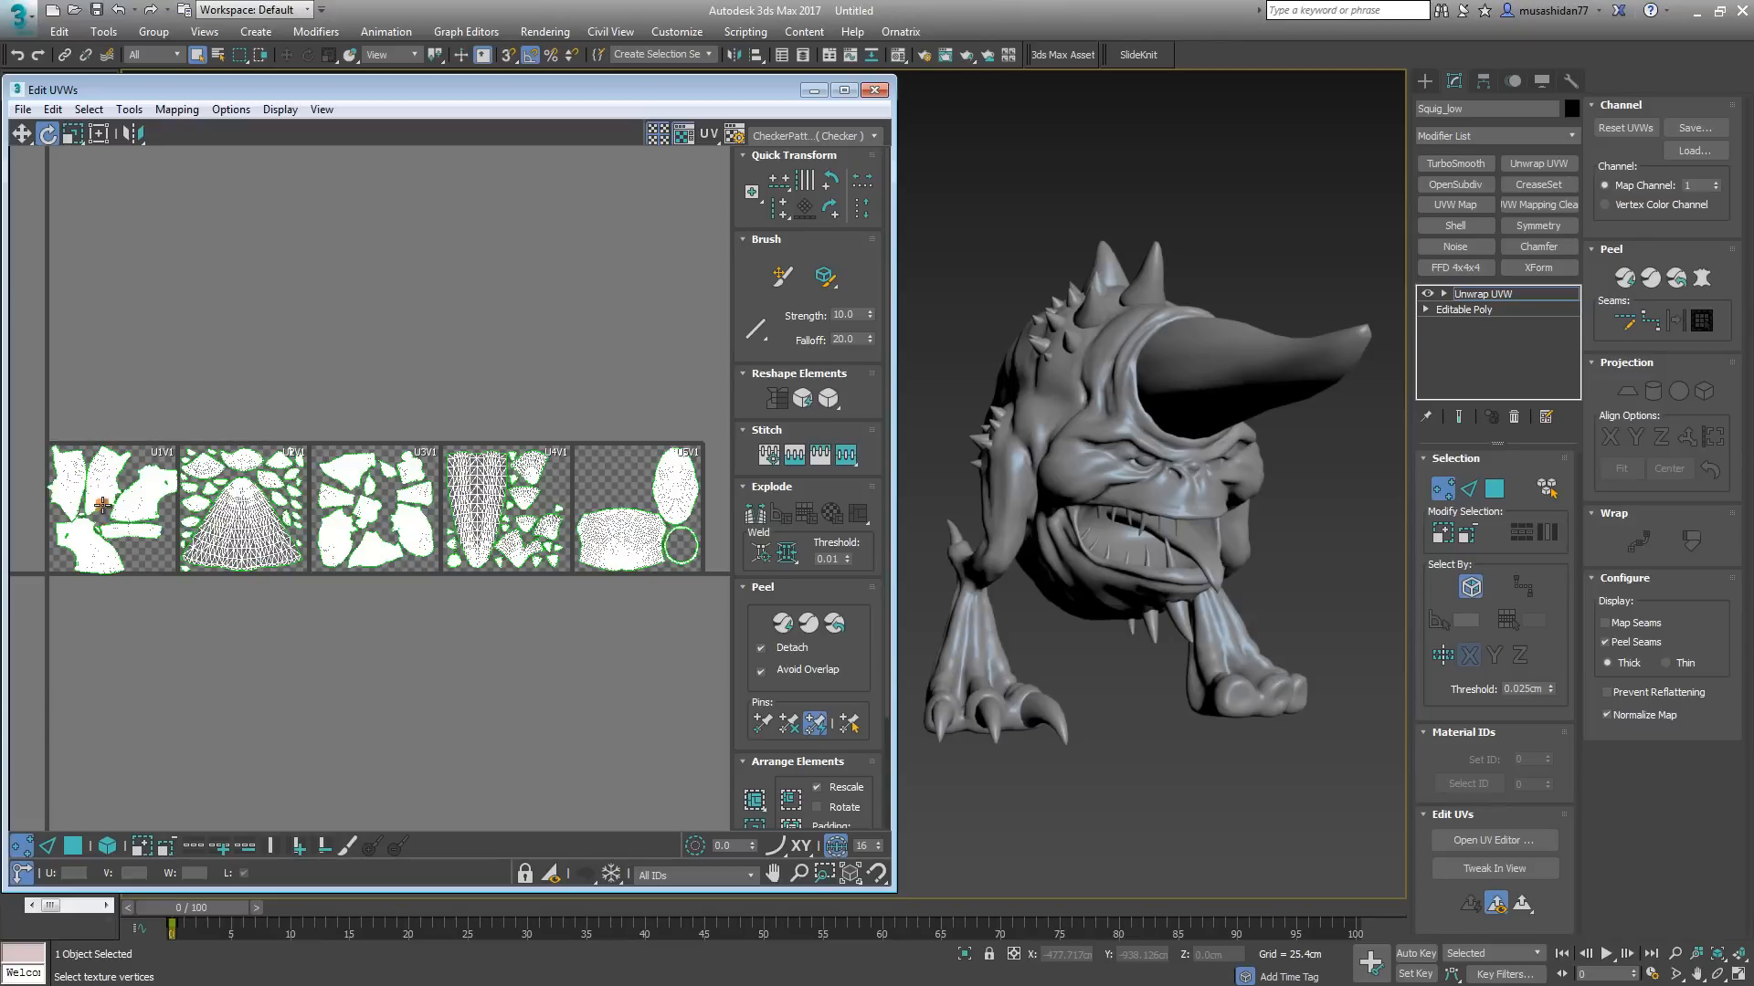
Step: Collapse the Unwrap UVW stack so the creature becomes one editable poly mesh
{"action": "left_click_drag", "start_coordinate": [151, 400], "coordinate": [157, 590]}
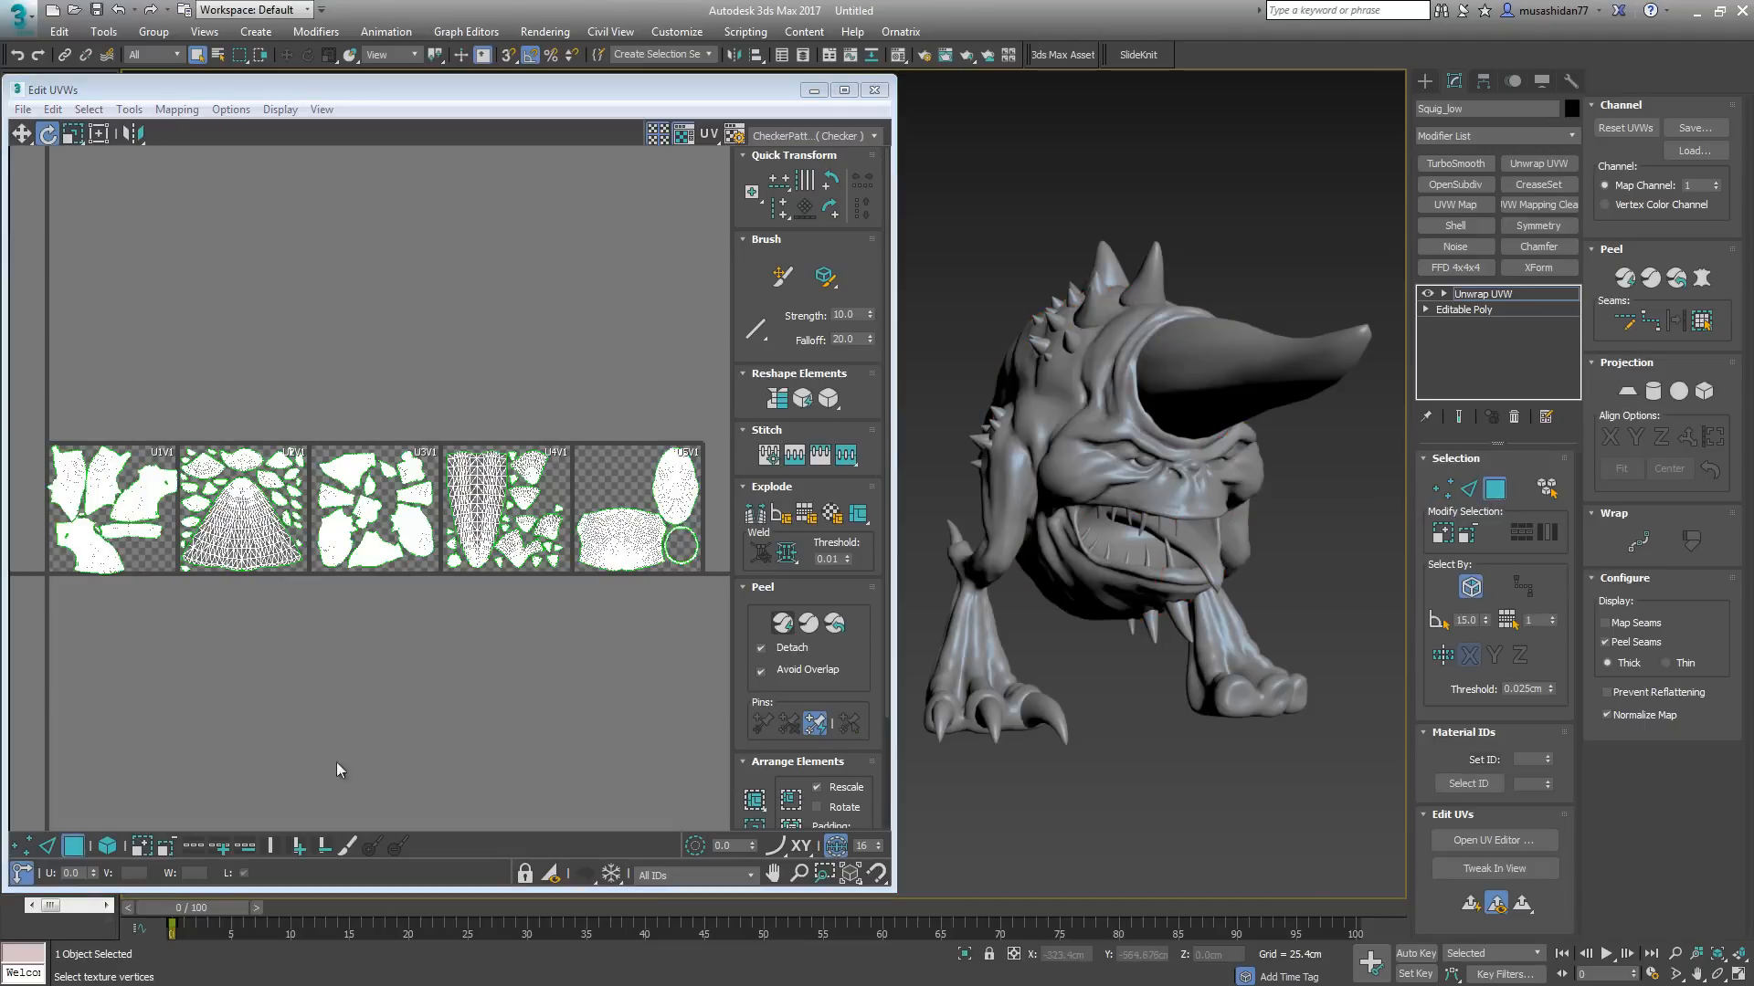
{"action": "mouse_move", "coordinate": [70, 530]}
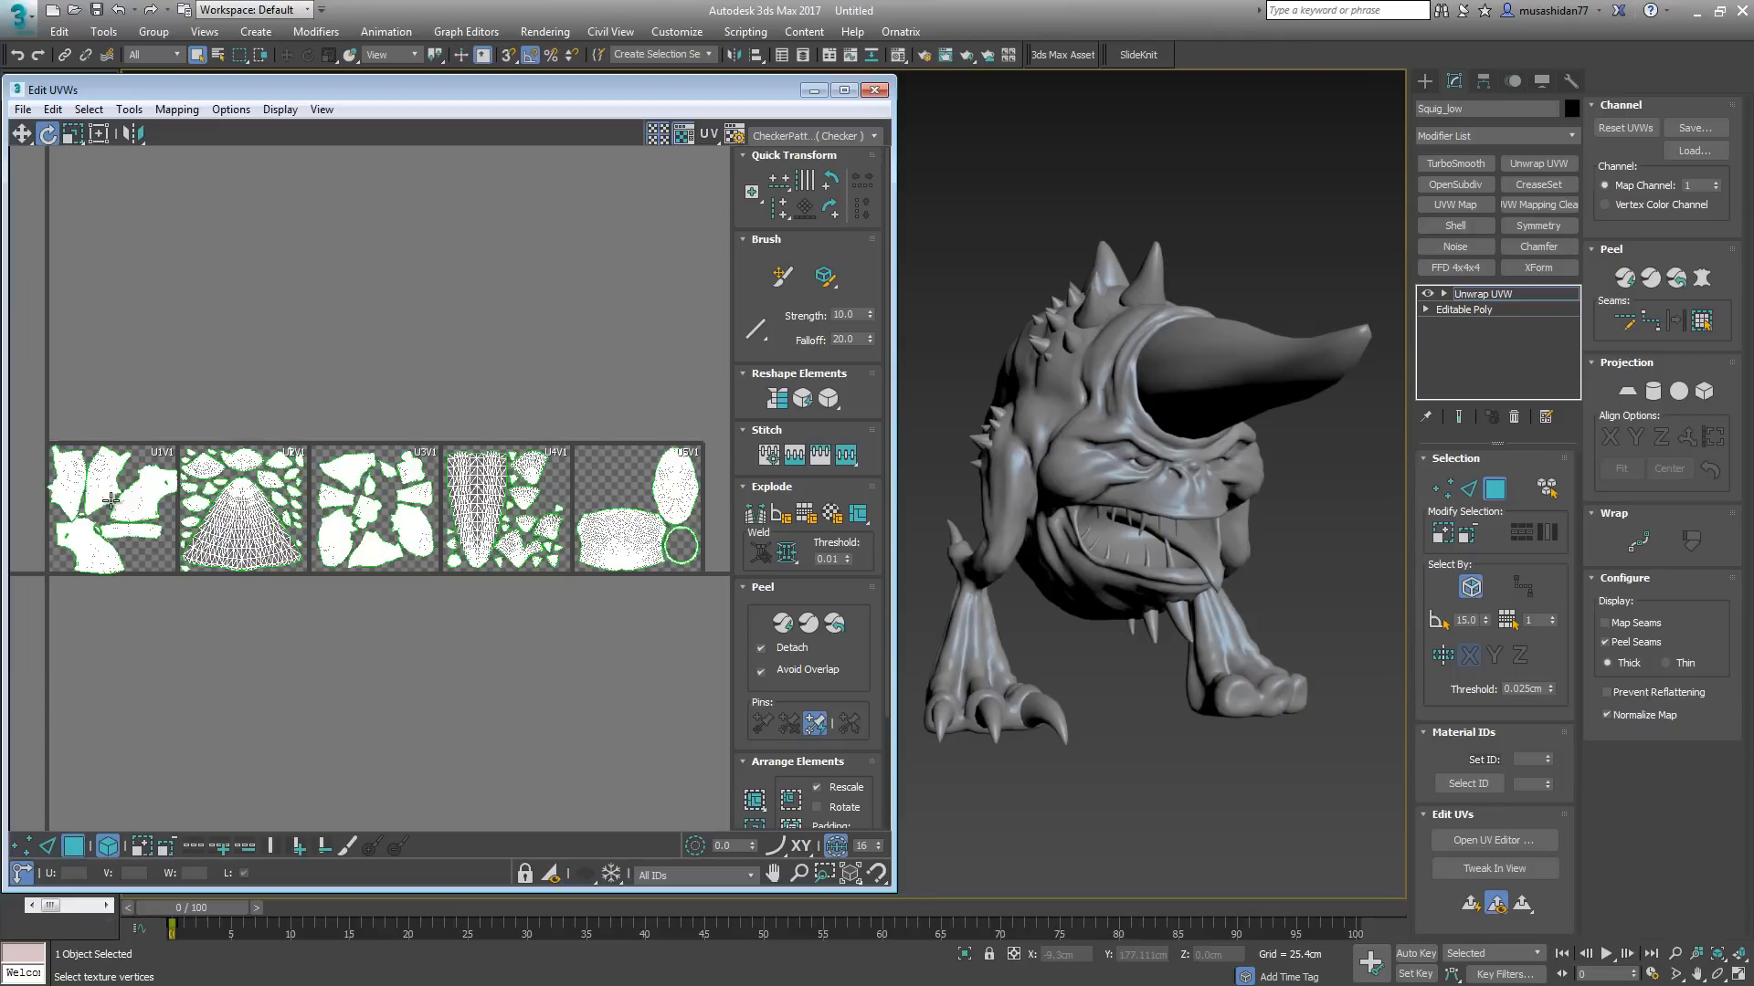
{"action": "mouse_move", "coordinate": [298, 530]}
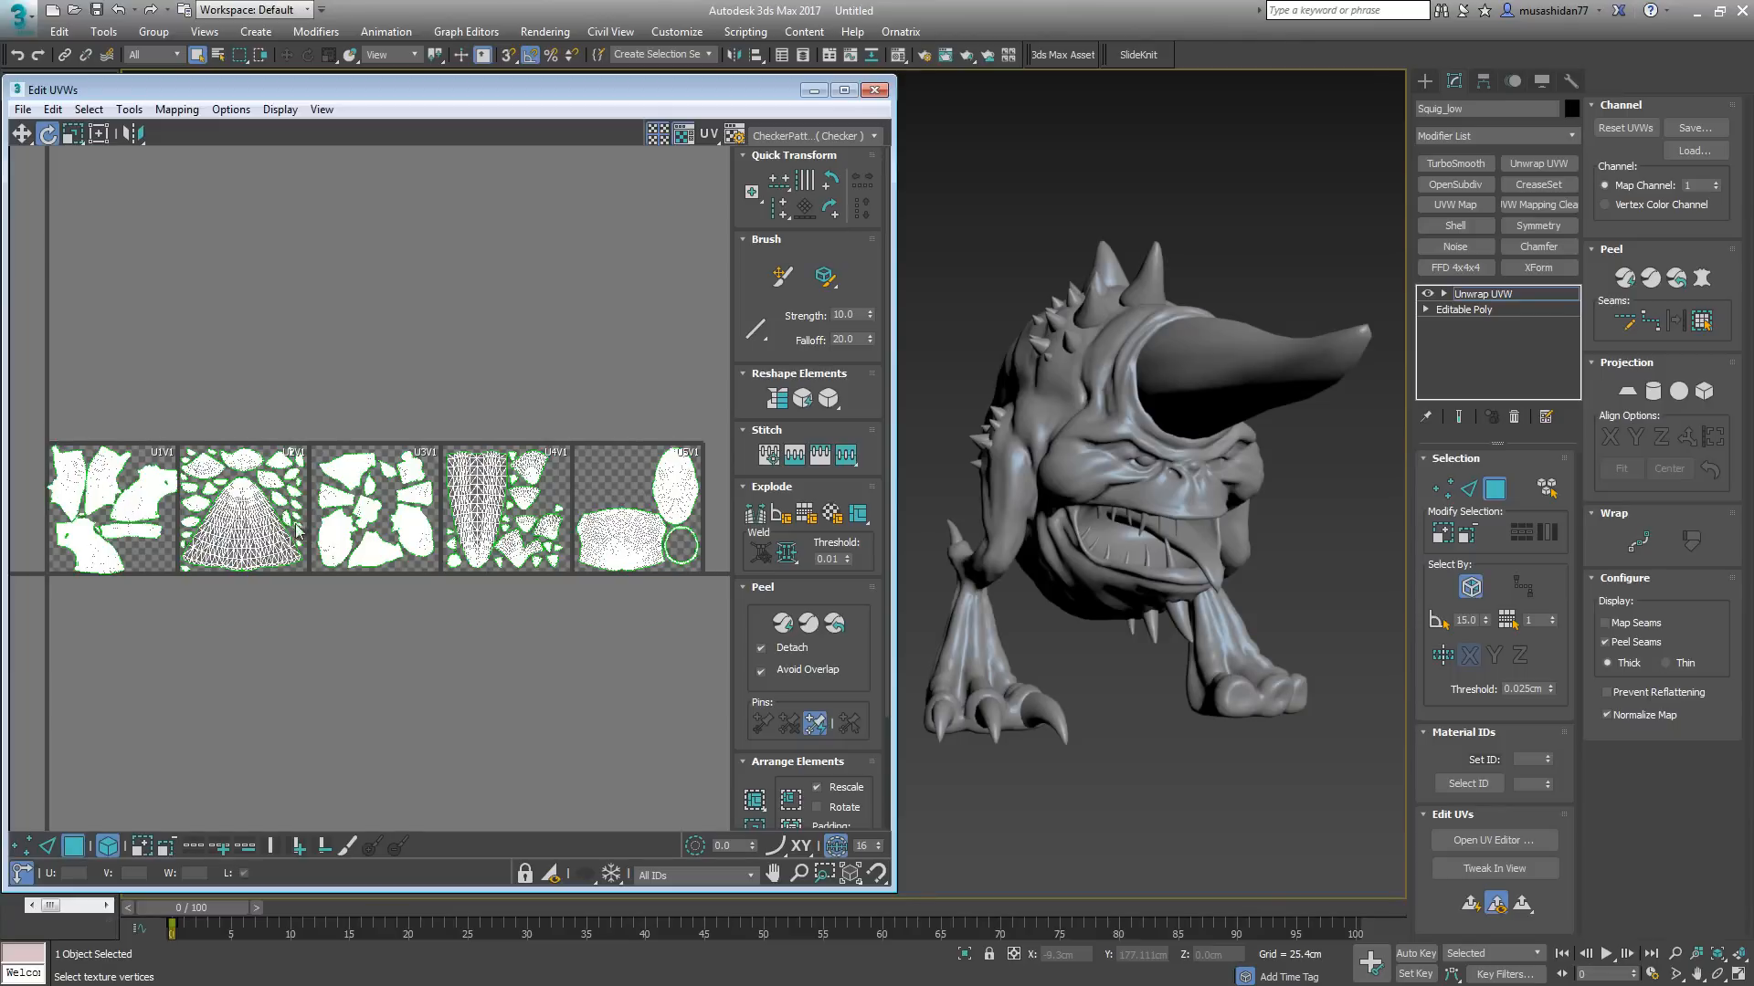
{"action": "mouse_move", "coordinate": [128, 520]}
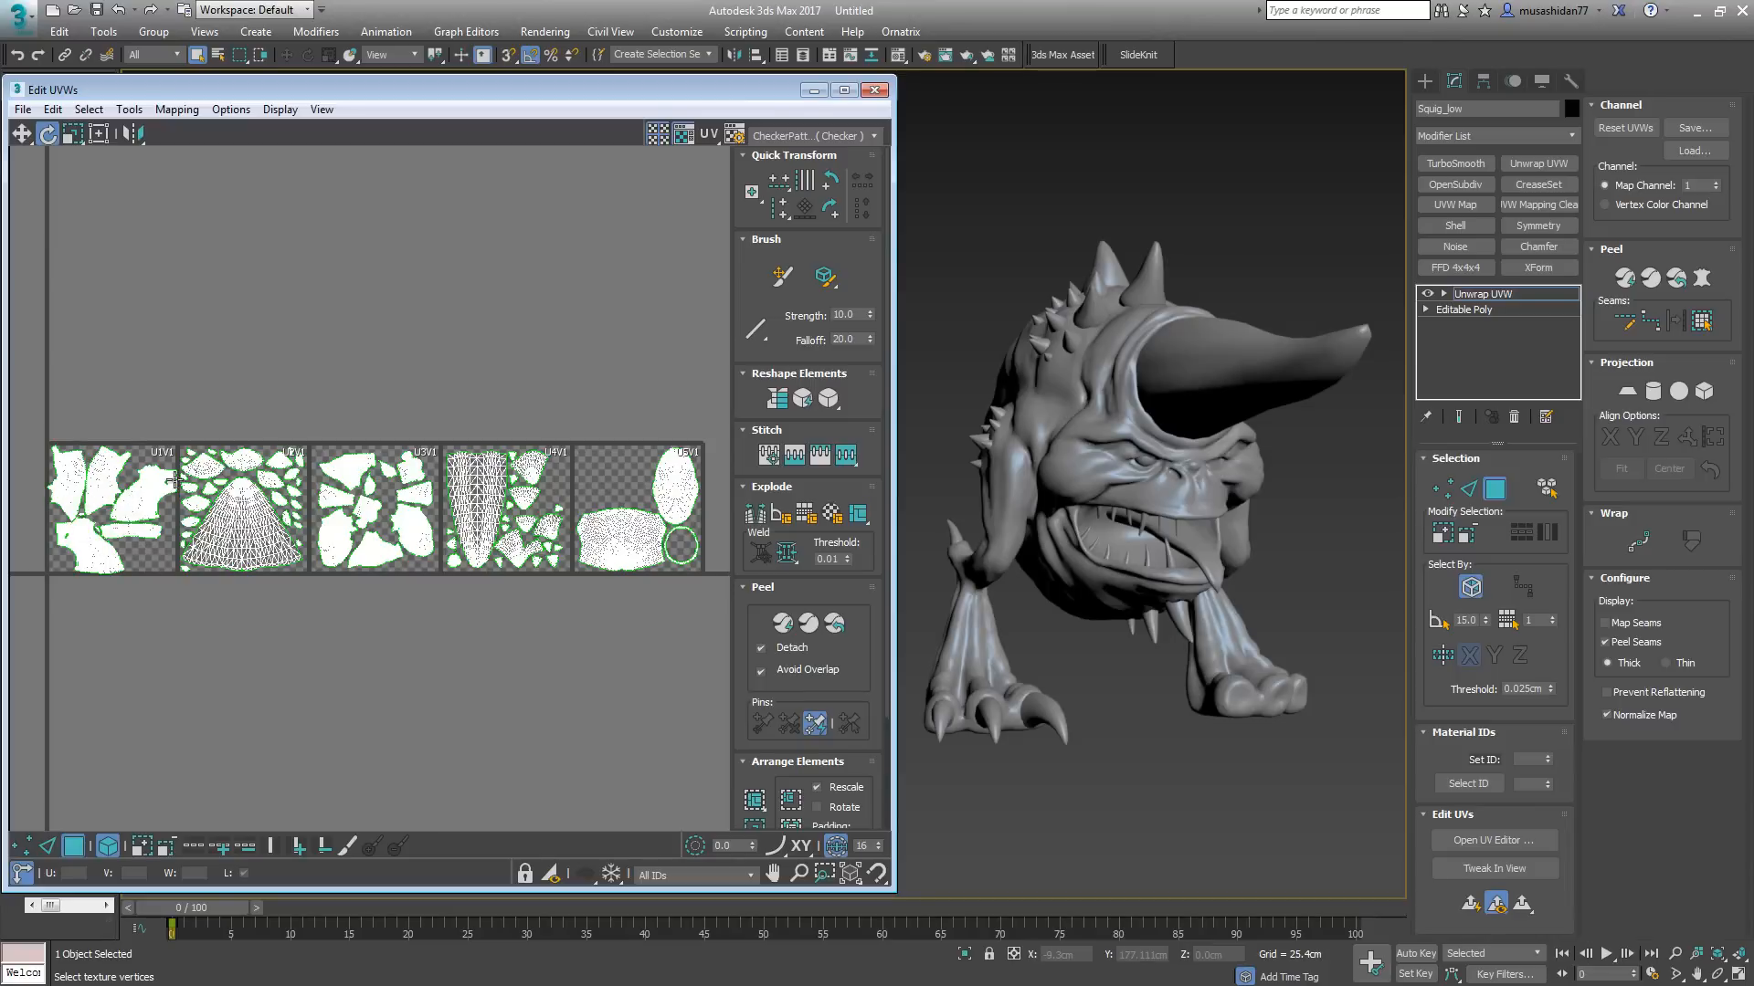
{"action": "mouse_move", "coordinate": [157, 483]}
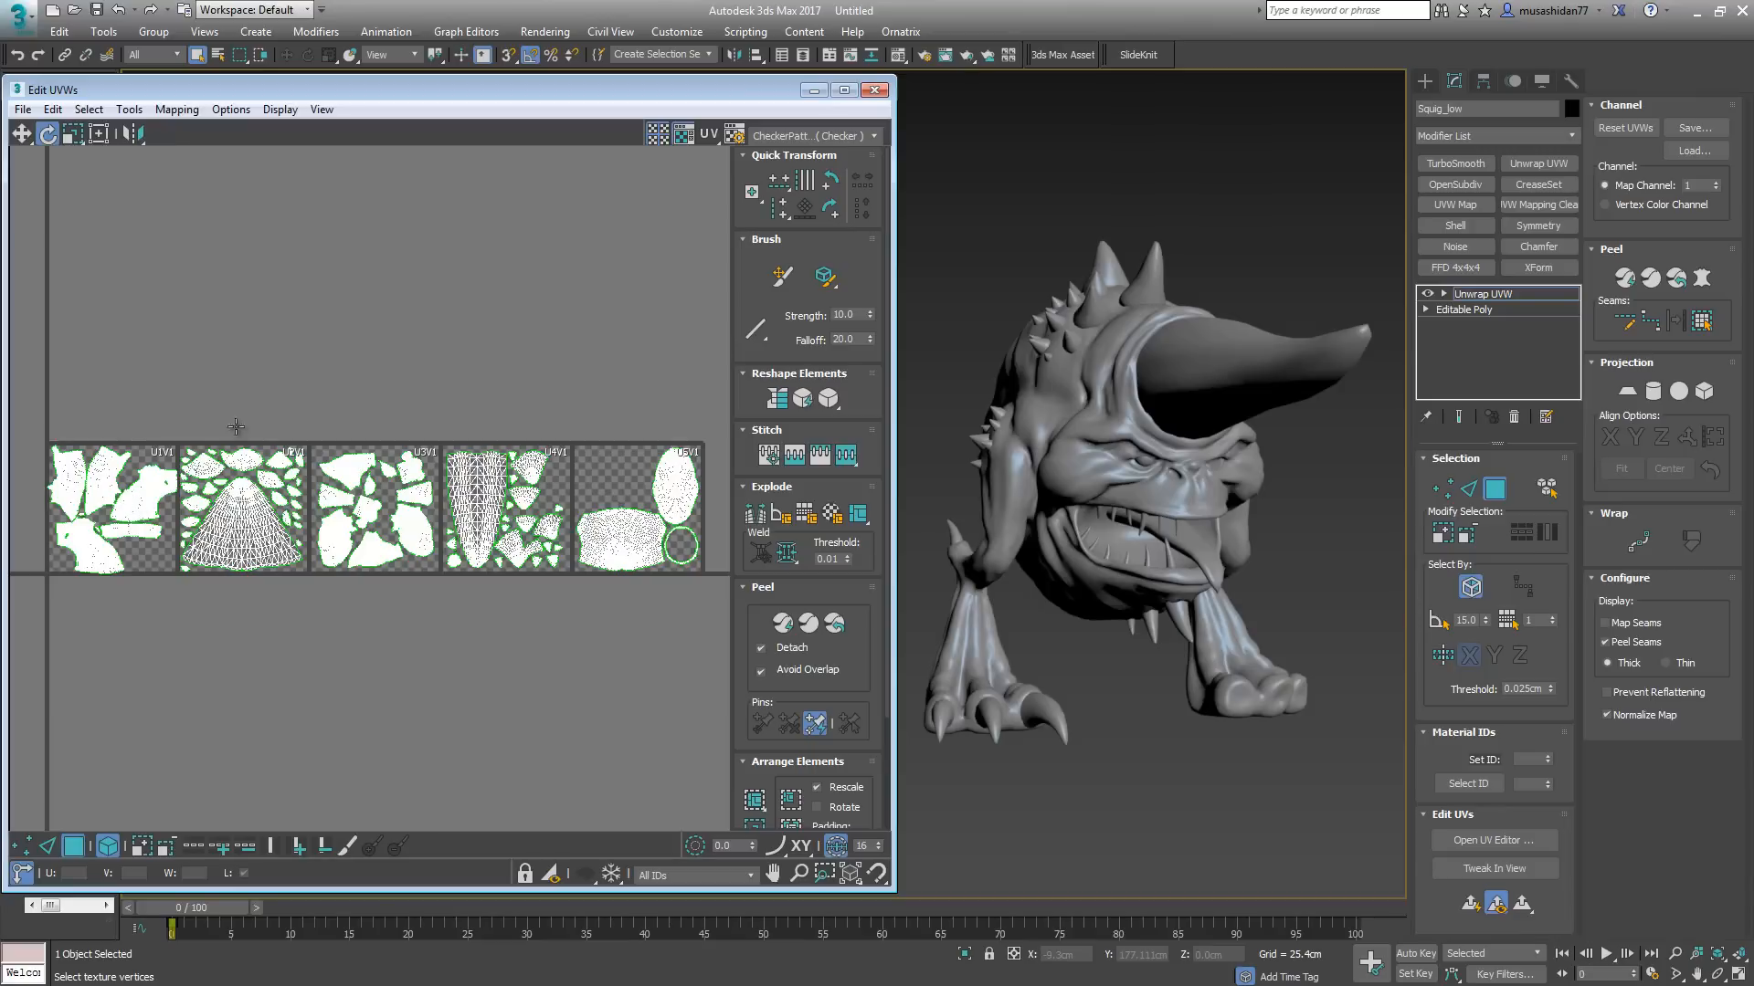
{"action": "mouse_move", "coordinate": [117, 522]}
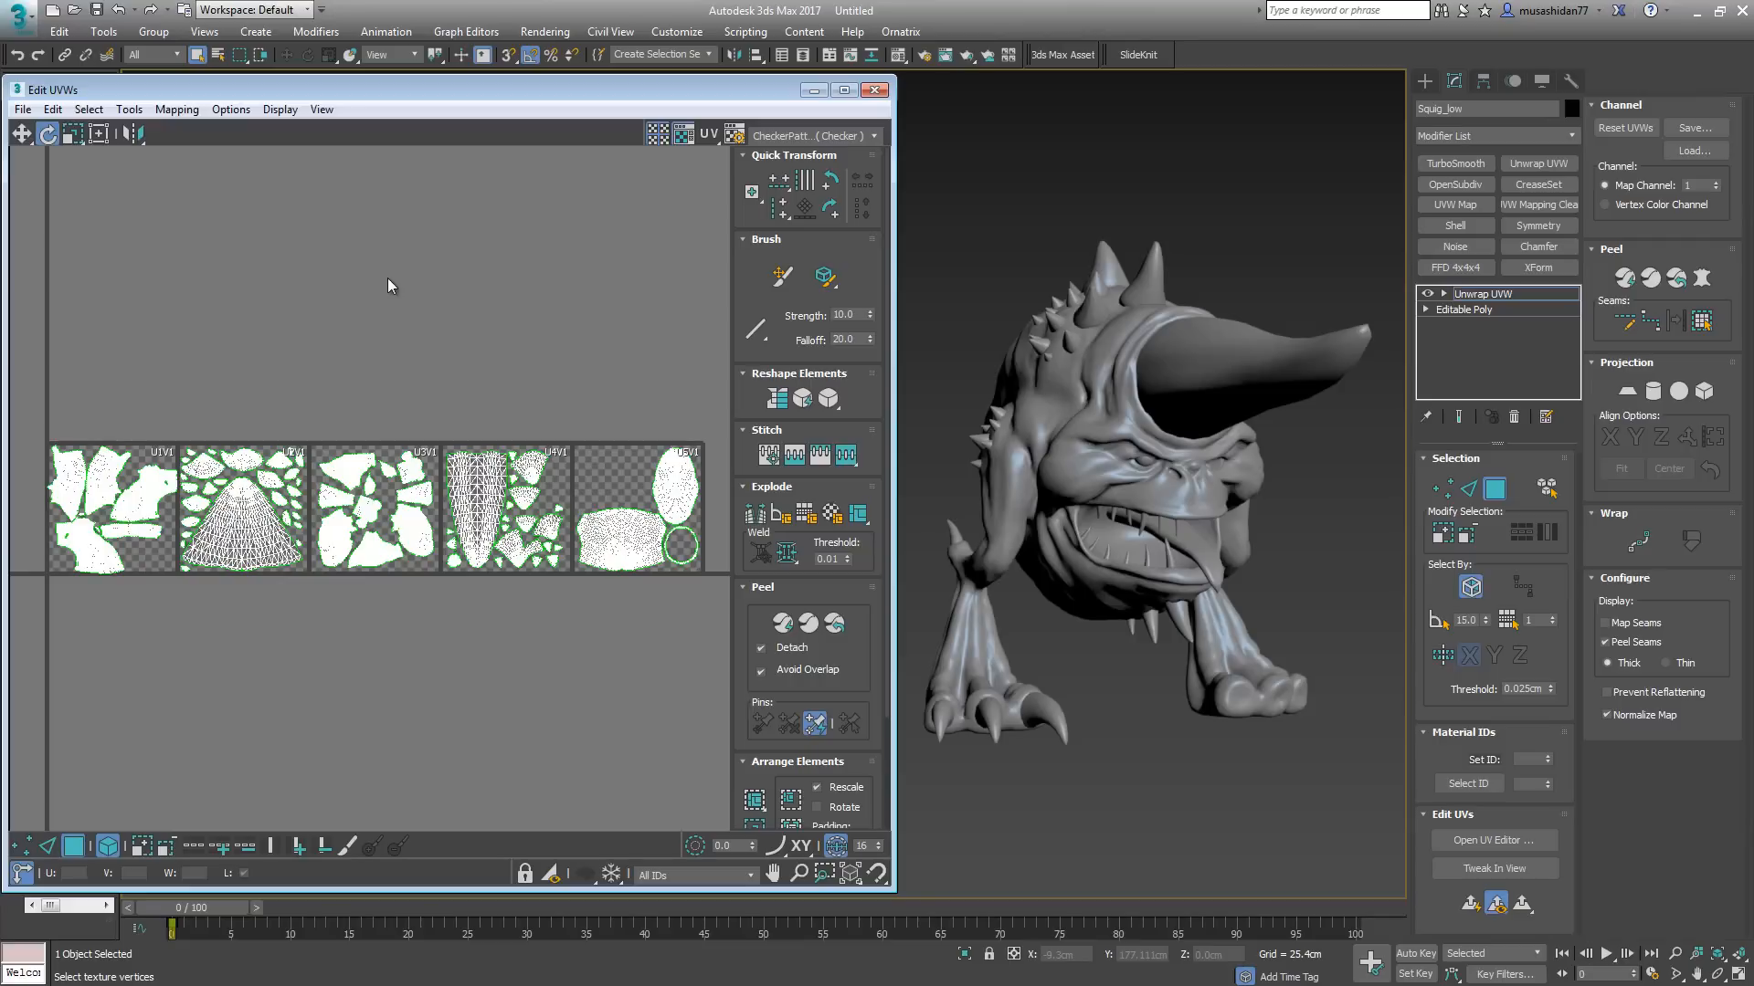
{"action": "mouse_move", "coordinate": [33, 570]}
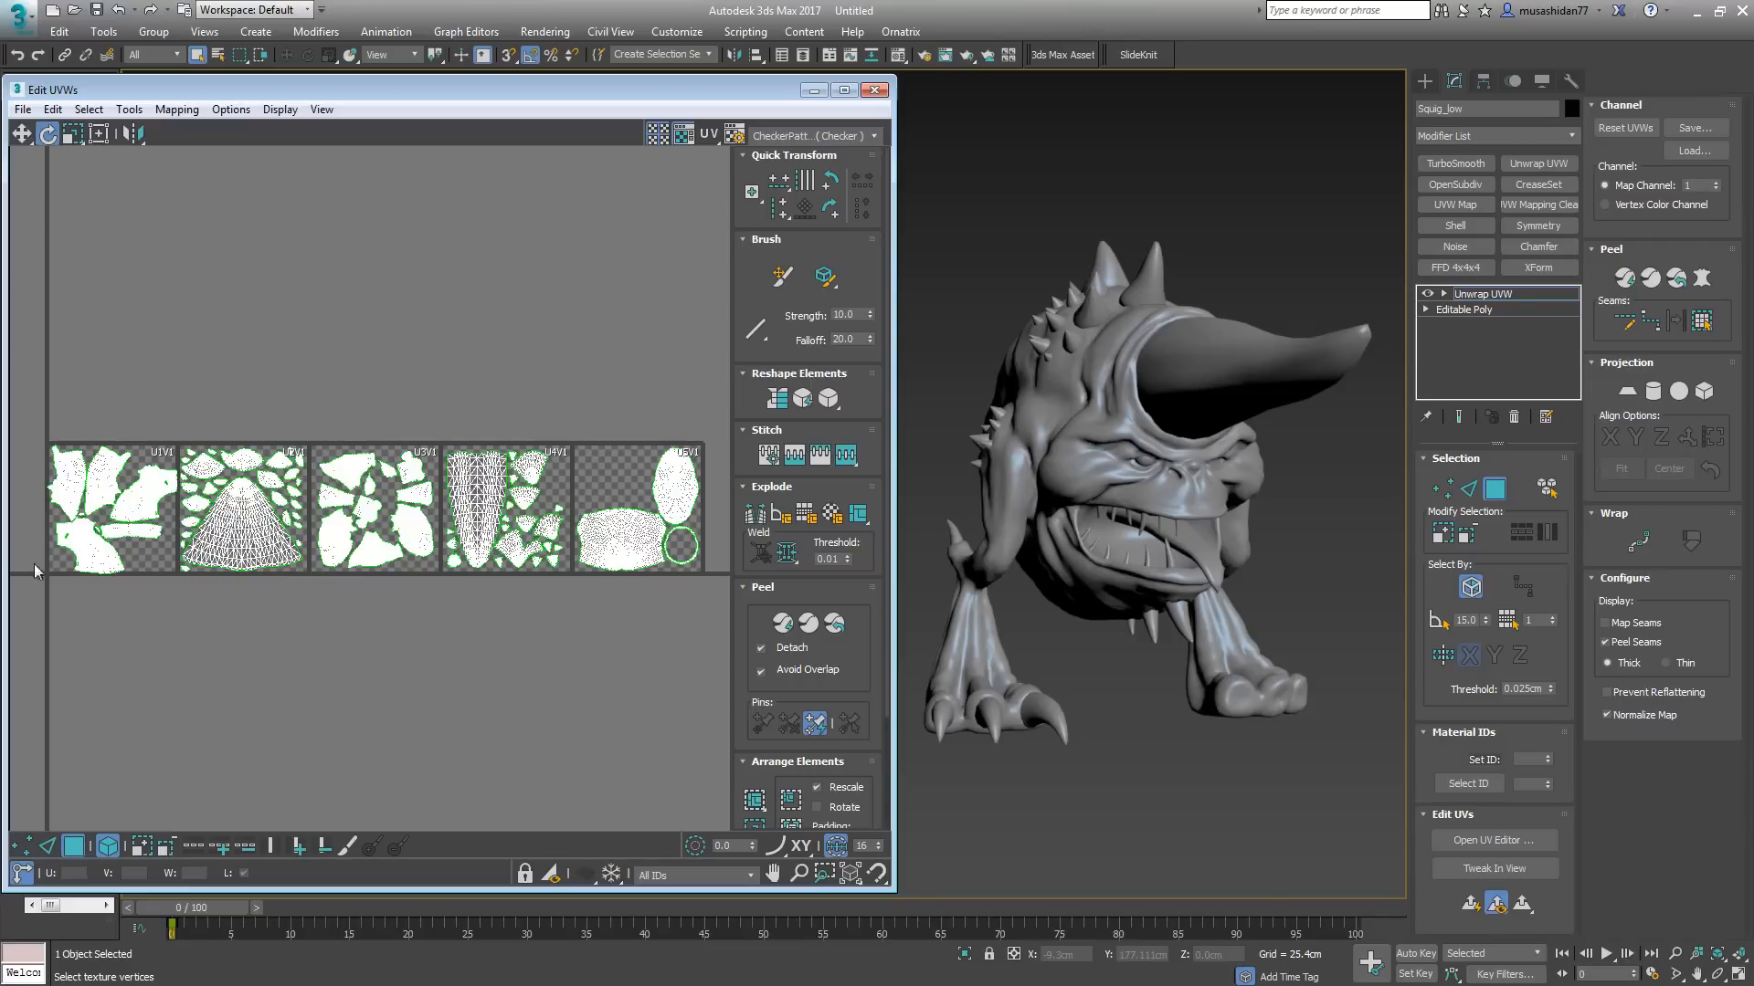
{"action": "mouse_move", "coordinate": [76, 647]}
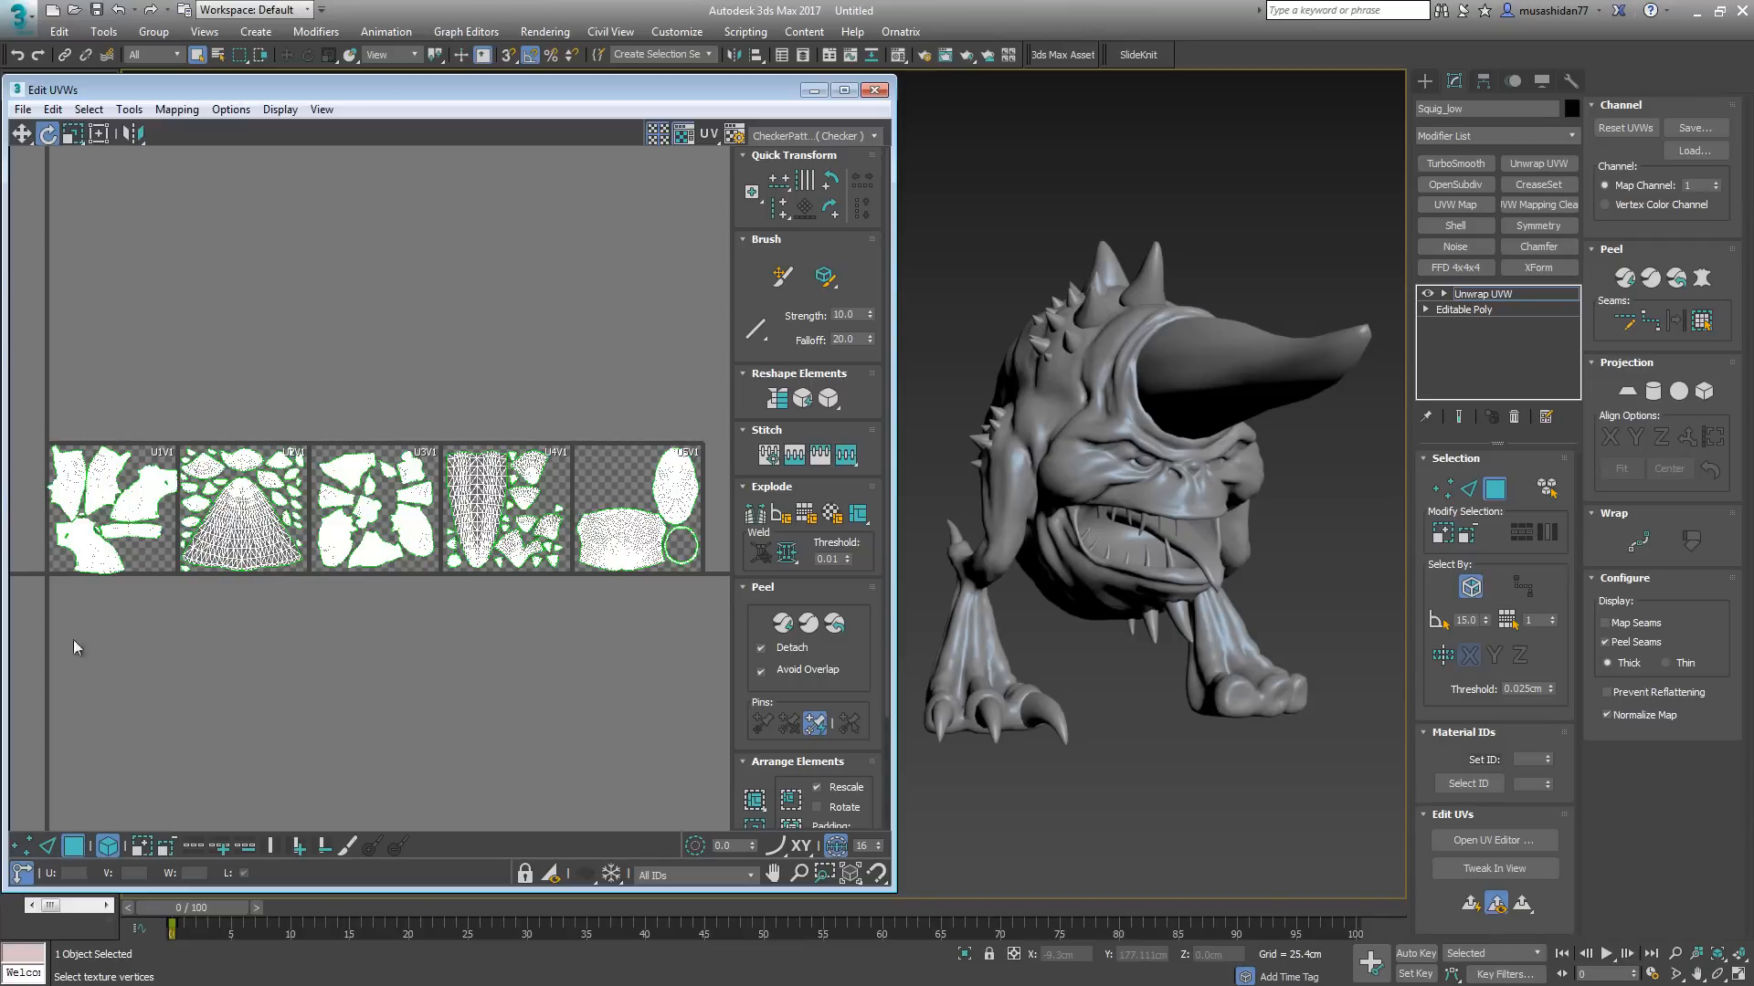
{"action": "mouse_move", "coordinate": [40, 540]}
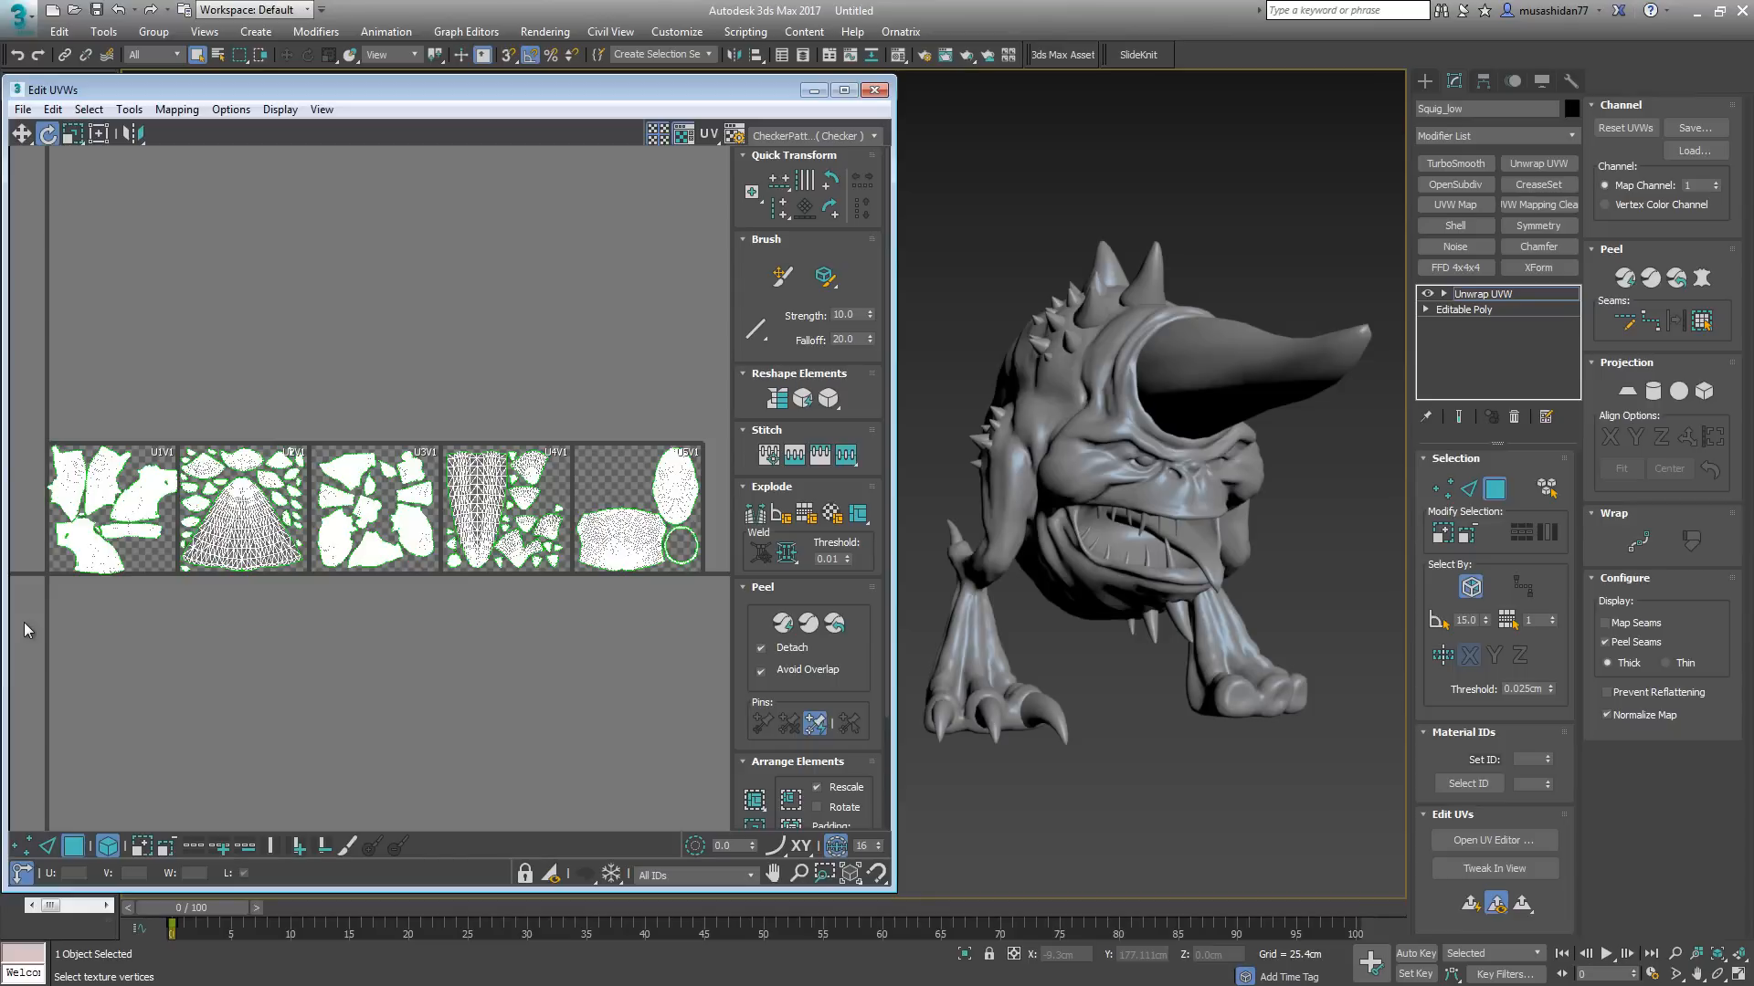
{"action": "mouse_move", "coordinate": [50, 606]}
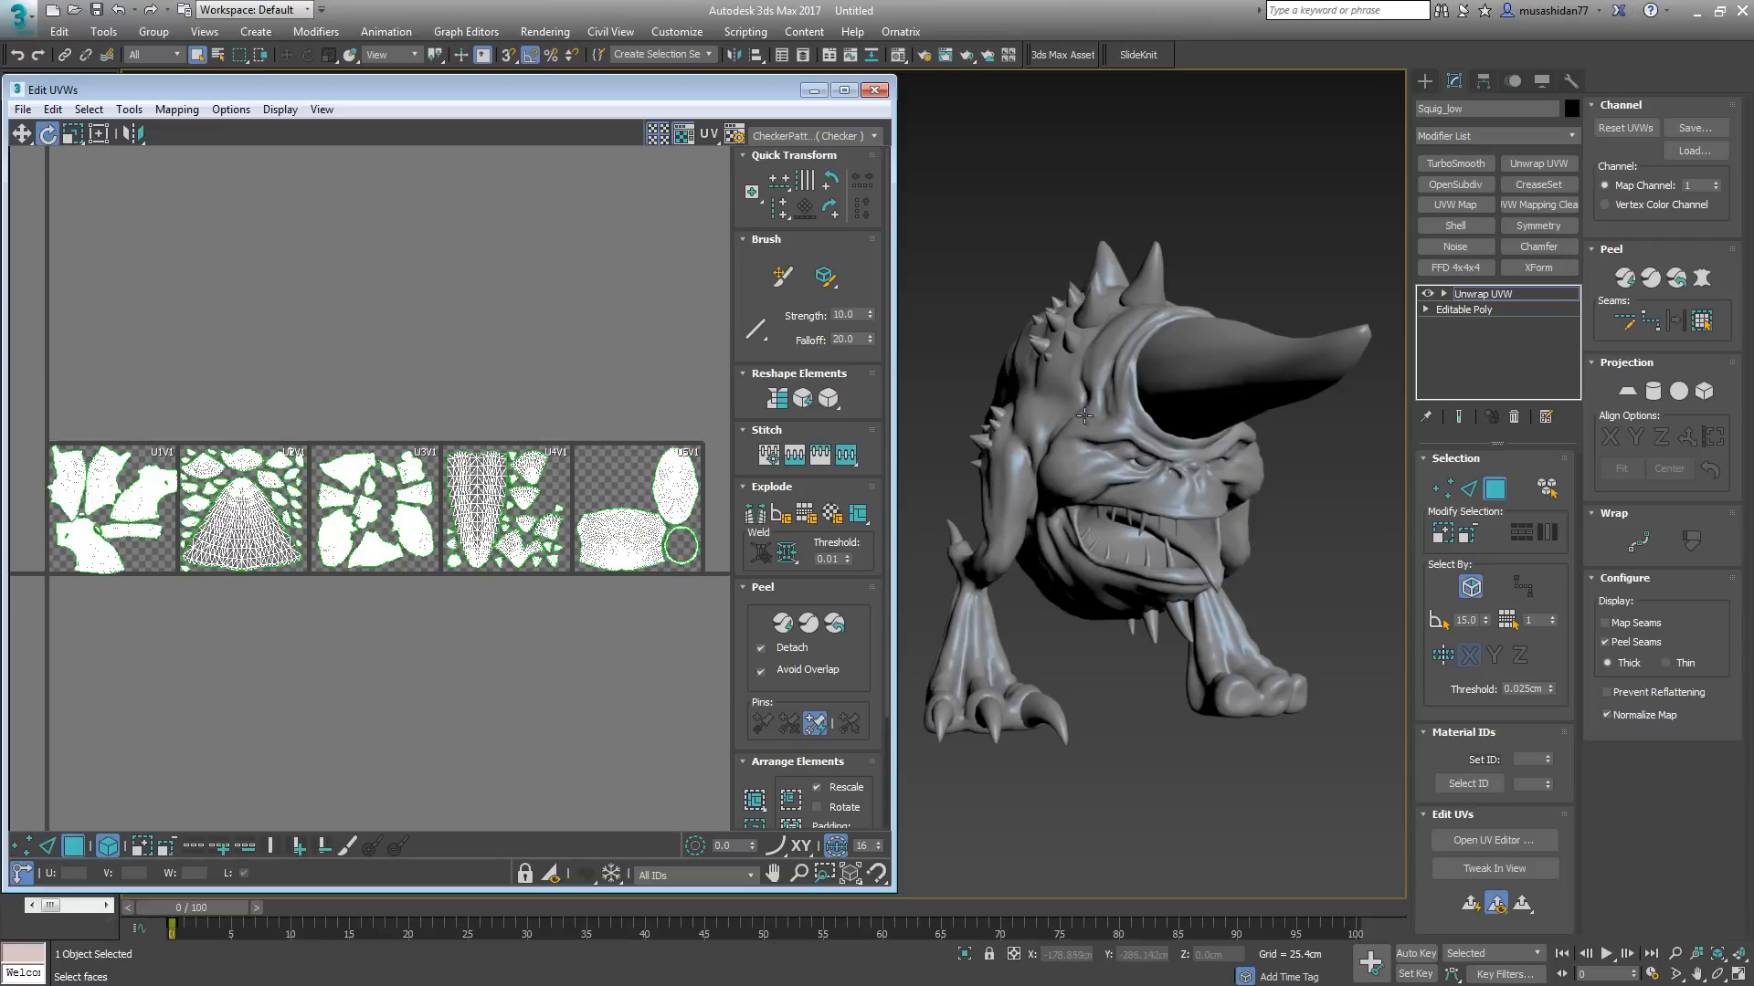
{"action": "mouse_move", "coordinate": [1502, 307]}
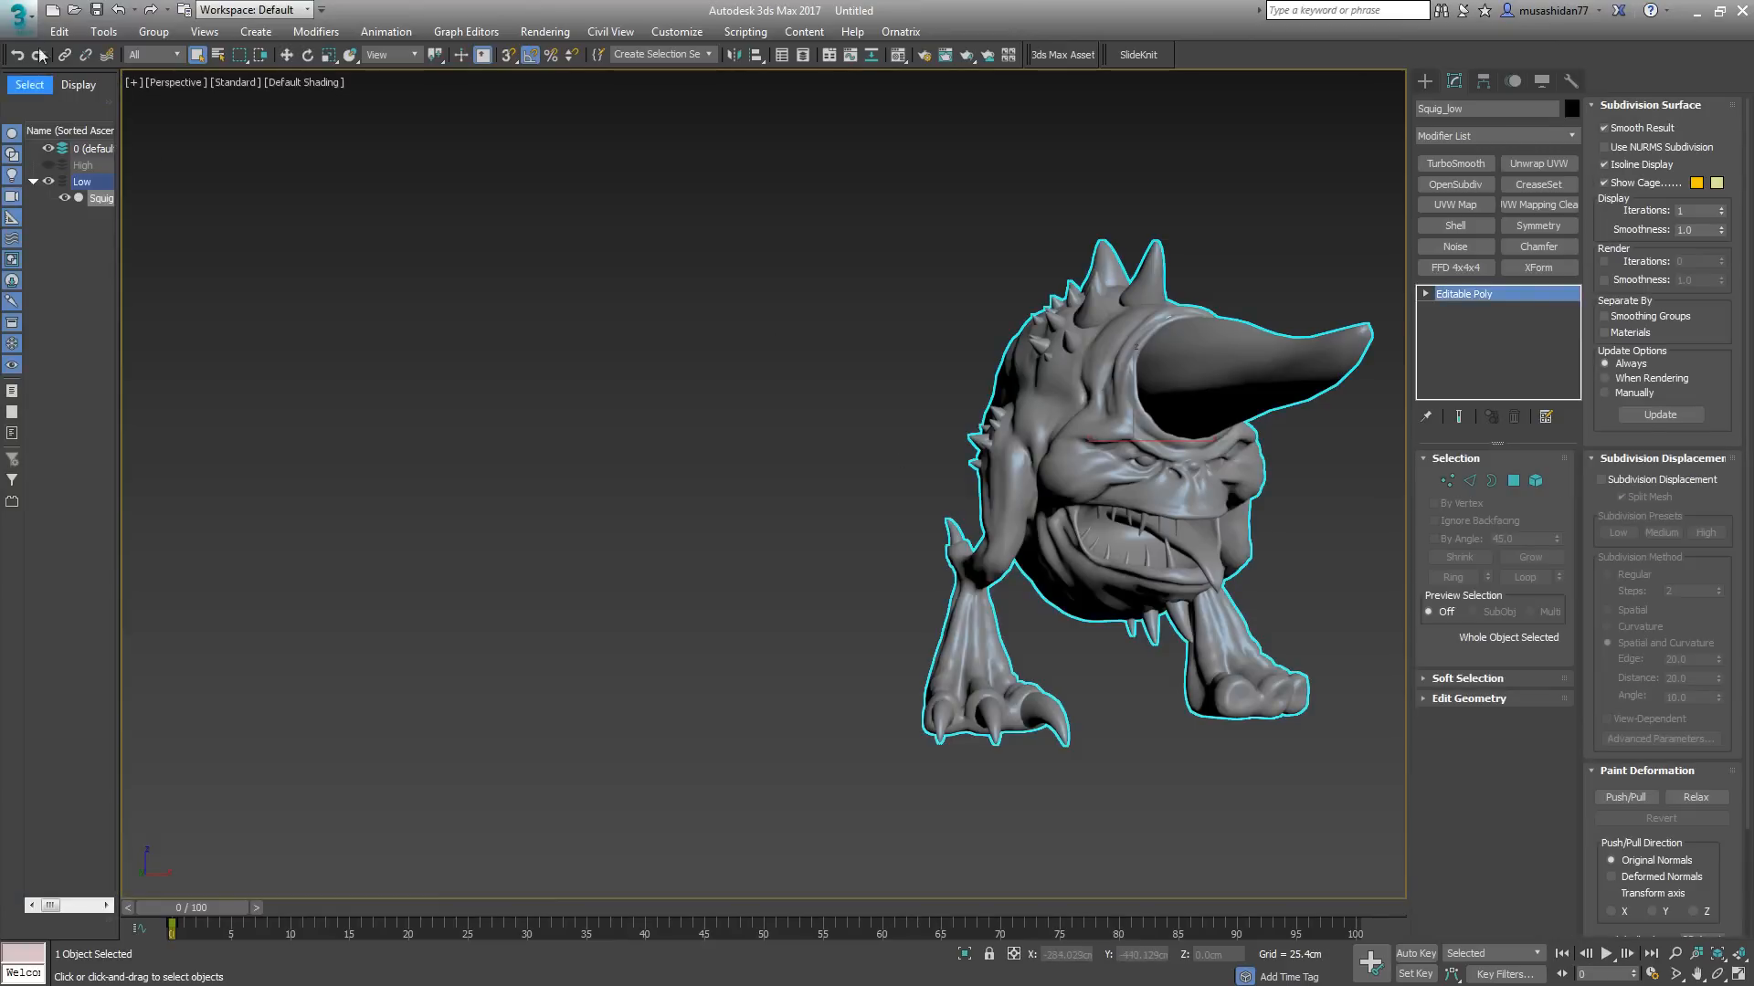
Step: Export the creature mesh as Squig_Udim.FBX into the UDIM folder
{"action": "left_click", "coordinate": [19, 20]}
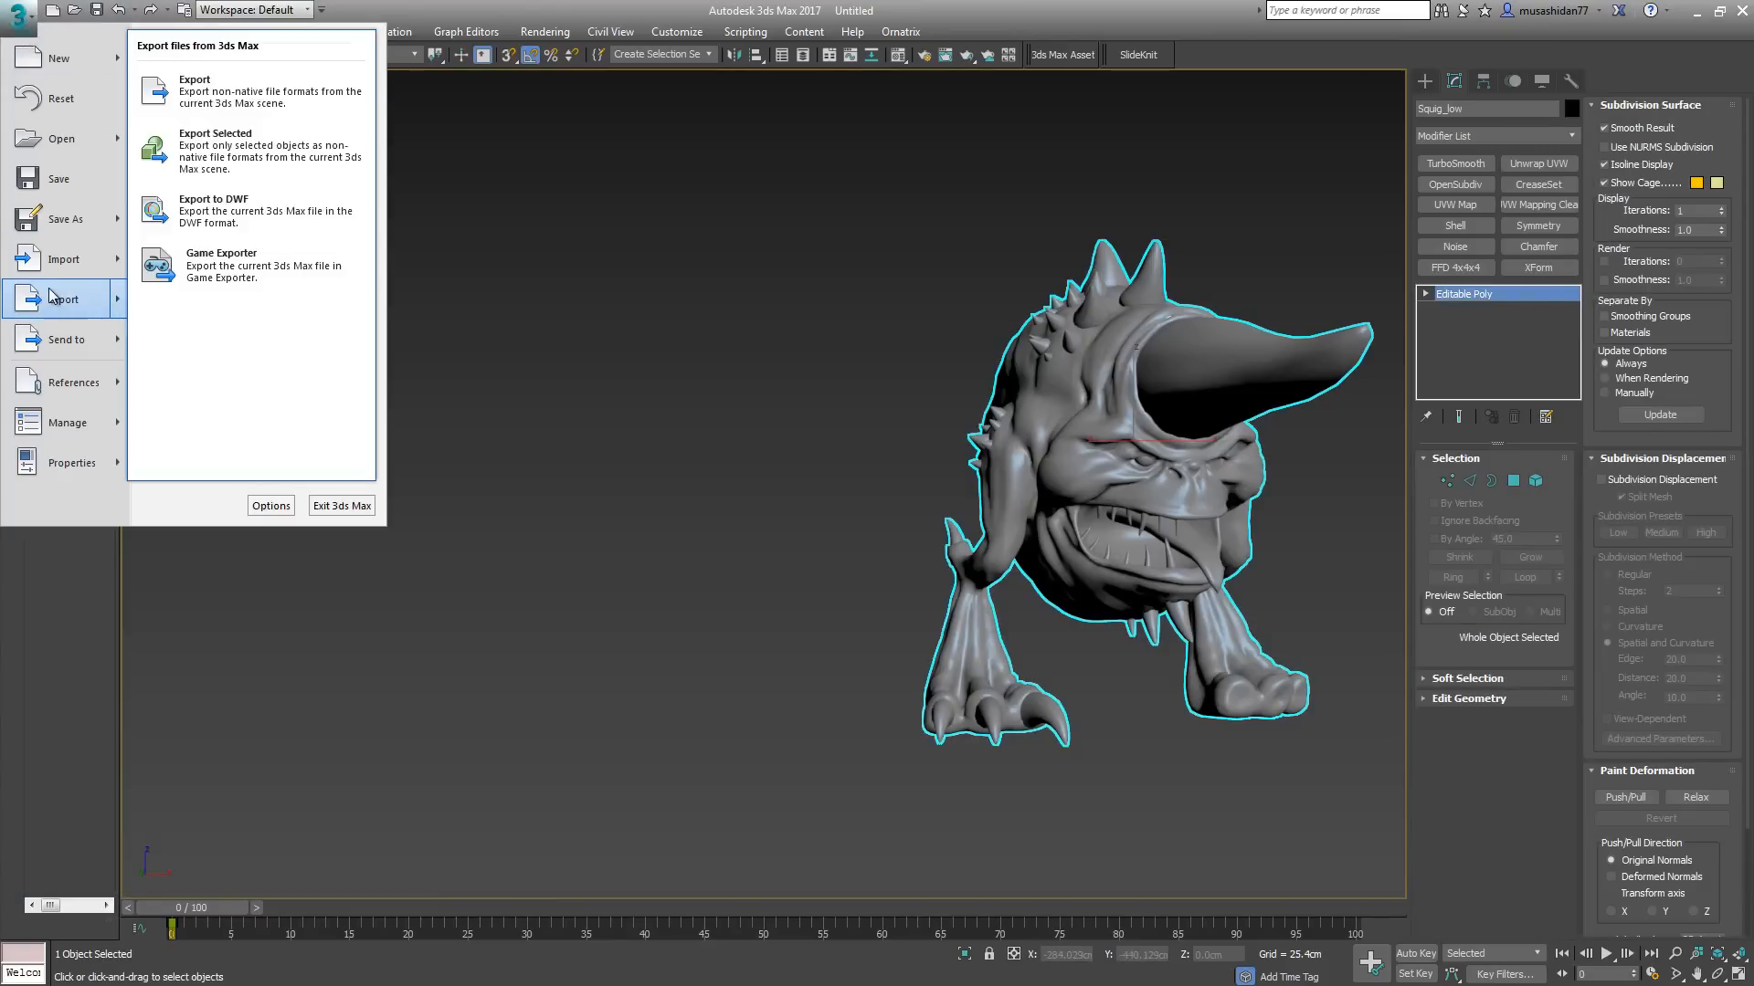
{"action": "left_click", "coordinate": [193, 78]}
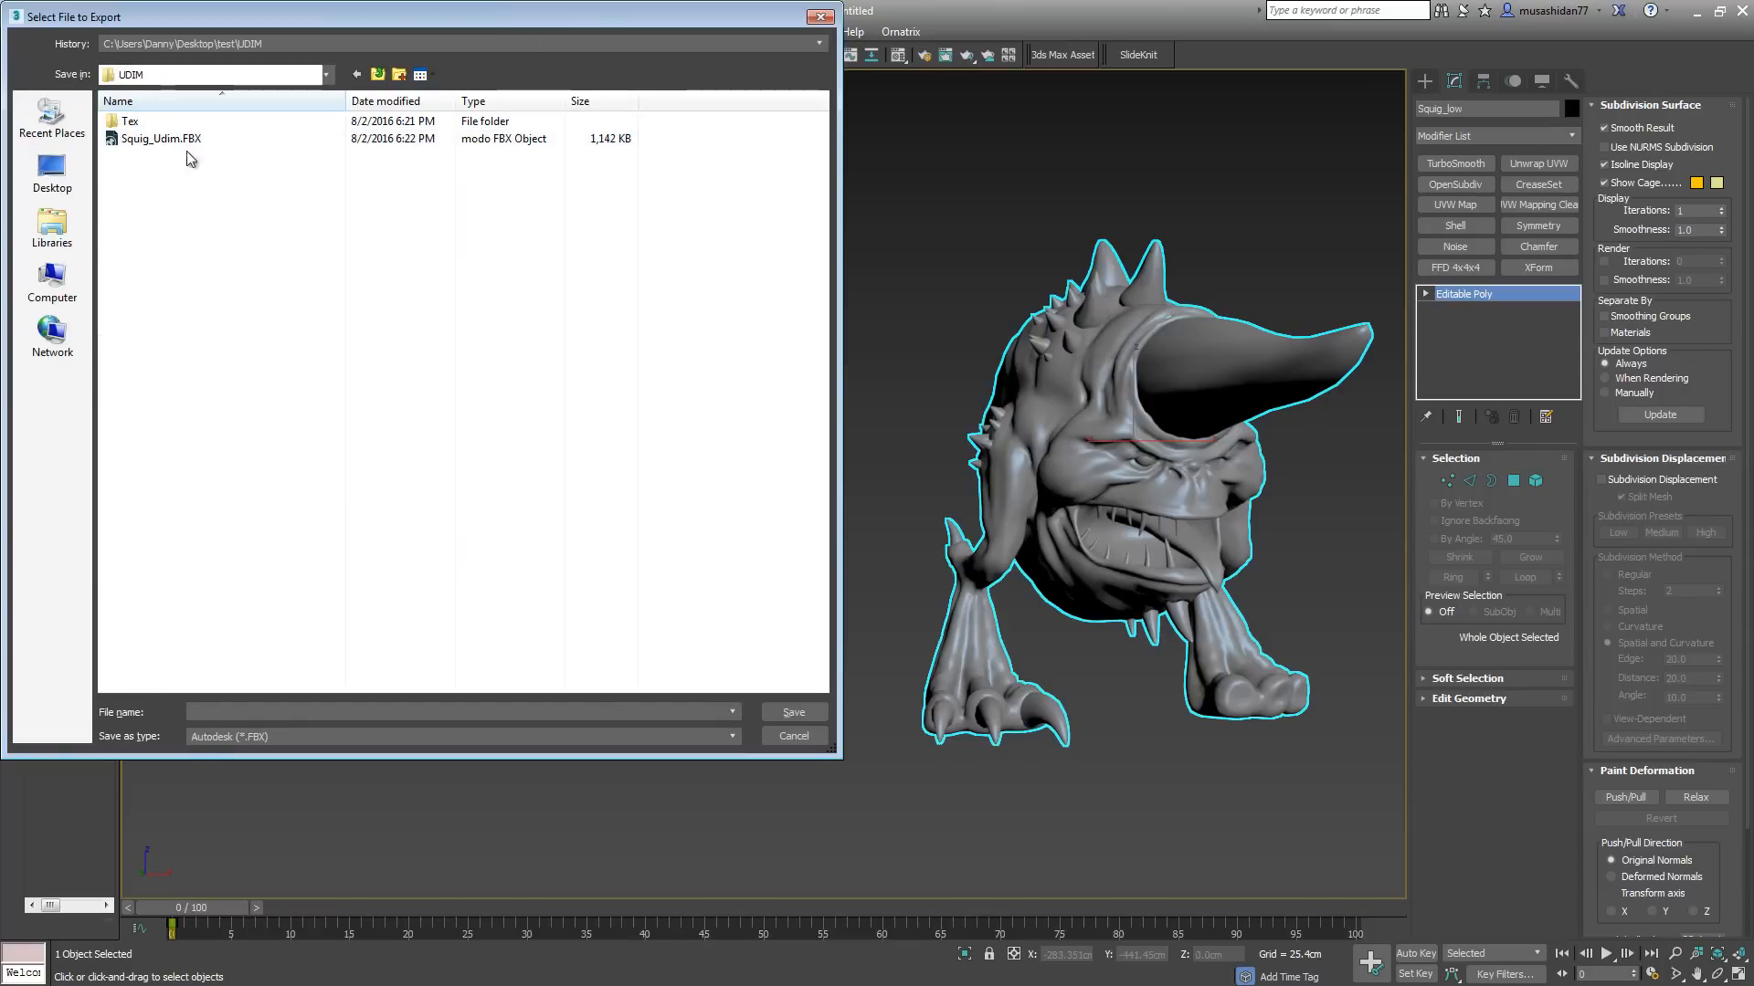
{"action": "left_click", "coordinate": [142, 138]}
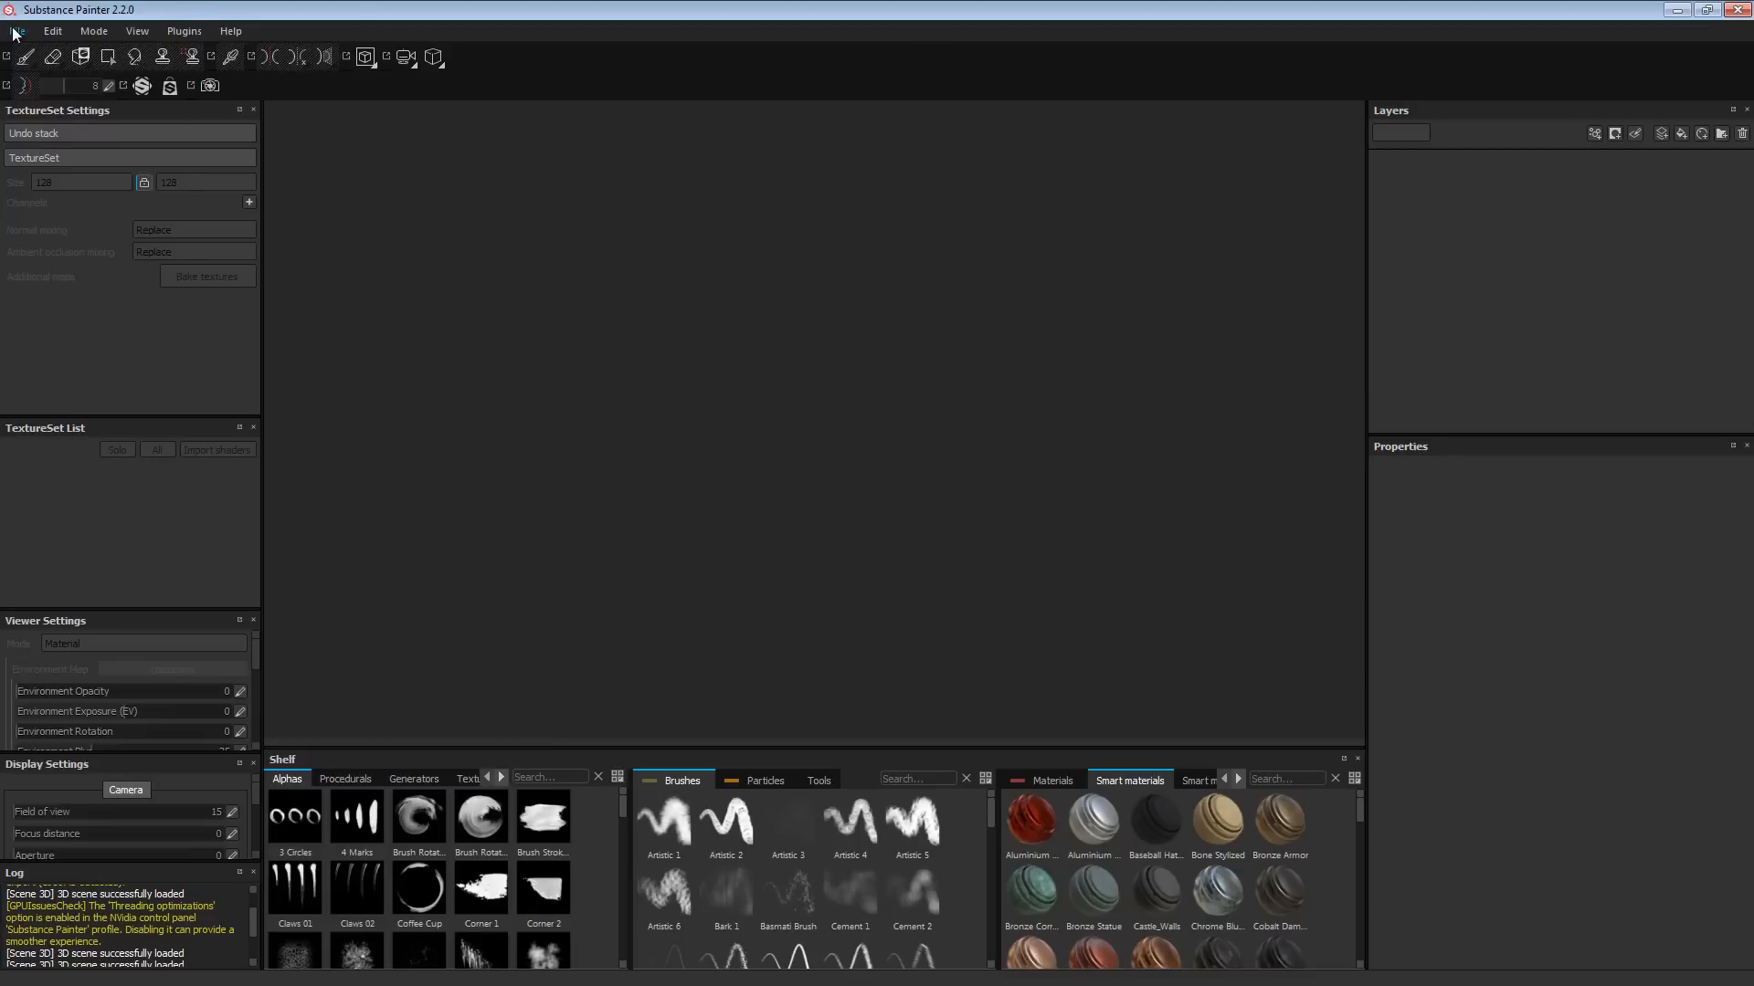
Step: Create a new project from Squig_Udim.FBX with a texture set per UDIM tile
{"action": "left_click", "coordinate": [18, 33]}
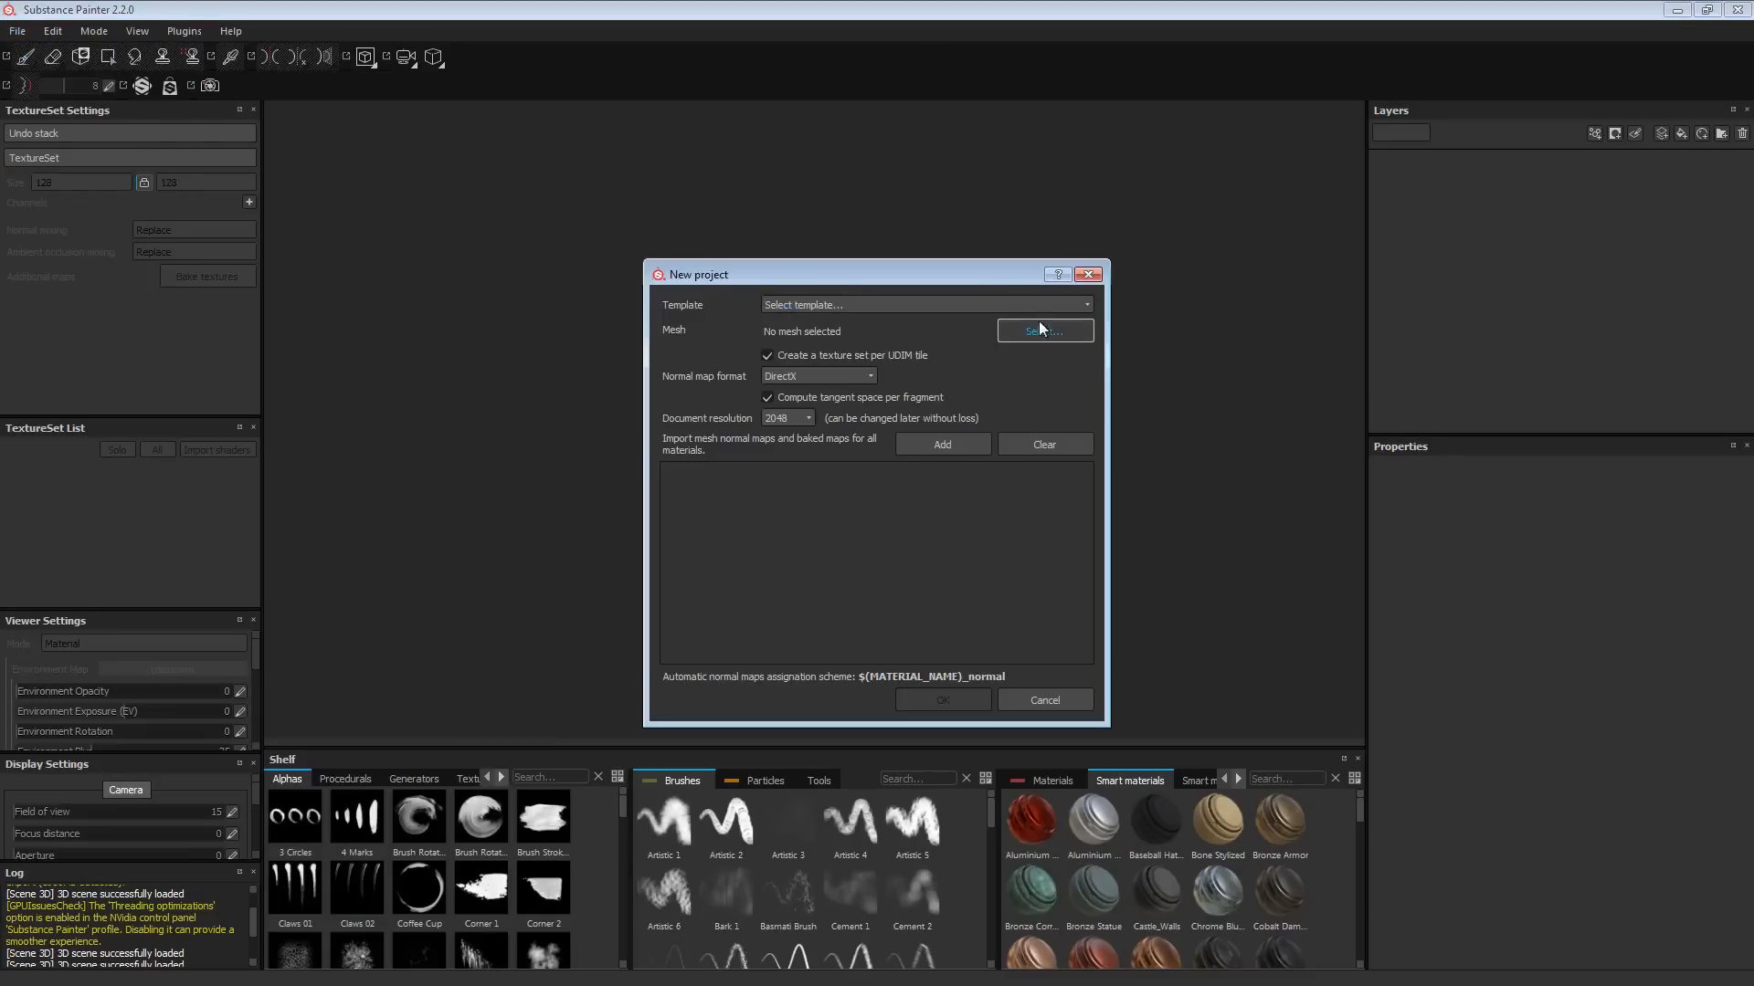
{"action": "left_click", "coordinate": [1045, 330]}
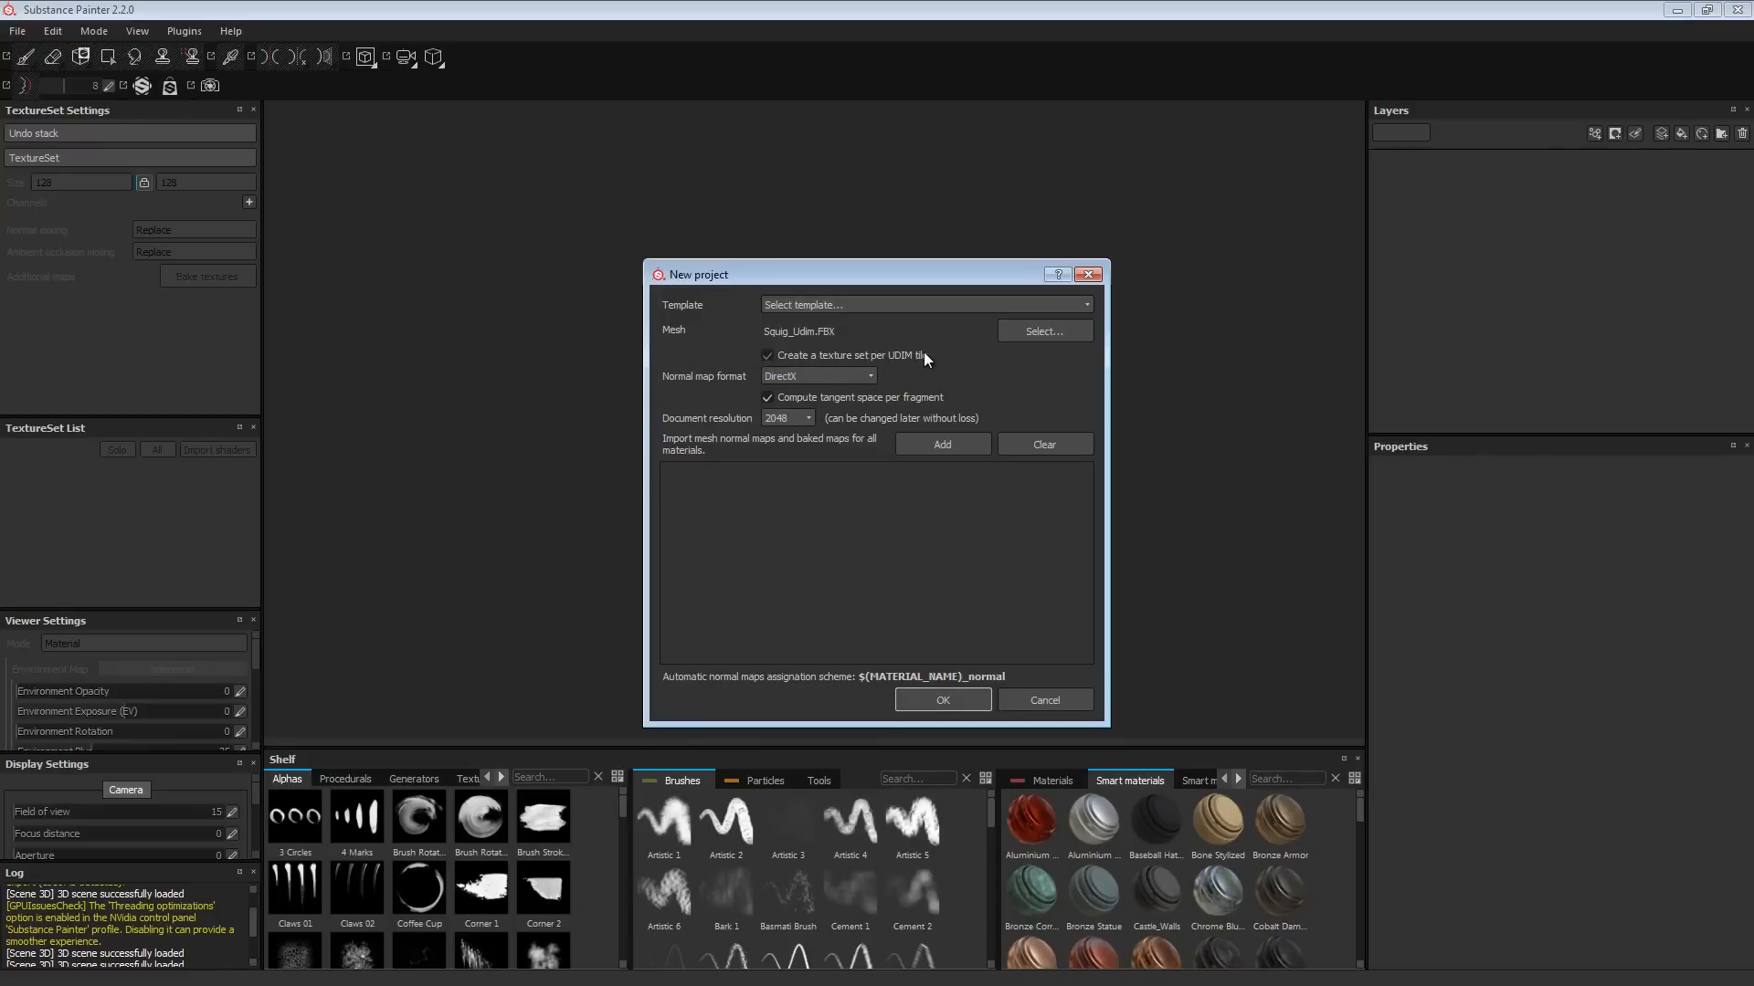
{"action": "left_click", "coordinate": [942, 700]}
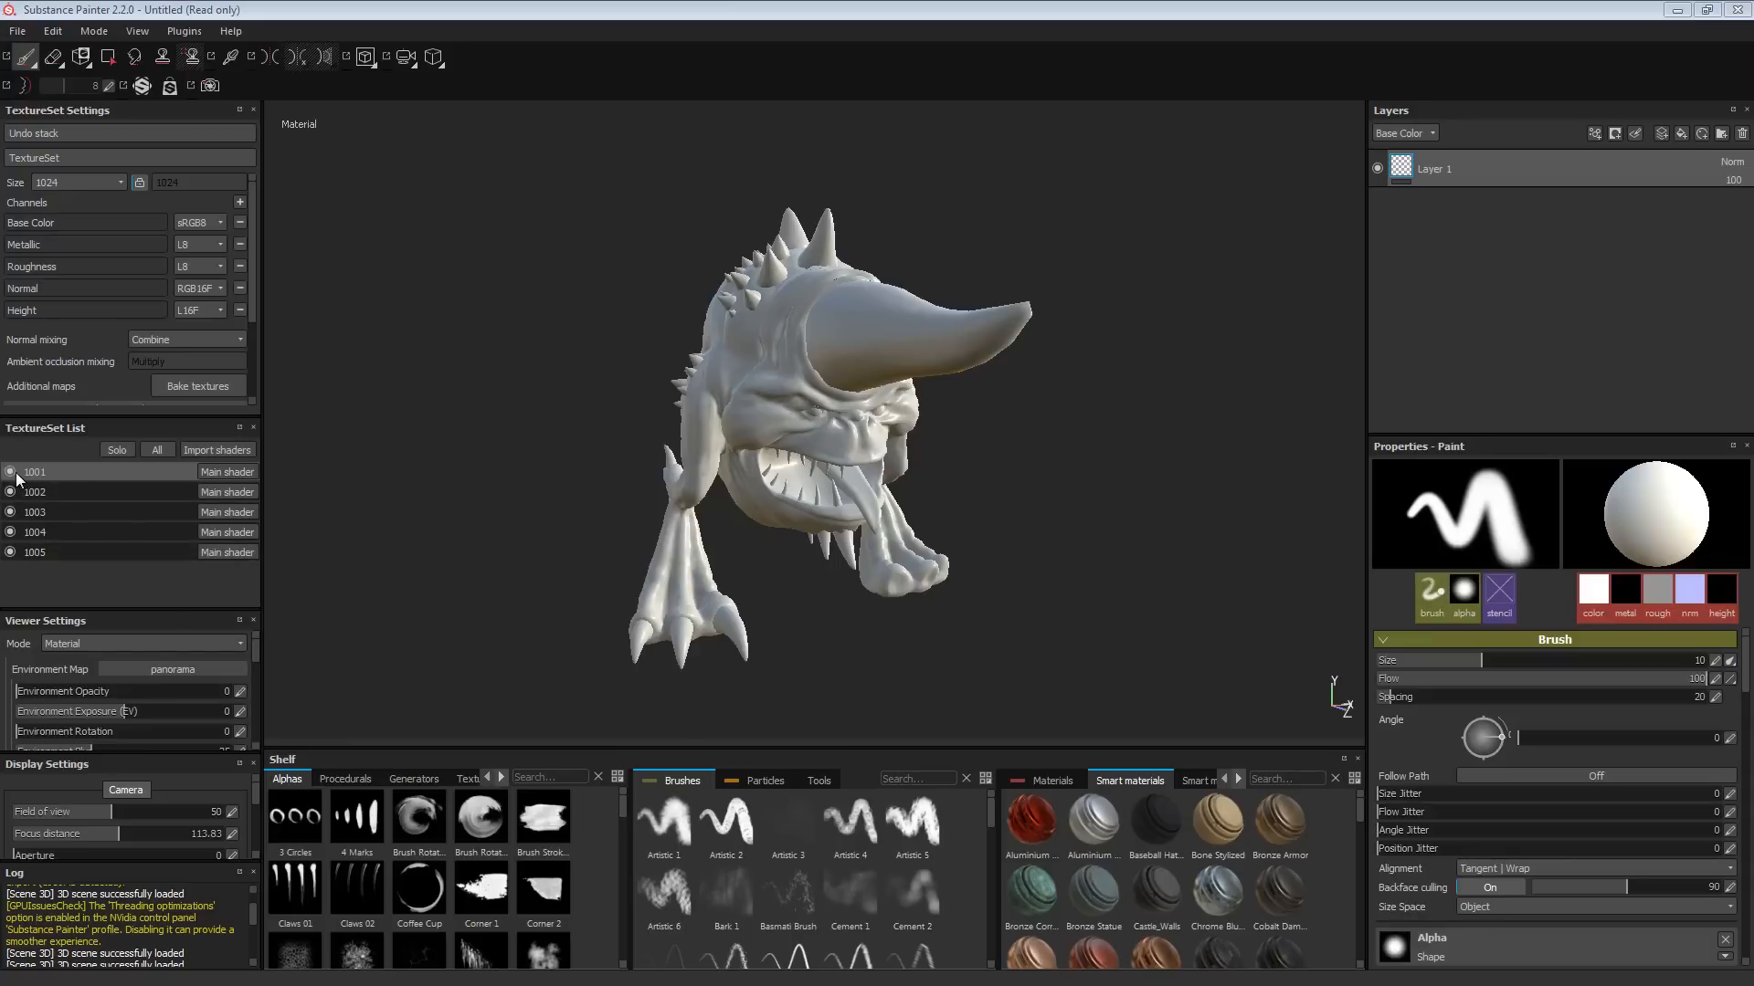
{"action": "mouse_move", "coordinate": [55, 444]}
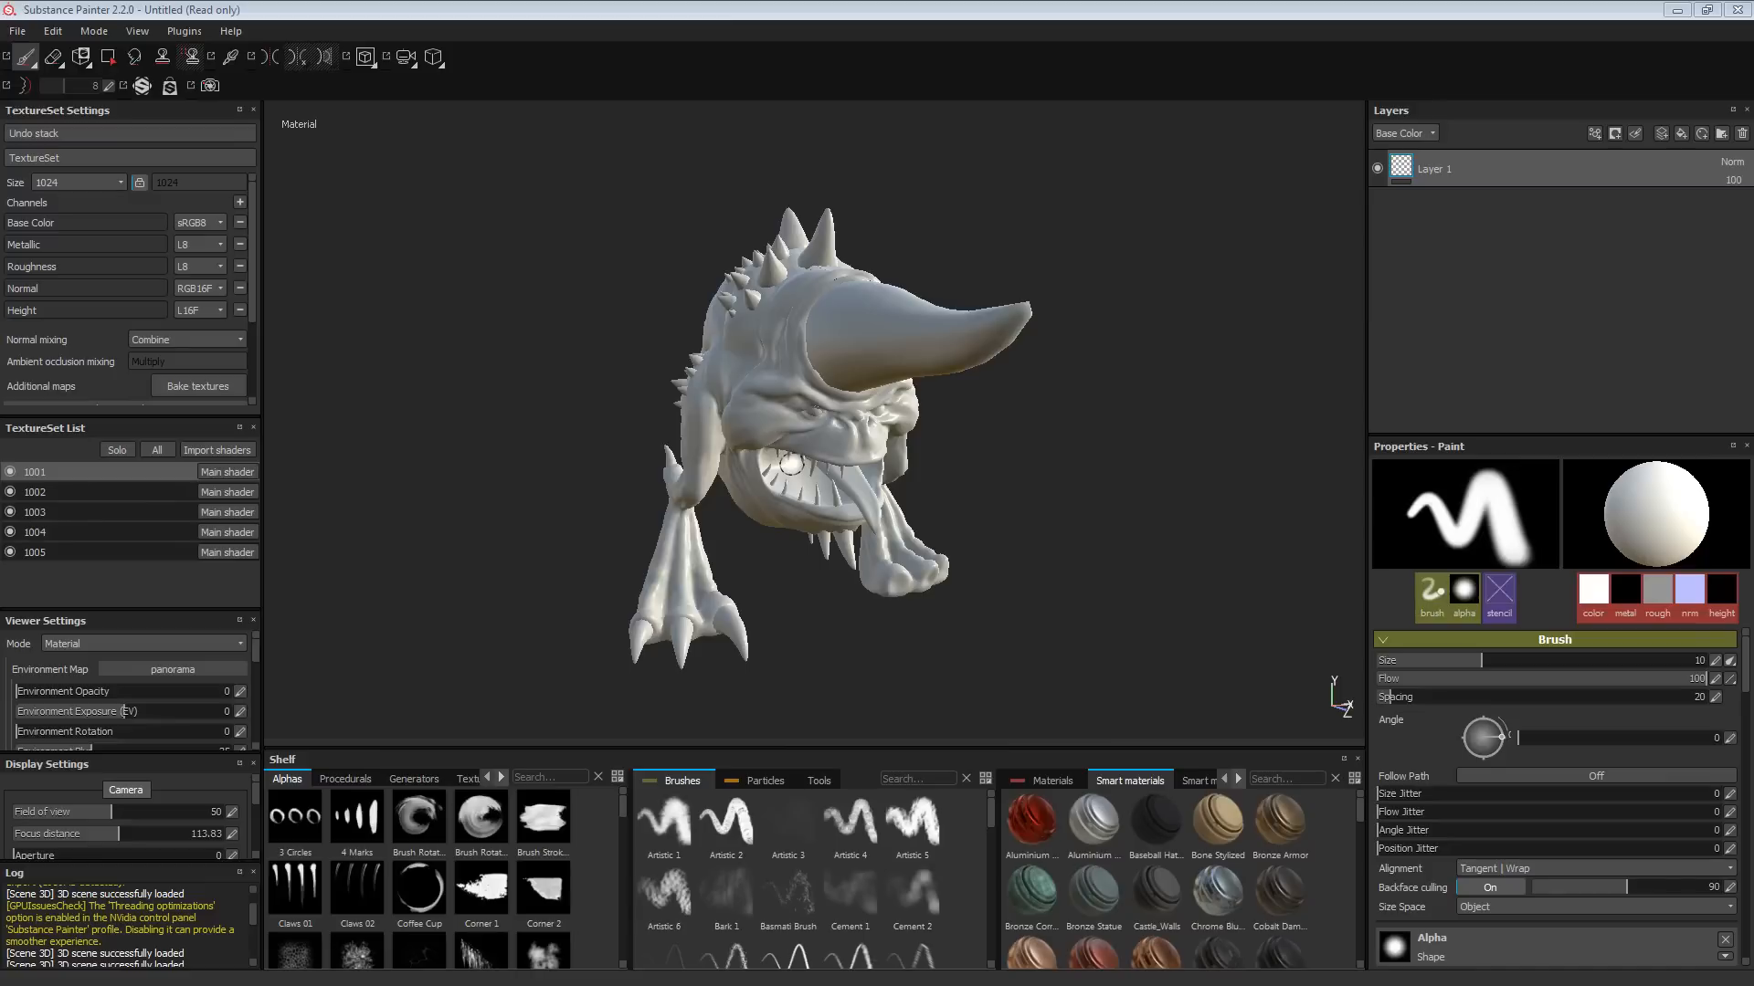
{"action": "mouse_move", "coordinate": [744, 411]}
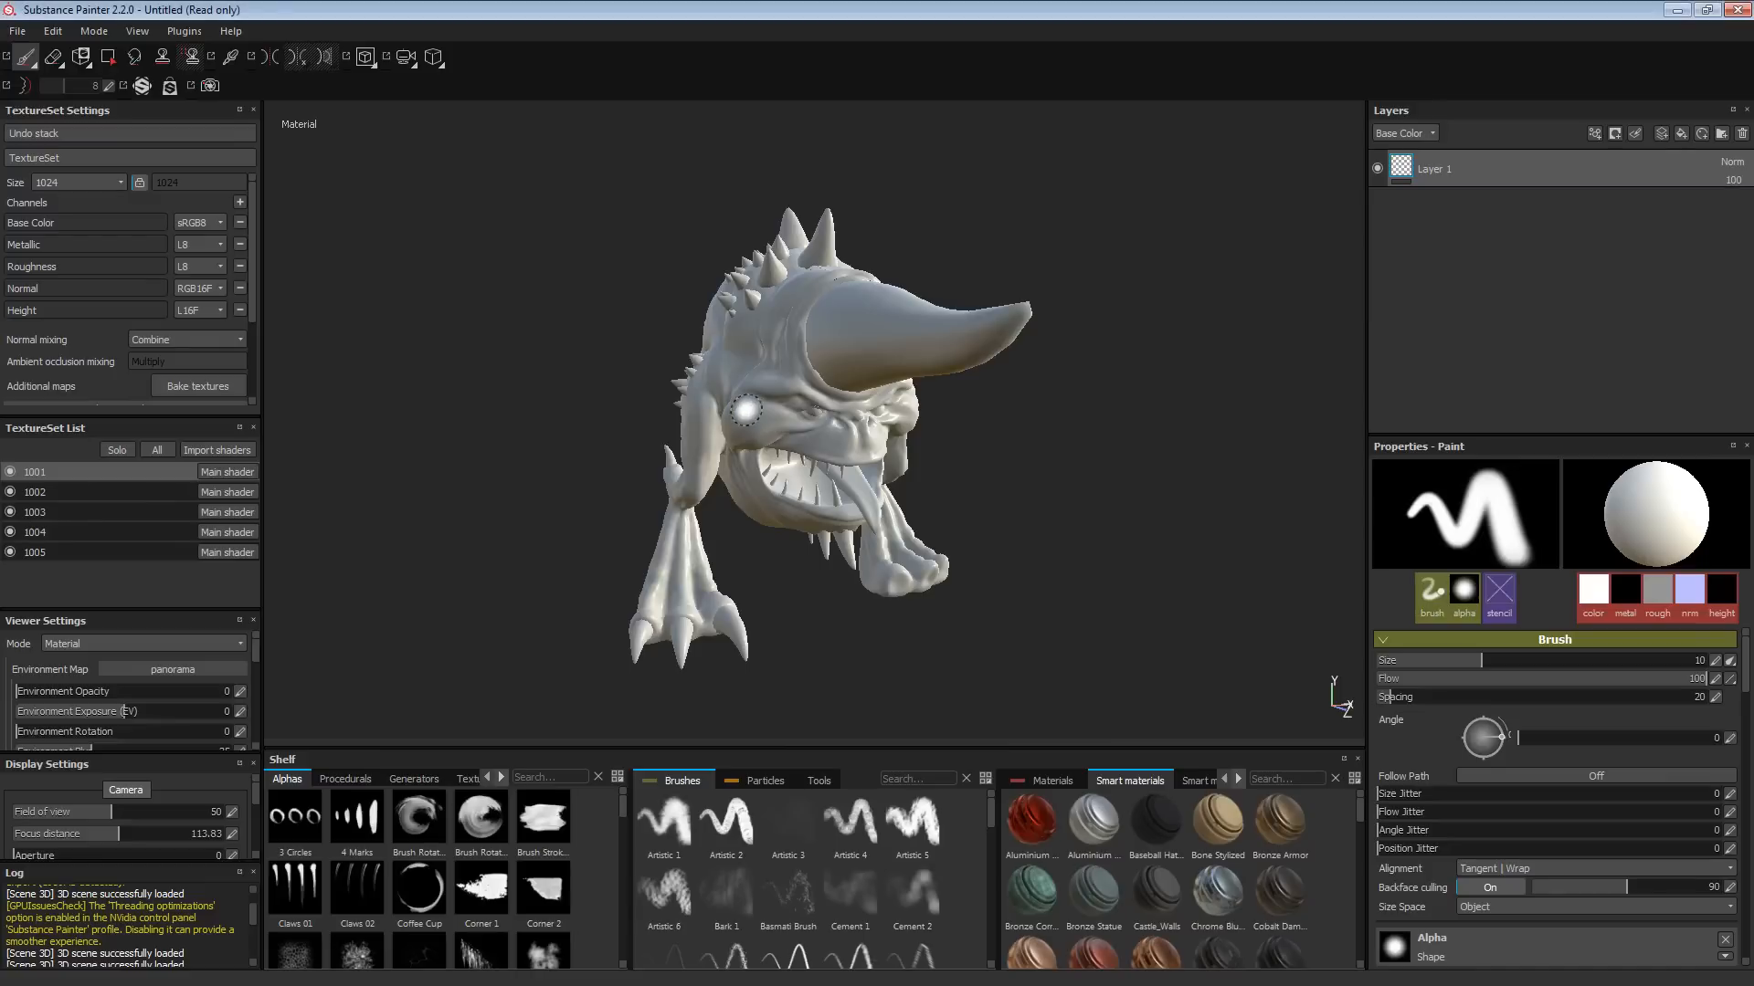
{"action": "mouse_move", "coordinate": [847, 501]}
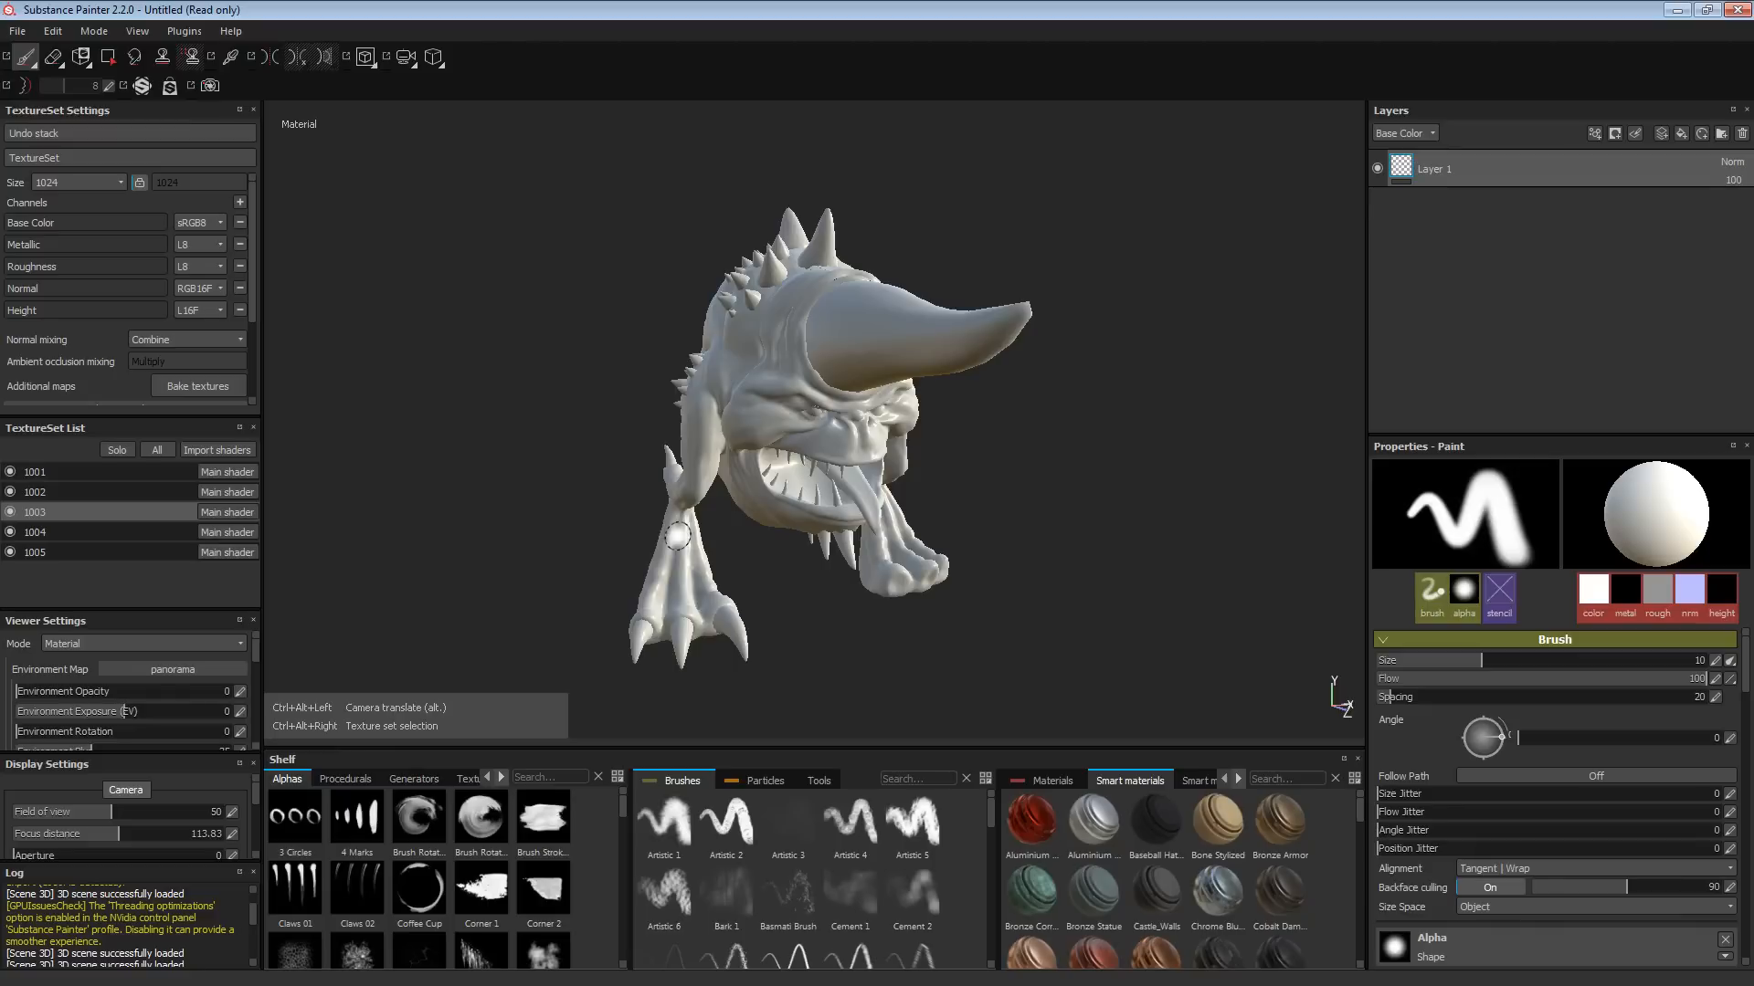
{"action": "mouse_move", "coordinate": [852, 483]}
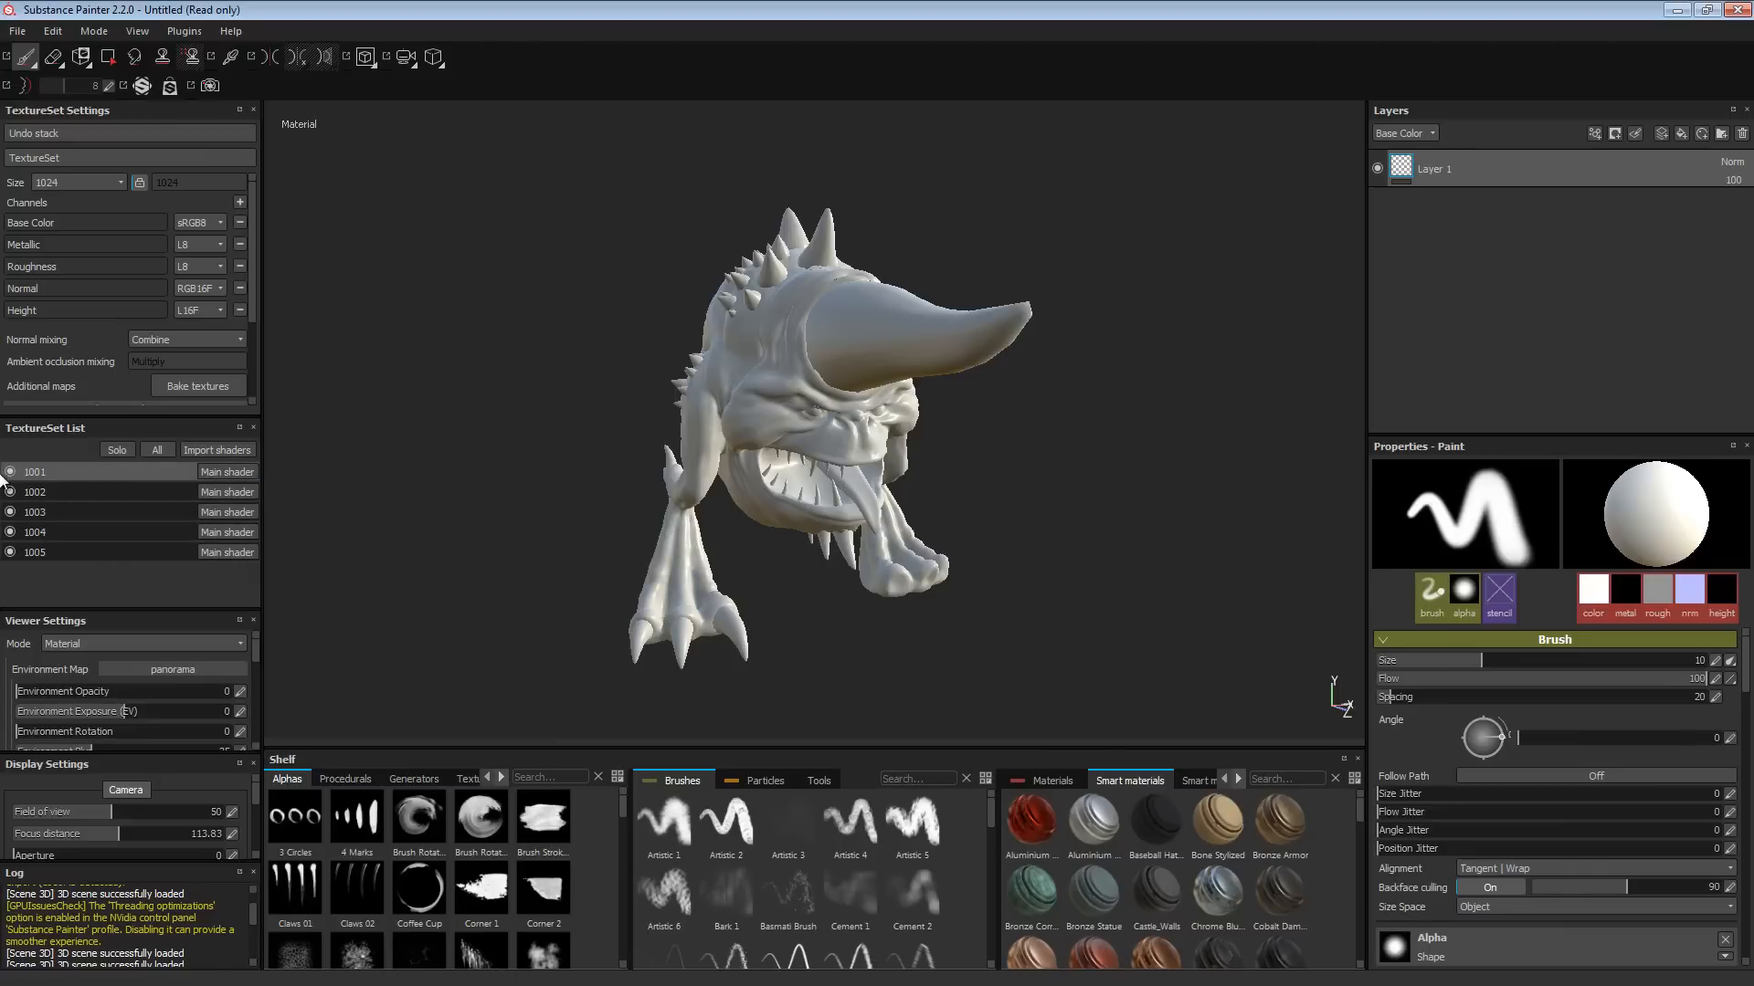
{"action": "mouse_move", "coordinate": [55, 486]}
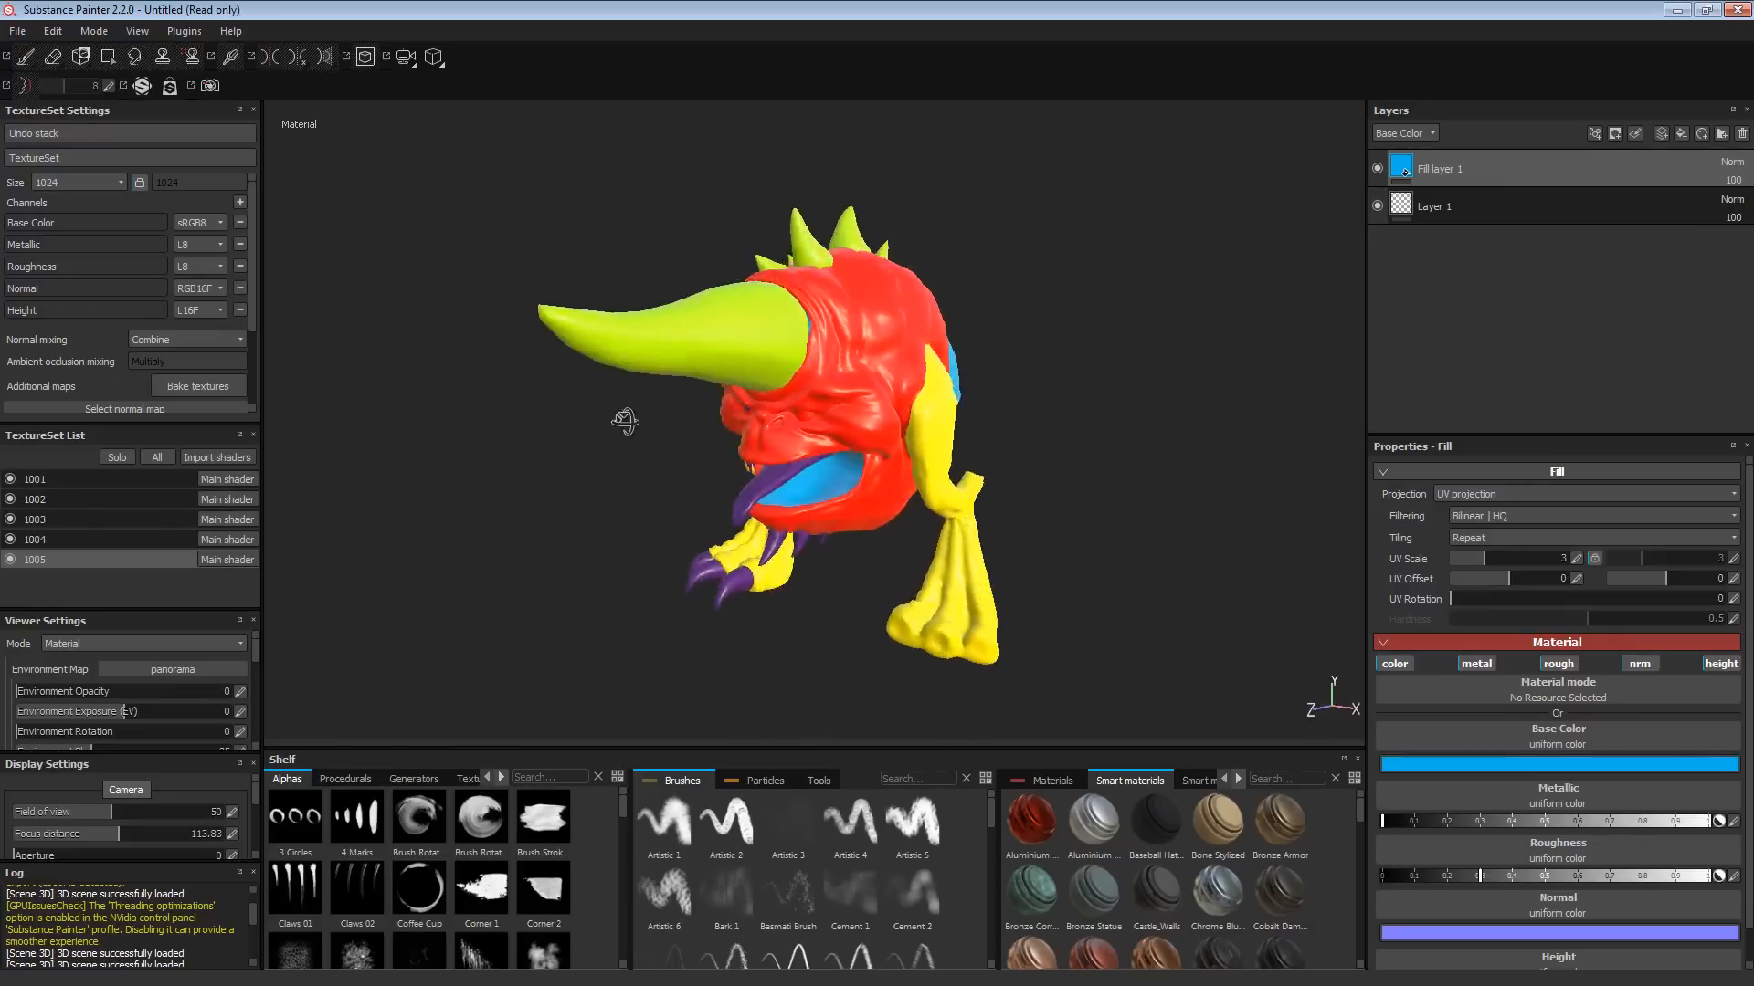
Step: Orbit the creature to check the five flat fill colours from other sides
{"action": "left_click_drag", "start_coordinate": [627, 422], "coordinate": [1096, 442]}
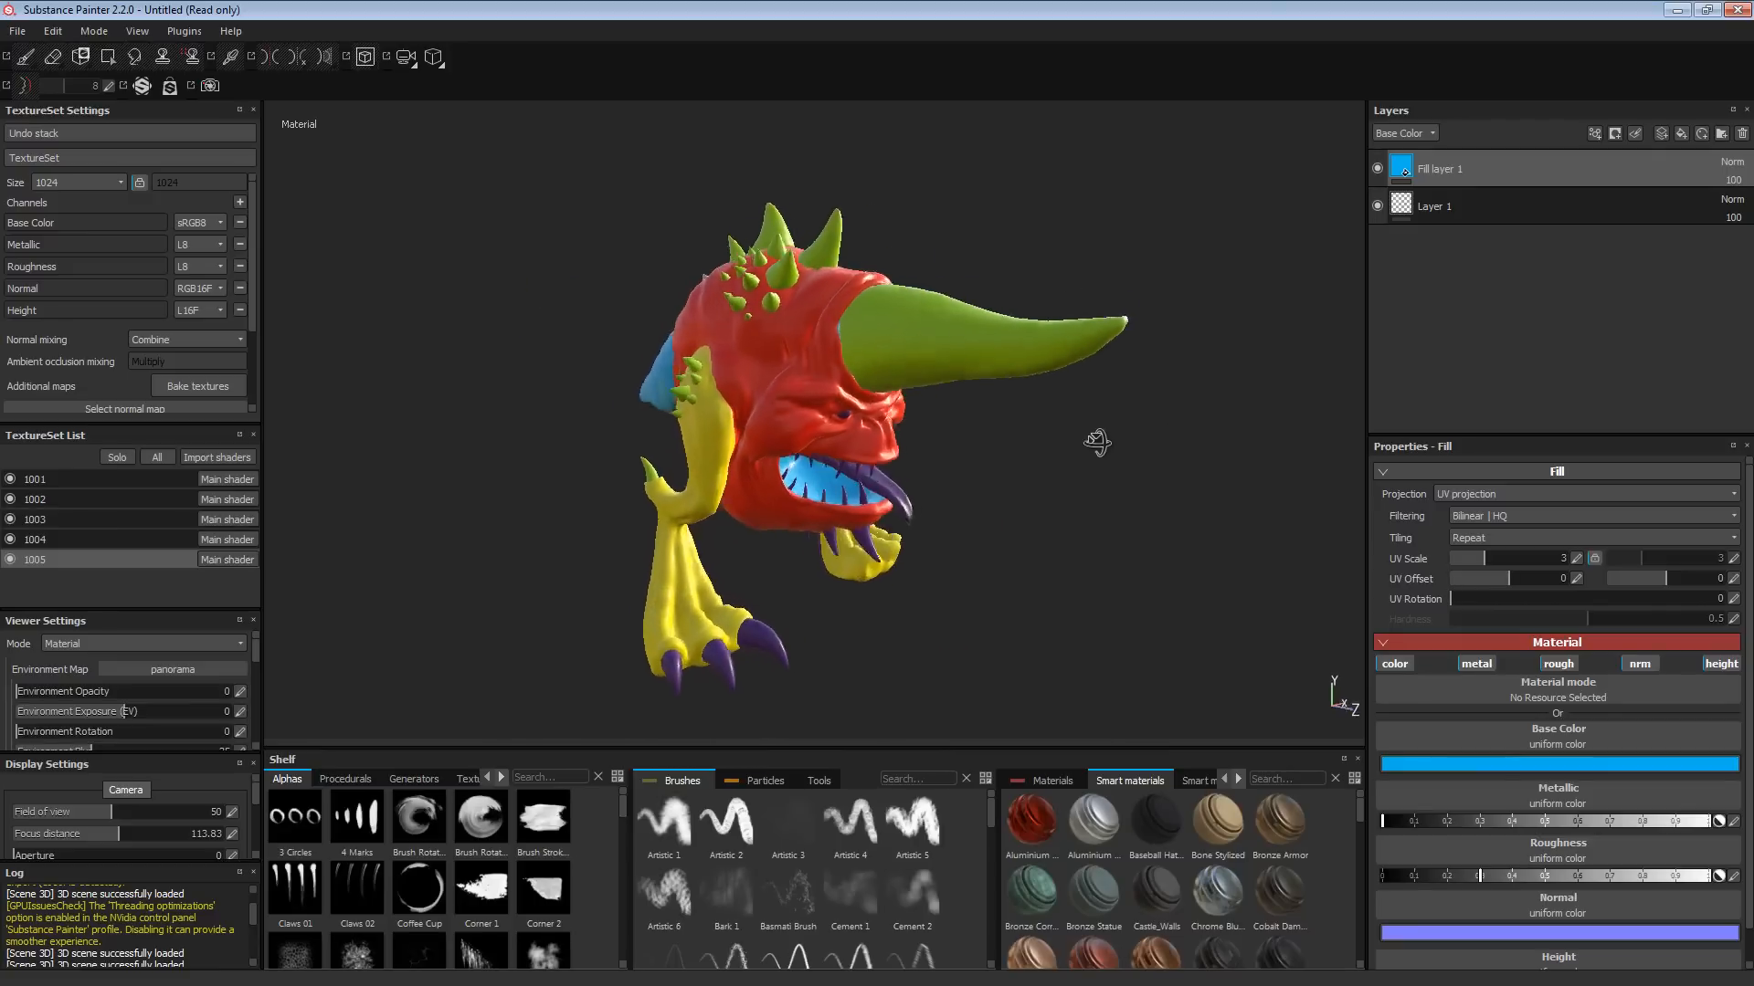
{"action": "left_click_drag", "start_coordinate": [1096, 442], "coordinate": [1348, 389]}
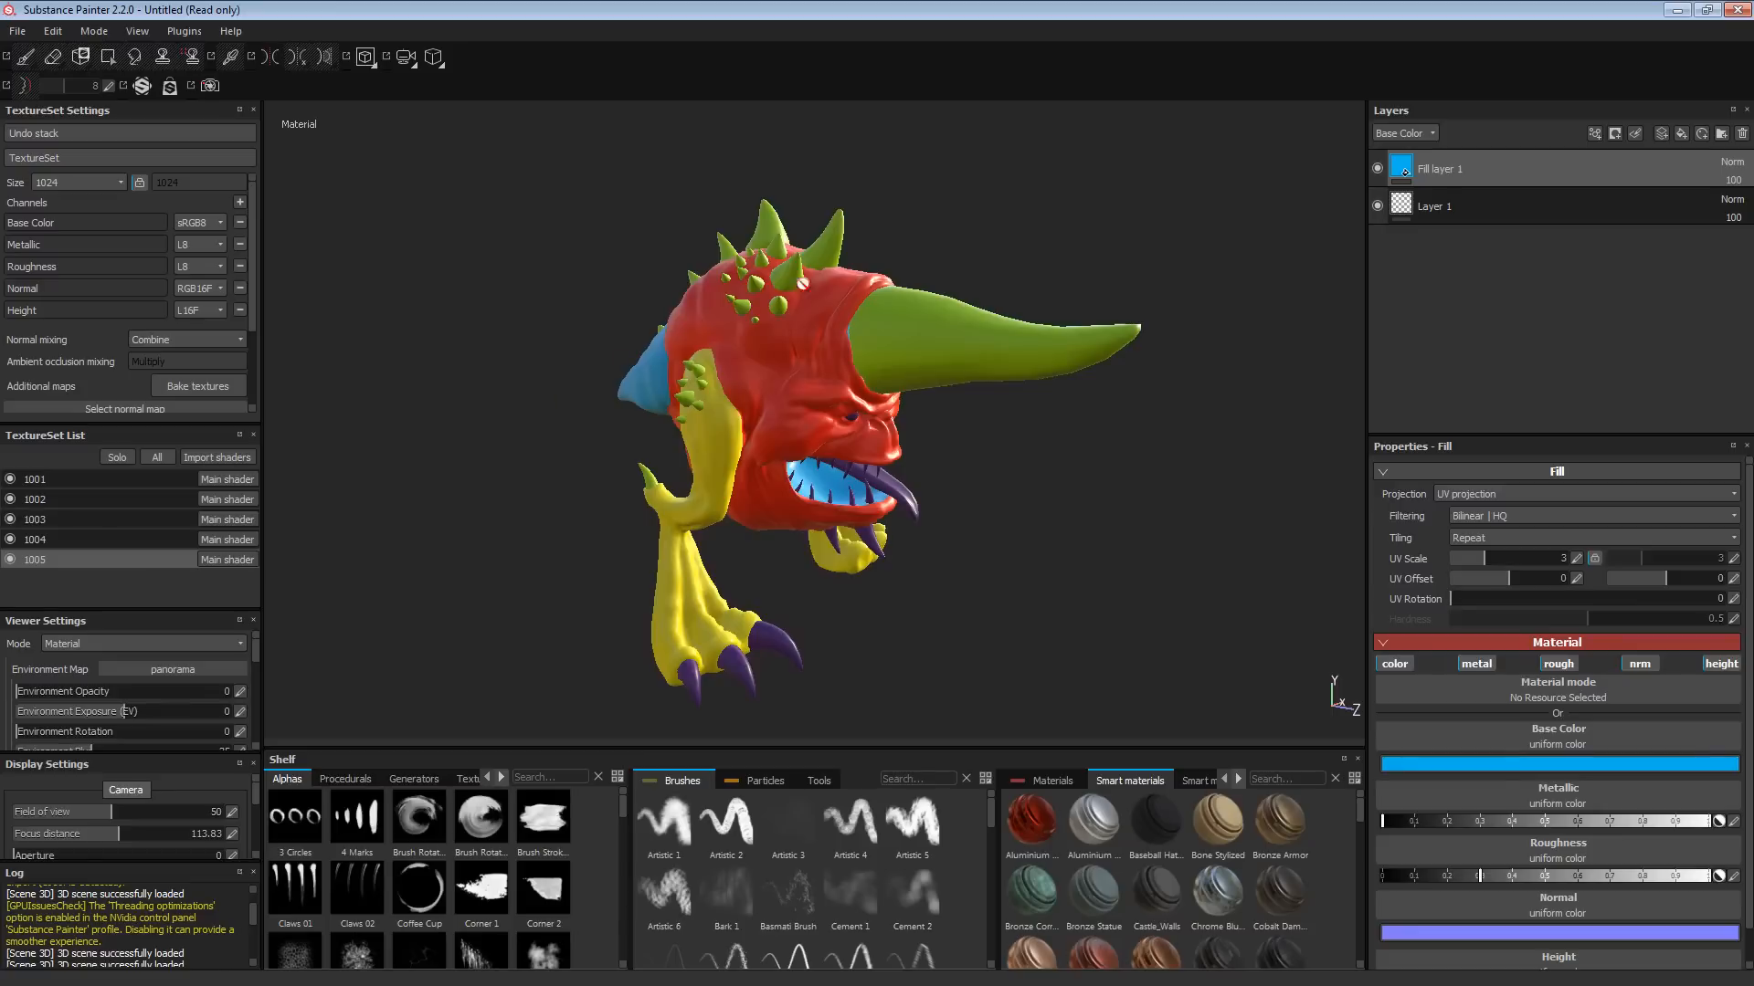
{"action": "mouse_move", "coordinate": [1107, 614]}
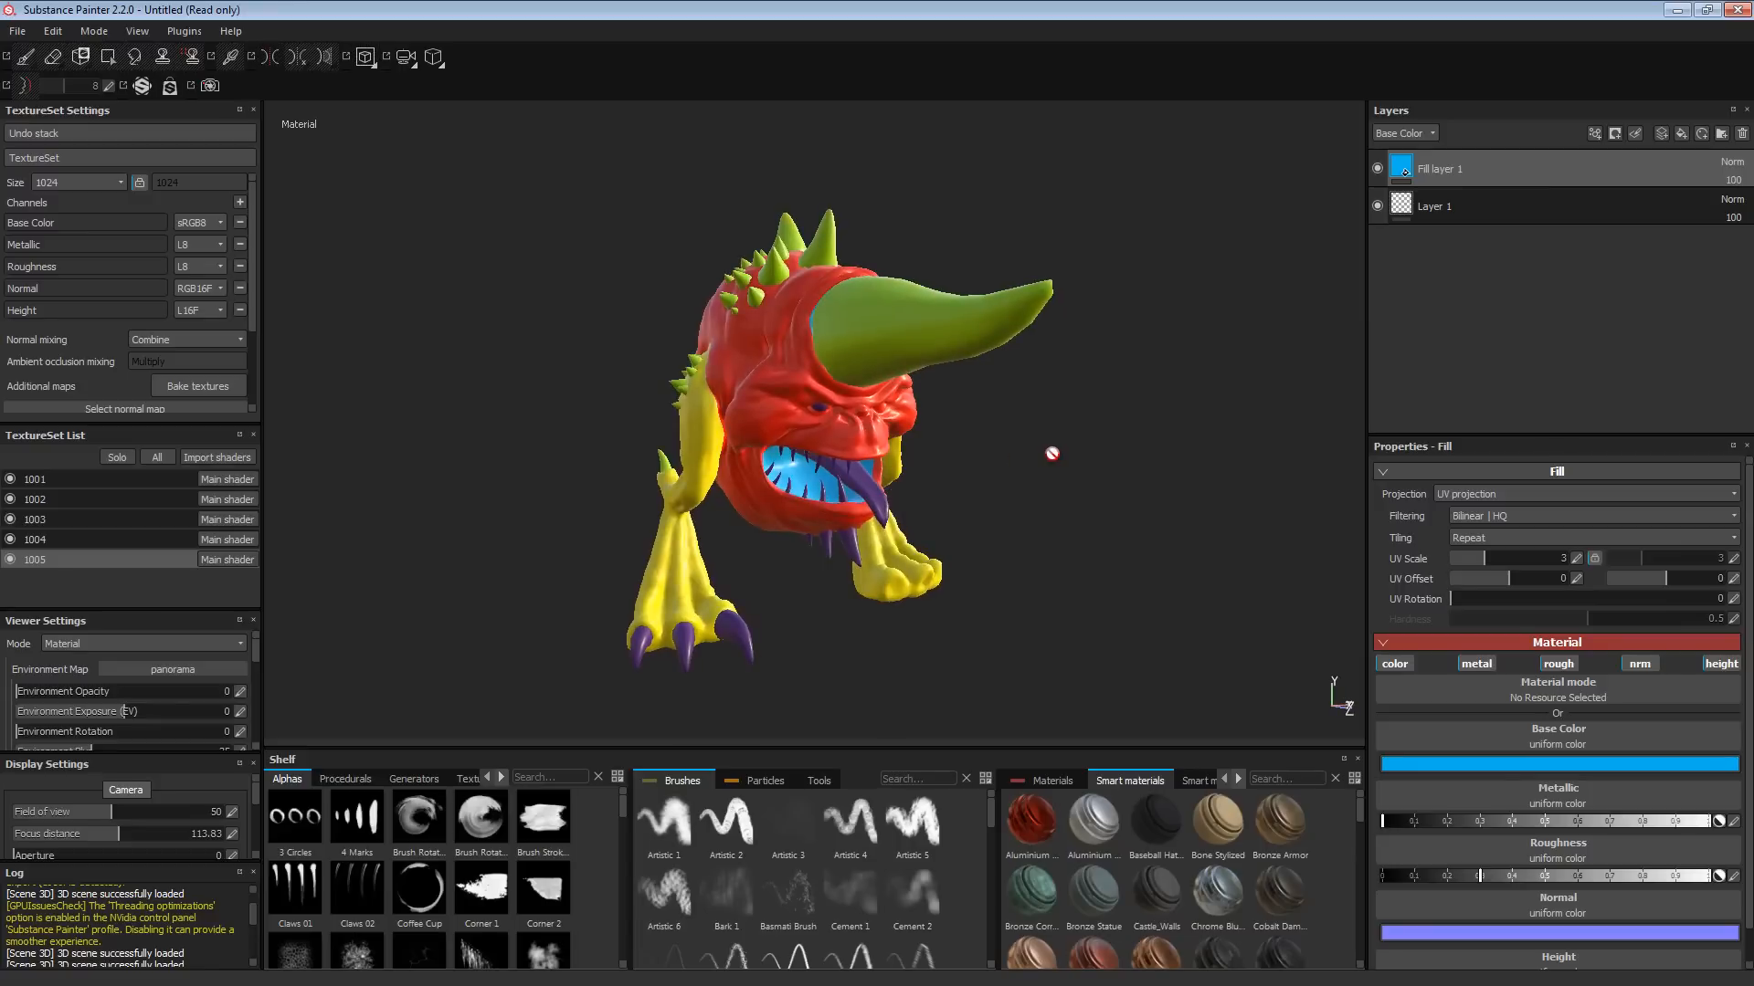
{"action": "mouse_move", "coordinate": [1158, 482]}
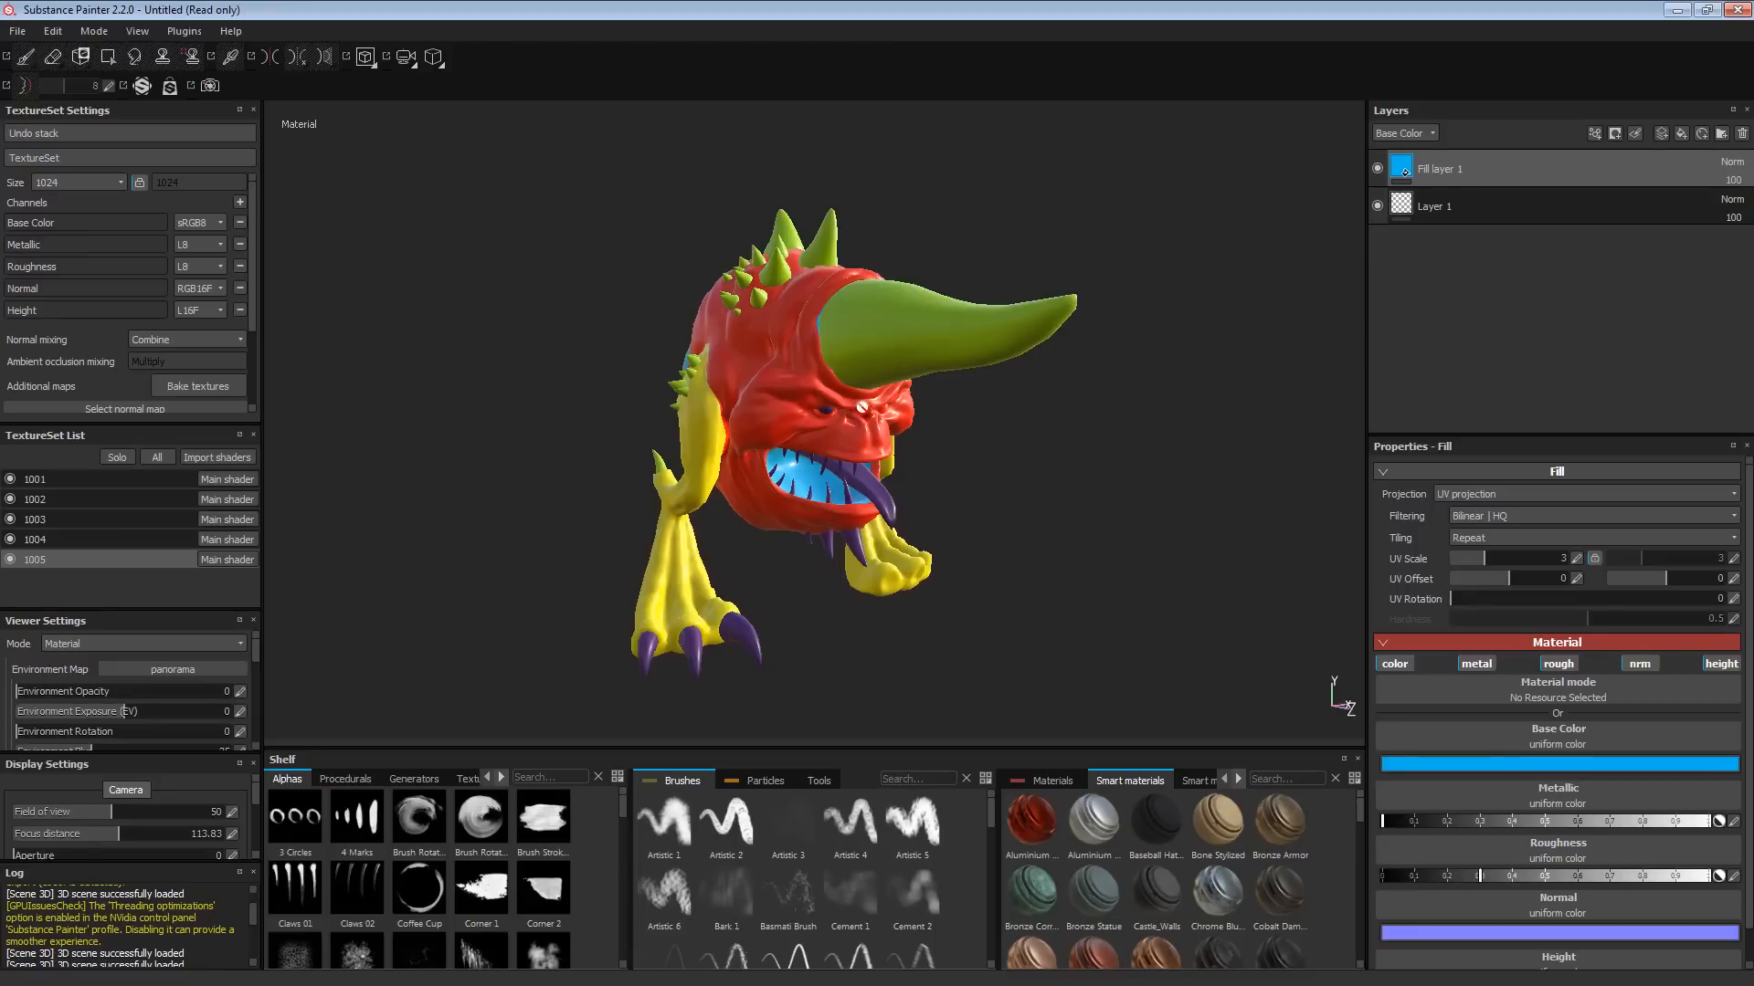
{"action": "mouse_move", "coordinate": [618, 628]}
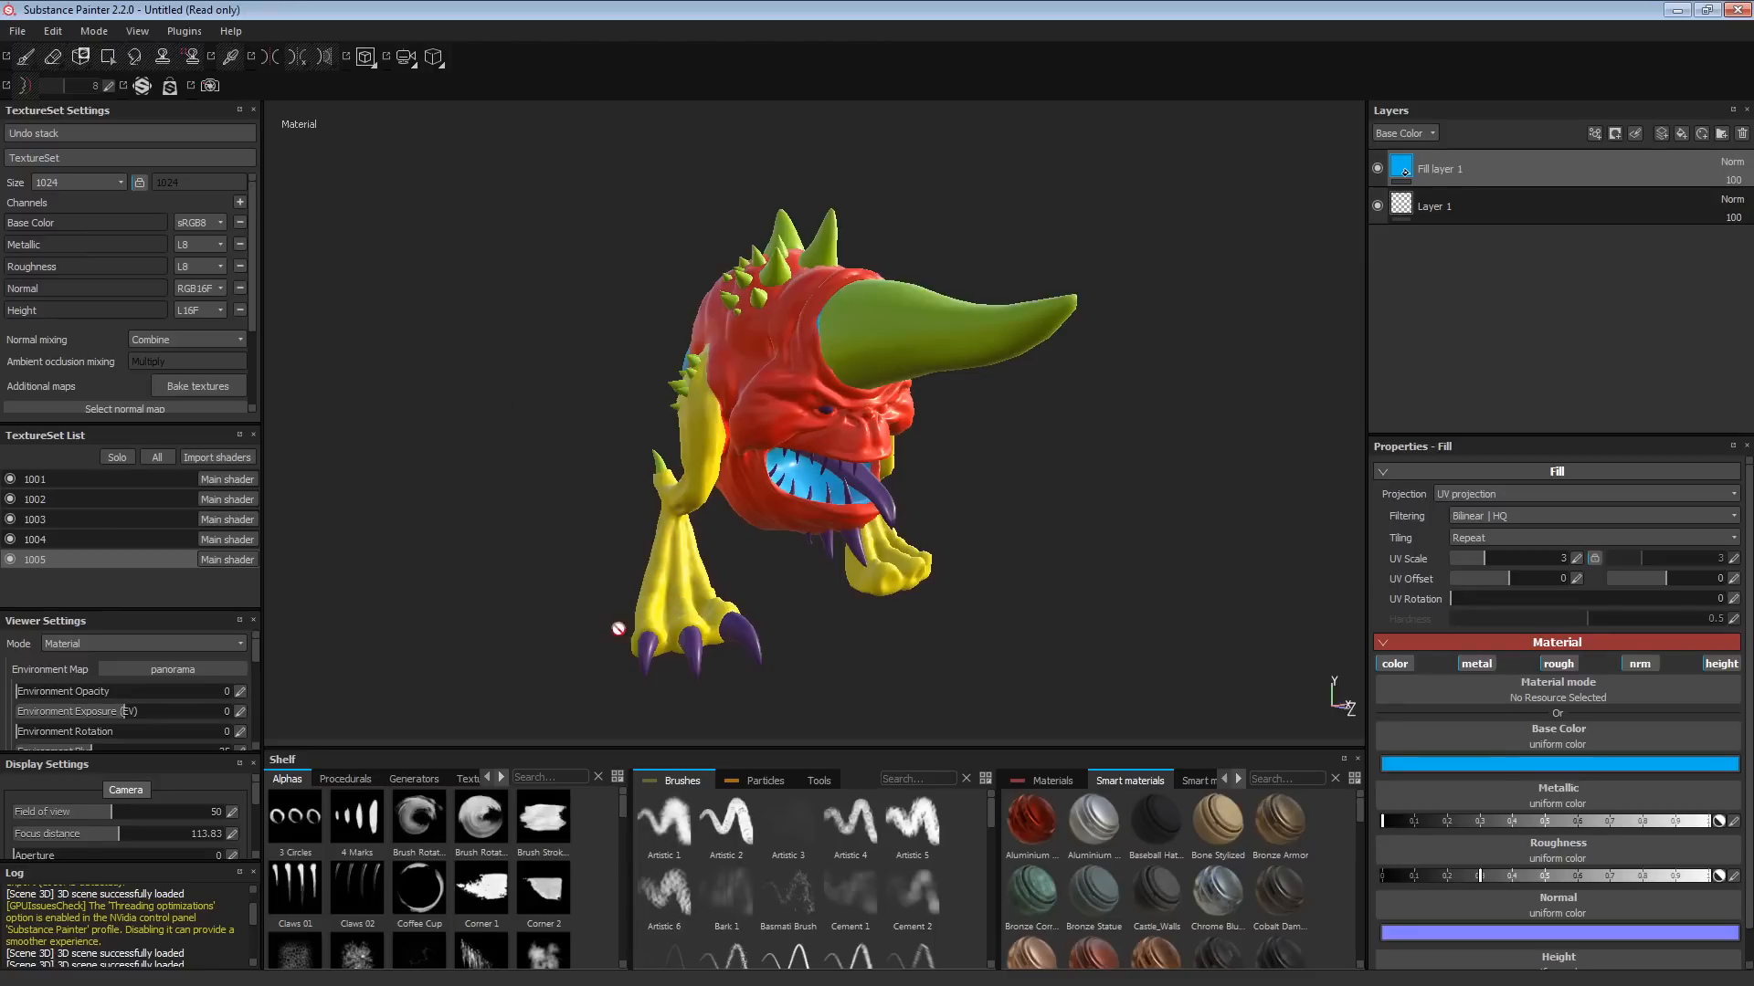
{"action": "mouse_move", "coordinate": [1266, 401]}
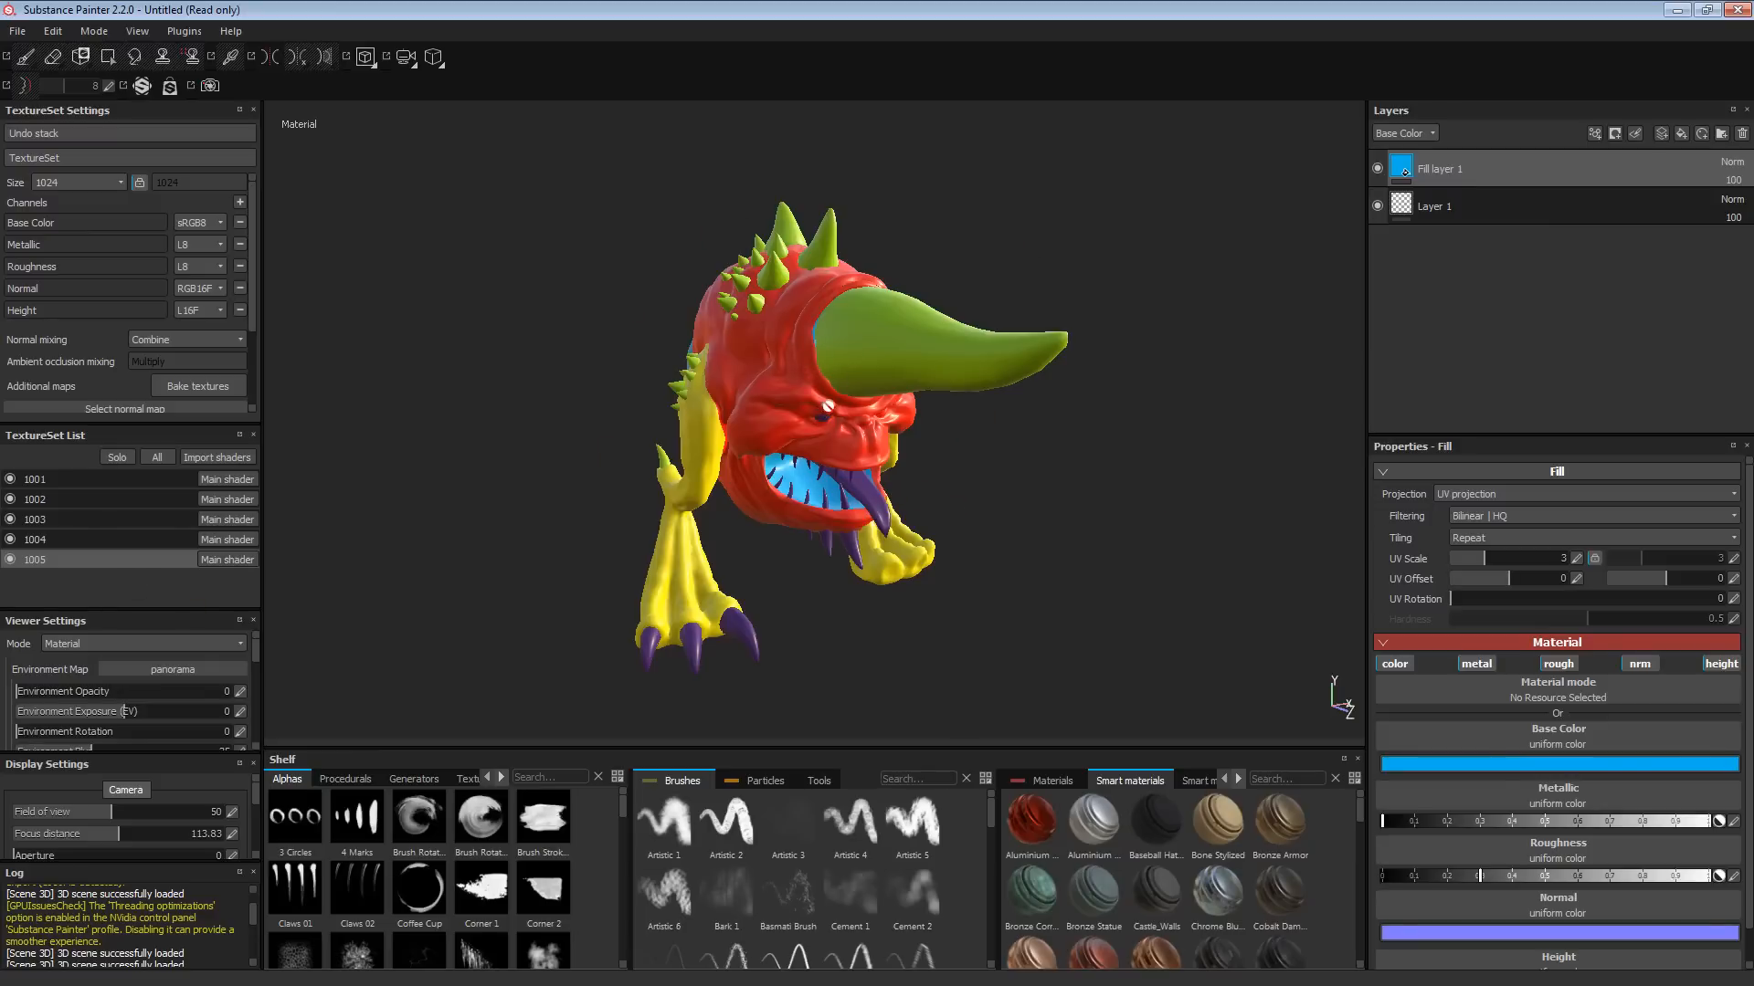
{"action": "mouse_move", "coordinate": [651, 541]}
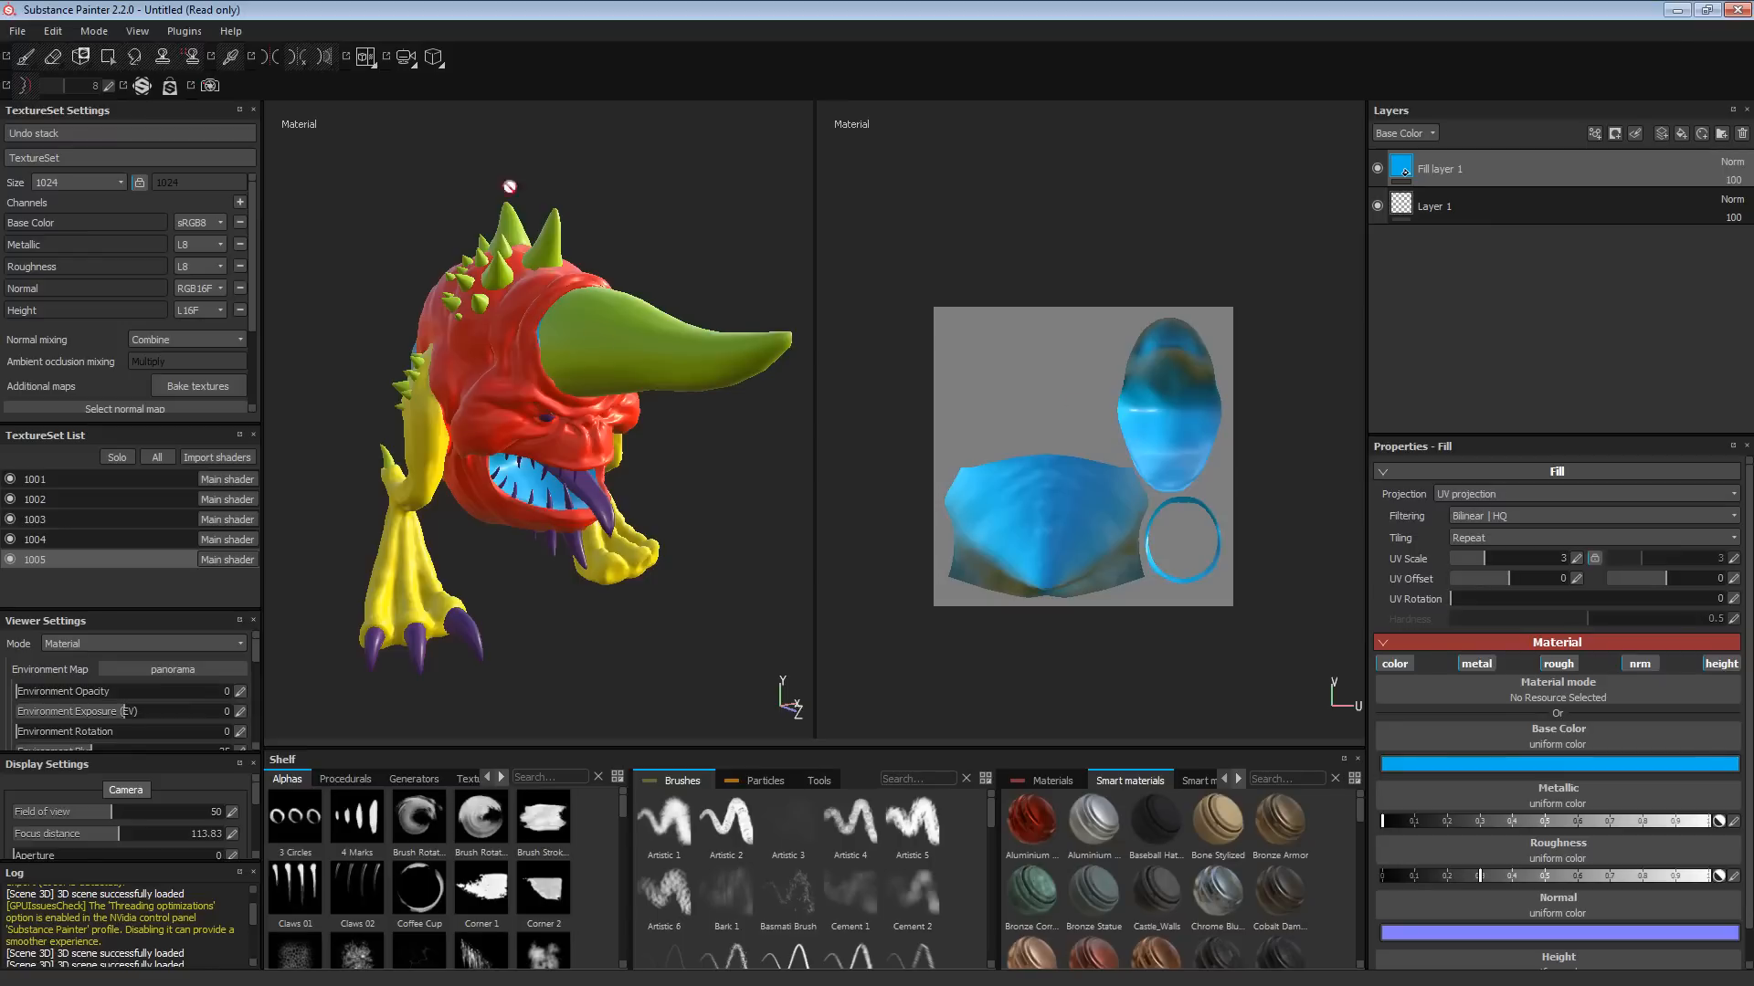
{"action": "mouse_move", "coordinate": [1012, 444]}
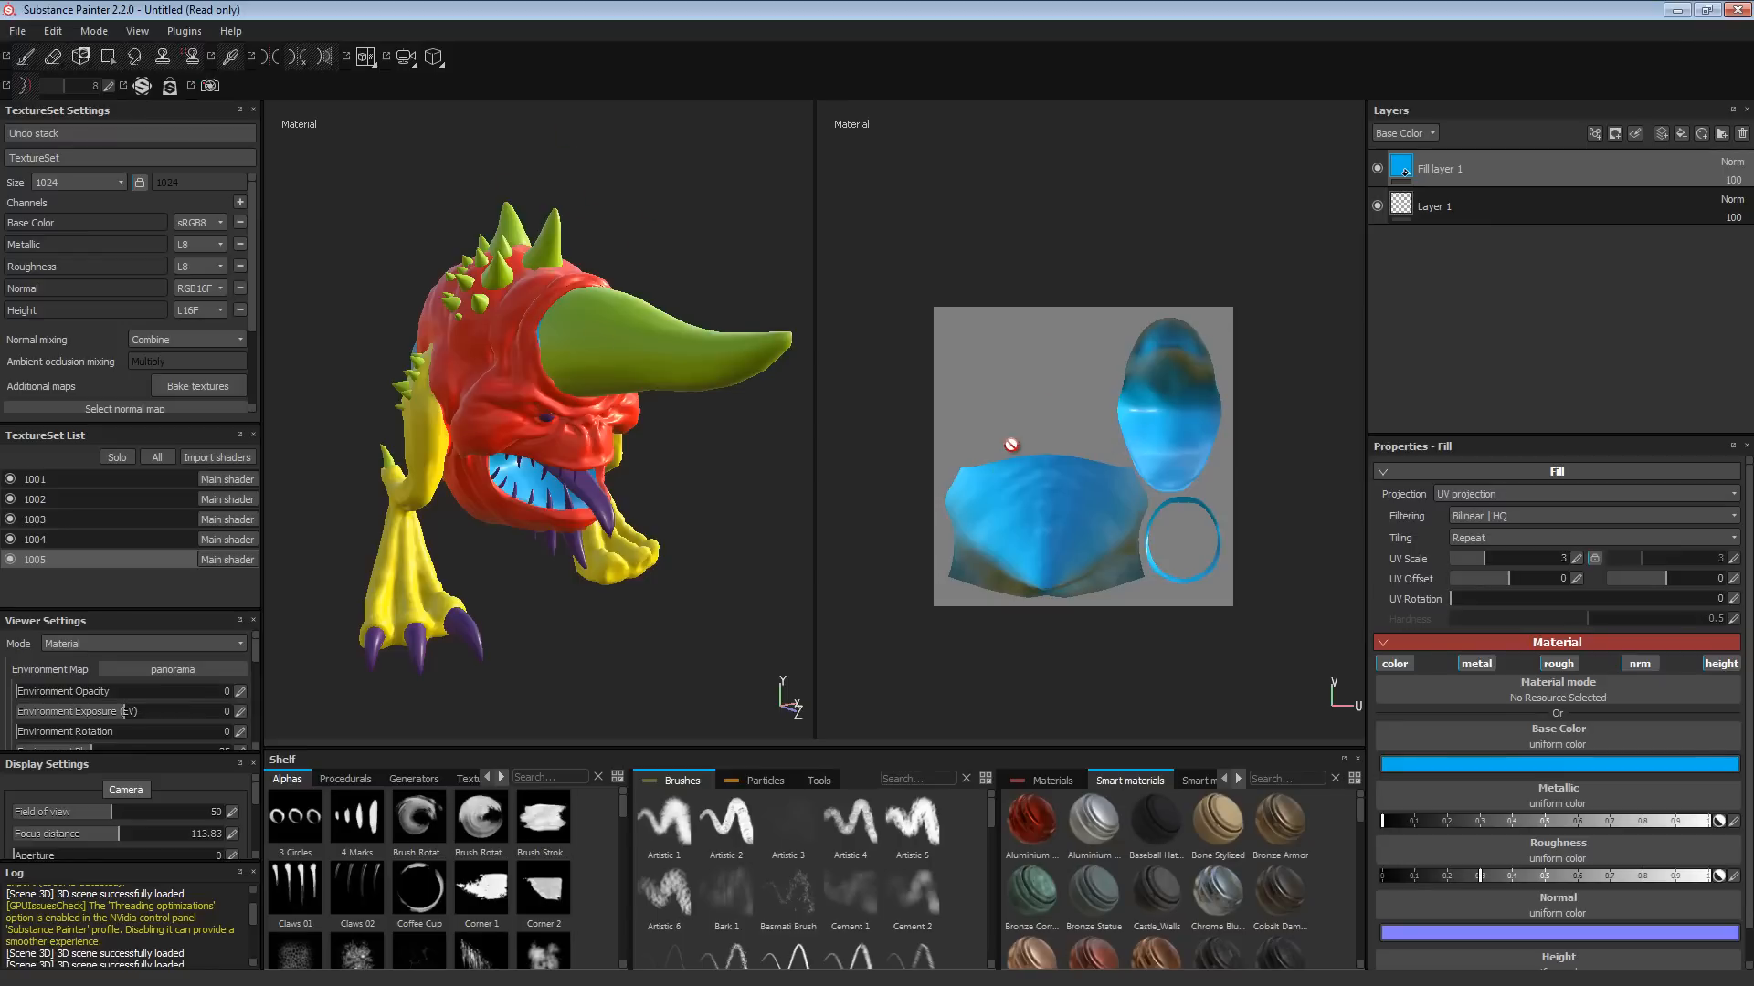
Step: Preview the UV islands of the green horns, red body and yellow limbs tiles
{"action": "left_click", "coordinate": [35, 519]}
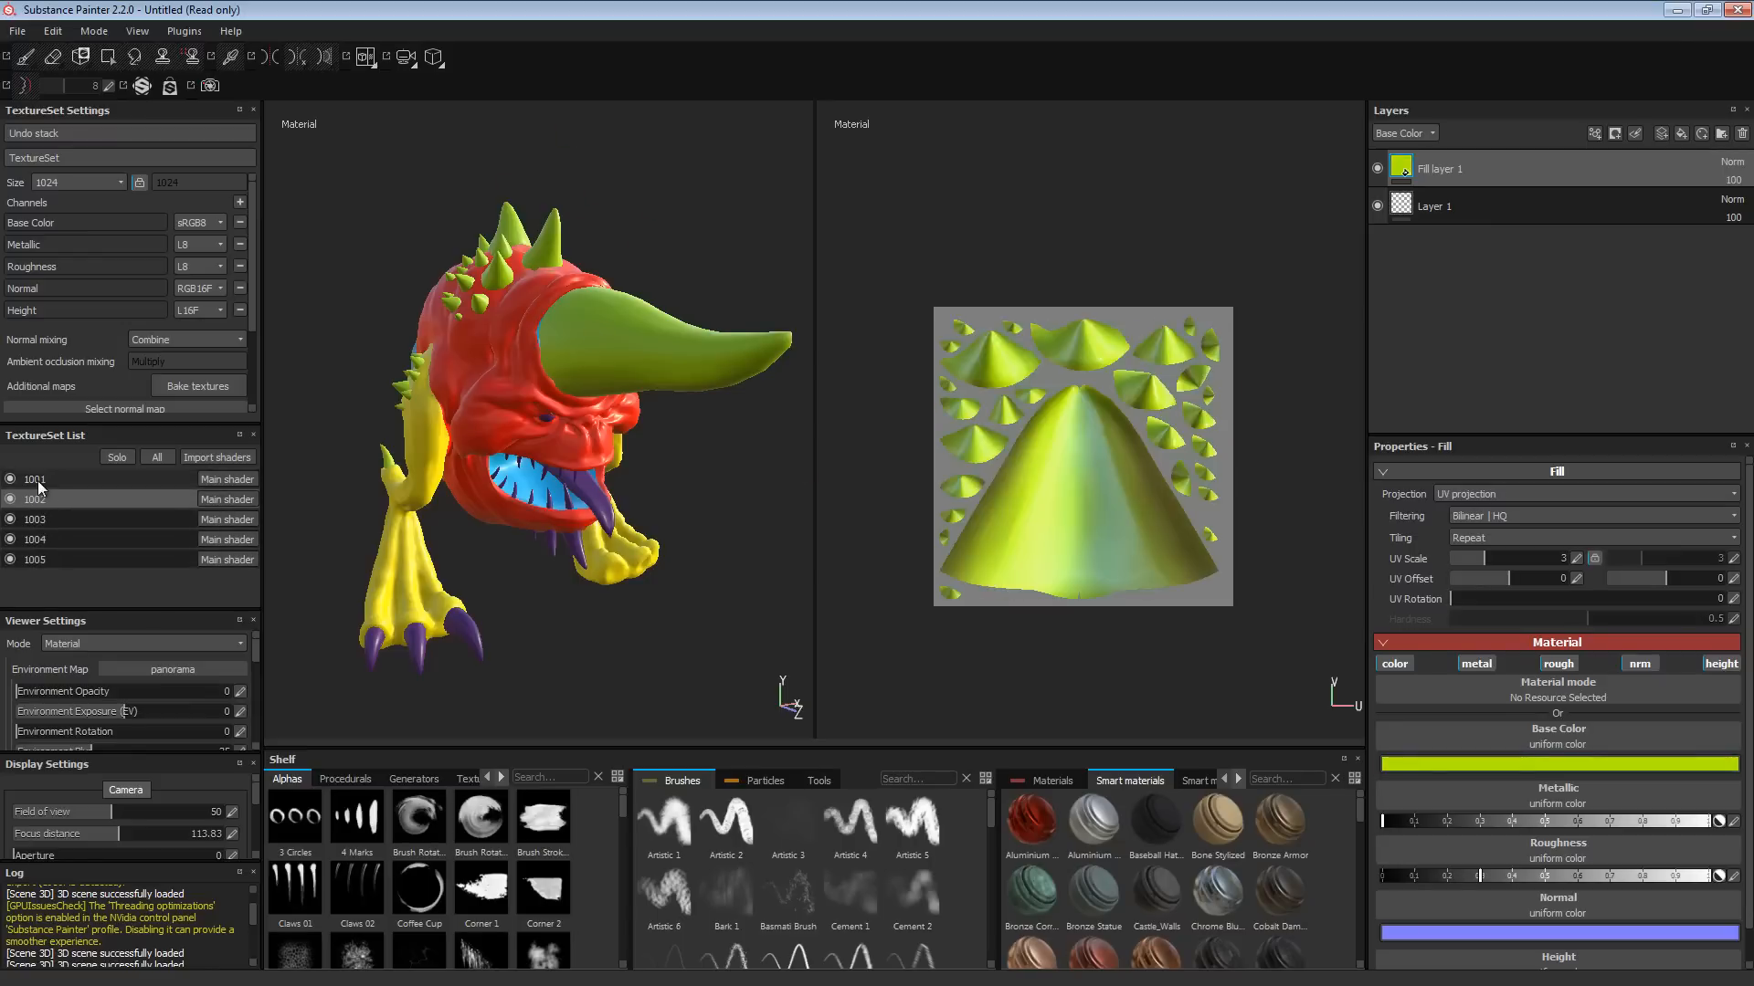
{"action": "left_click", "coordinate": [1556, 764]}
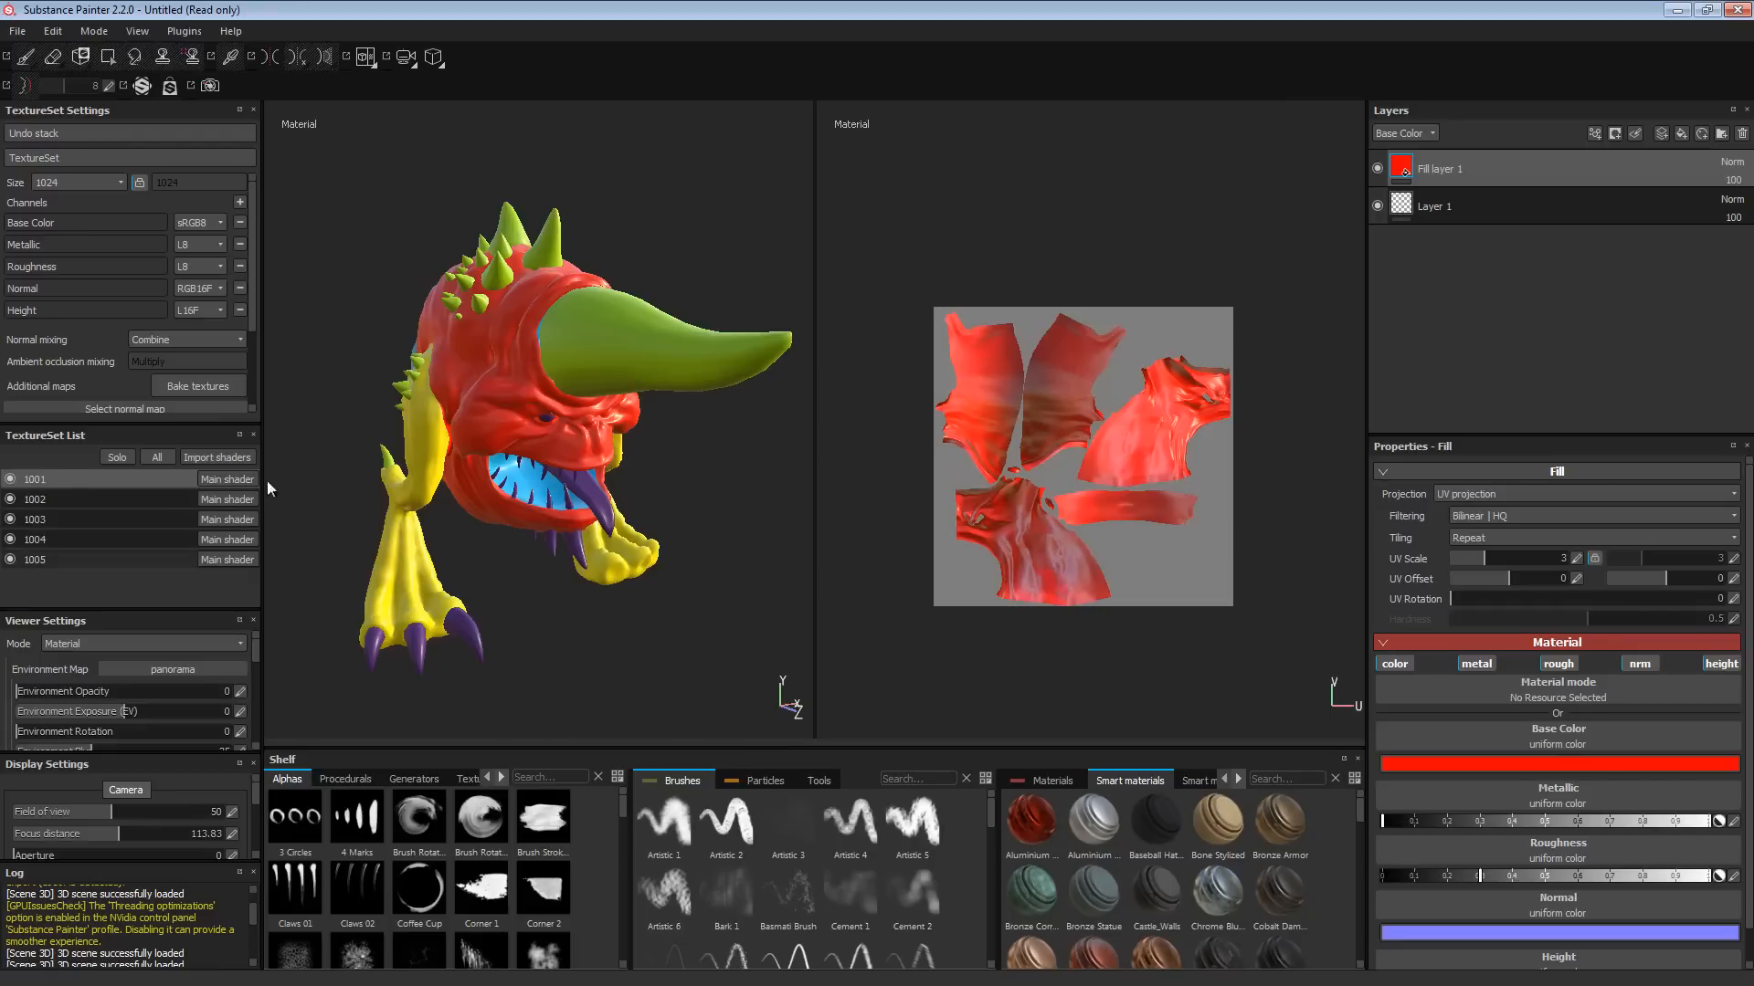
{"action": "mouse_move", "coordinate": [892, 380]}
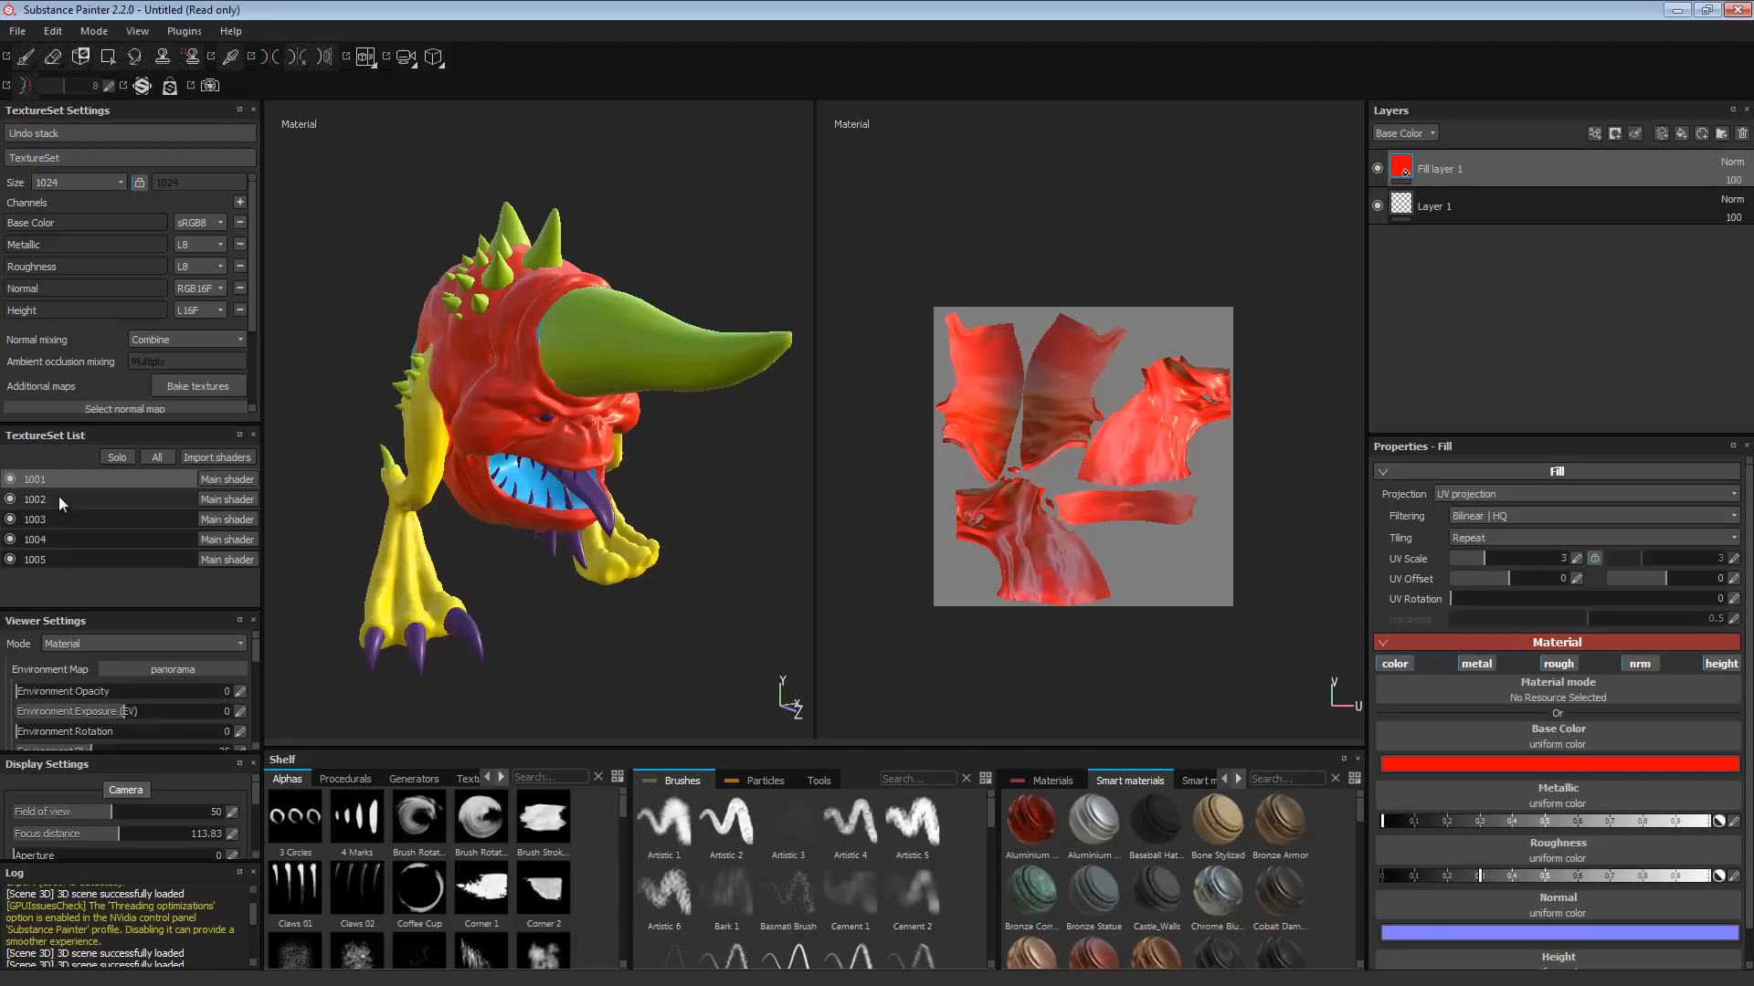
{"action": "left_click", "coordinate": [35, 519]}
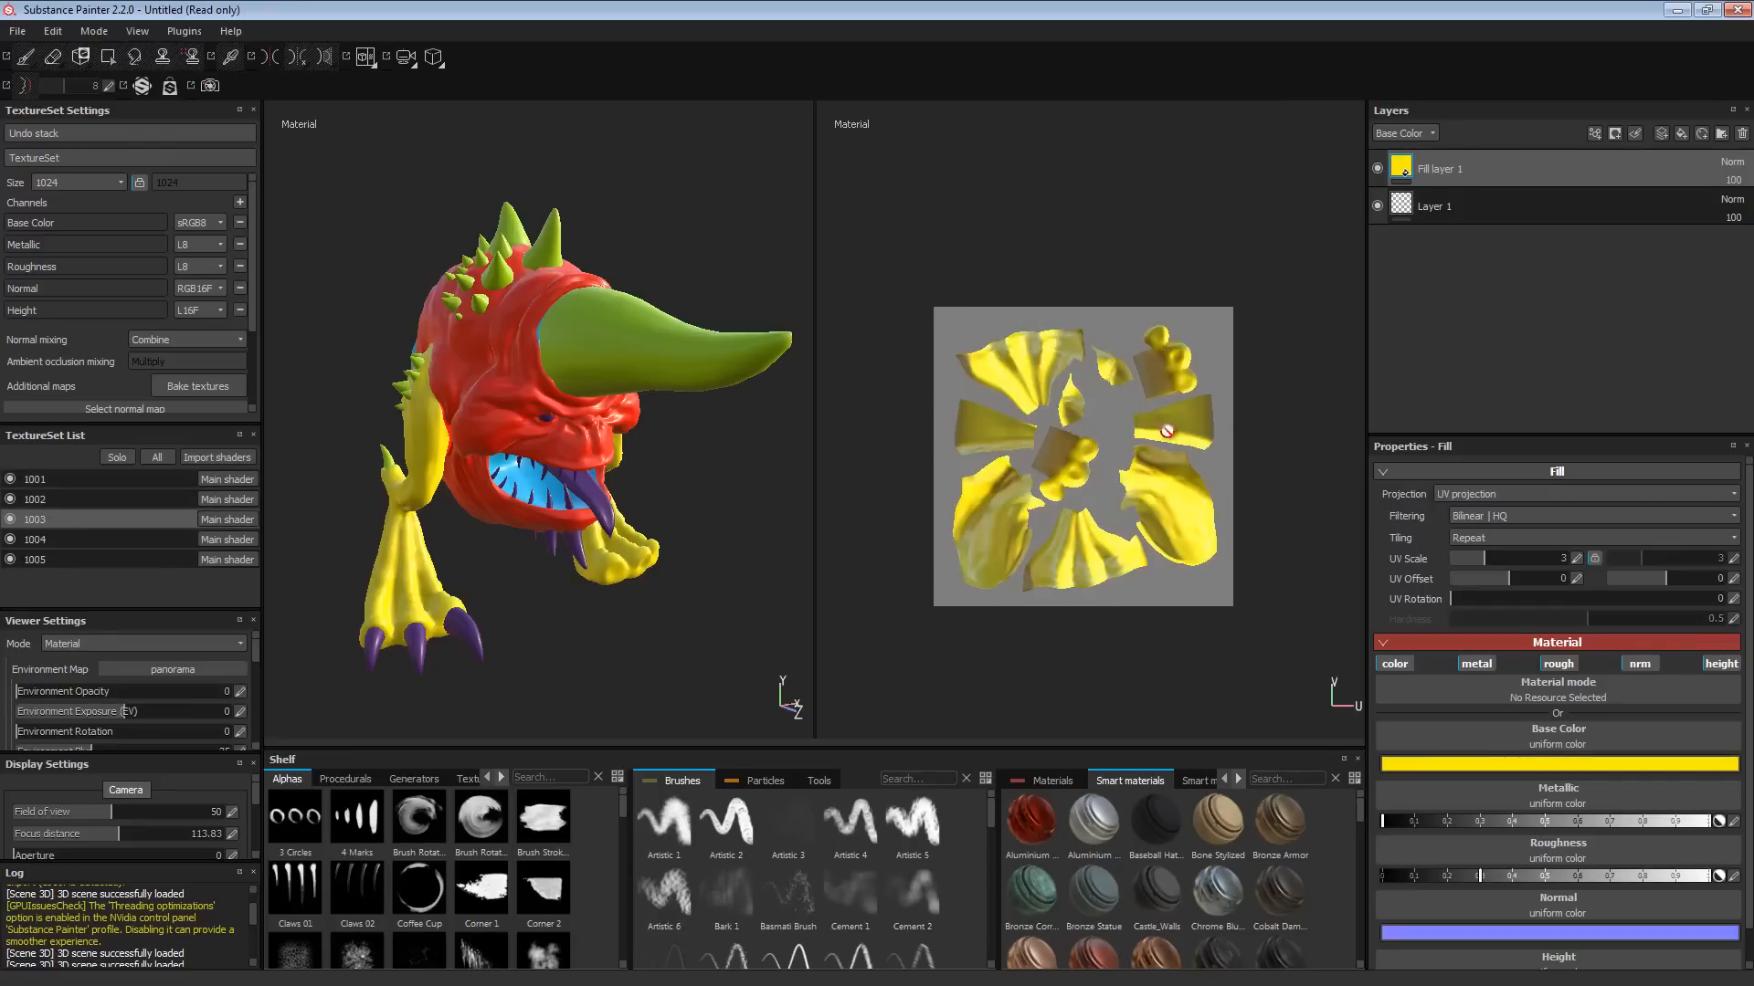
{"action": "mouse_move", "coordinate": [345, 504]}
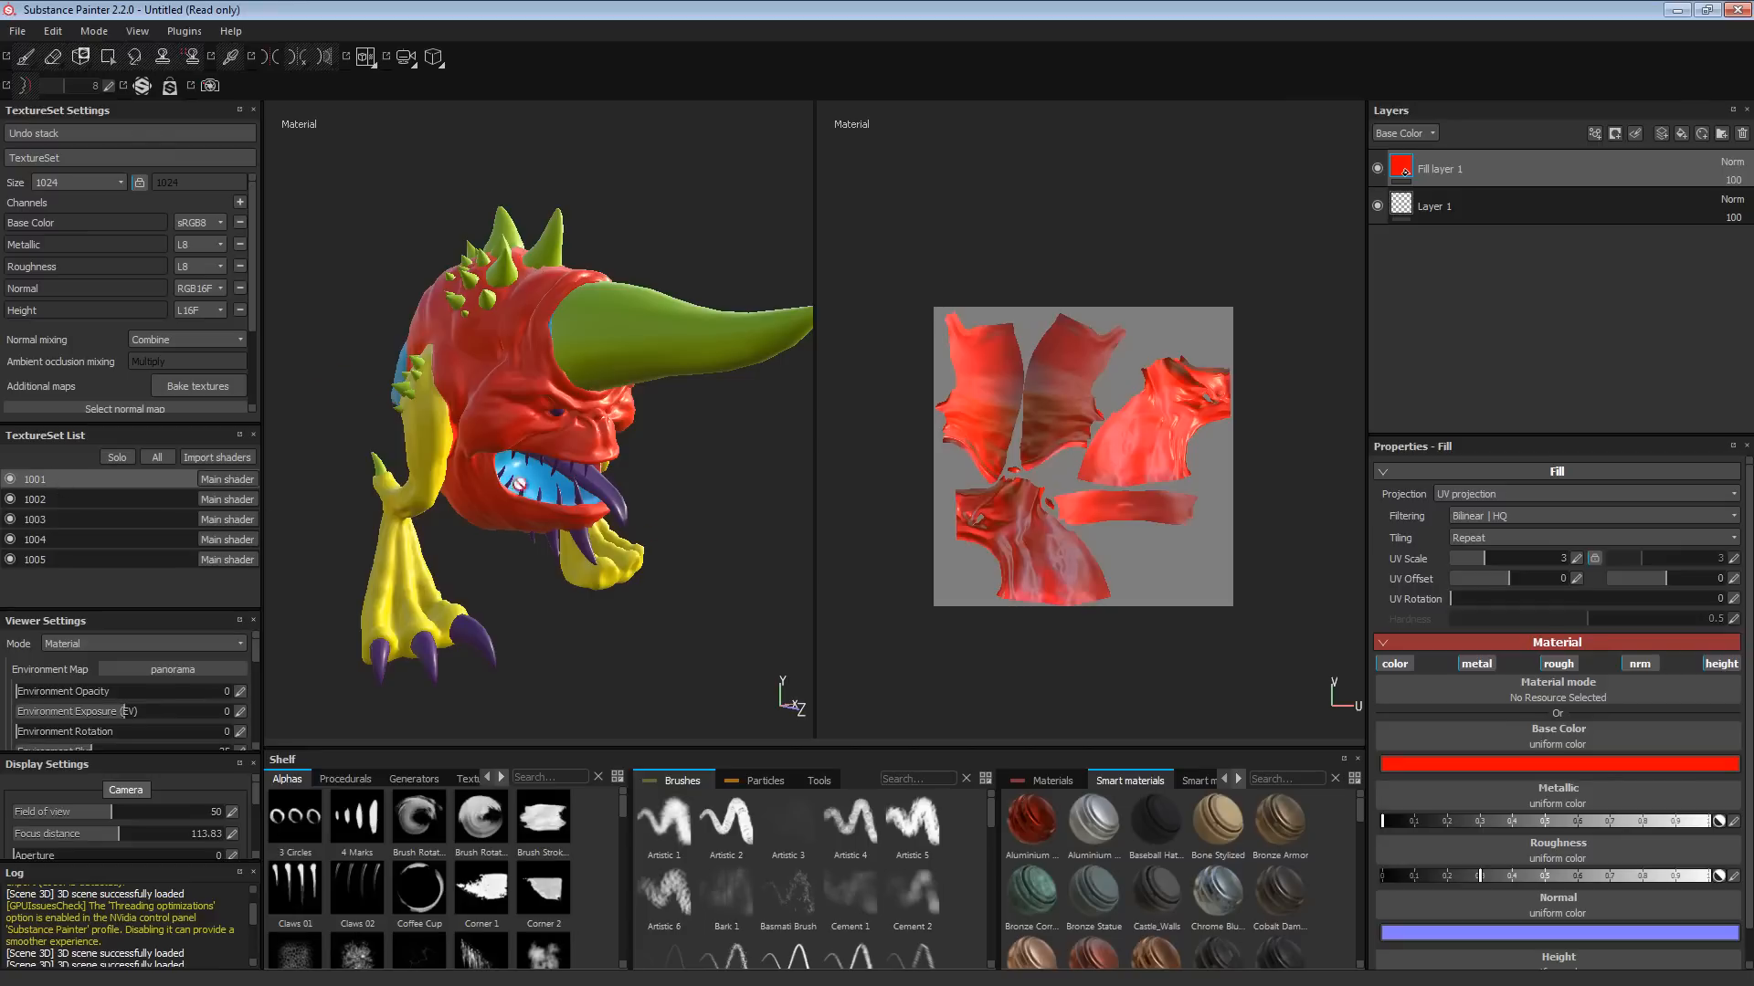
Step: Review the Vray UDIM preset's output maps in the Export Textures configuration
{"action": "right_click", "coordinate": [642, 440]}
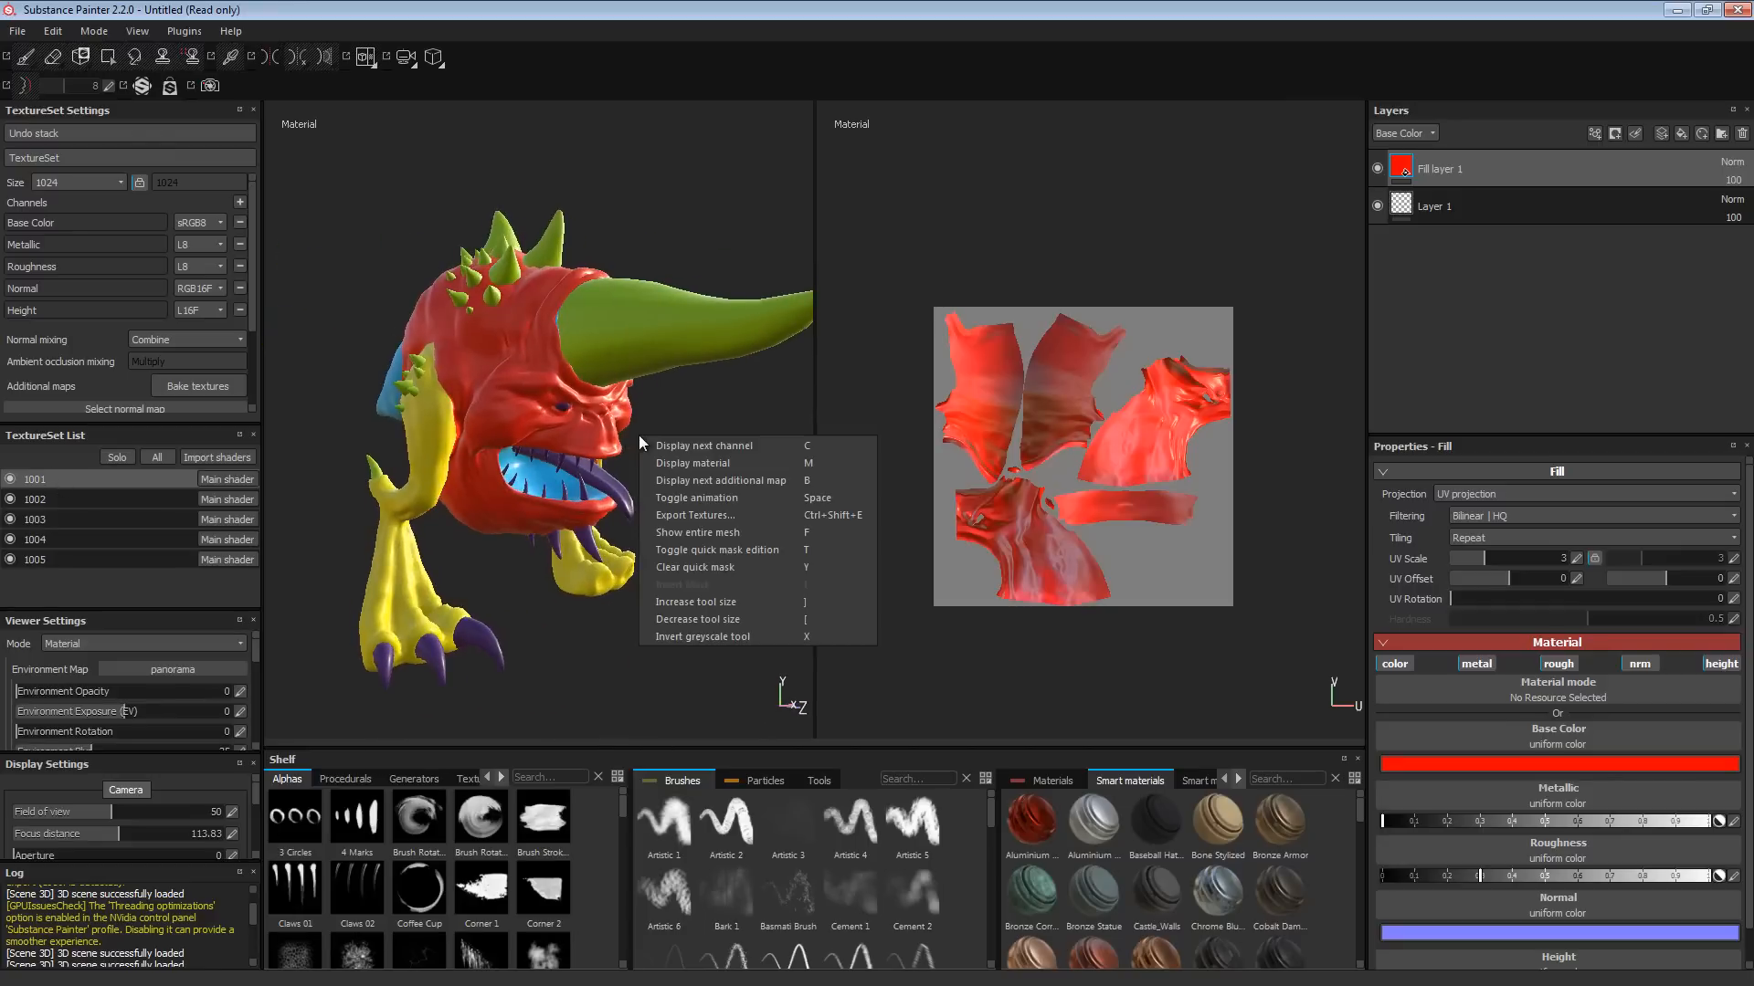
{"action": "mouse_move", "coordinate": [696, 527]}
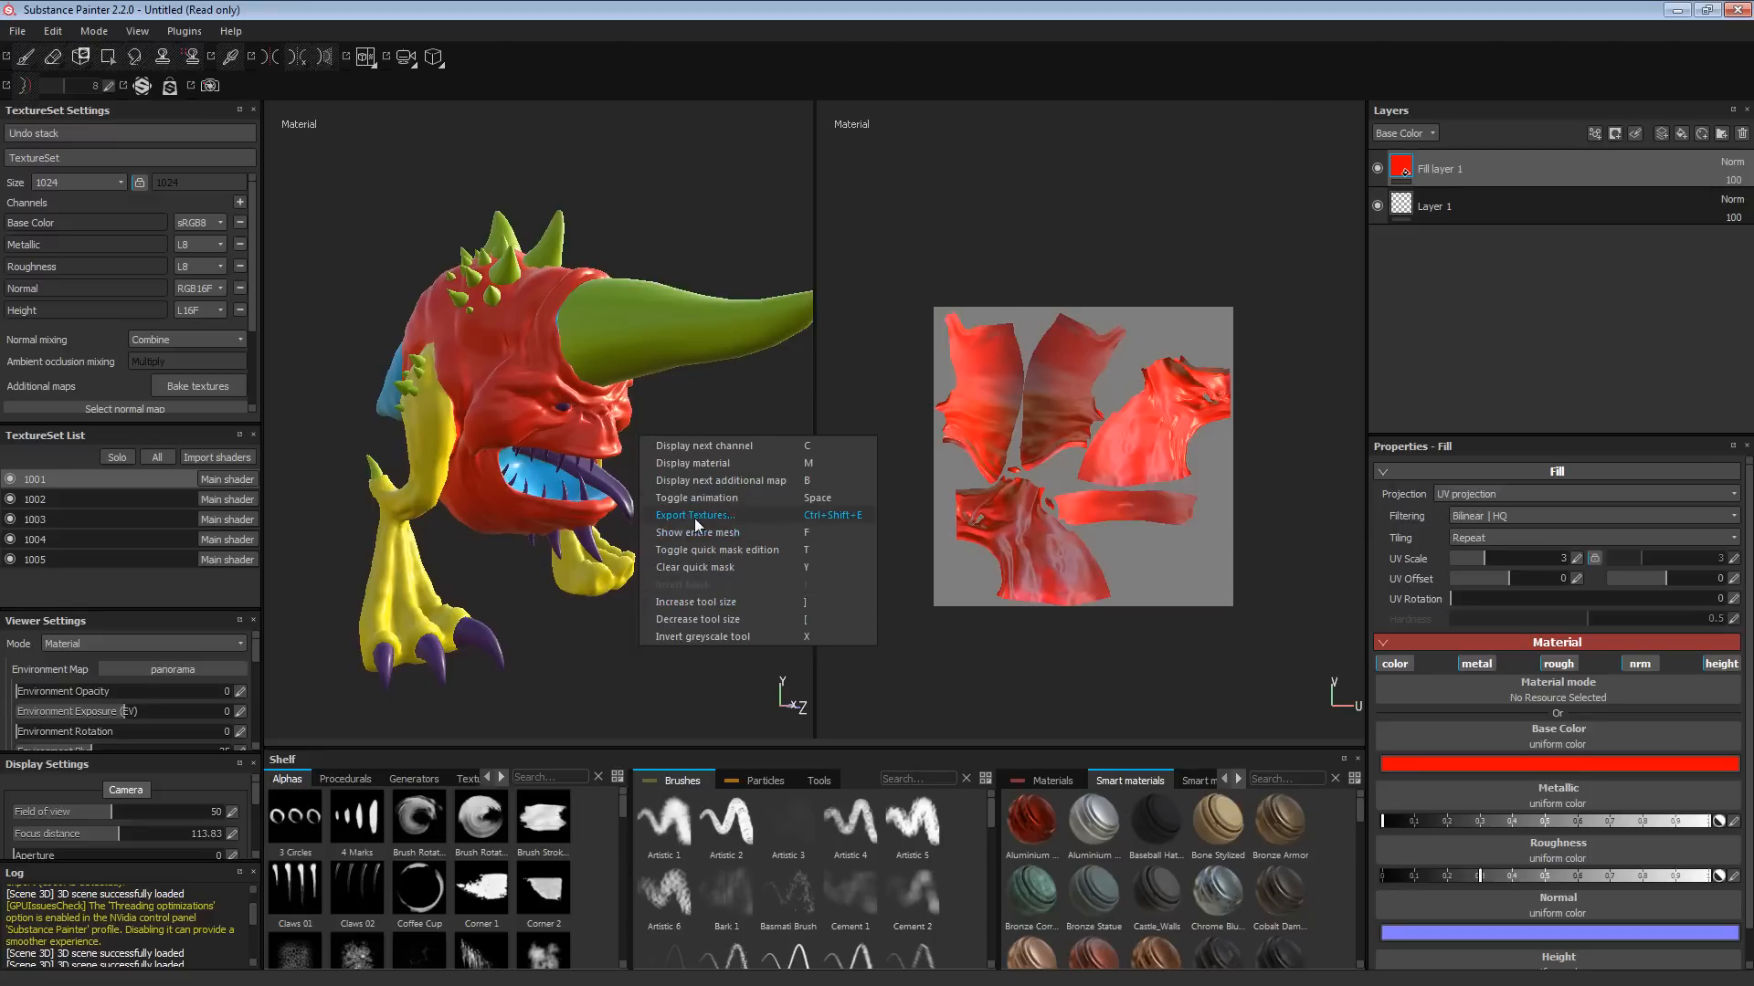
{"action": "left_click", "coordinate": [694, 515]}
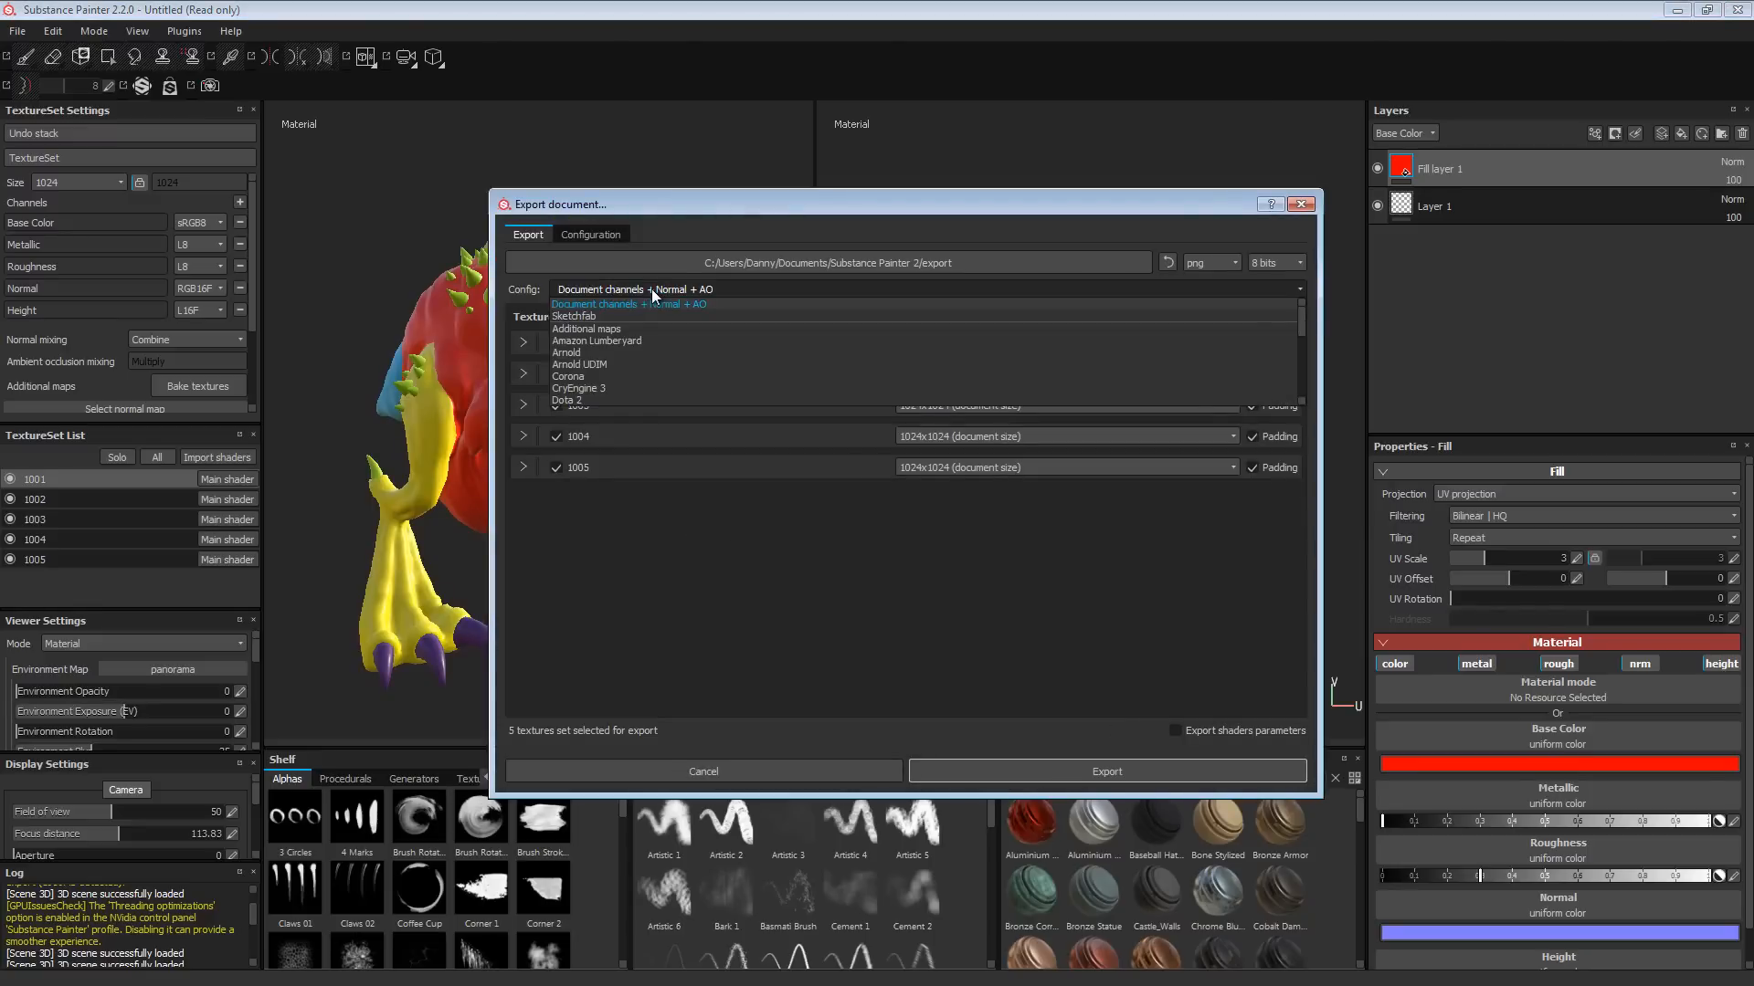
{"action": "left_click", "coordinate": [592, 234]}
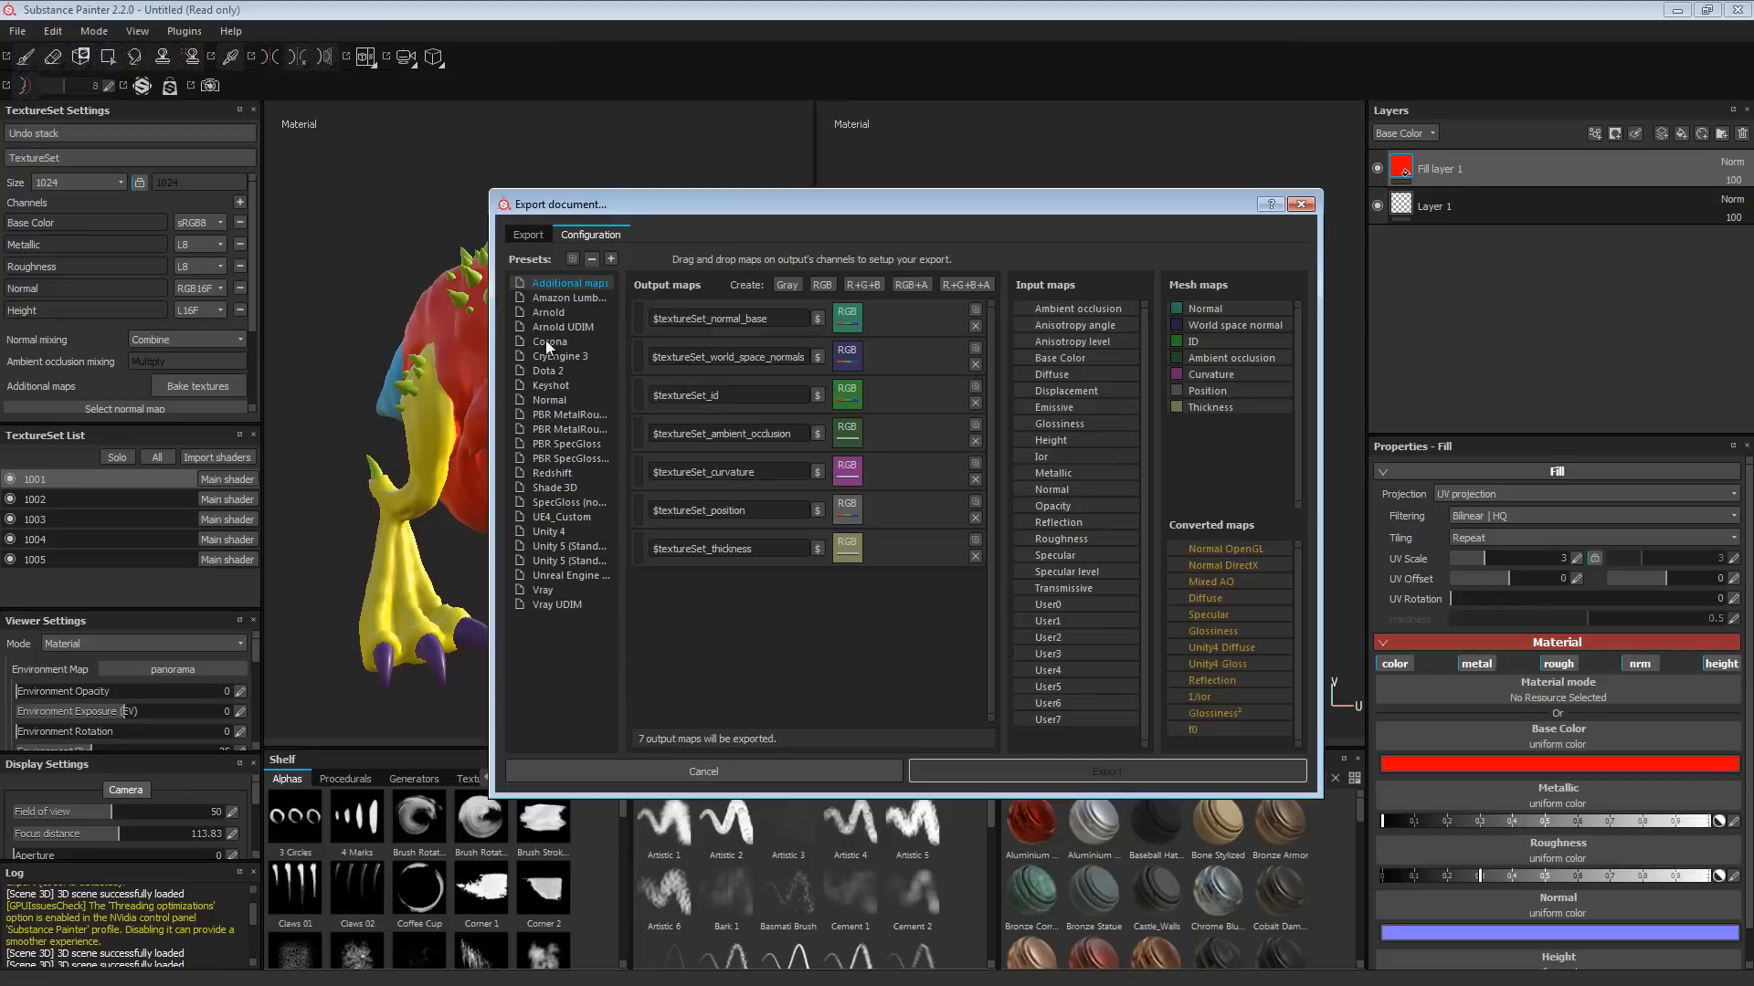
{"action": "mouse_move", "coordinate": [555, 605]}
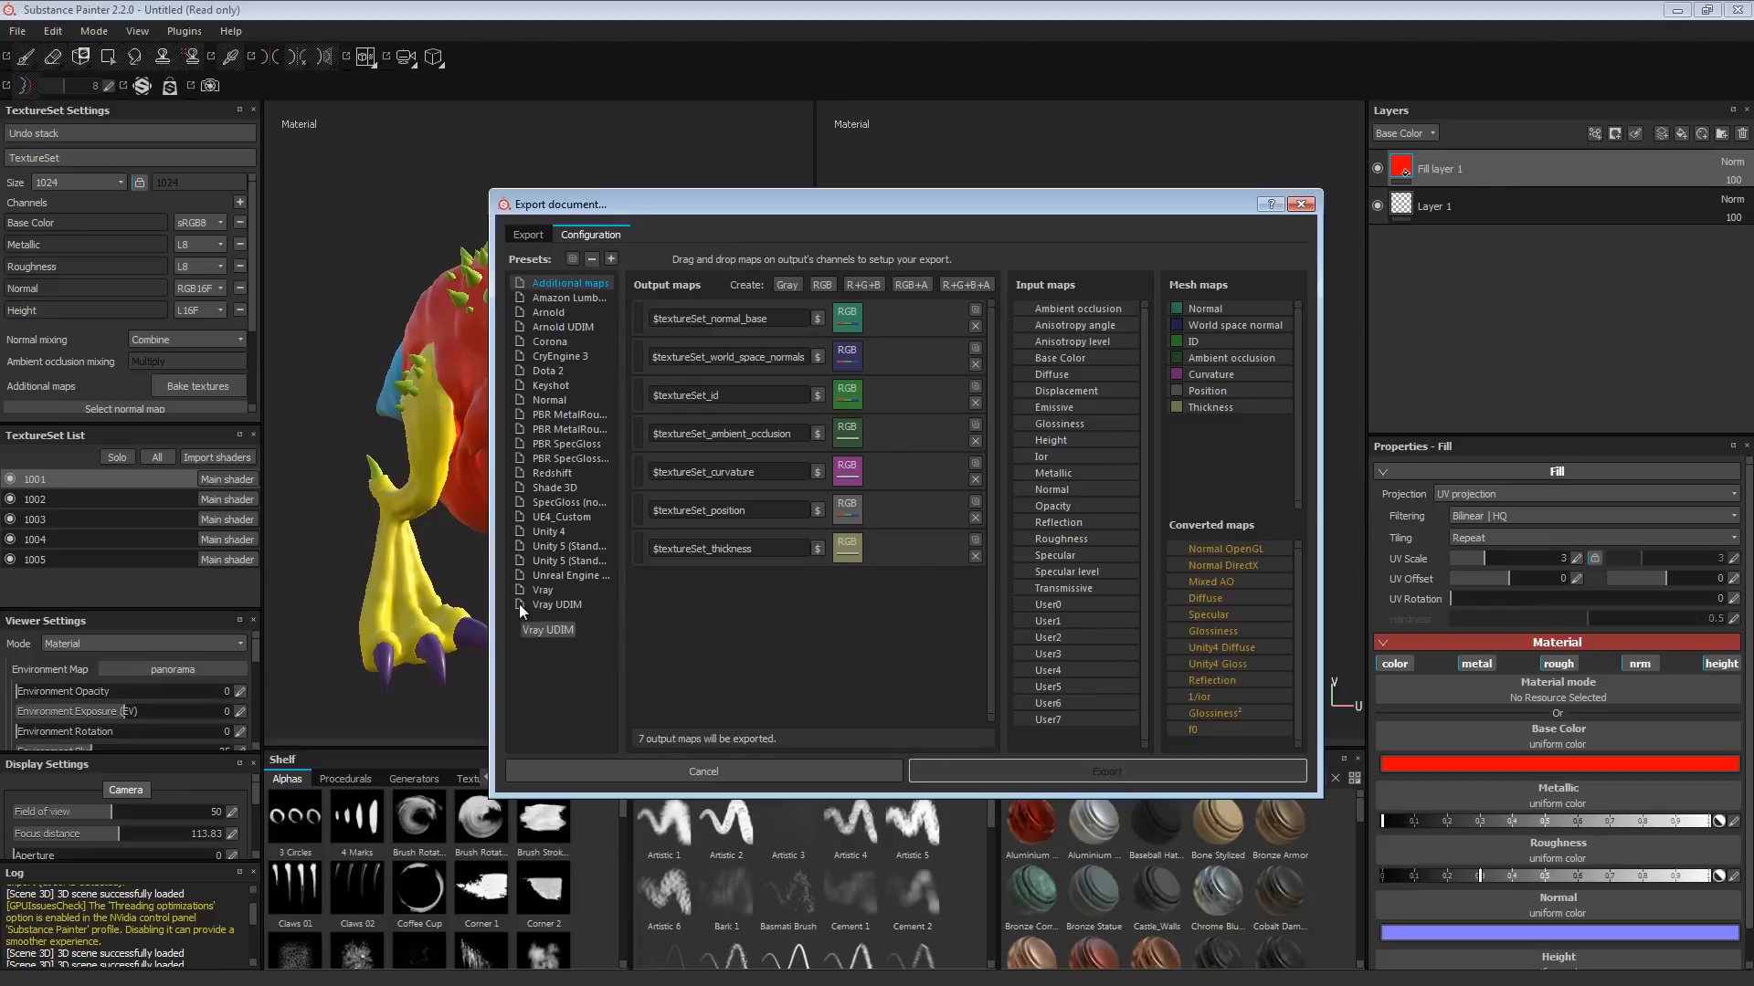
{"action": "mouse_move", "coordinate": [571, 607]}
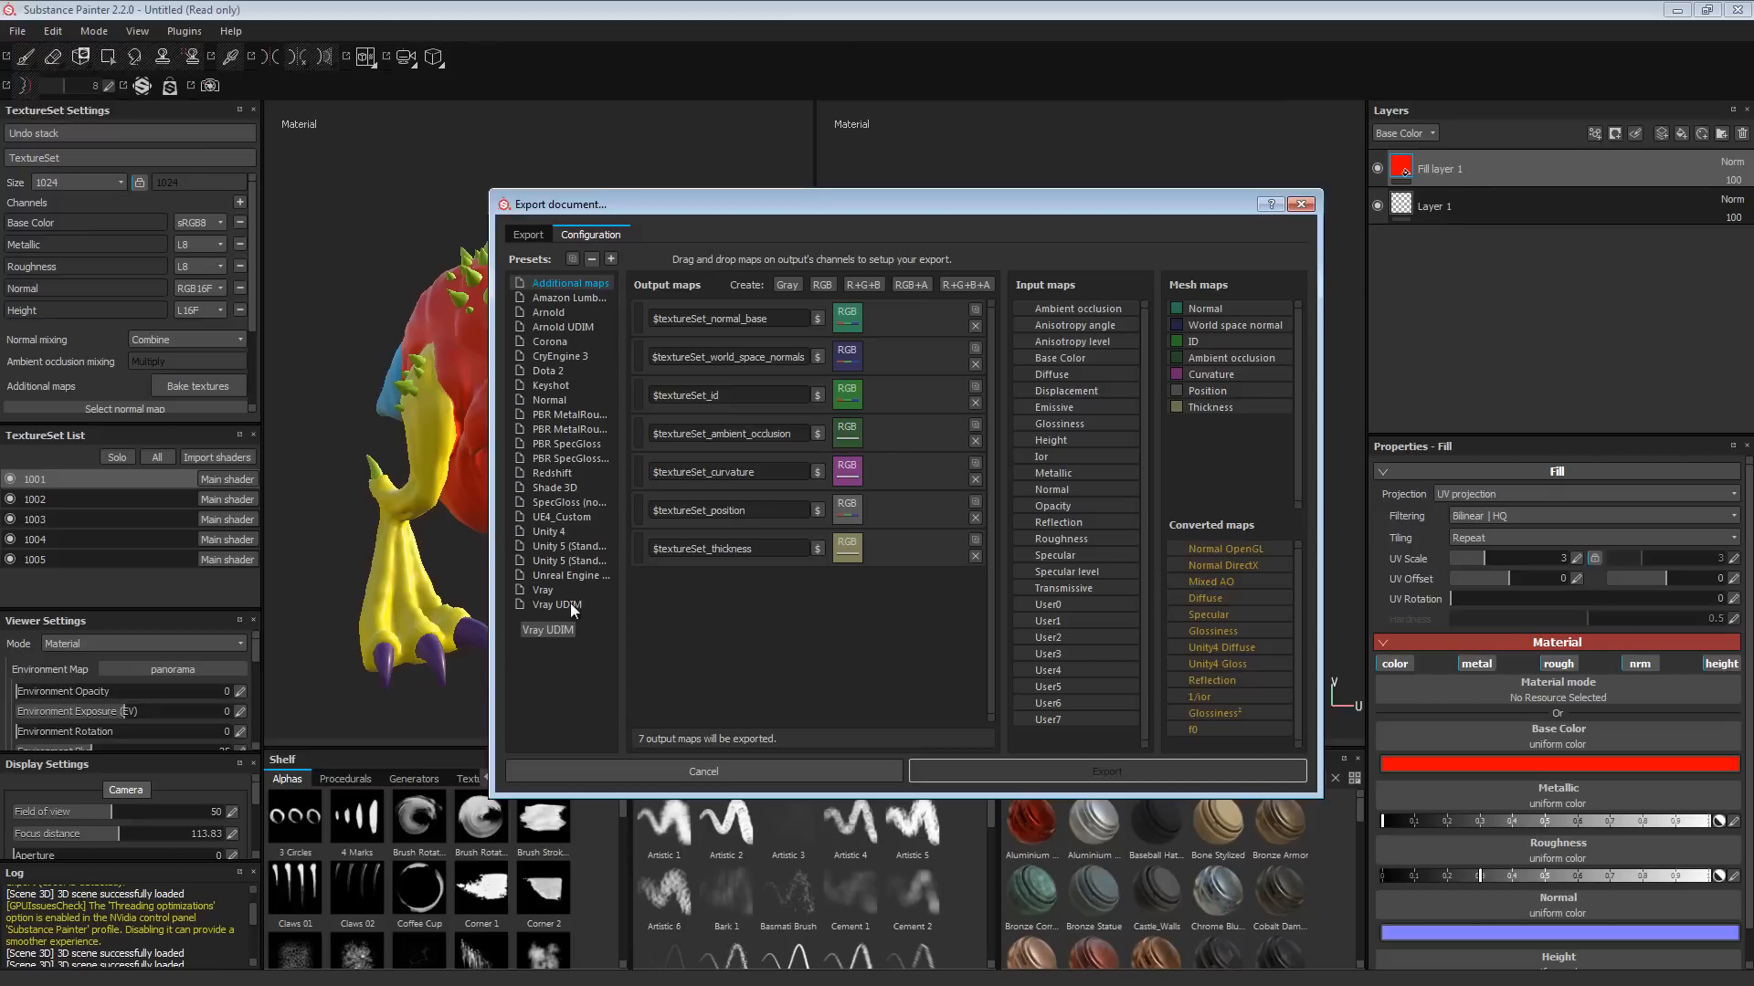
{"action": "left_click", "coordinate": [555, 604]}
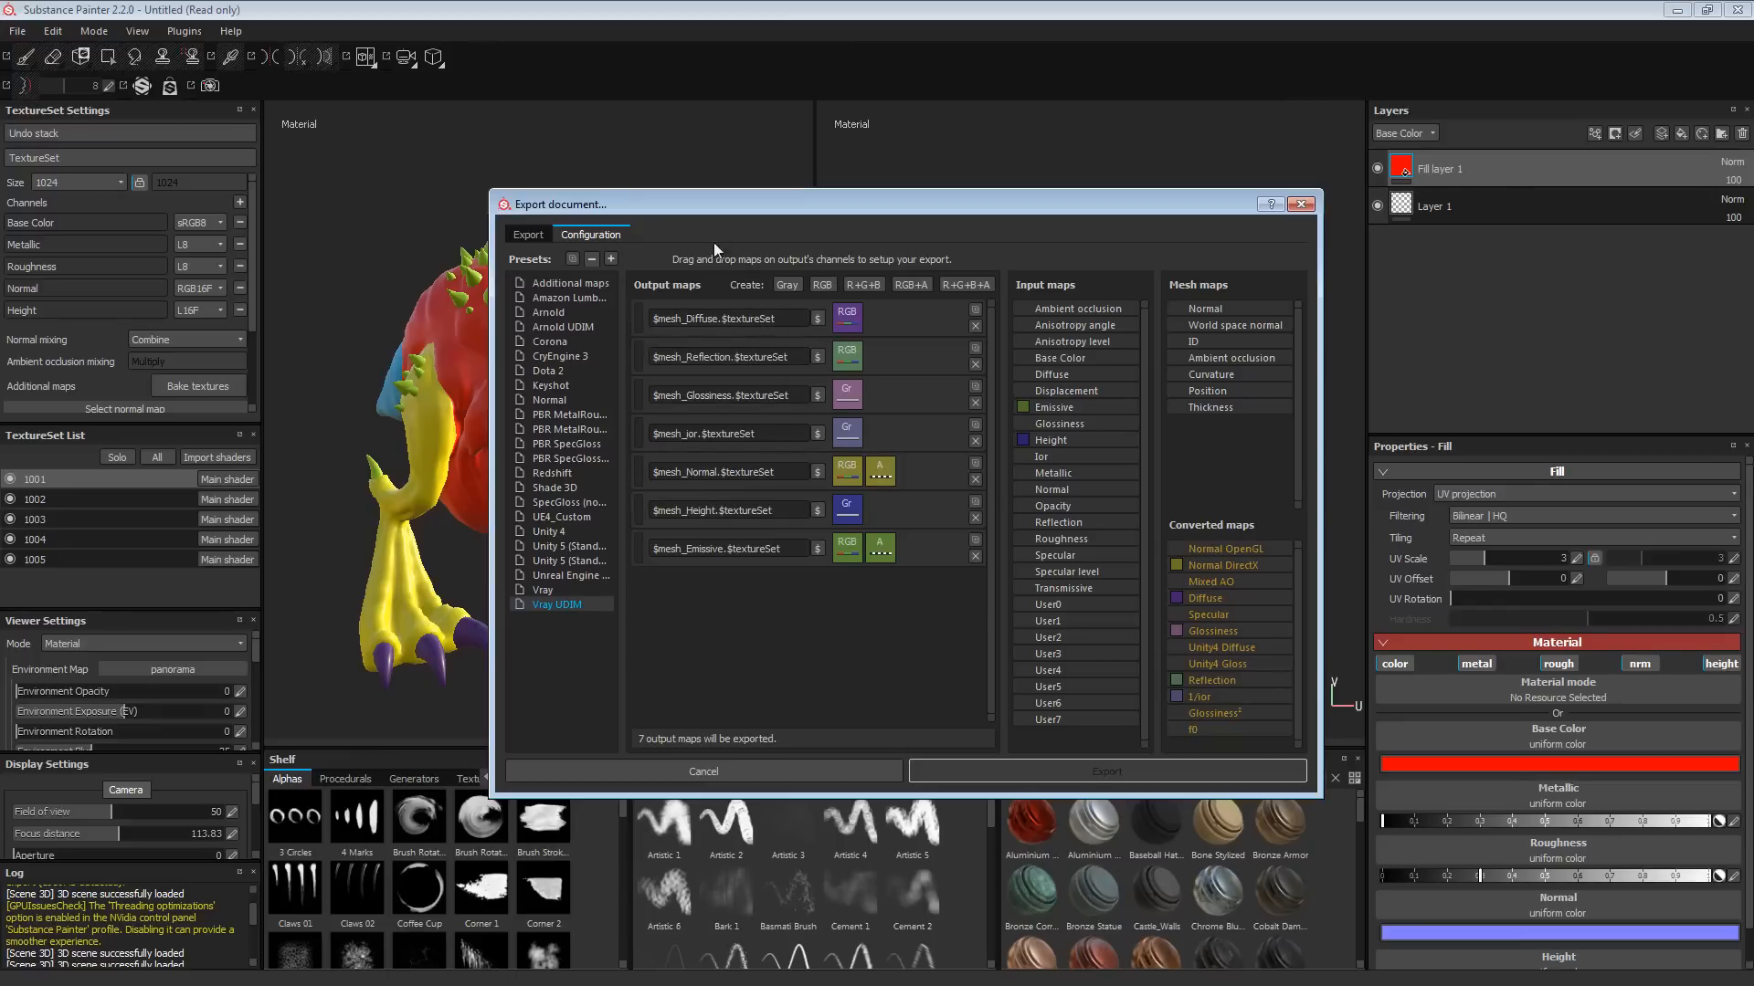
{"action": "mouse_move", "coordinate": [767, 678]}
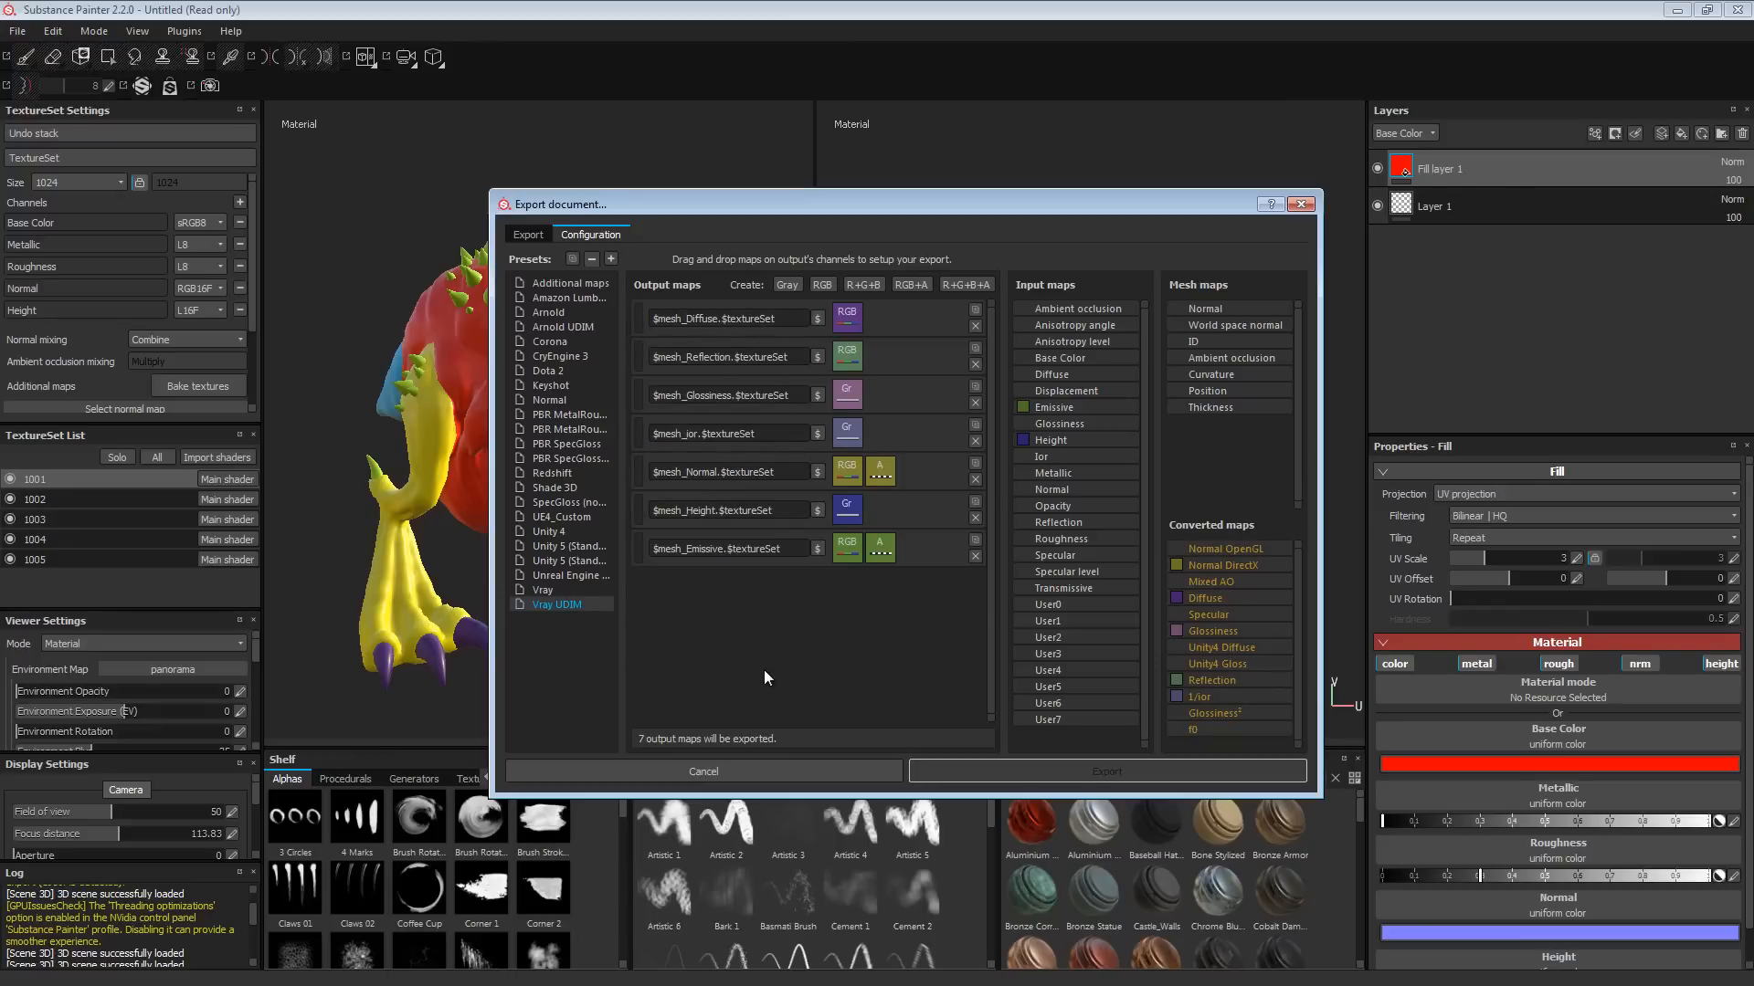
{"action": "mouse_move", "coordinate": [64, 504]}
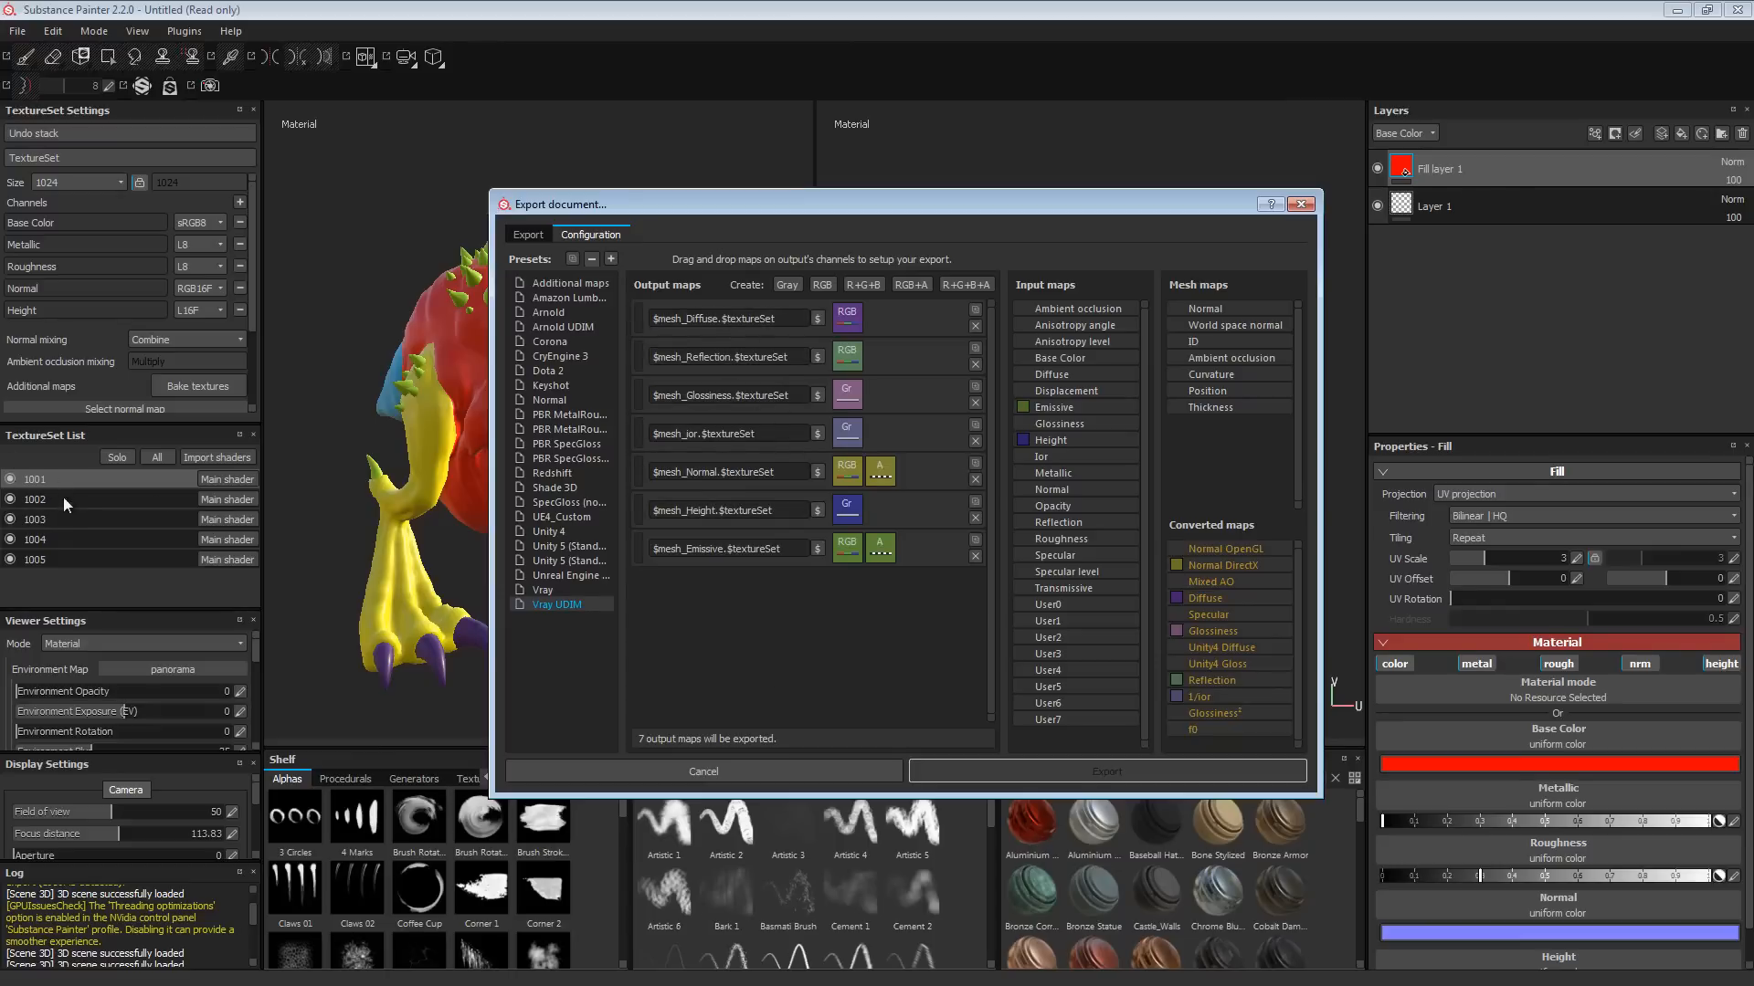
{"action": "mouse_move", "coordinate": [75, 559]}
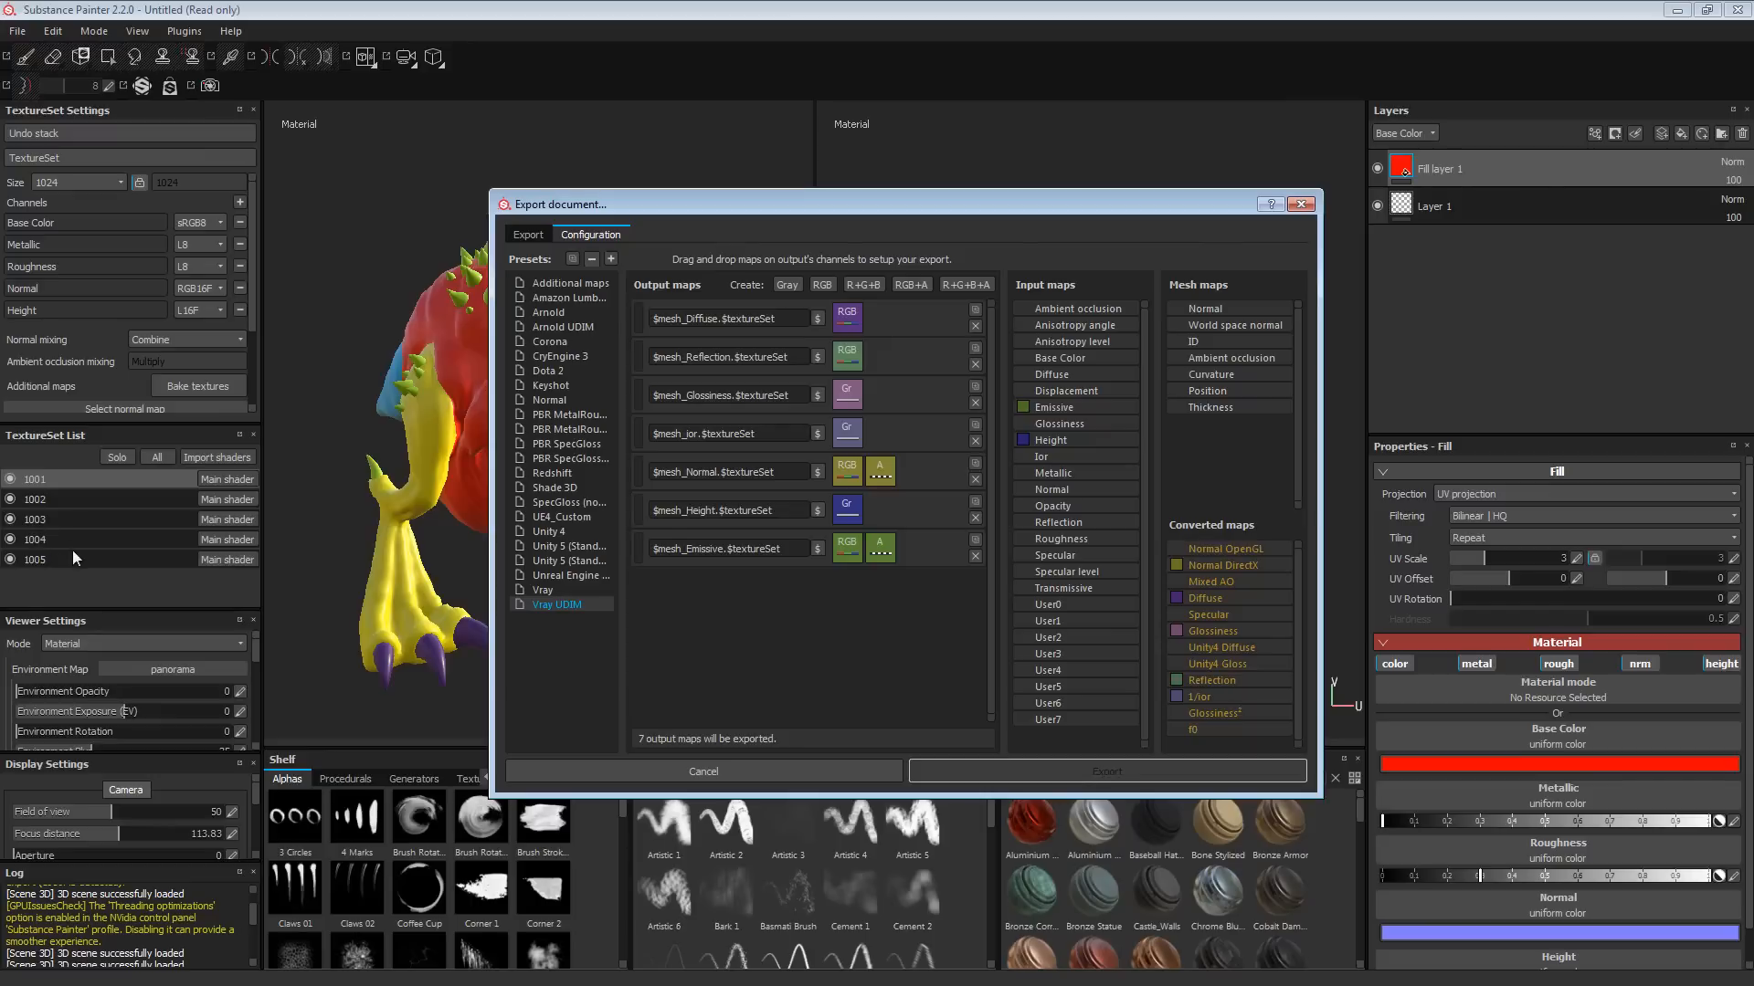
{"action": "mouse_move", "coordinate": [737, 318]}
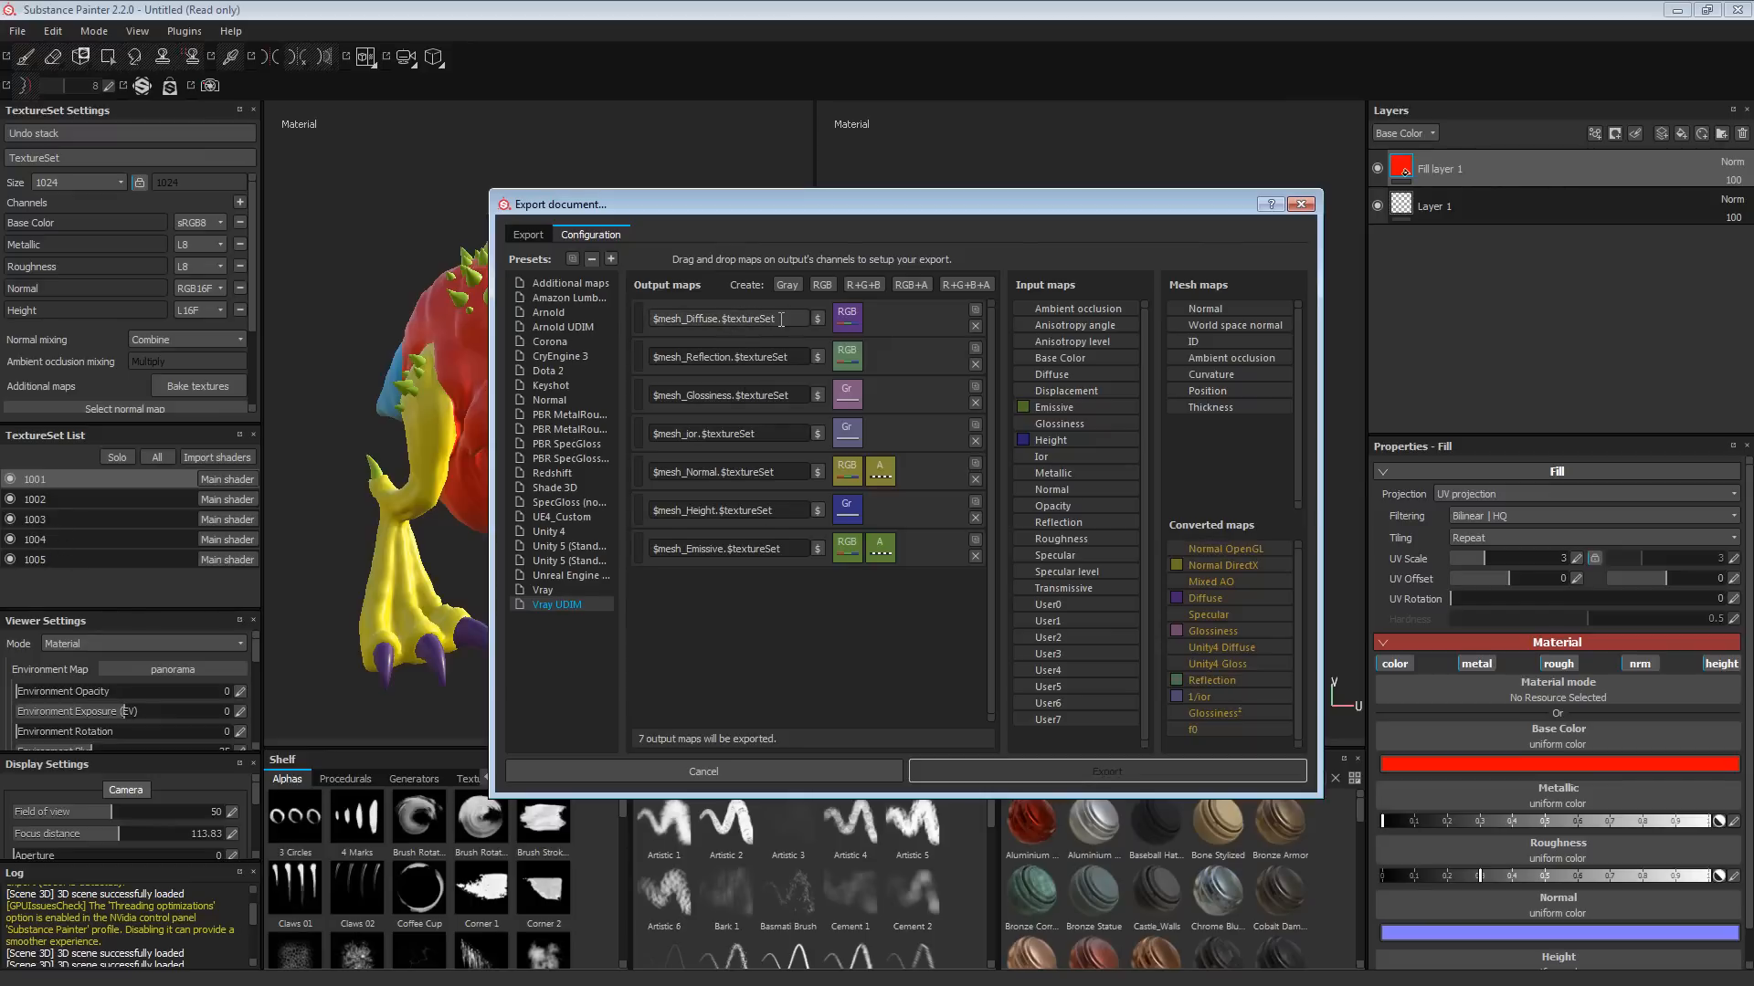
{"action": "left_click", "coordinate": [528, 234]}
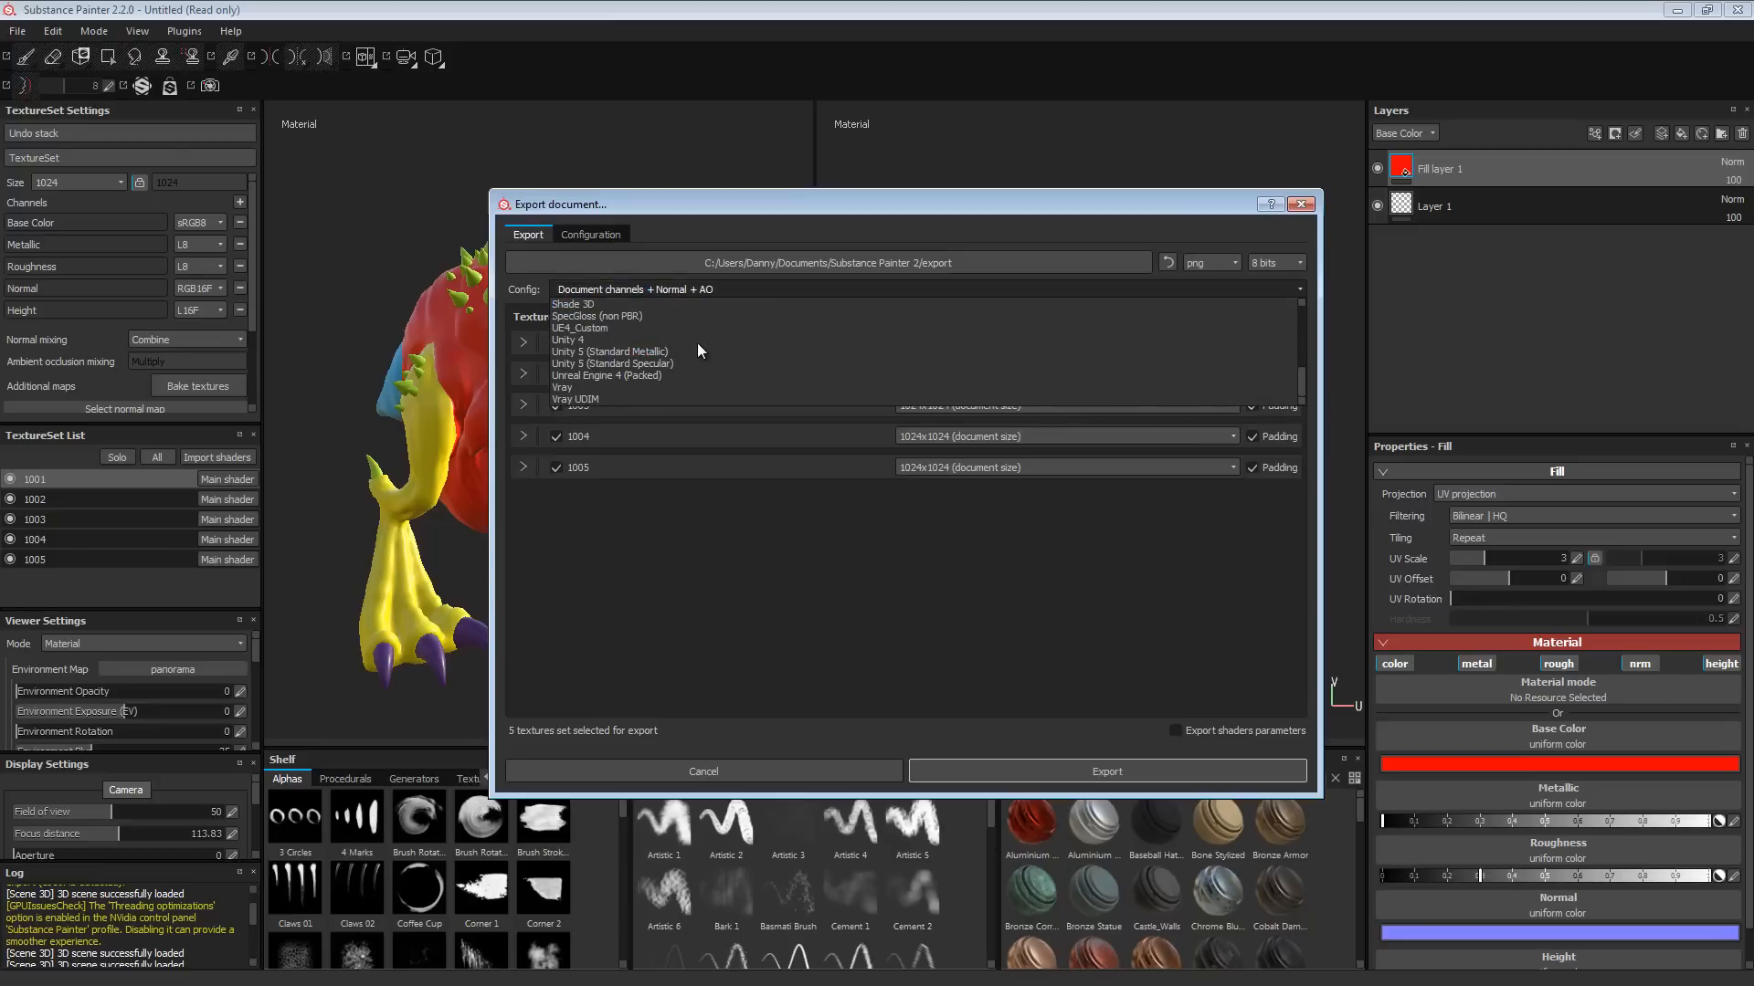
Step: Choose the Vray UDIM config and targa as the output file format
{"action": "left_click", "coordinate": [573, 398]}
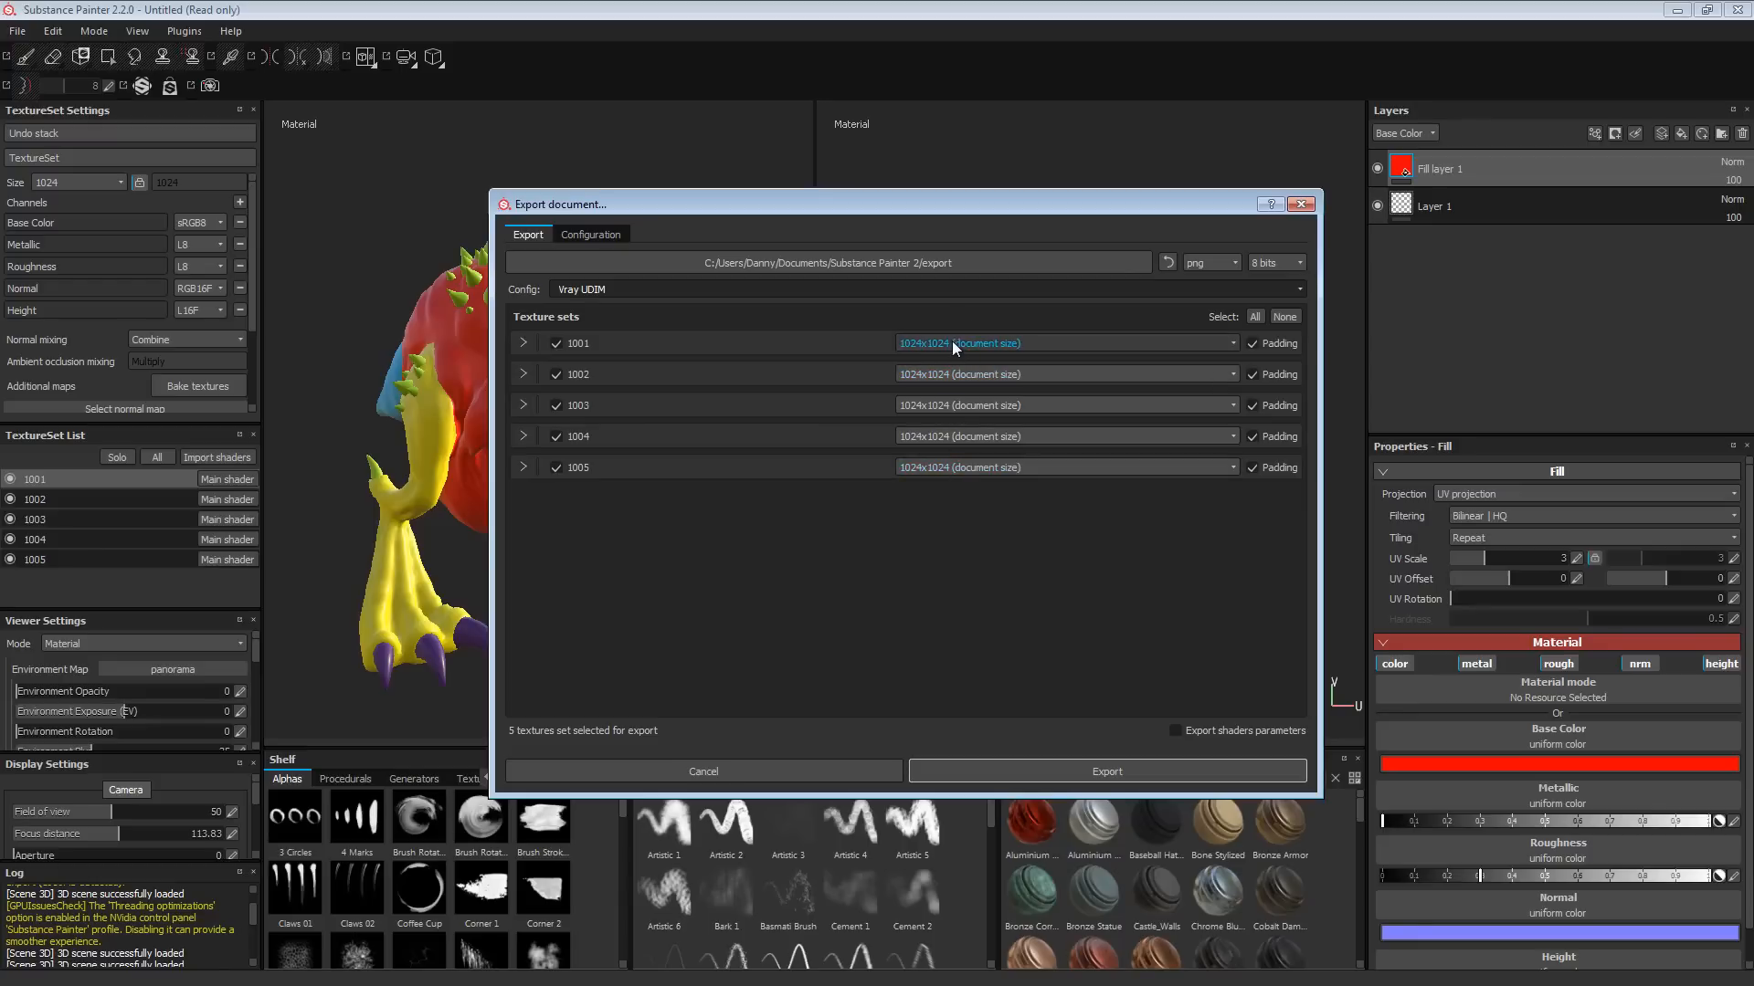
{"action": "mouse_move", "coordinate": [1001, 343]}
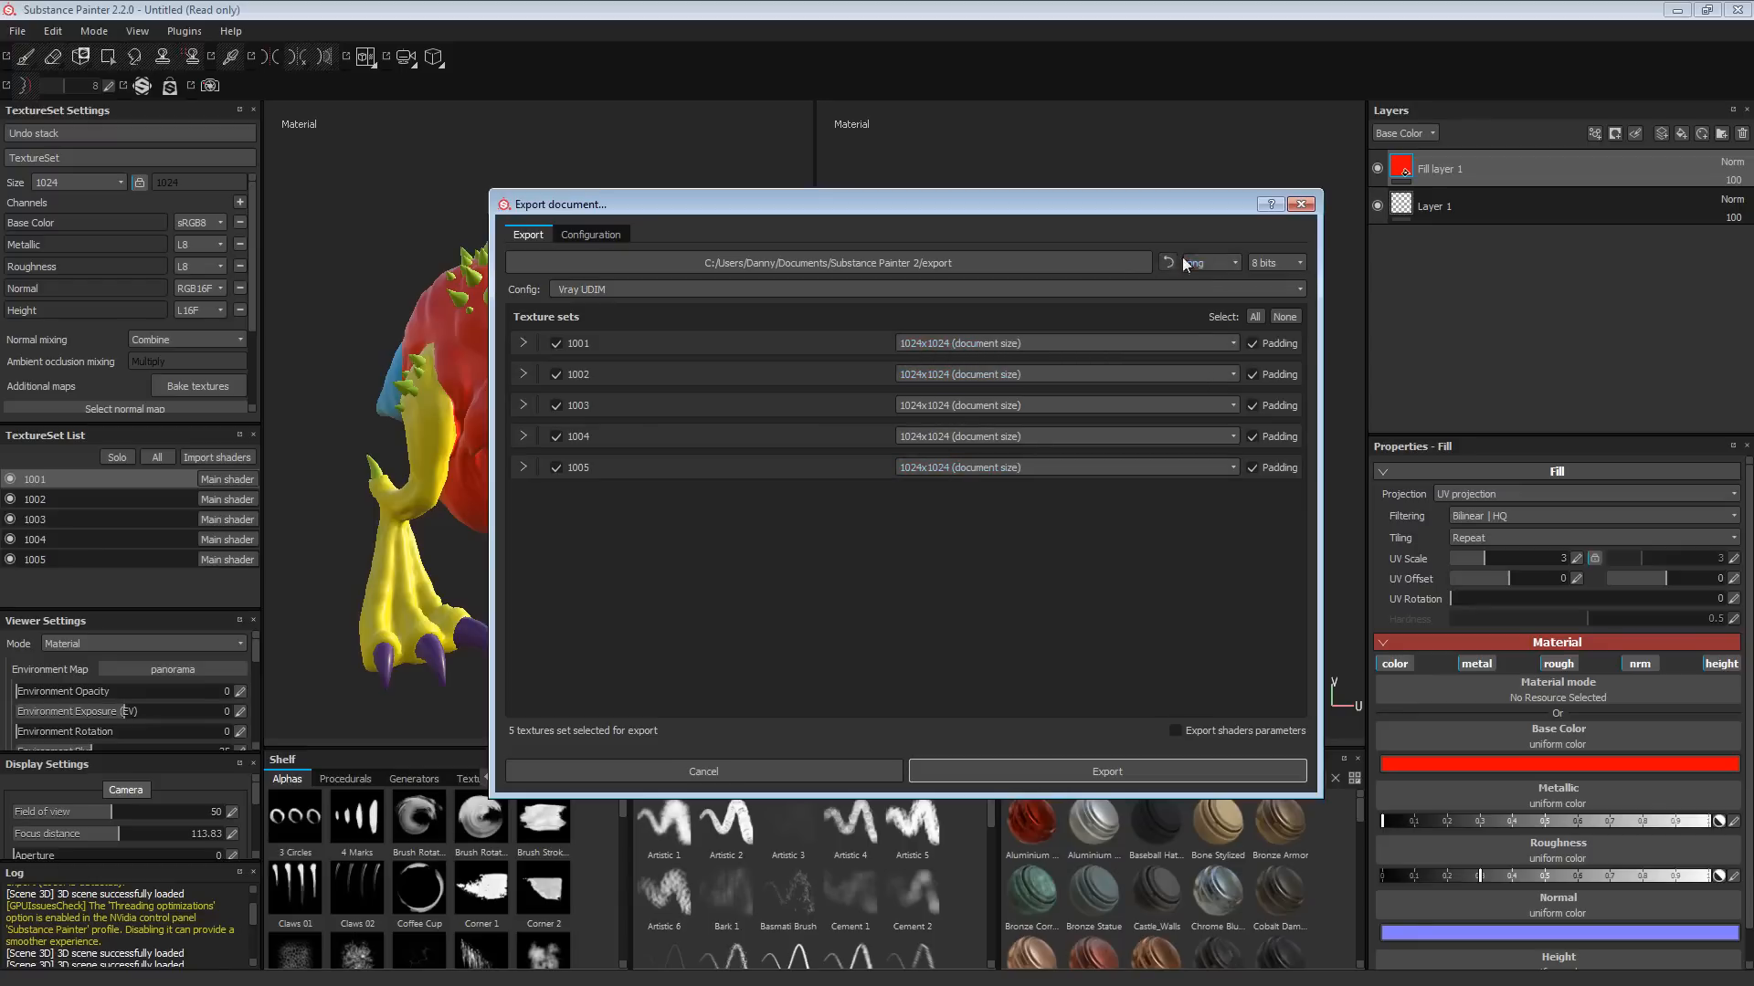
{"action": "left_click", "coordinate": [1209, 263]}
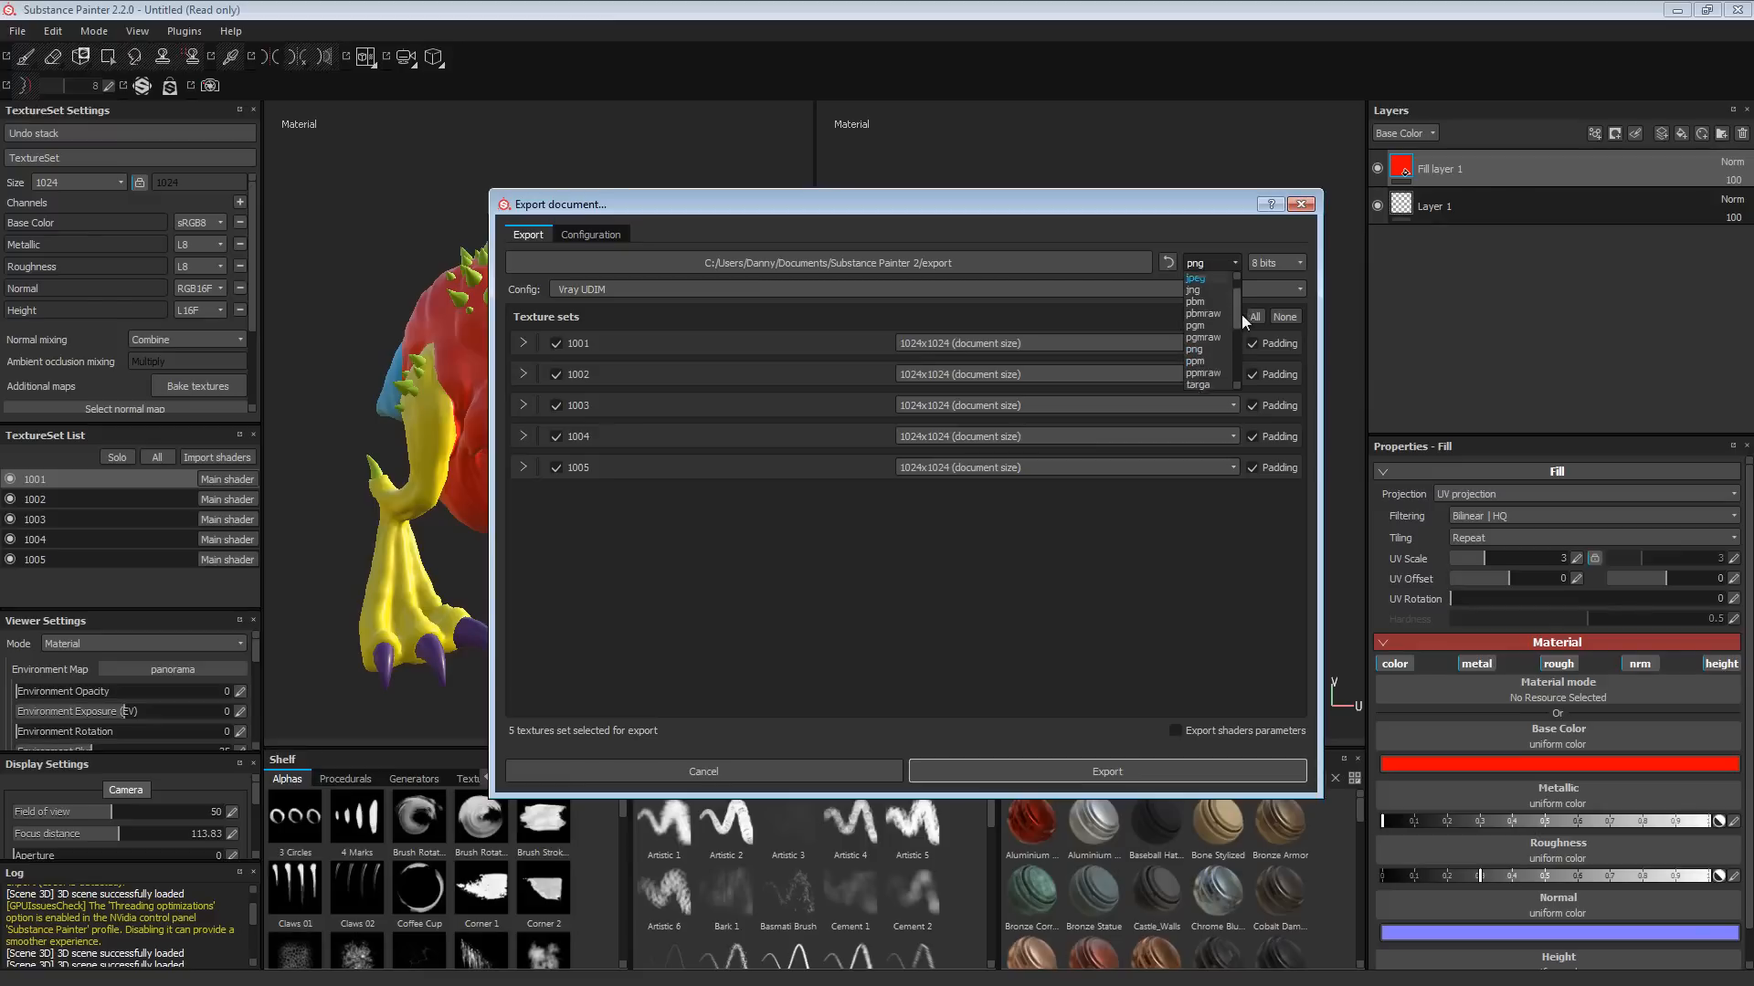
{"action": "left_click", "coordinate": [1202, 383]}
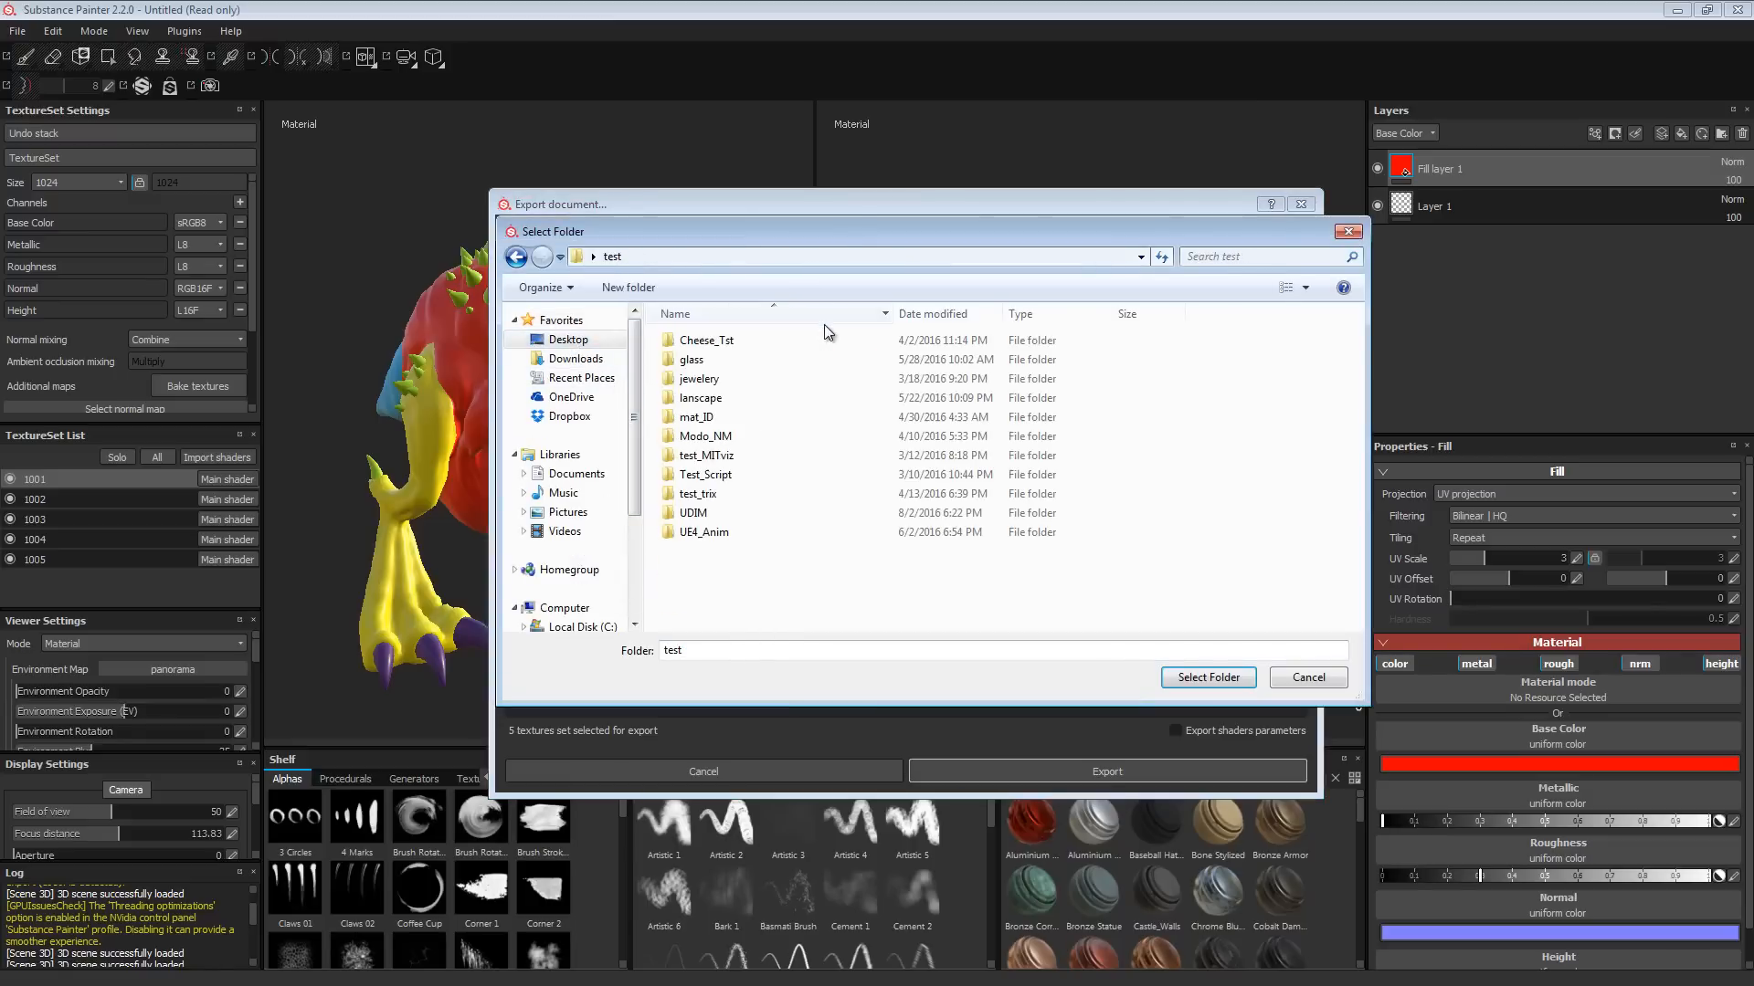
Step: Set test/UDIM/Tex as the destination and export all five texture sets
{"action": "double_click", "coordinate": [694, 512]}
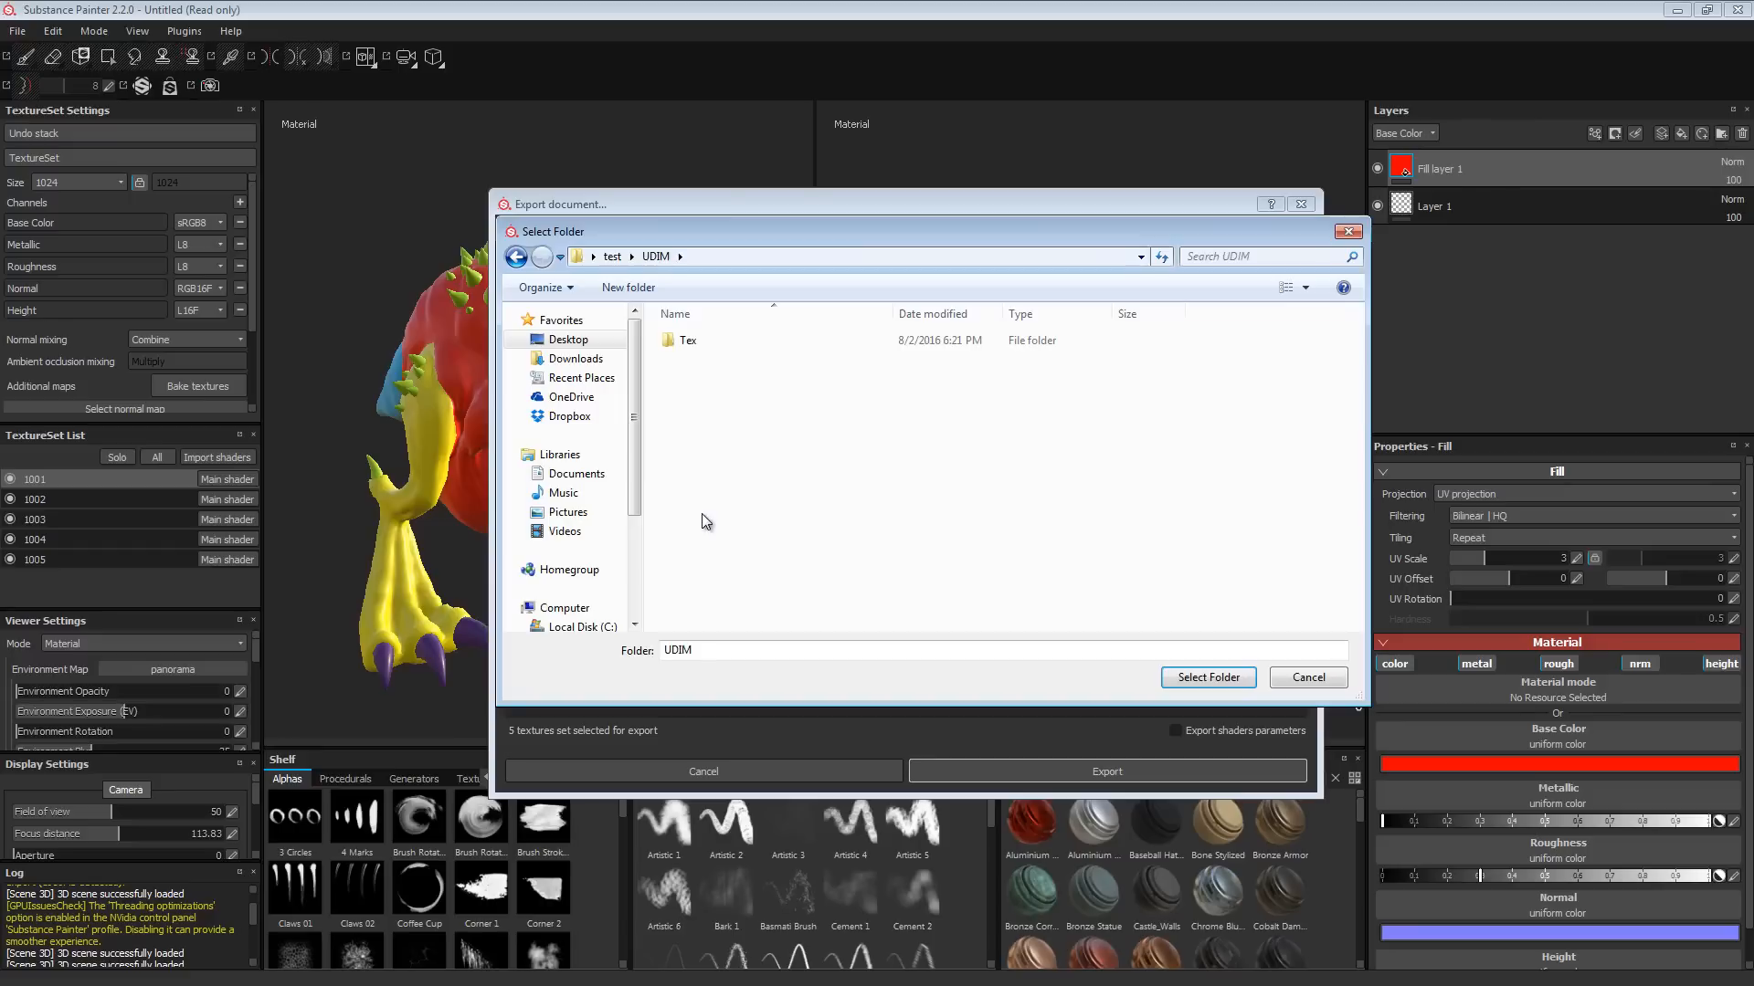
{"action": "double_click", "coordinate": [687, 340]}
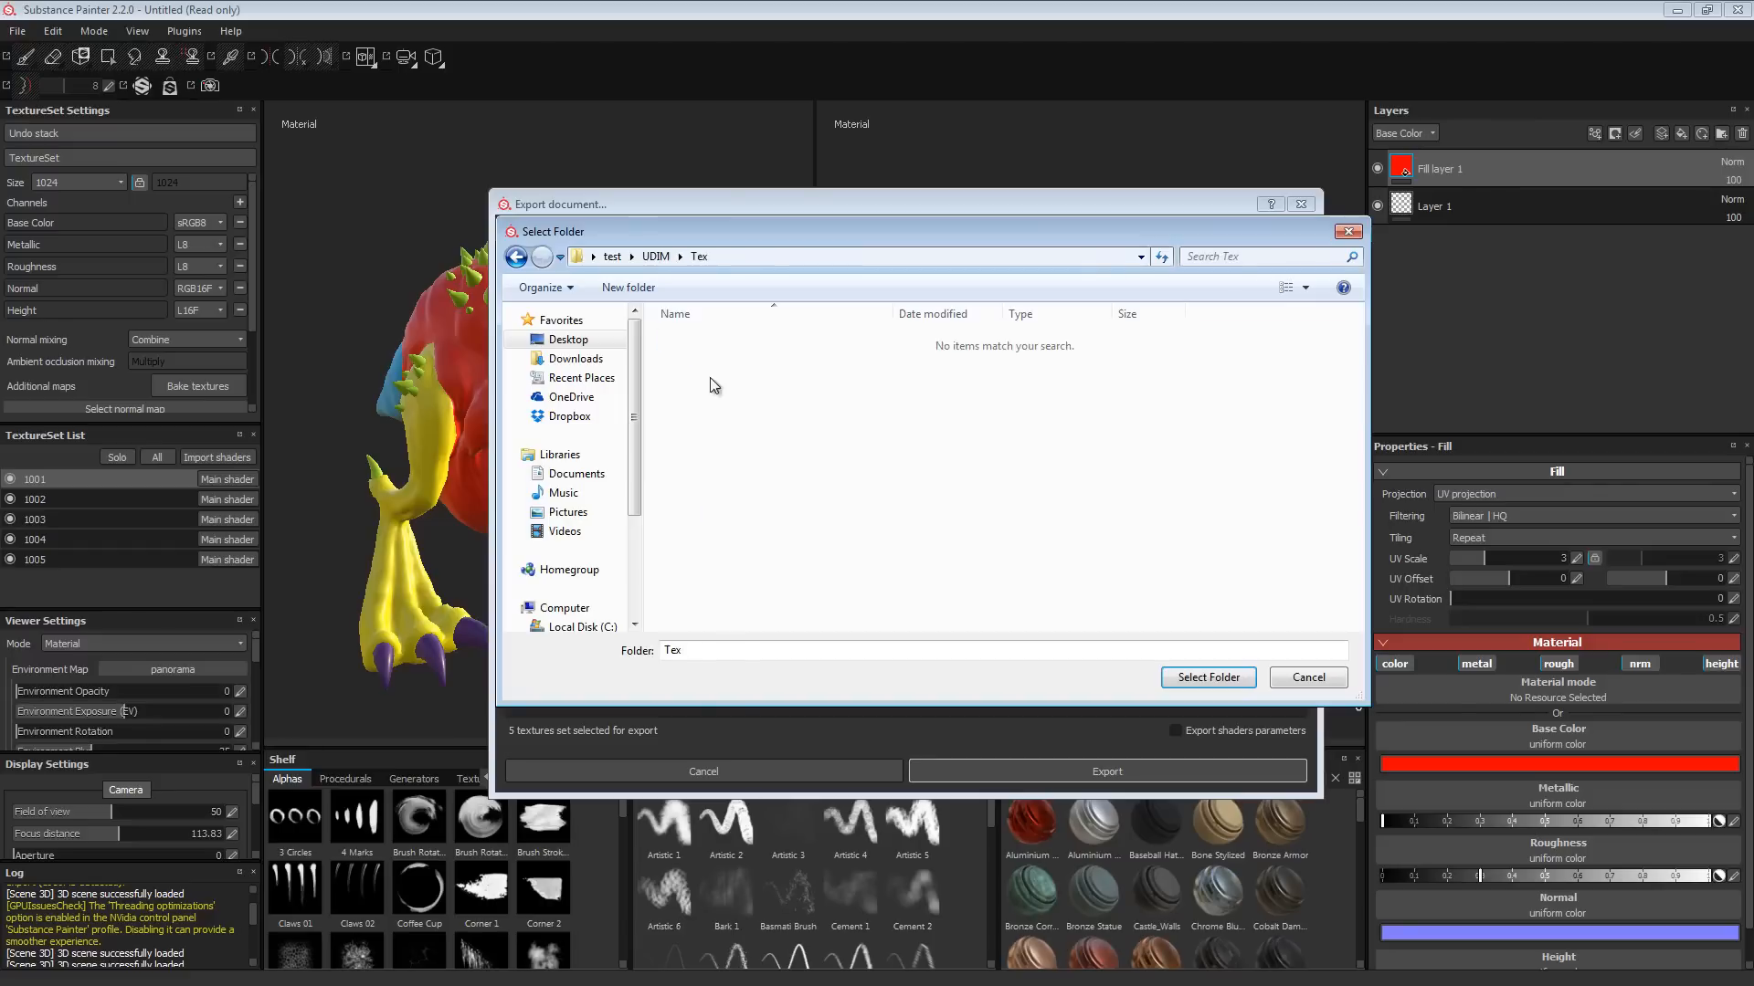
{"action": "left_click", "coordinate": [1207, 676]}
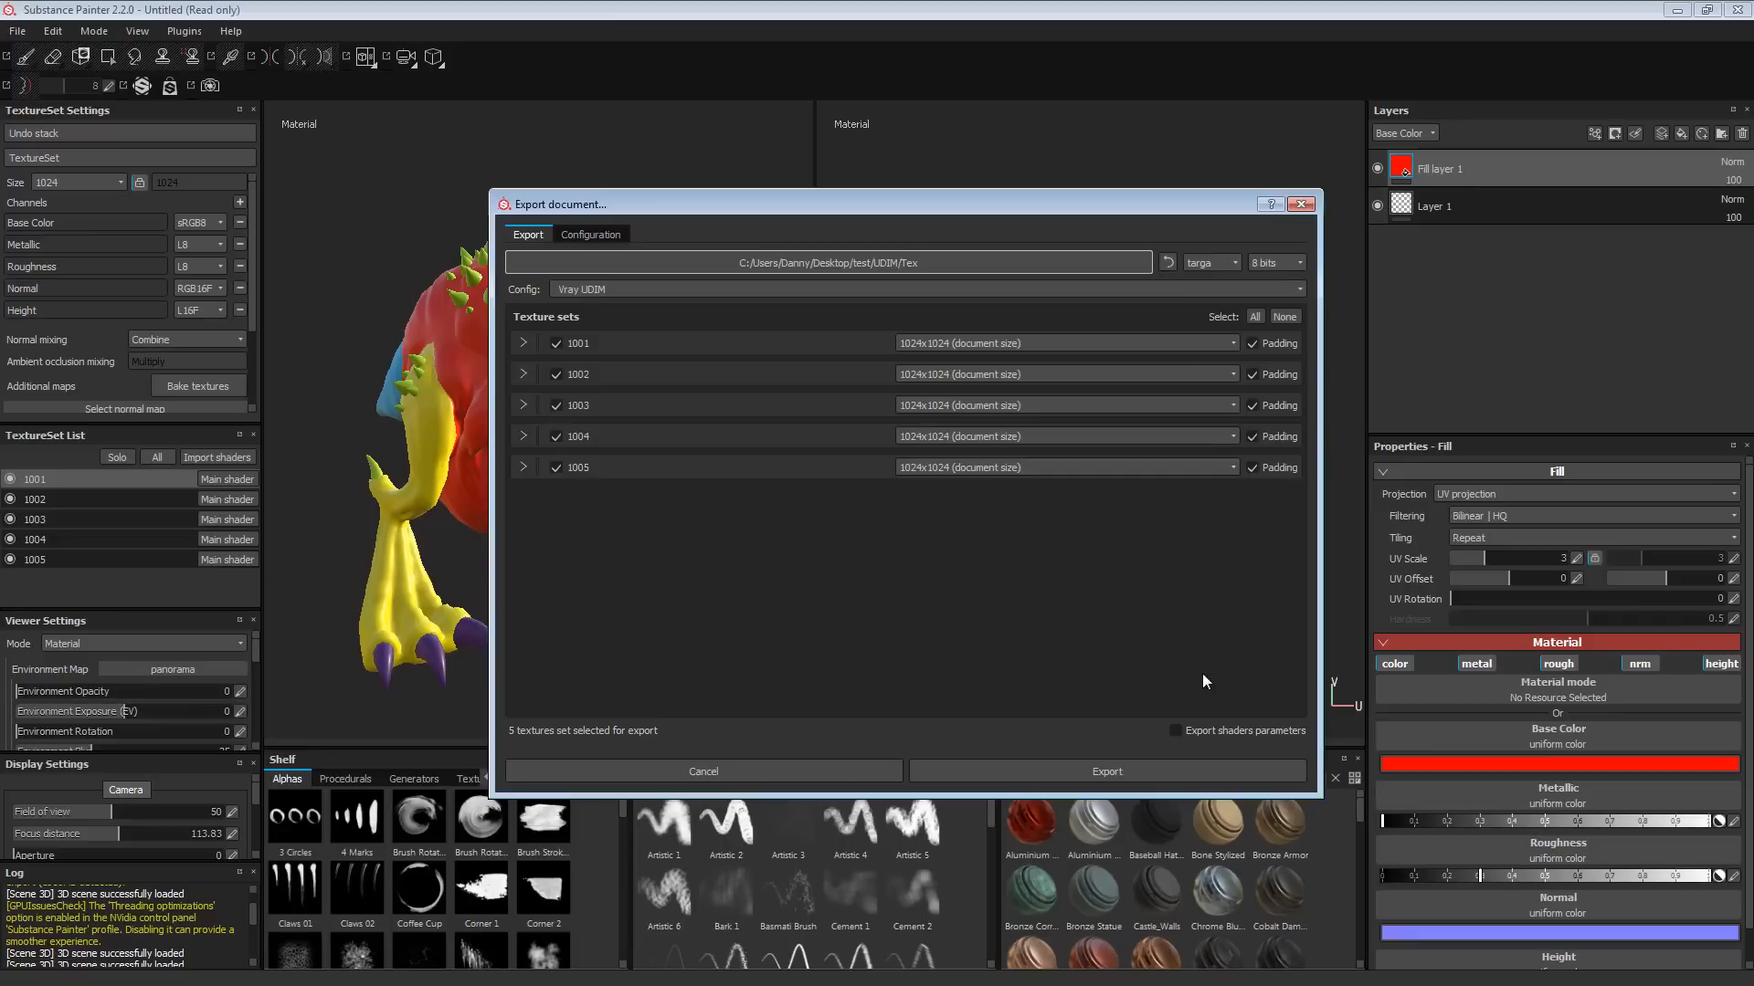
{"action": "mouse_move", "coordinate": [529, 290]}
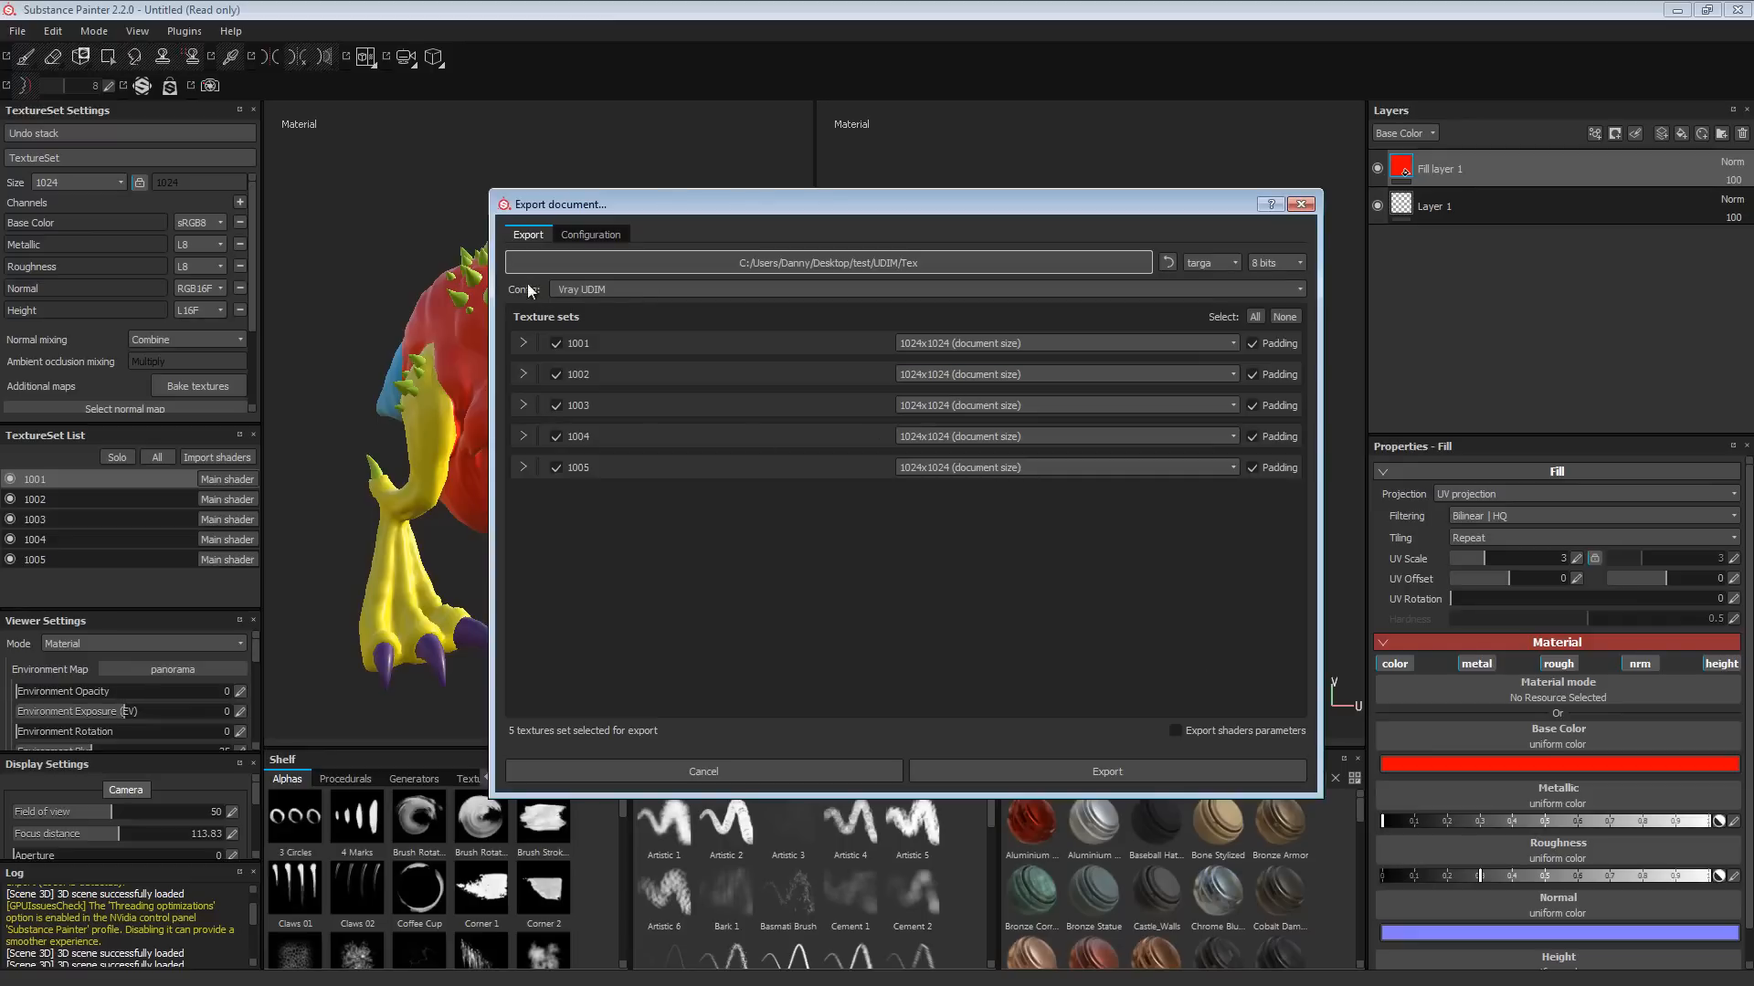
{"action": "mouse_move", "coordinate": [1116, 771]}
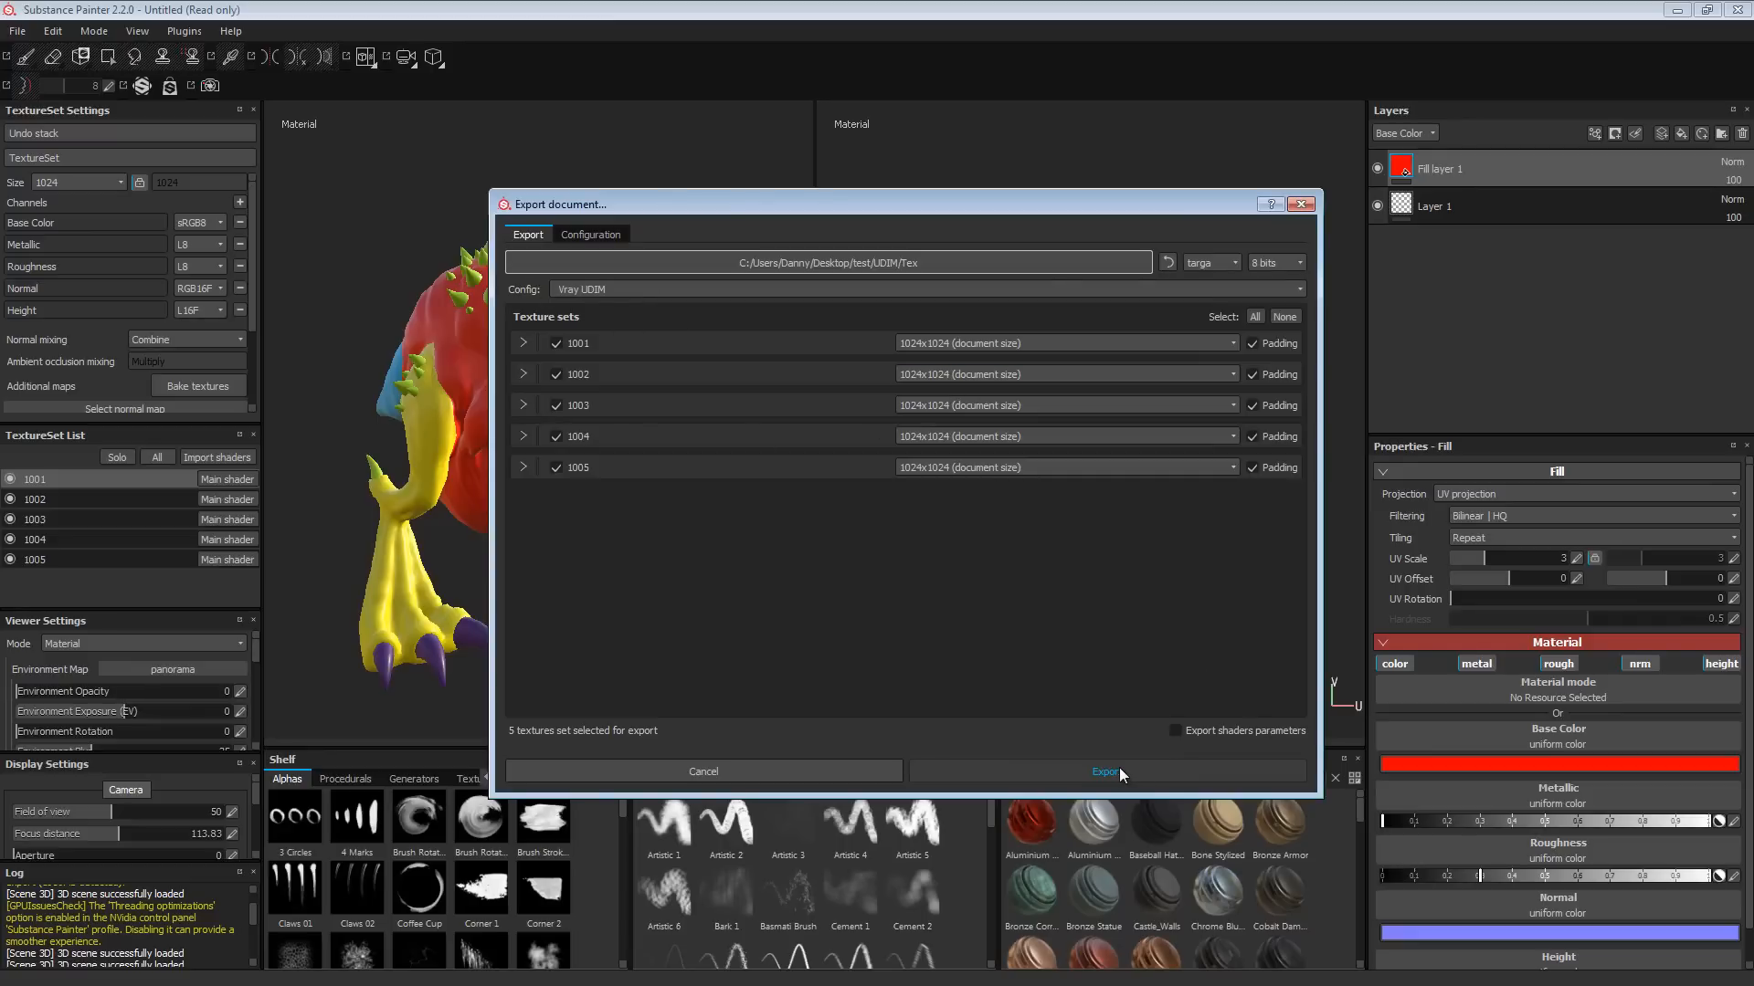
{"action": "left_click", "coordinate": [1107, 771]}
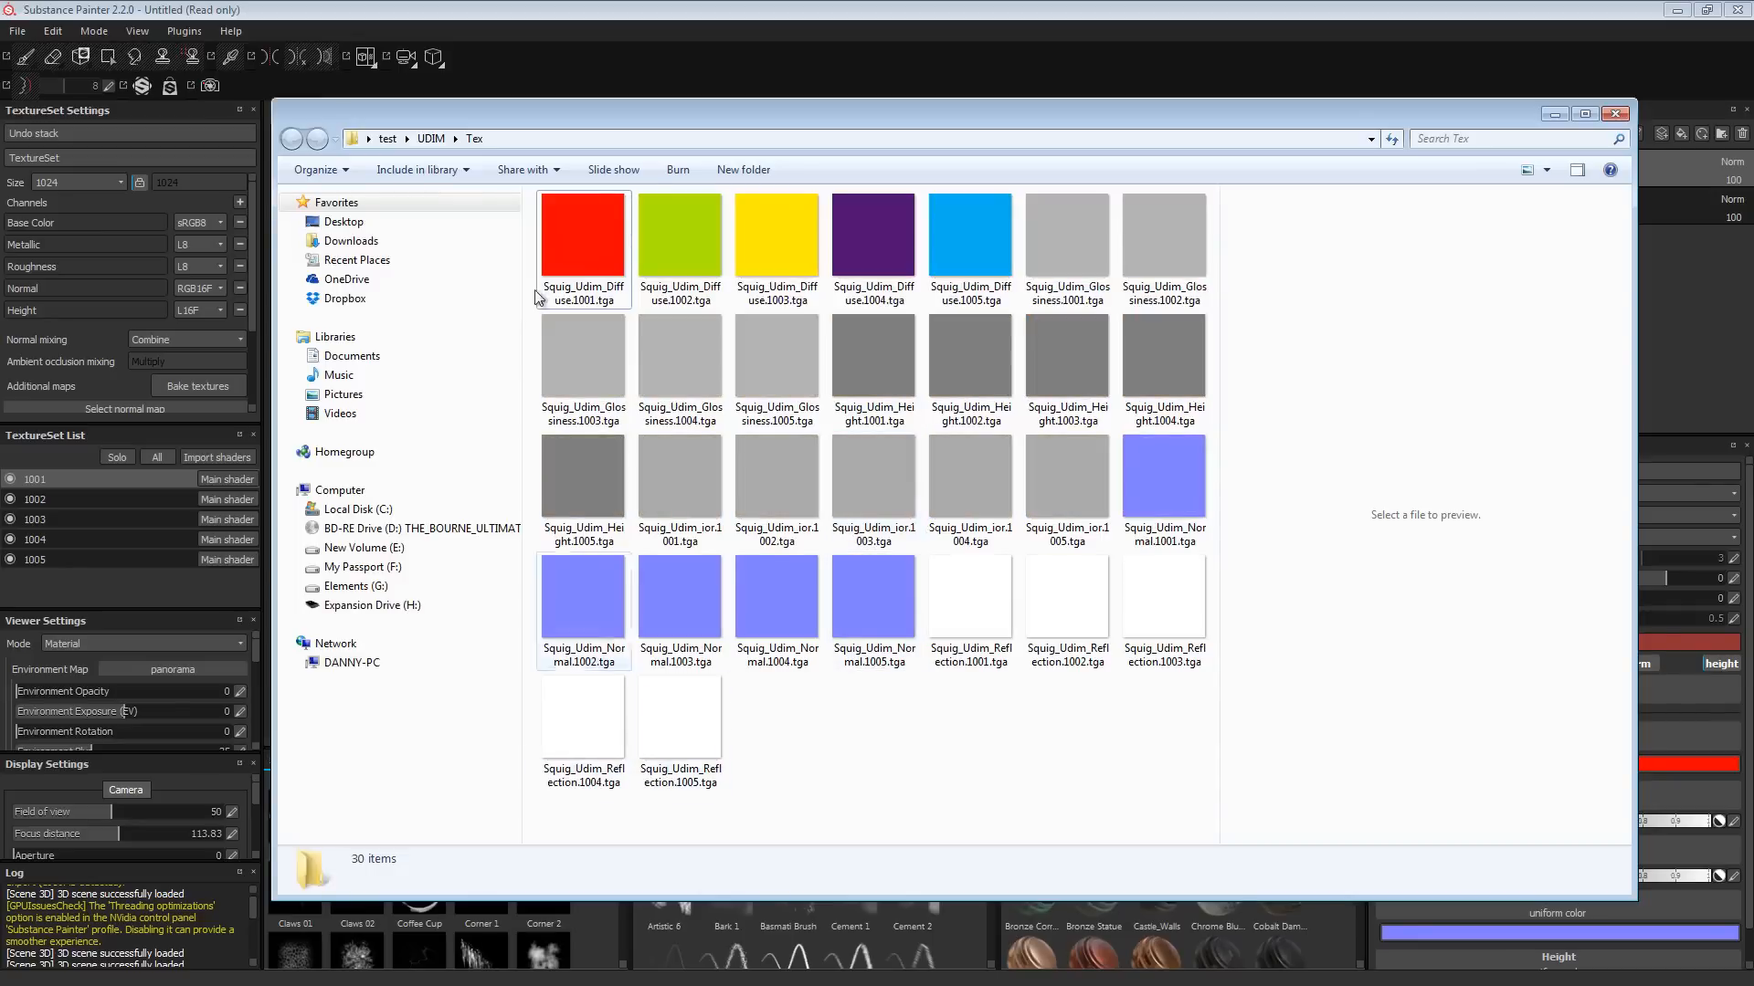
Step: Inspect the thirty exported per-tile TGA maps in the Tex folder
{"action": "left_click", "coordinate": [583, 235]}
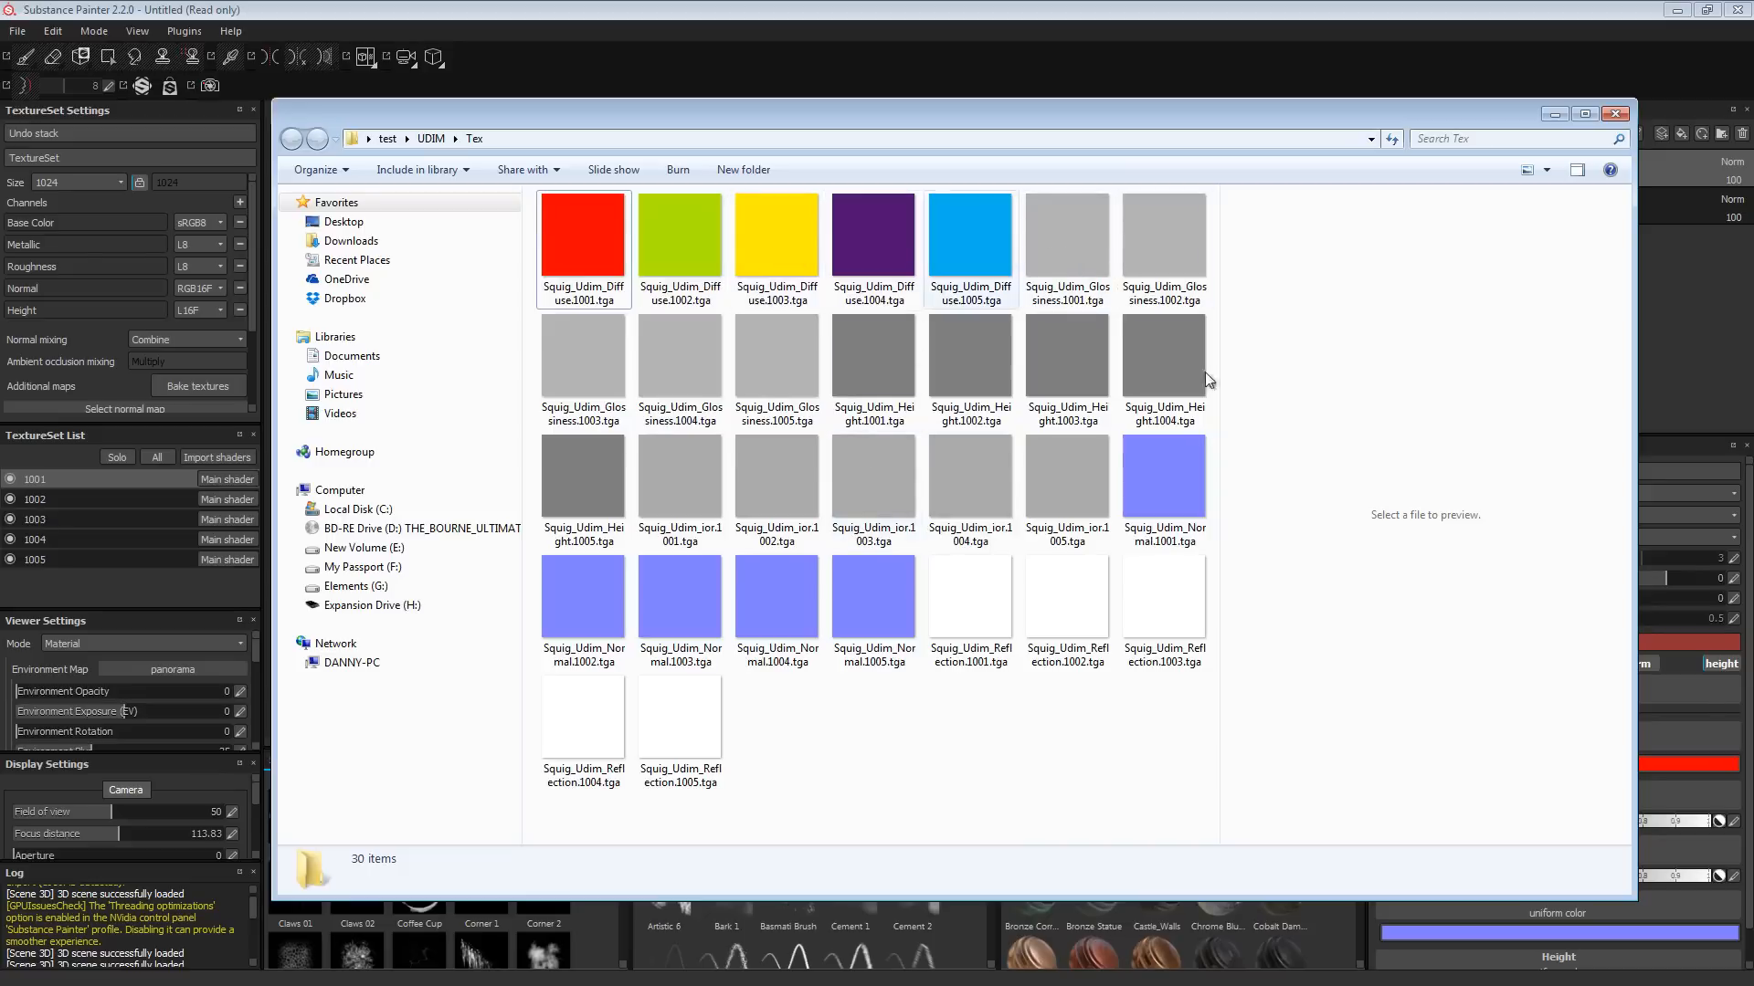
{"action": "mouse_move", "coordinate": [863, 475]}
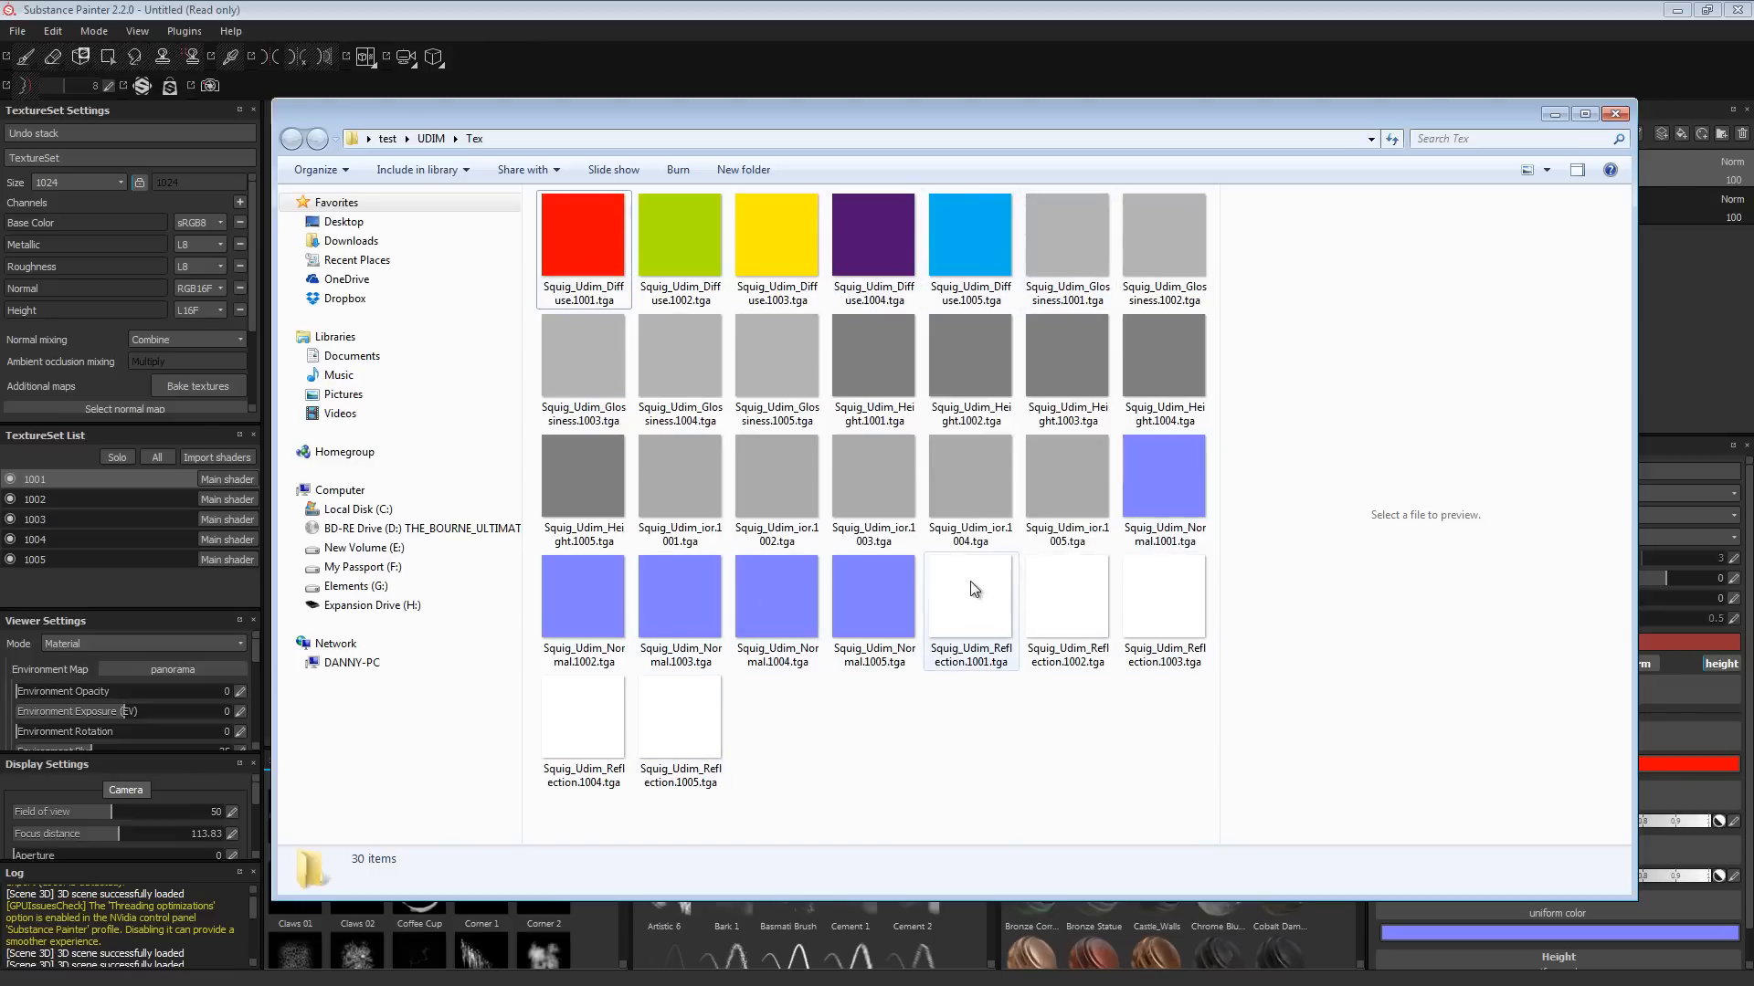
{"action": "mouse_move", "coordinate": [926, 597]}
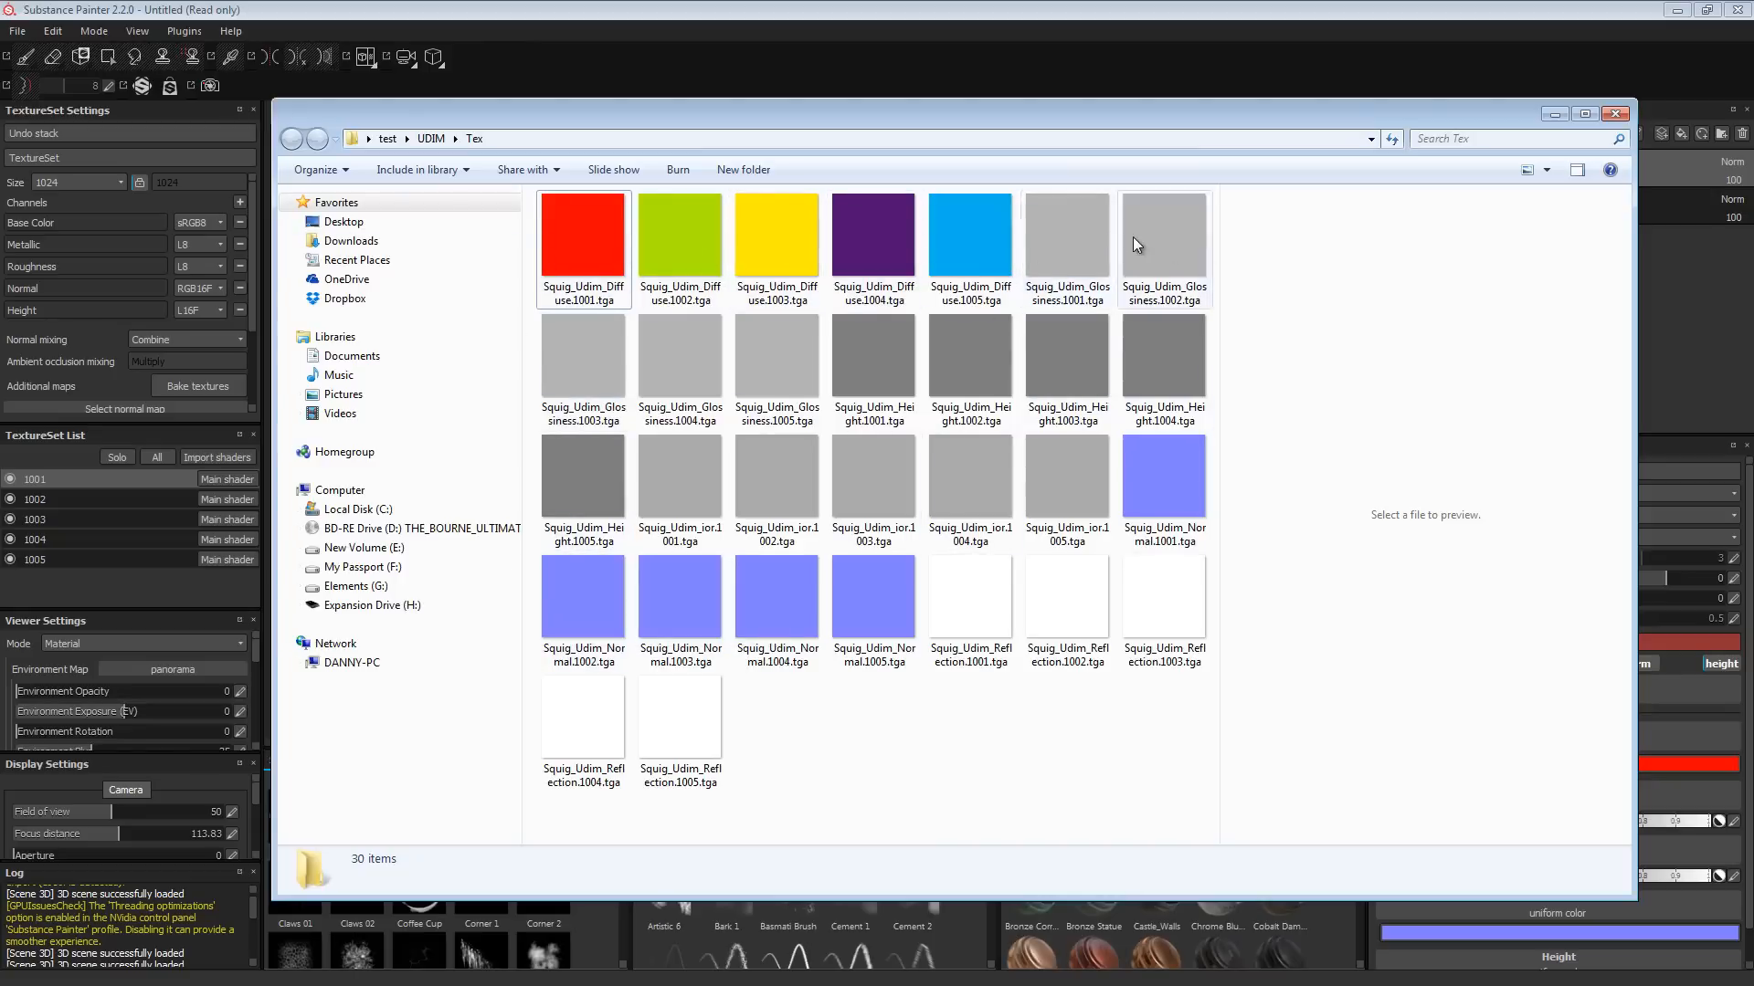
{"action": "left_click", "coordinate": [970, 236]}
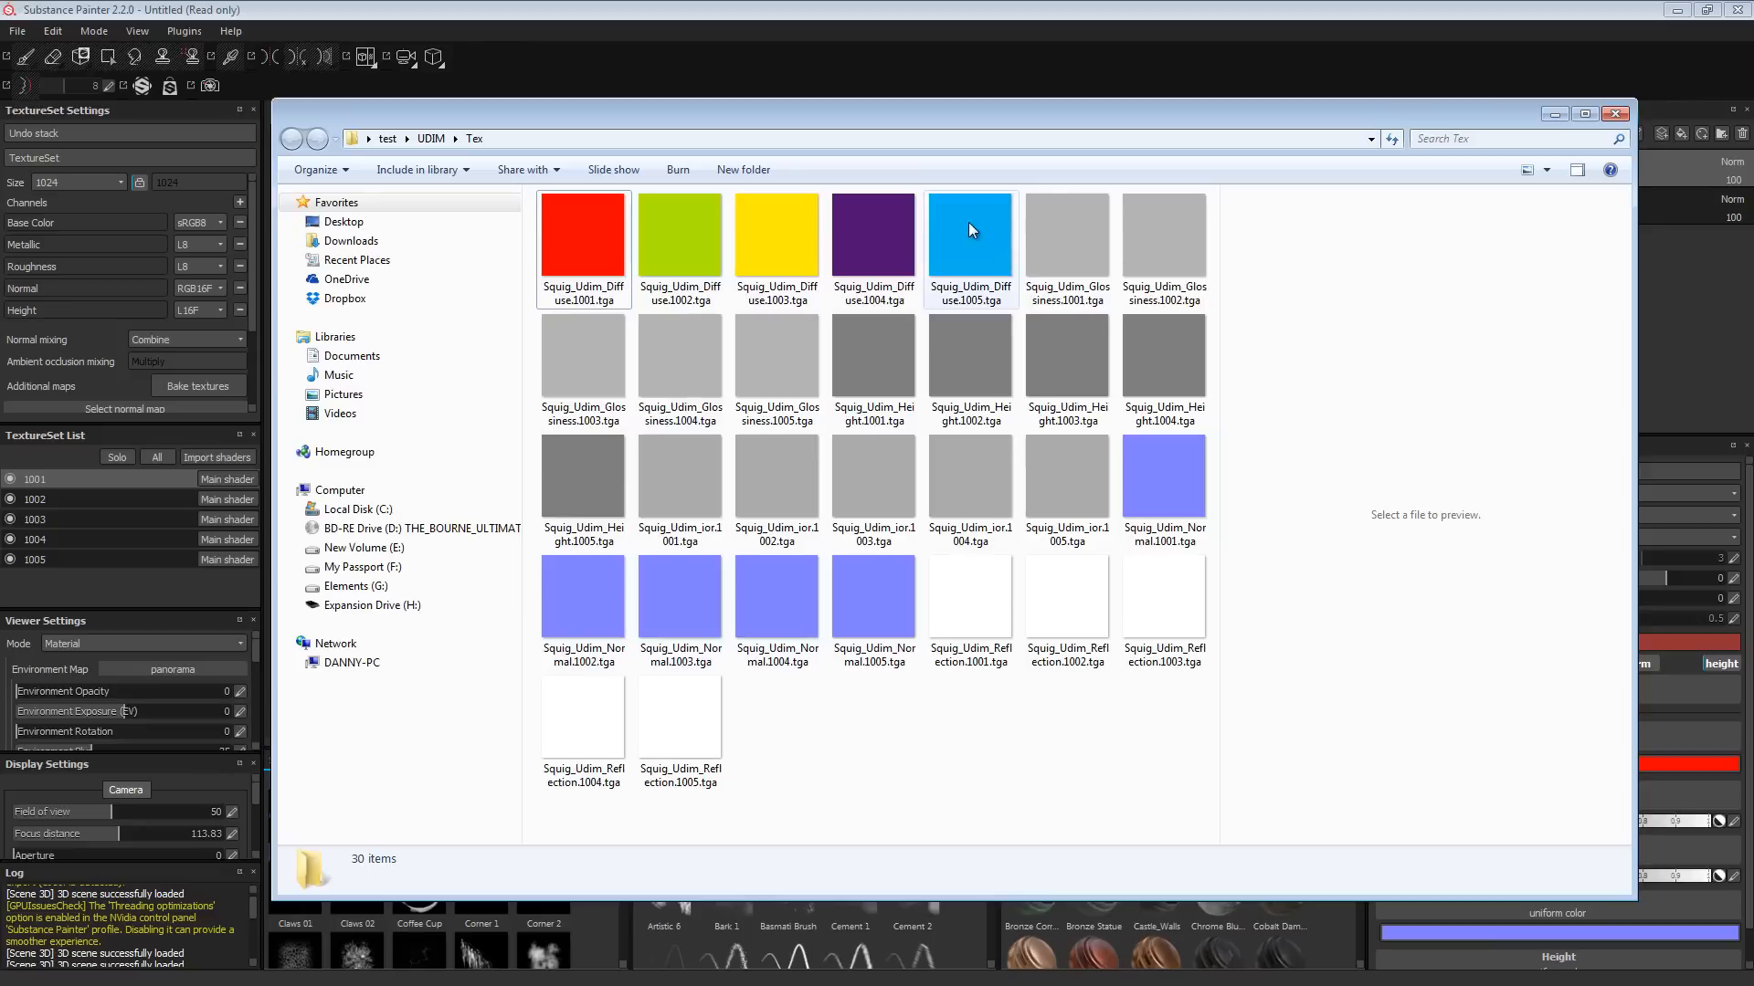
{"action": "mouse_move", "coordinate": [944, 232]}
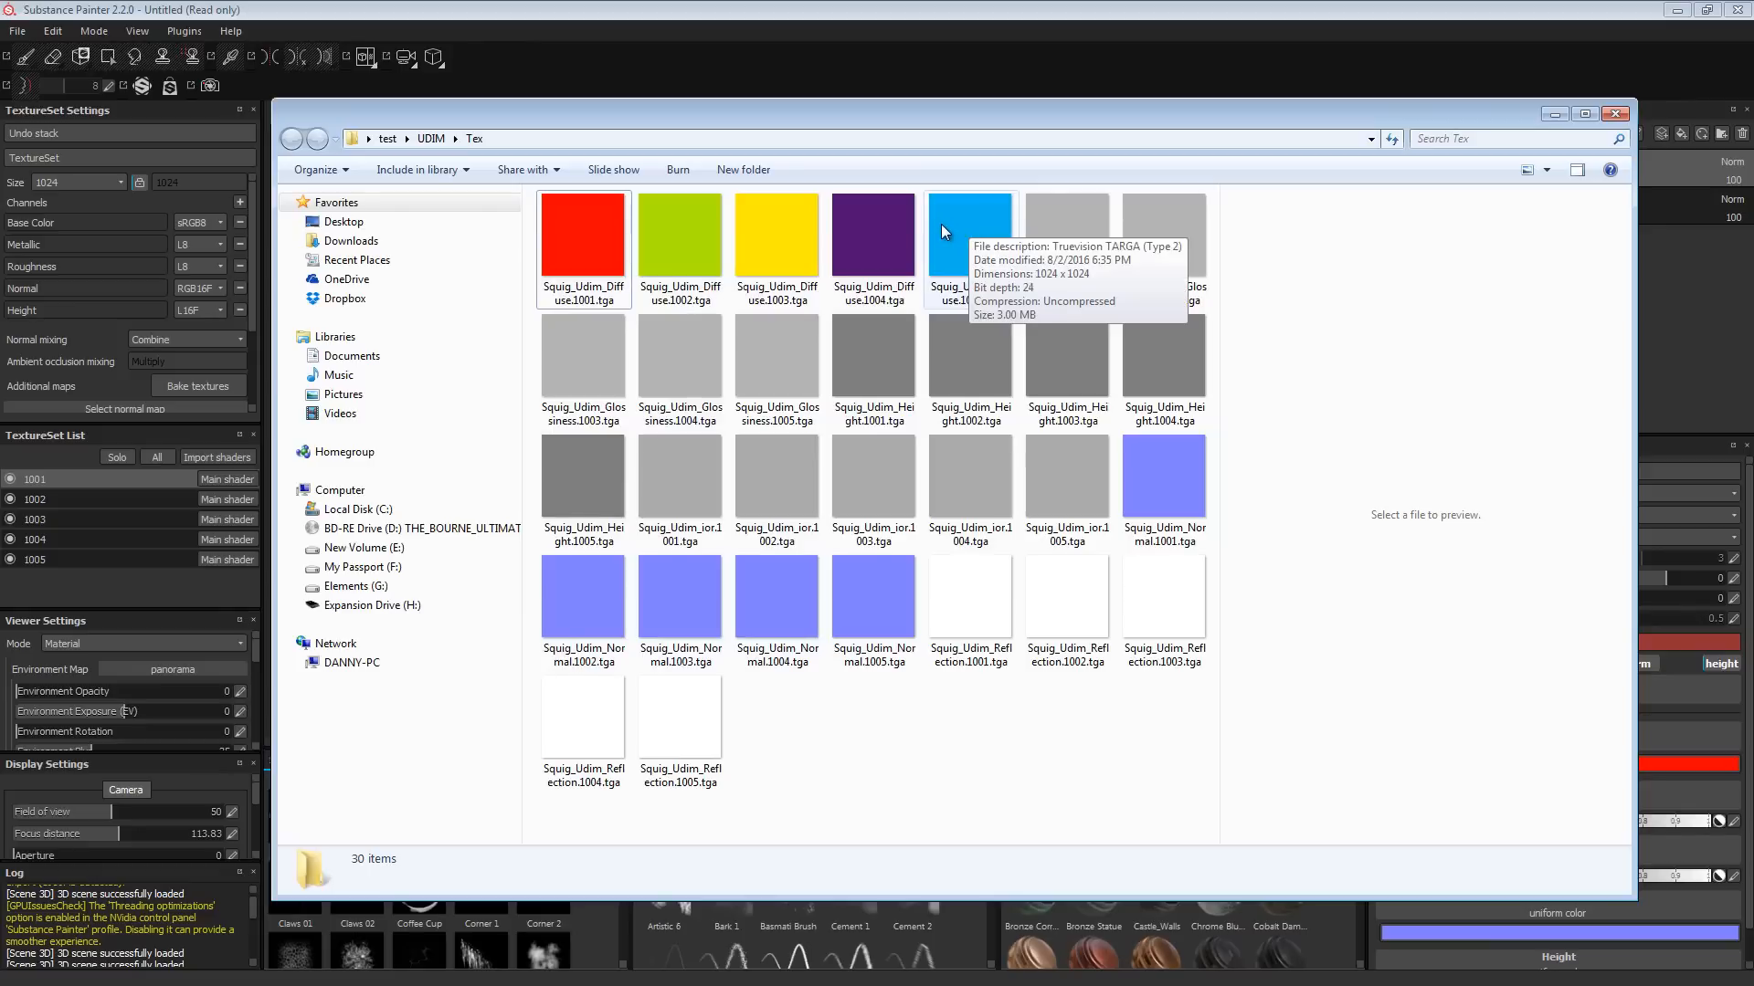
{"action": "mouse_move", "coordinate": [537, 315]}
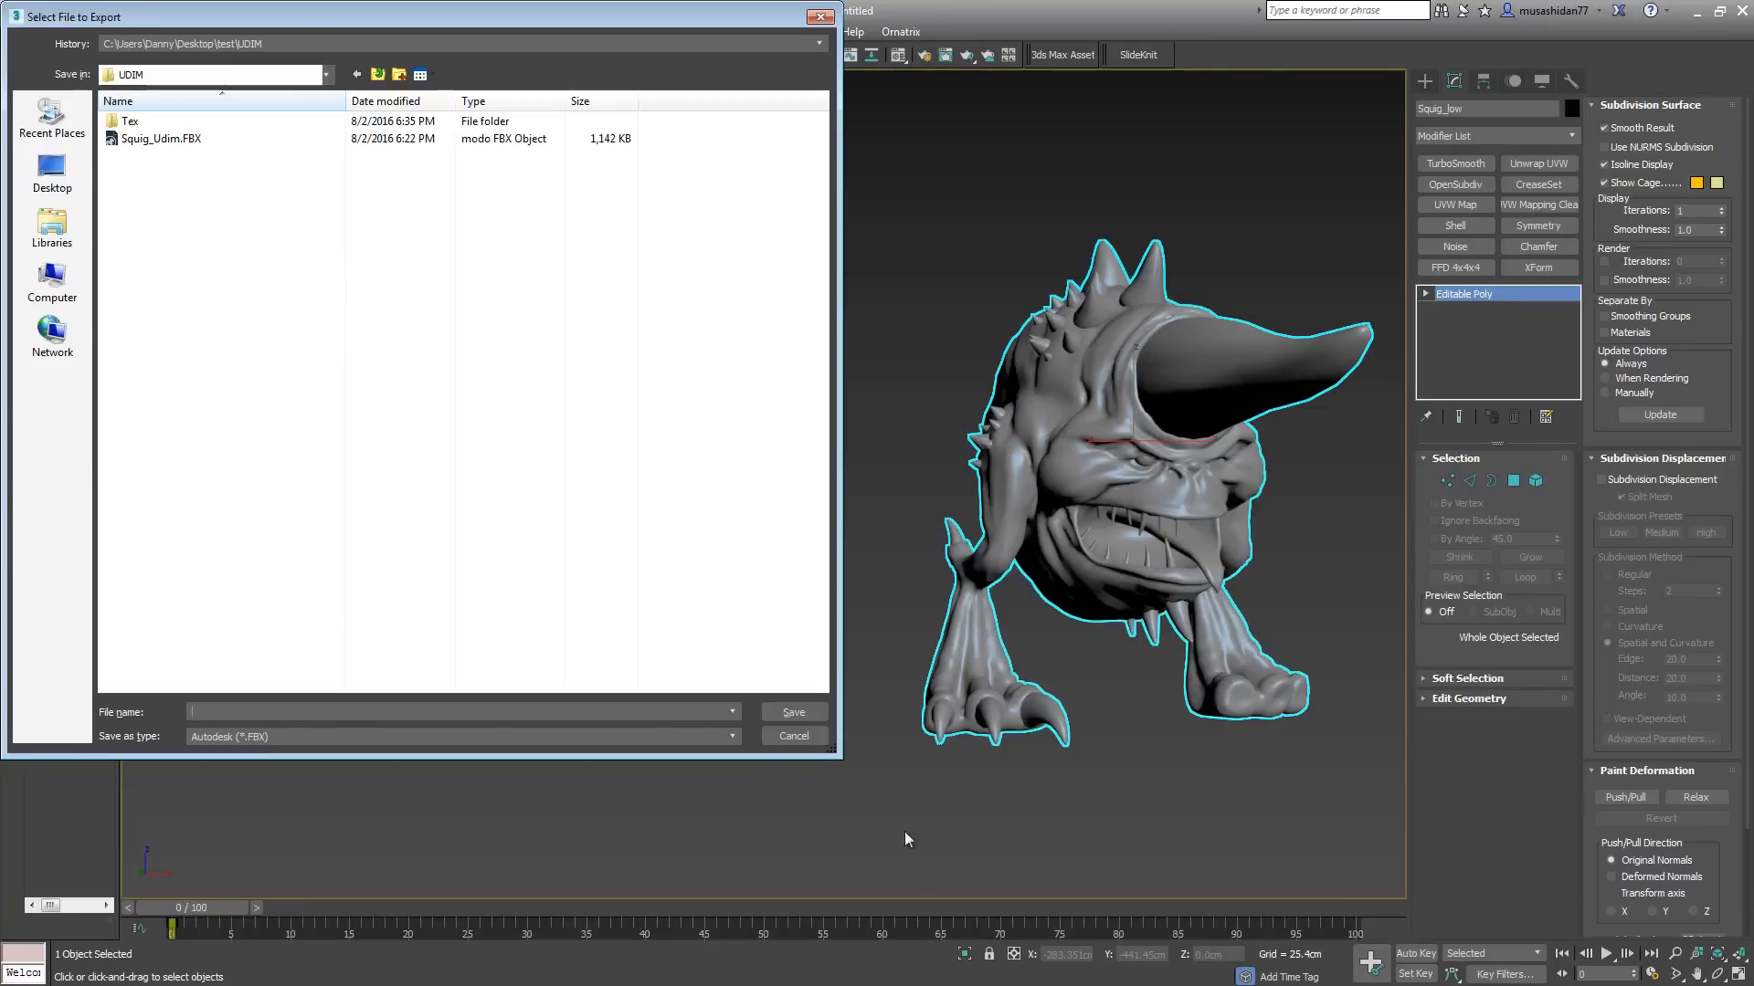
Step: Assign a MultiTile map to the 01 - Default material's diffuse slot and move the editor aside
{"action": "left_click", "coordinate": [793, 736]}
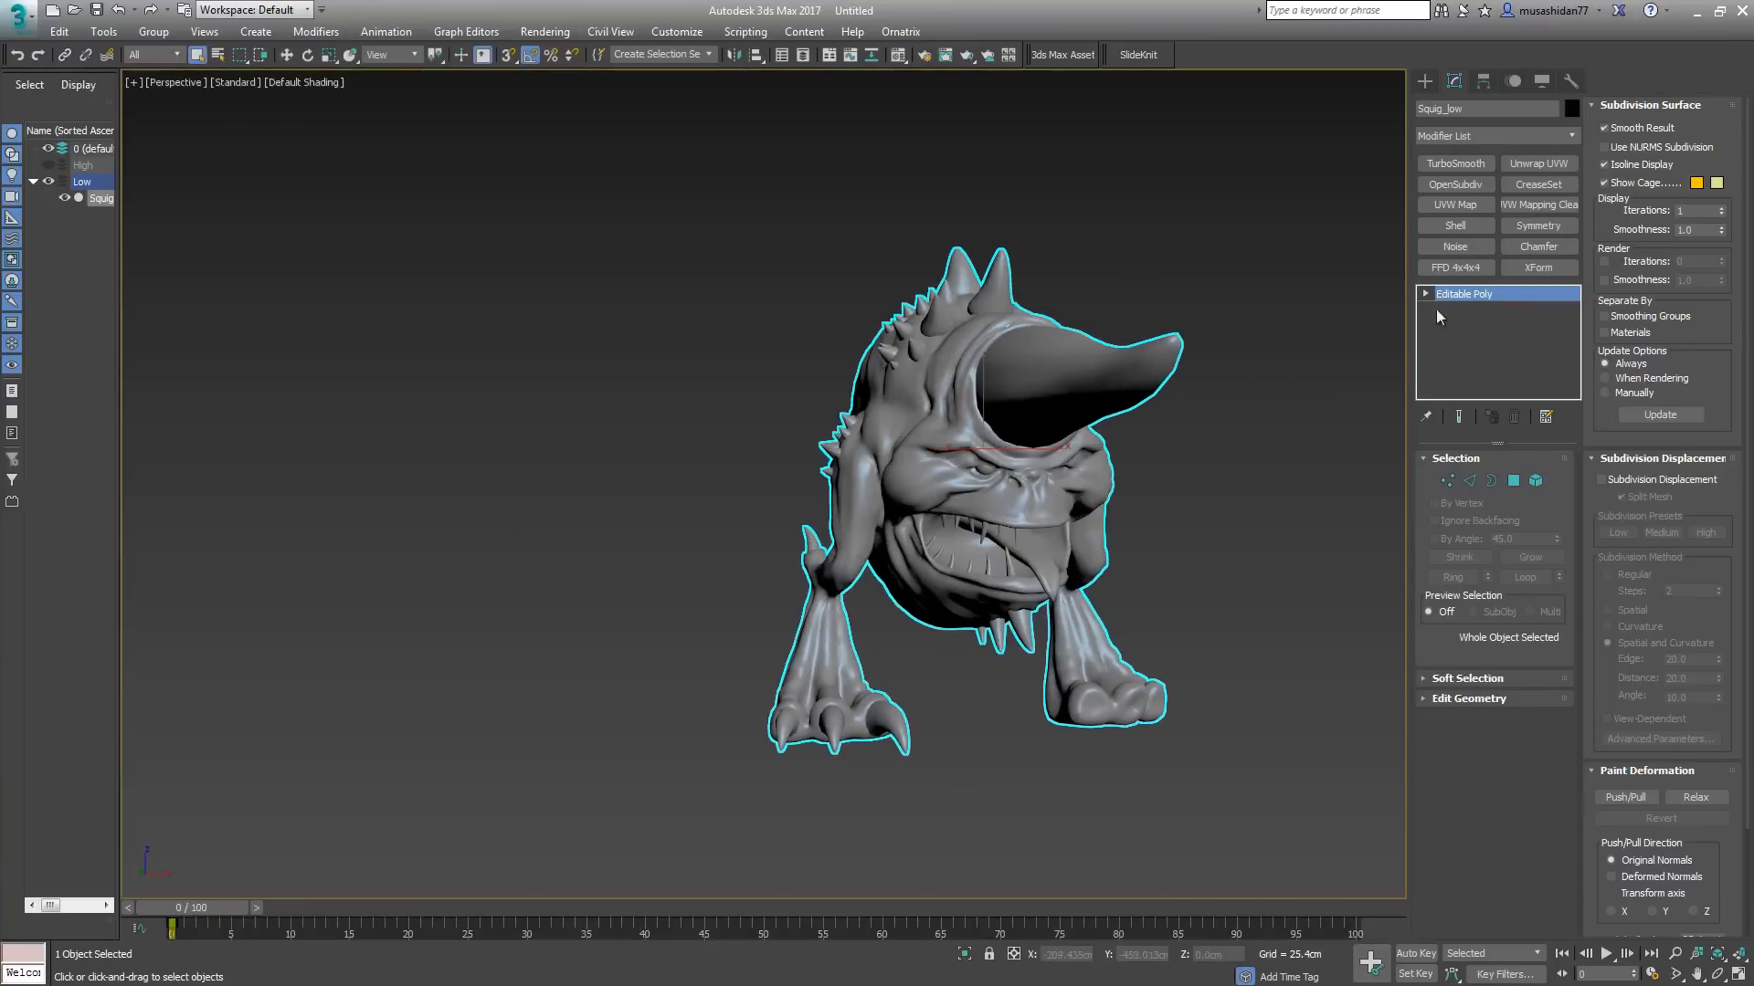
{"action": "left_click", "coordinate": [1449, 480]}
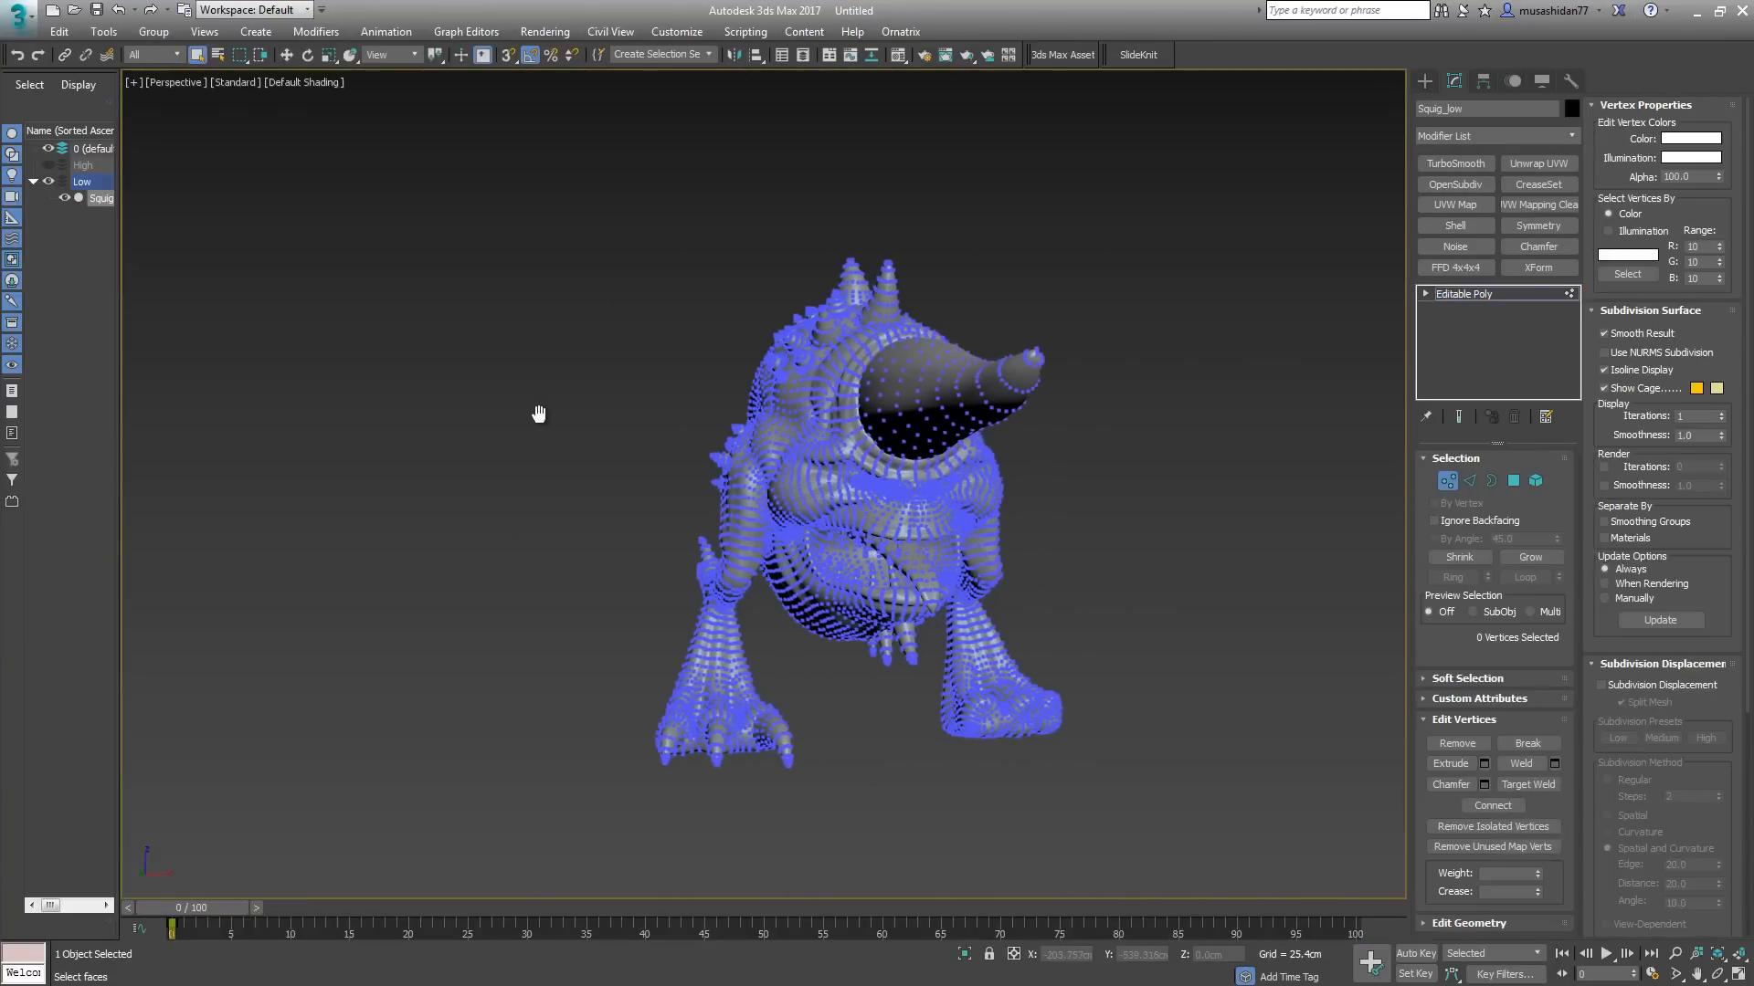
{"action": "left_click", "coordinate": [899, 53]}
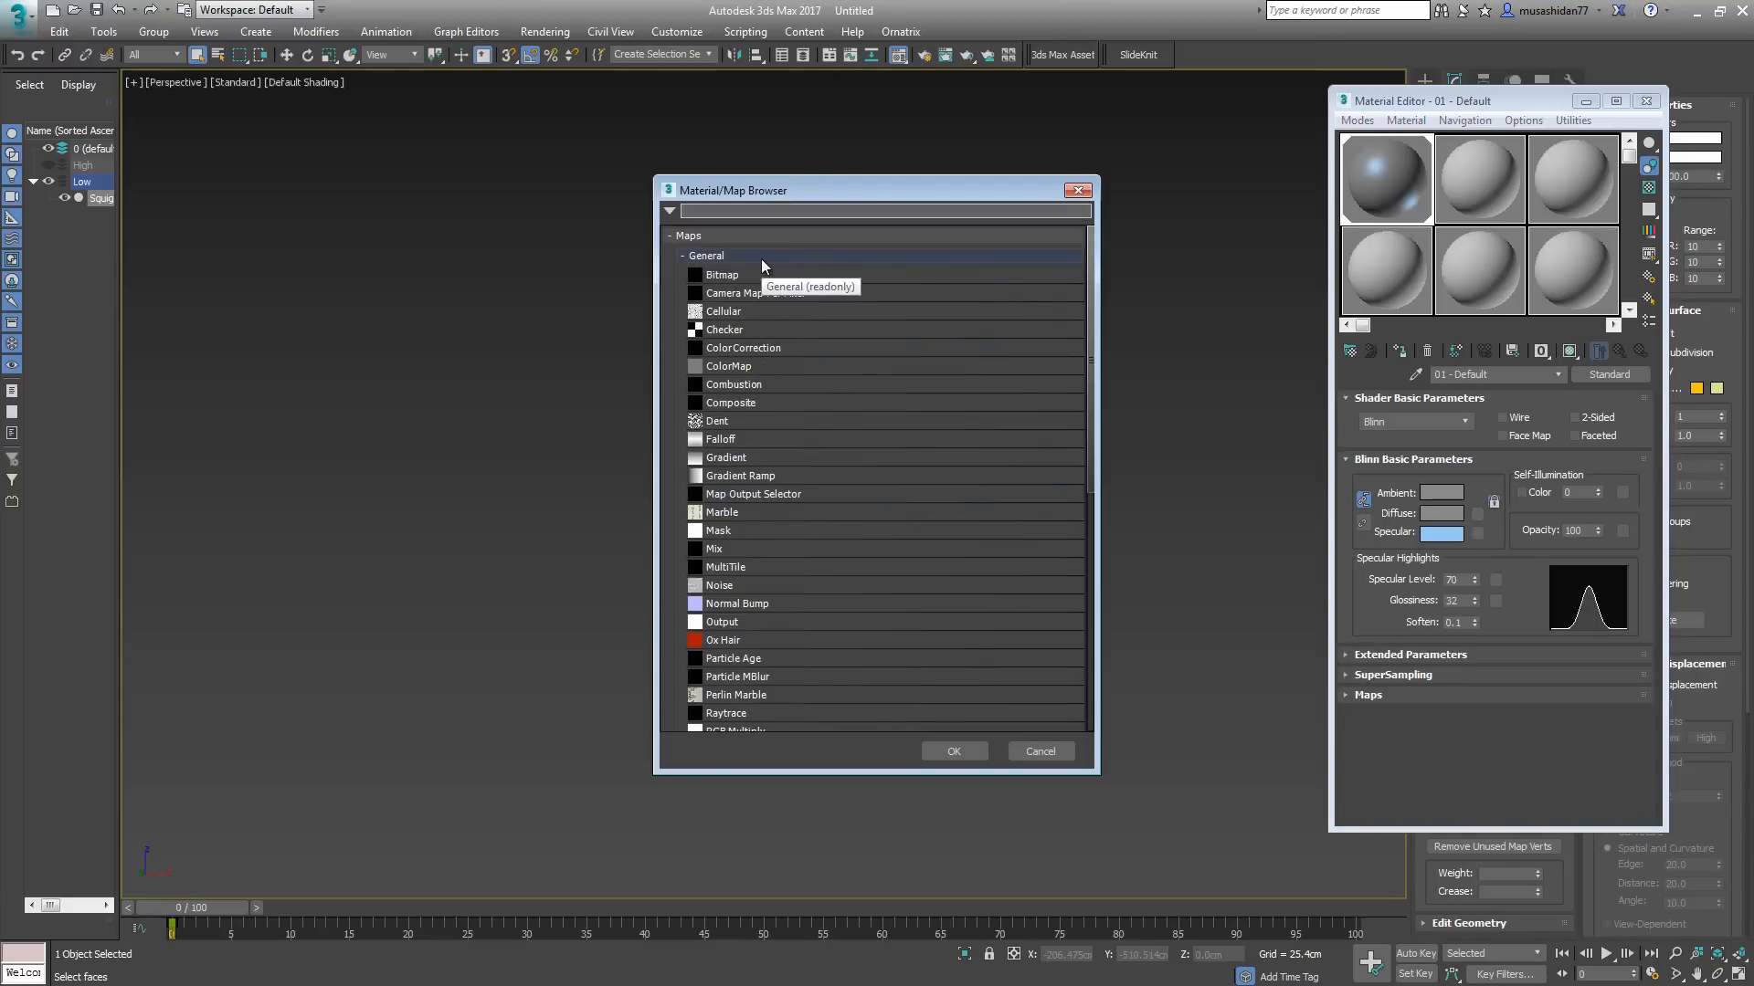
{"action": "mouse_move", "coordinate": [729, 576]}
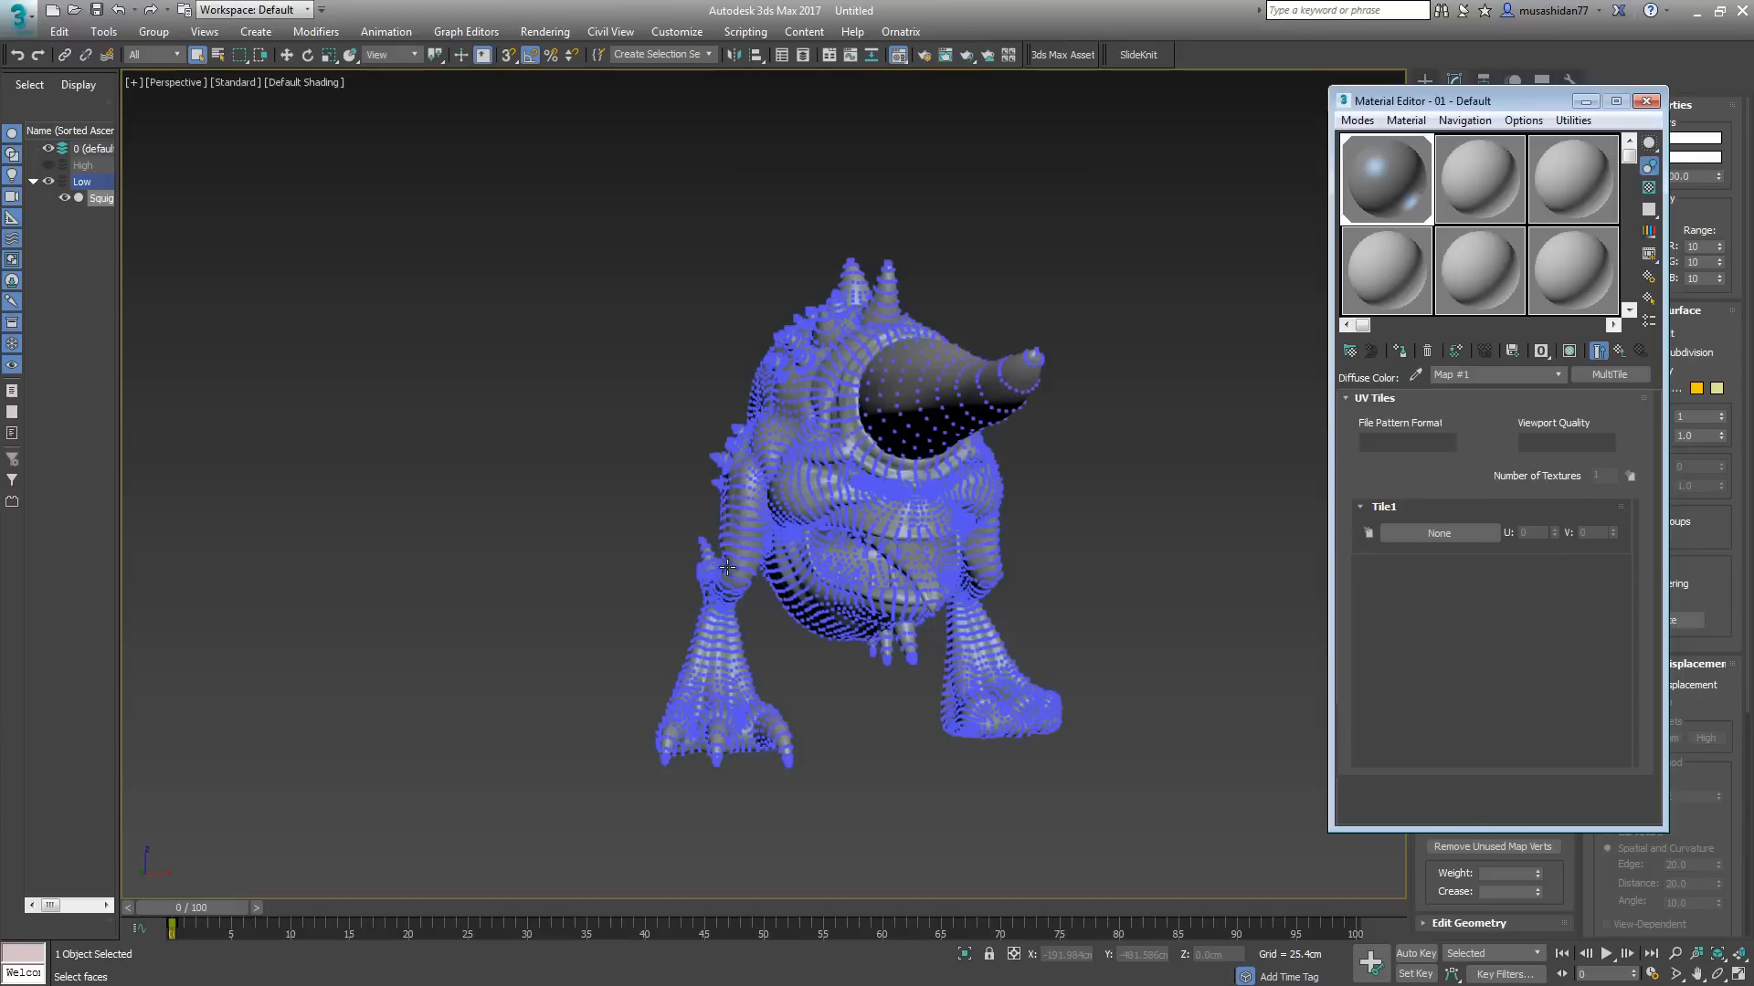
{"action": "mouse_move", "coordinate": [1446, 102]}
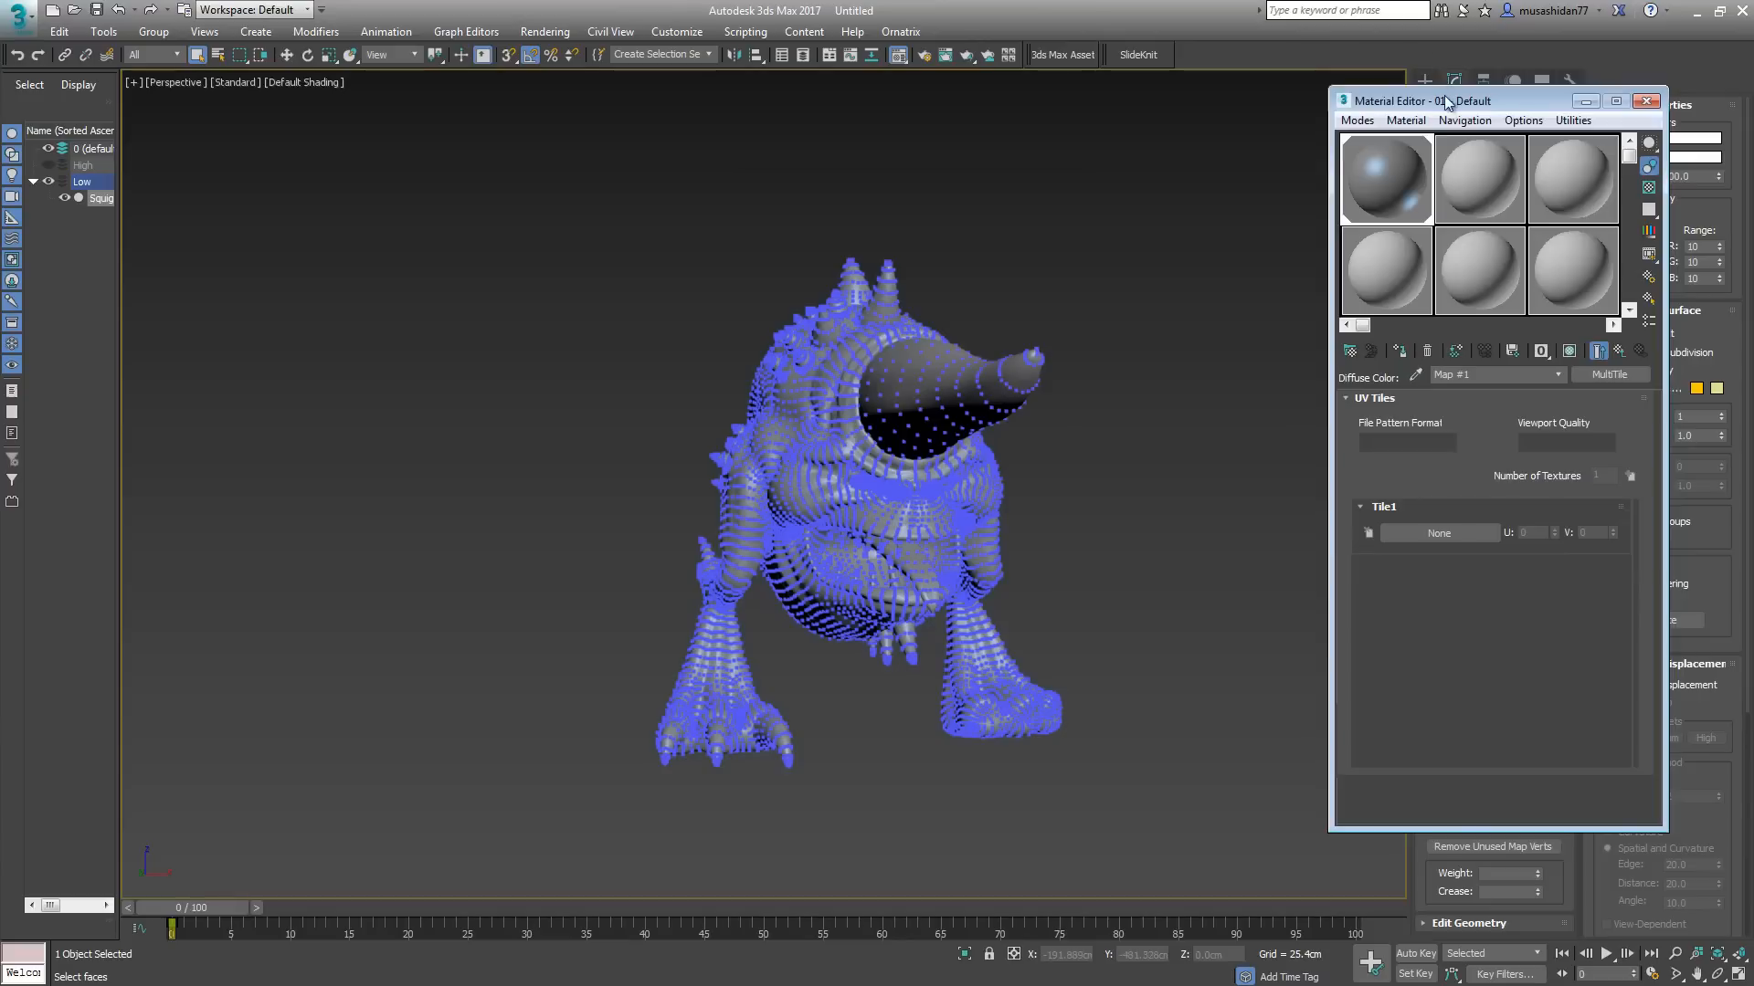
{"action": "left_click_drag", "start_coordinate": [1449, 100], "coordinate": [341, 132]}
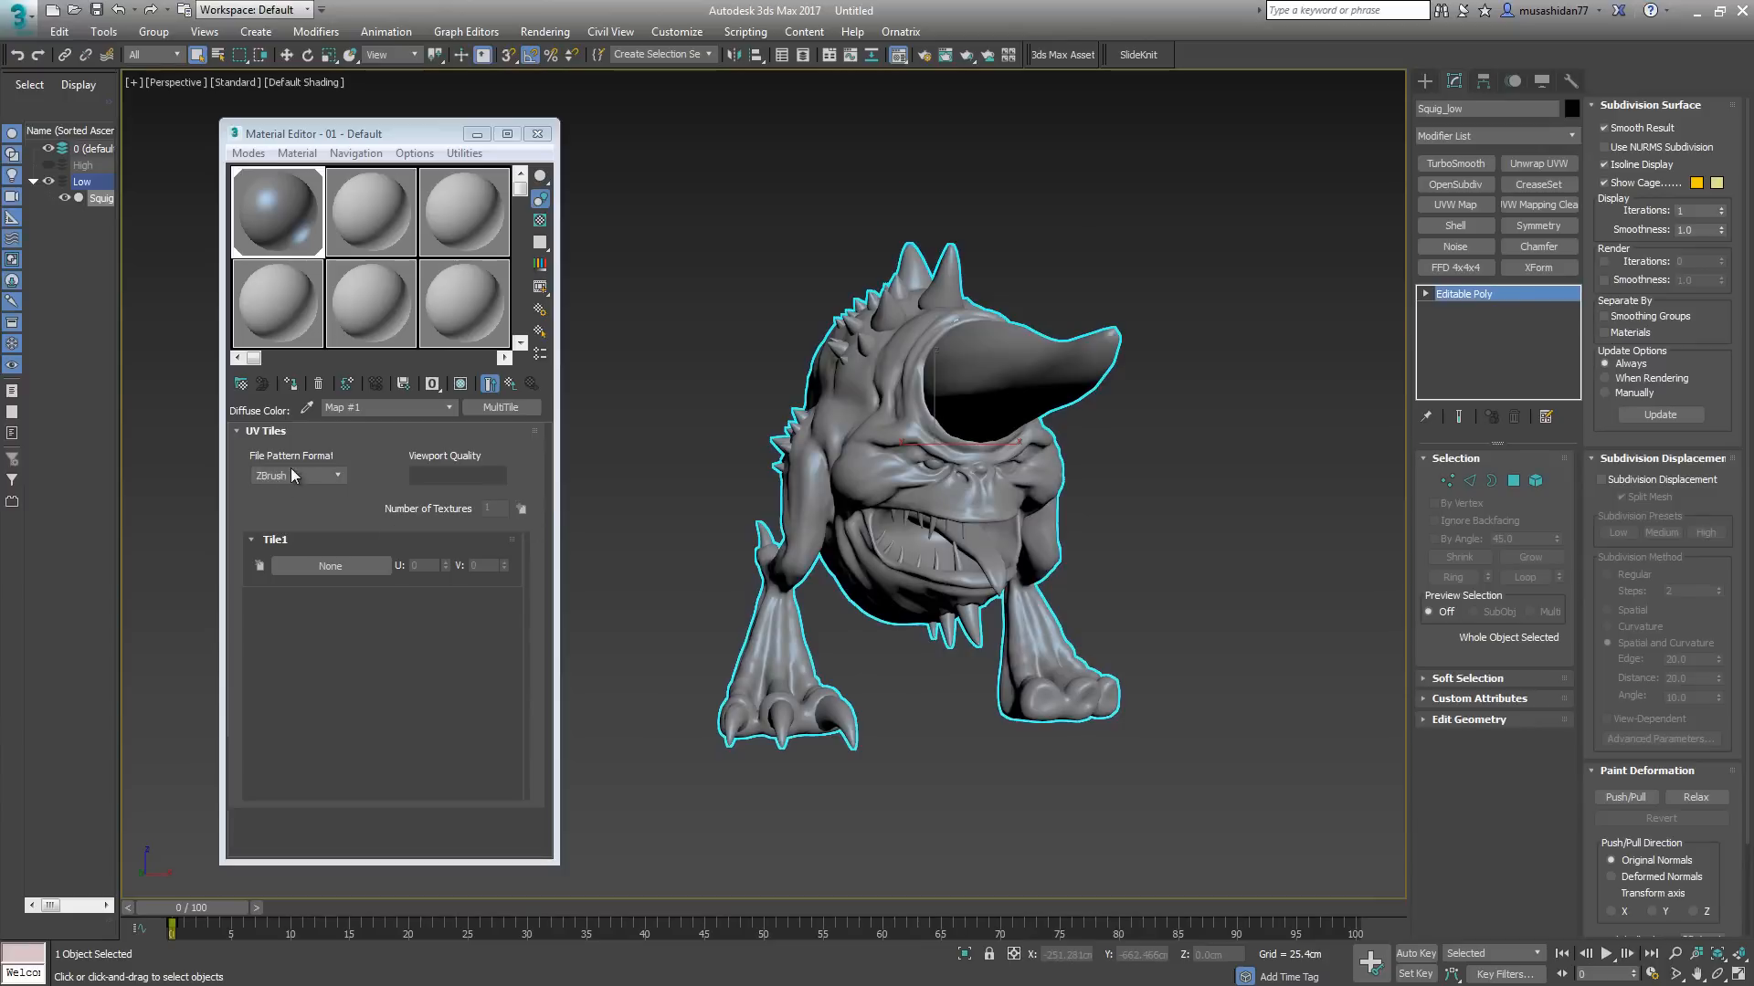
Step: Set the MultiTile file pattern format to UDIM
{"action": "left_click", "coordinate": [336, 475]}
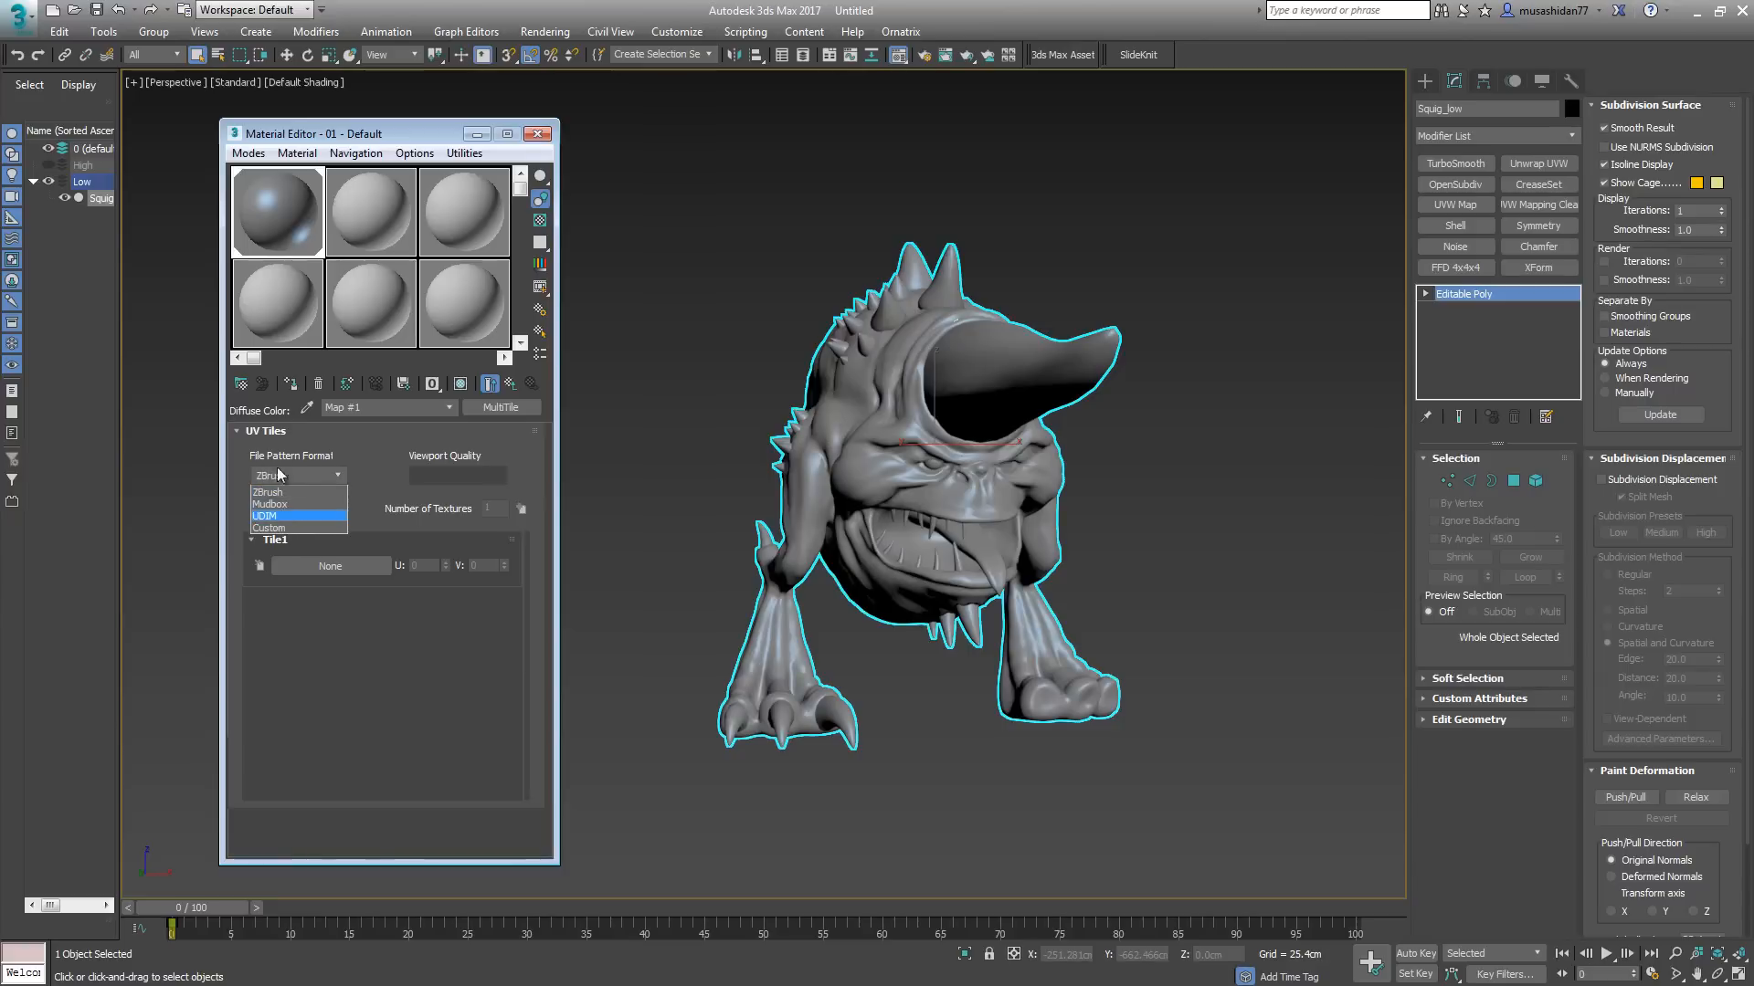
{"action": "left_click", "coordinate": [267, 492]}
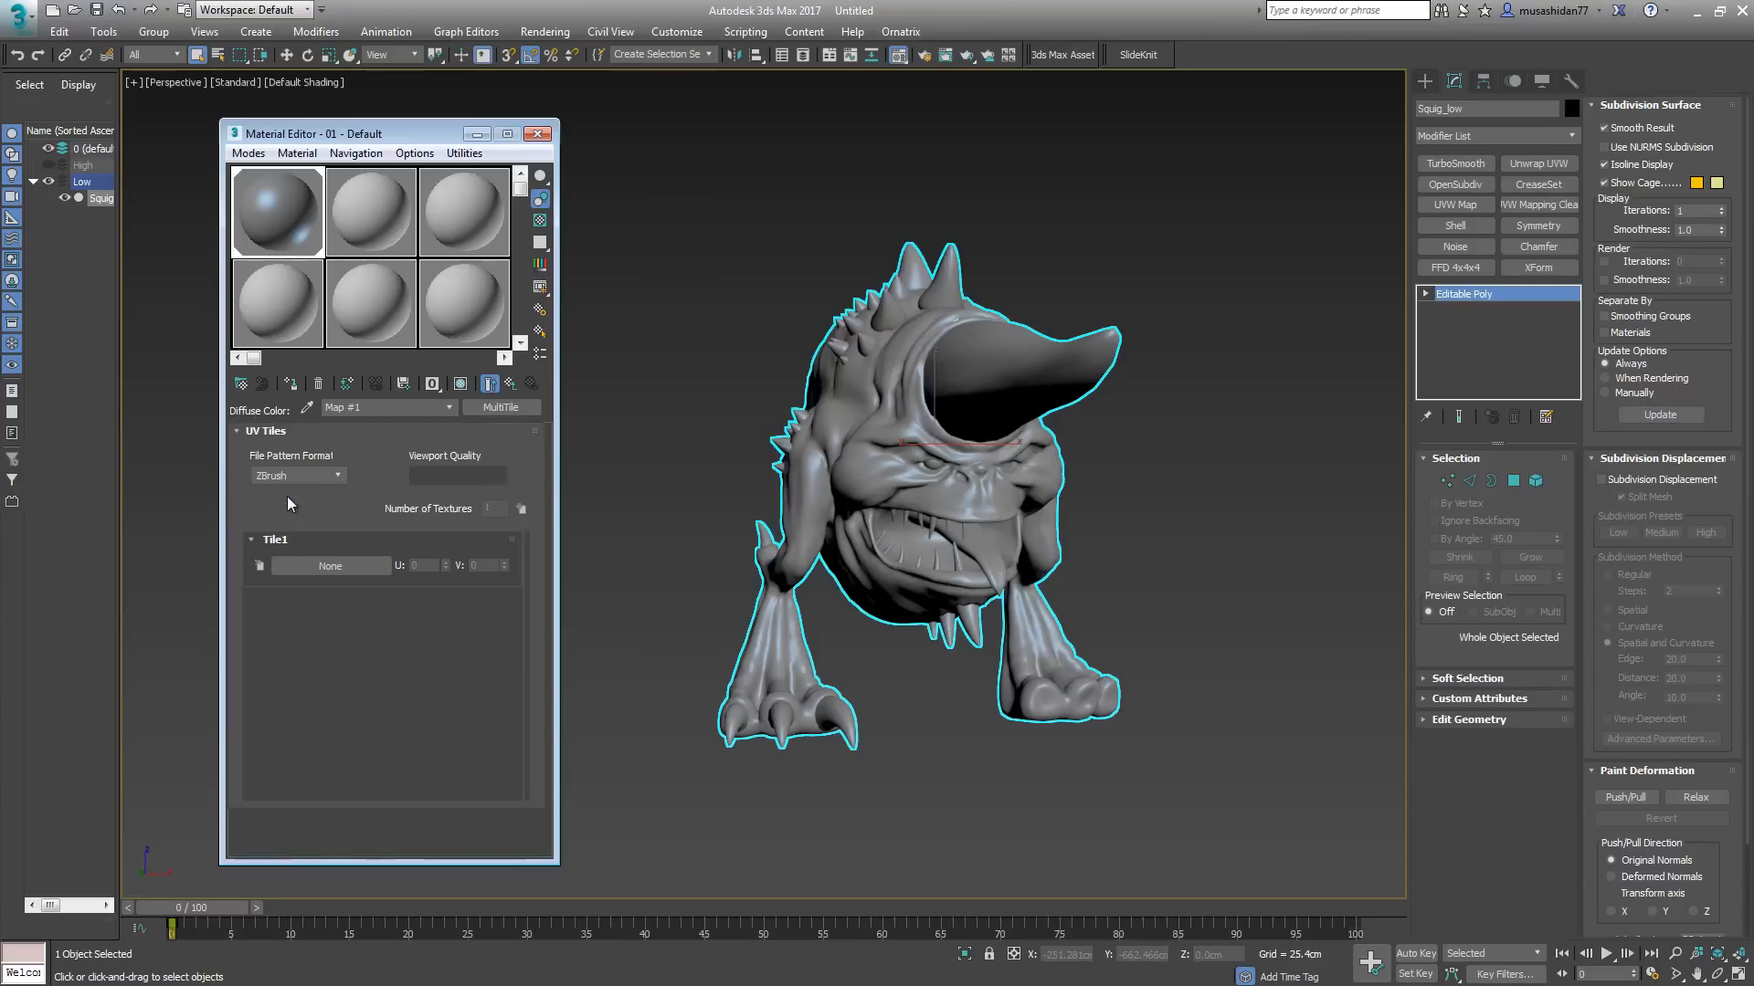
{"action": "left_click", "coordinate": [336, 475]}
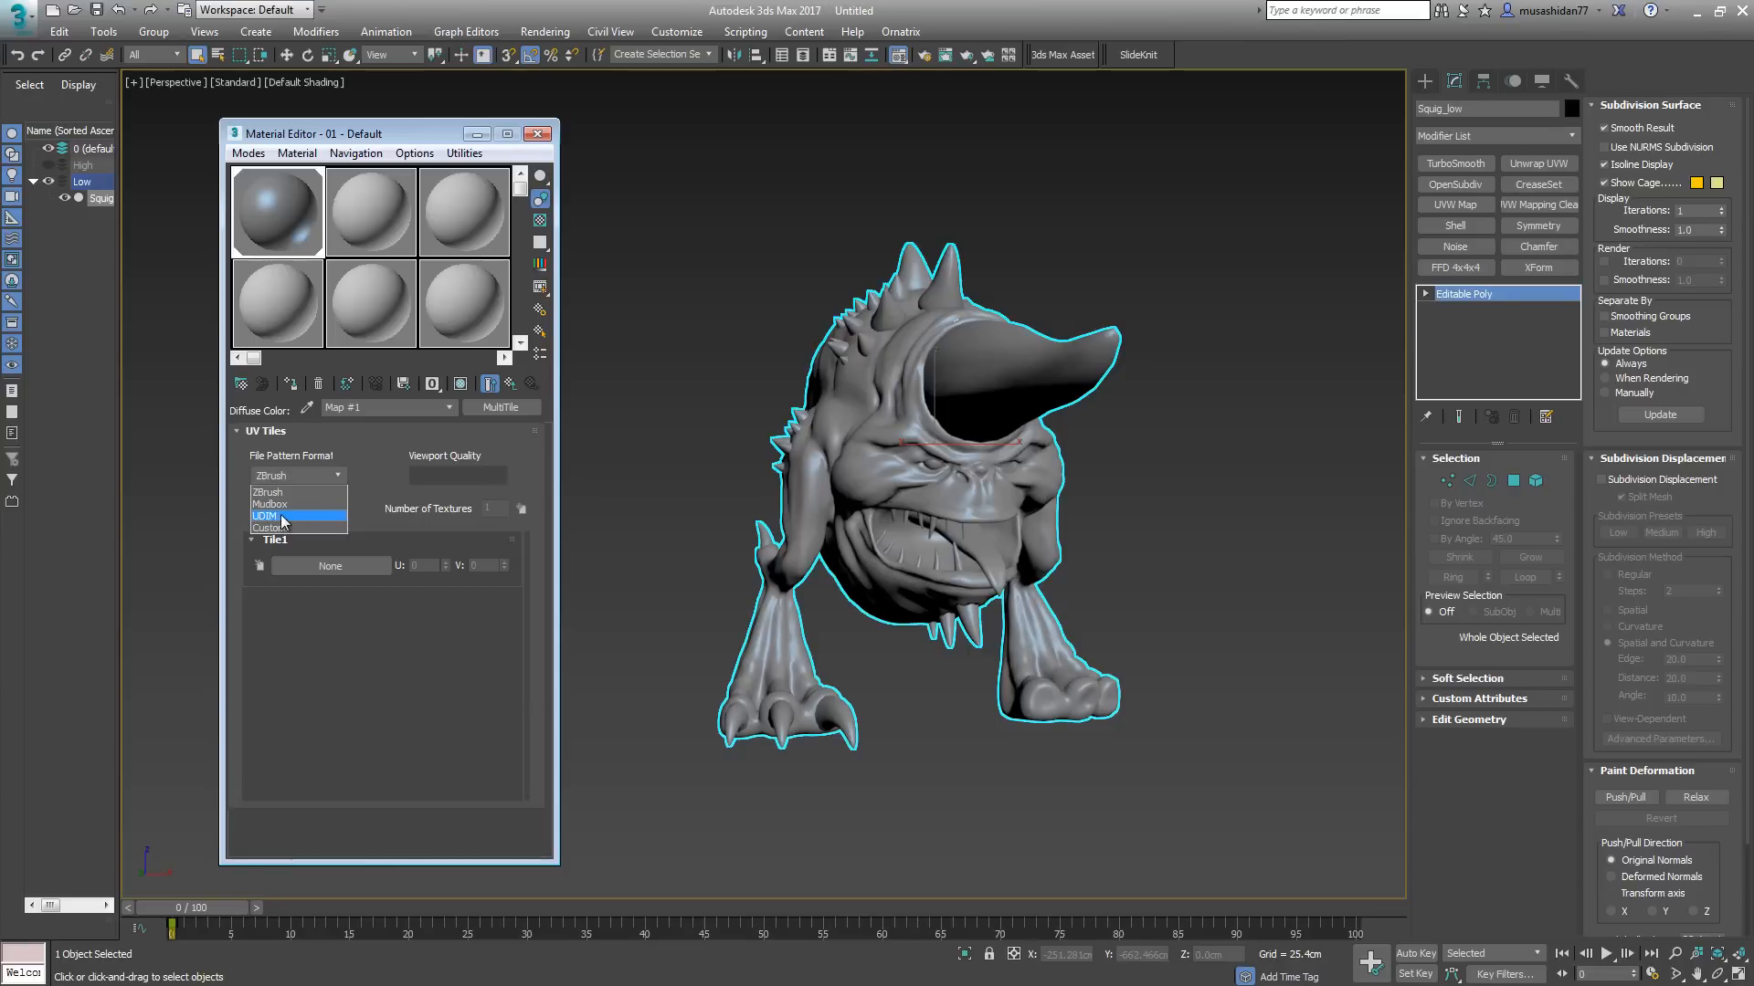
{"action": "left_click", "coordinate": [264, 515]}
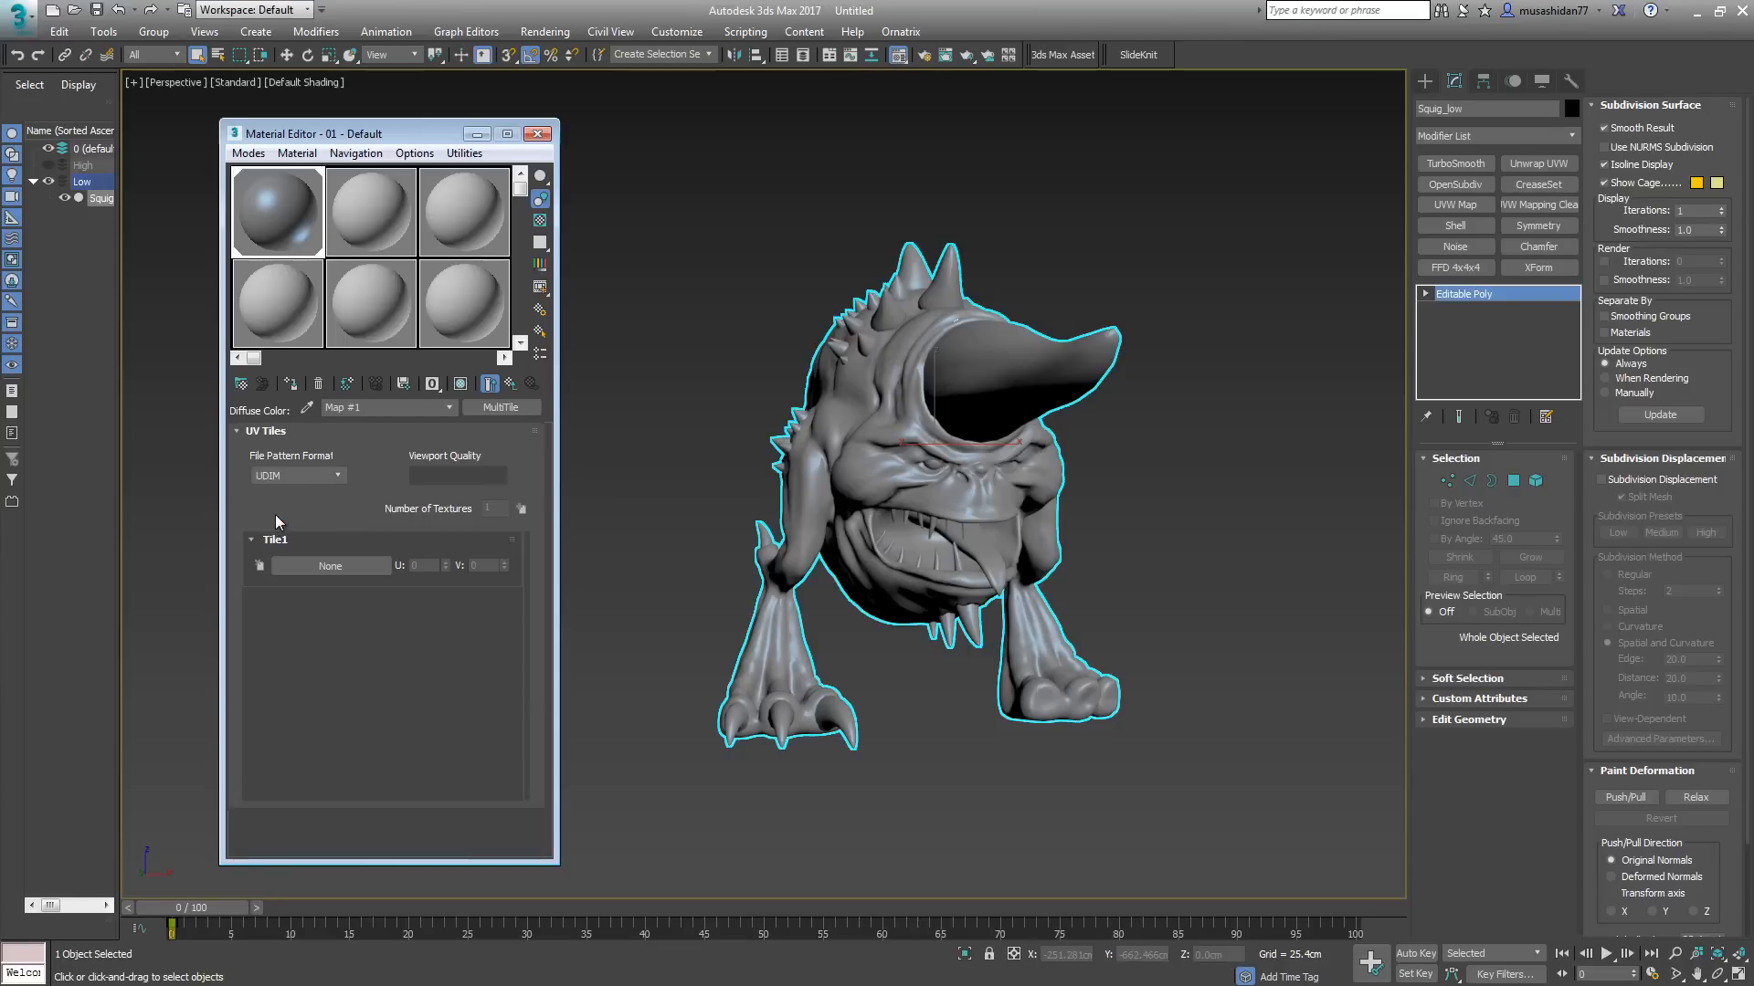
Step: Set viewport quality to Medium and browse for Tile1's image file
{"action": "left_click", "coordinate": [493, 475]}
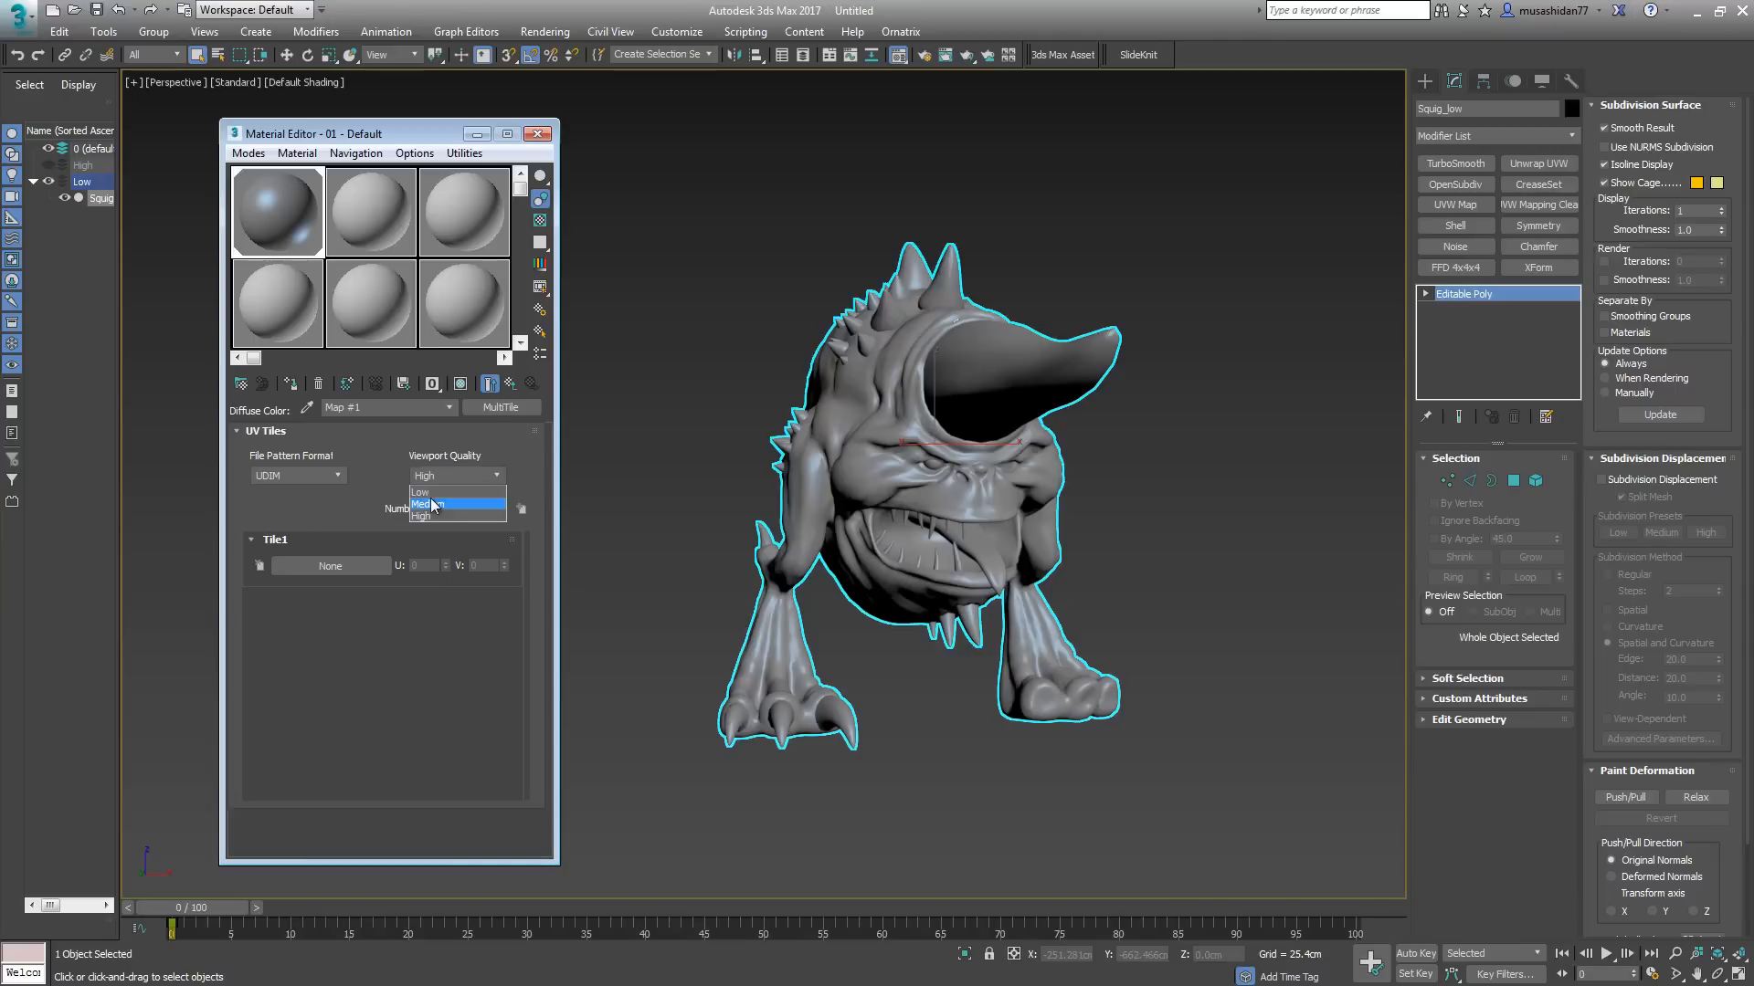
{"action": "left_click", "coordinate": [433, 503]}
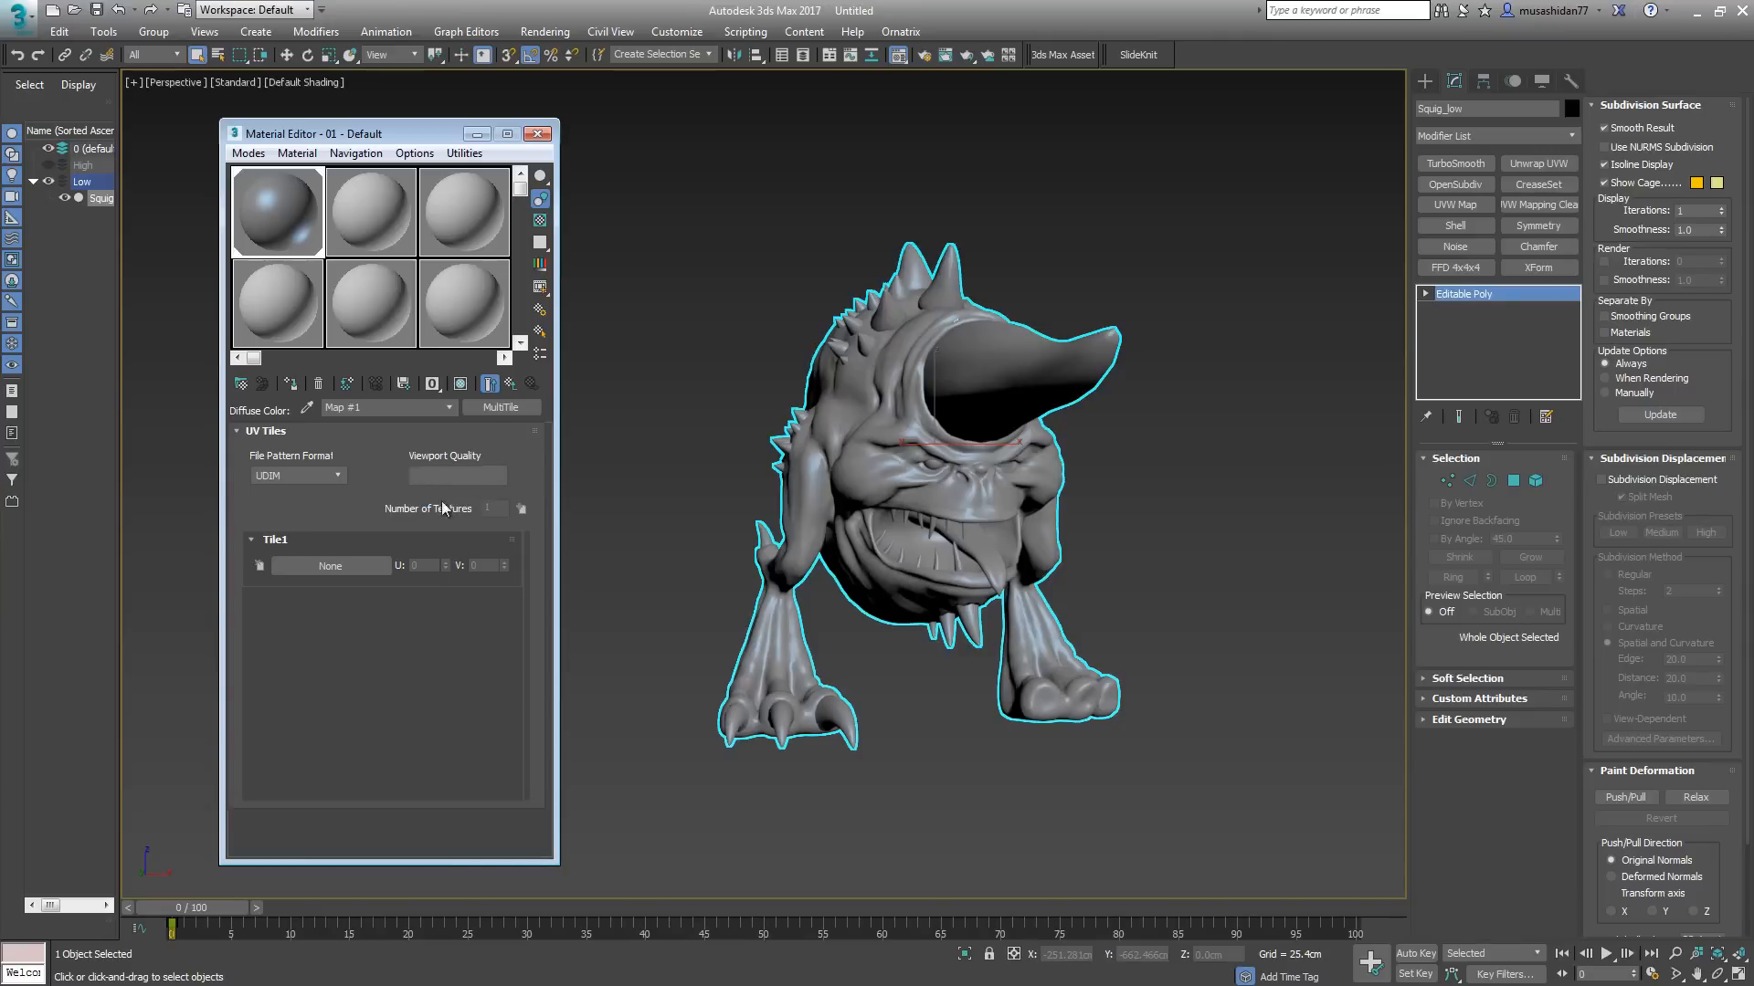
{"action": "left_click", "coordinate": [495, 475]}
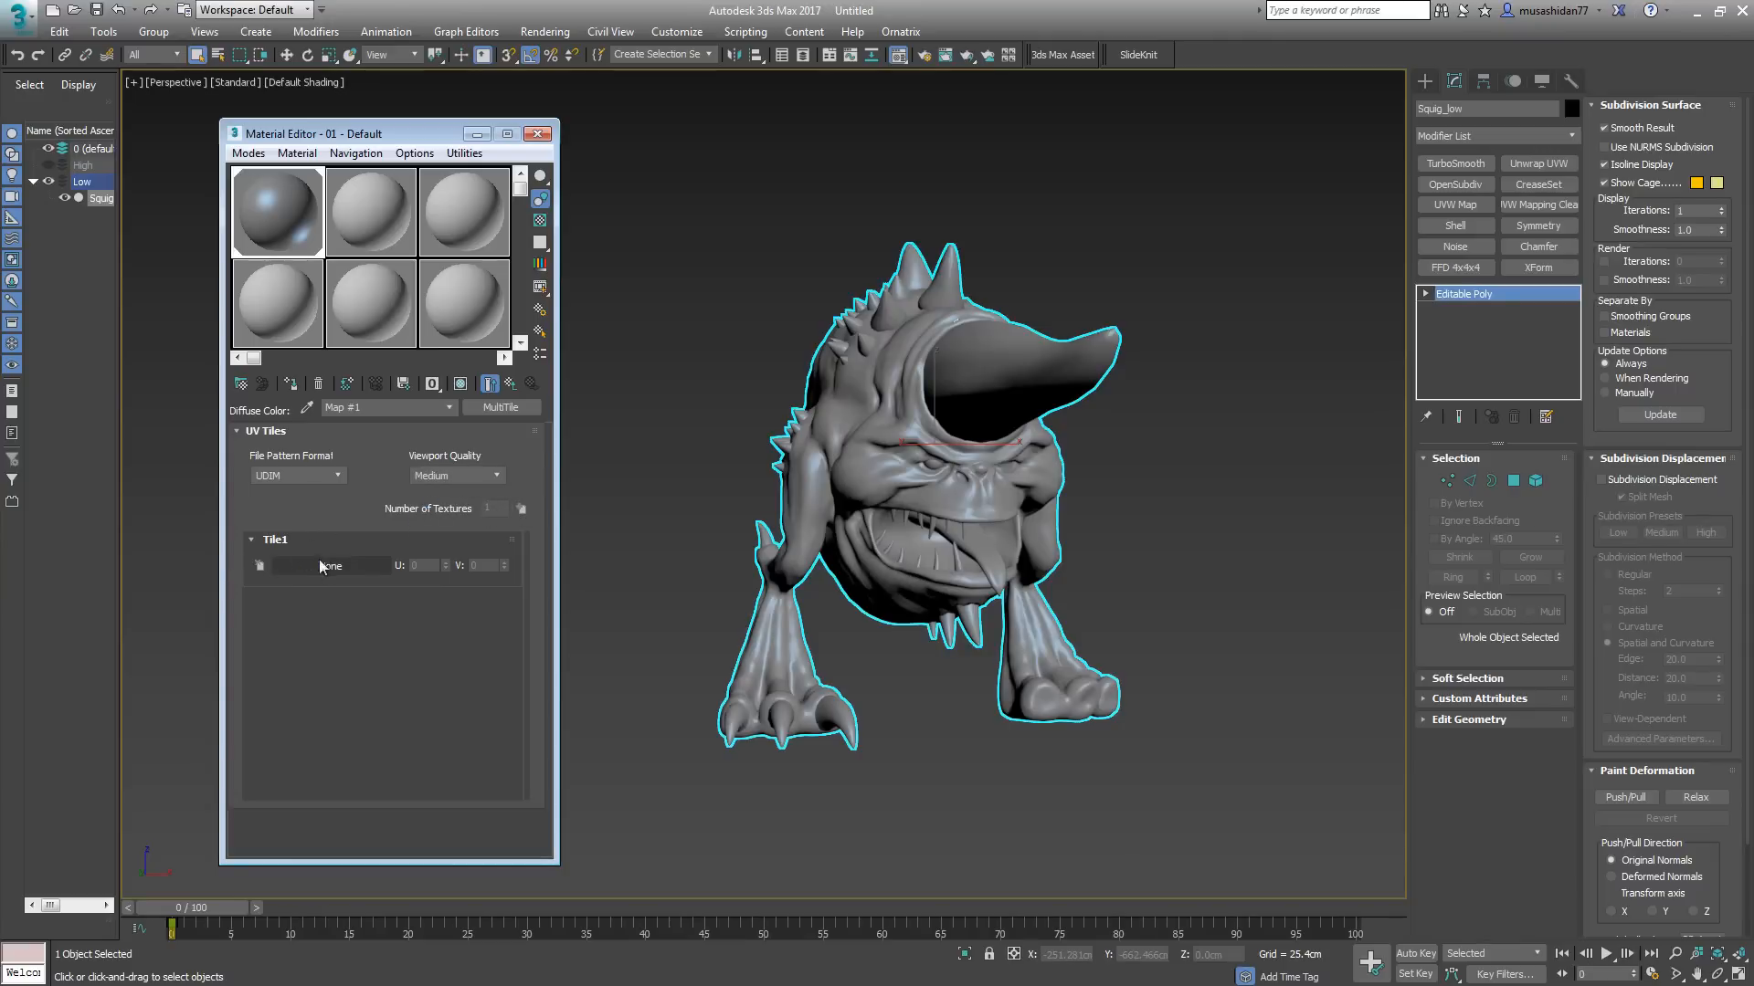
{"action": "left_click", "coordinate": [329, 566]}
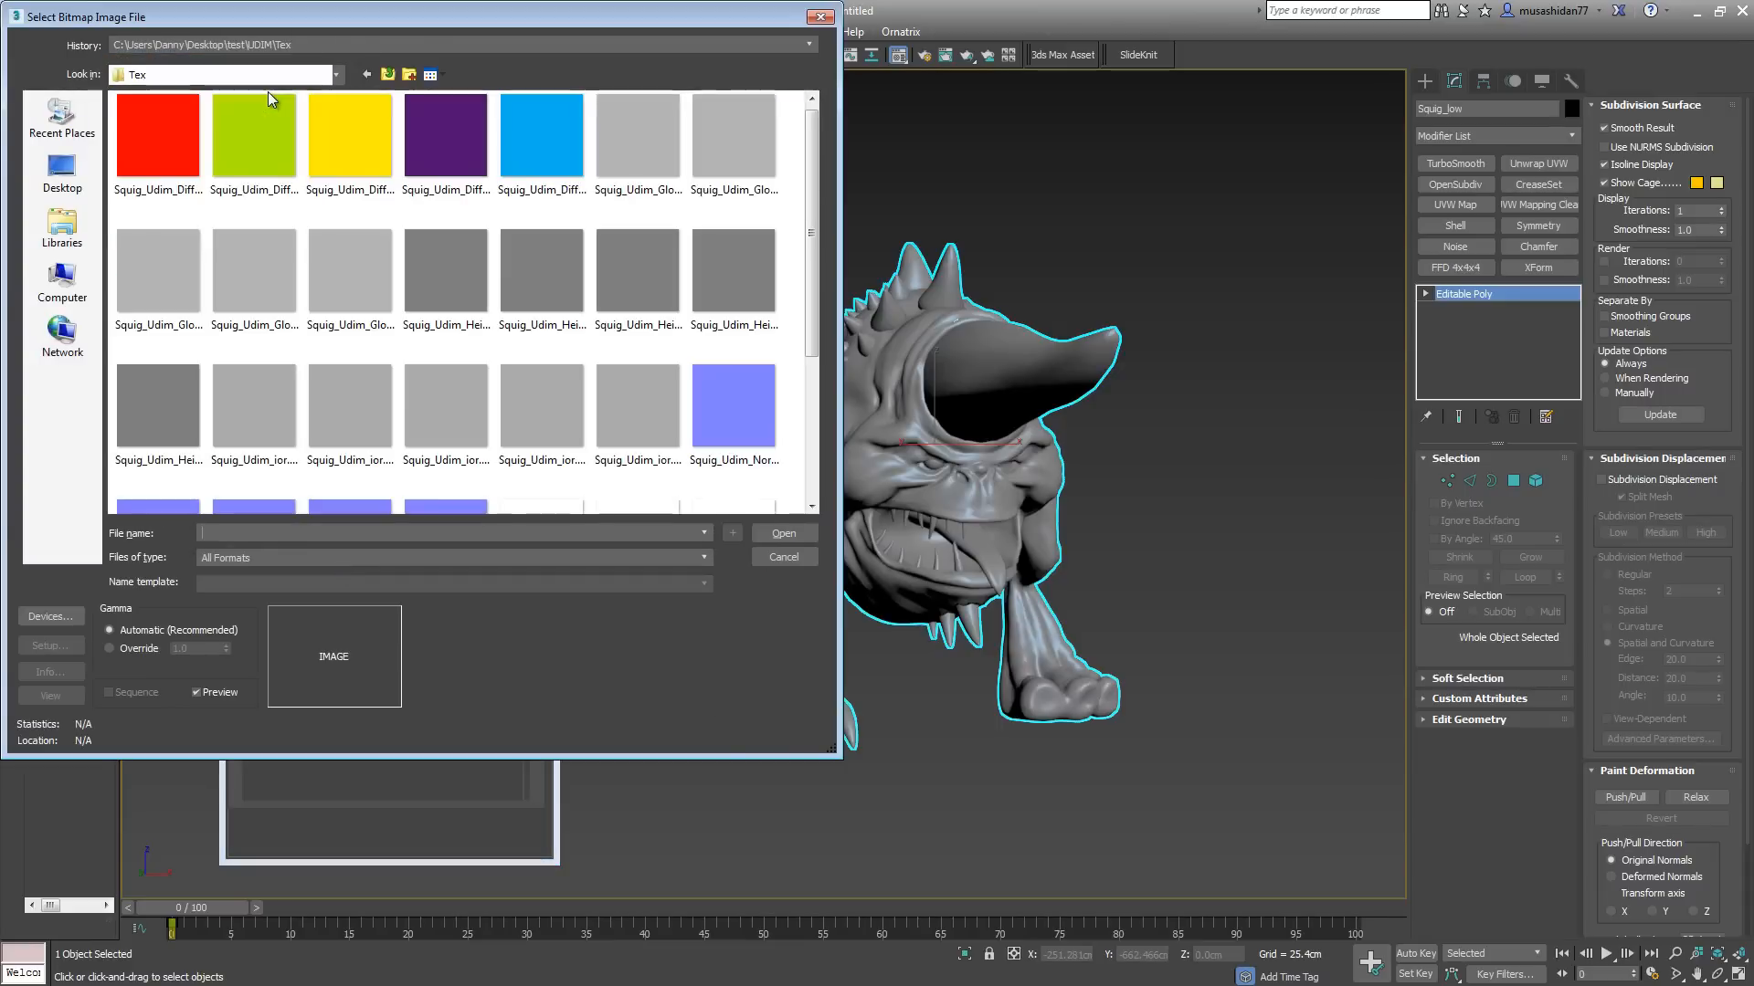
Step: Load Squig_Udim_Diffuse.1001.tga into the MultiTile map's first tile, turning the sample red
{"action": "left_click", "coordinate": [157, 135]}
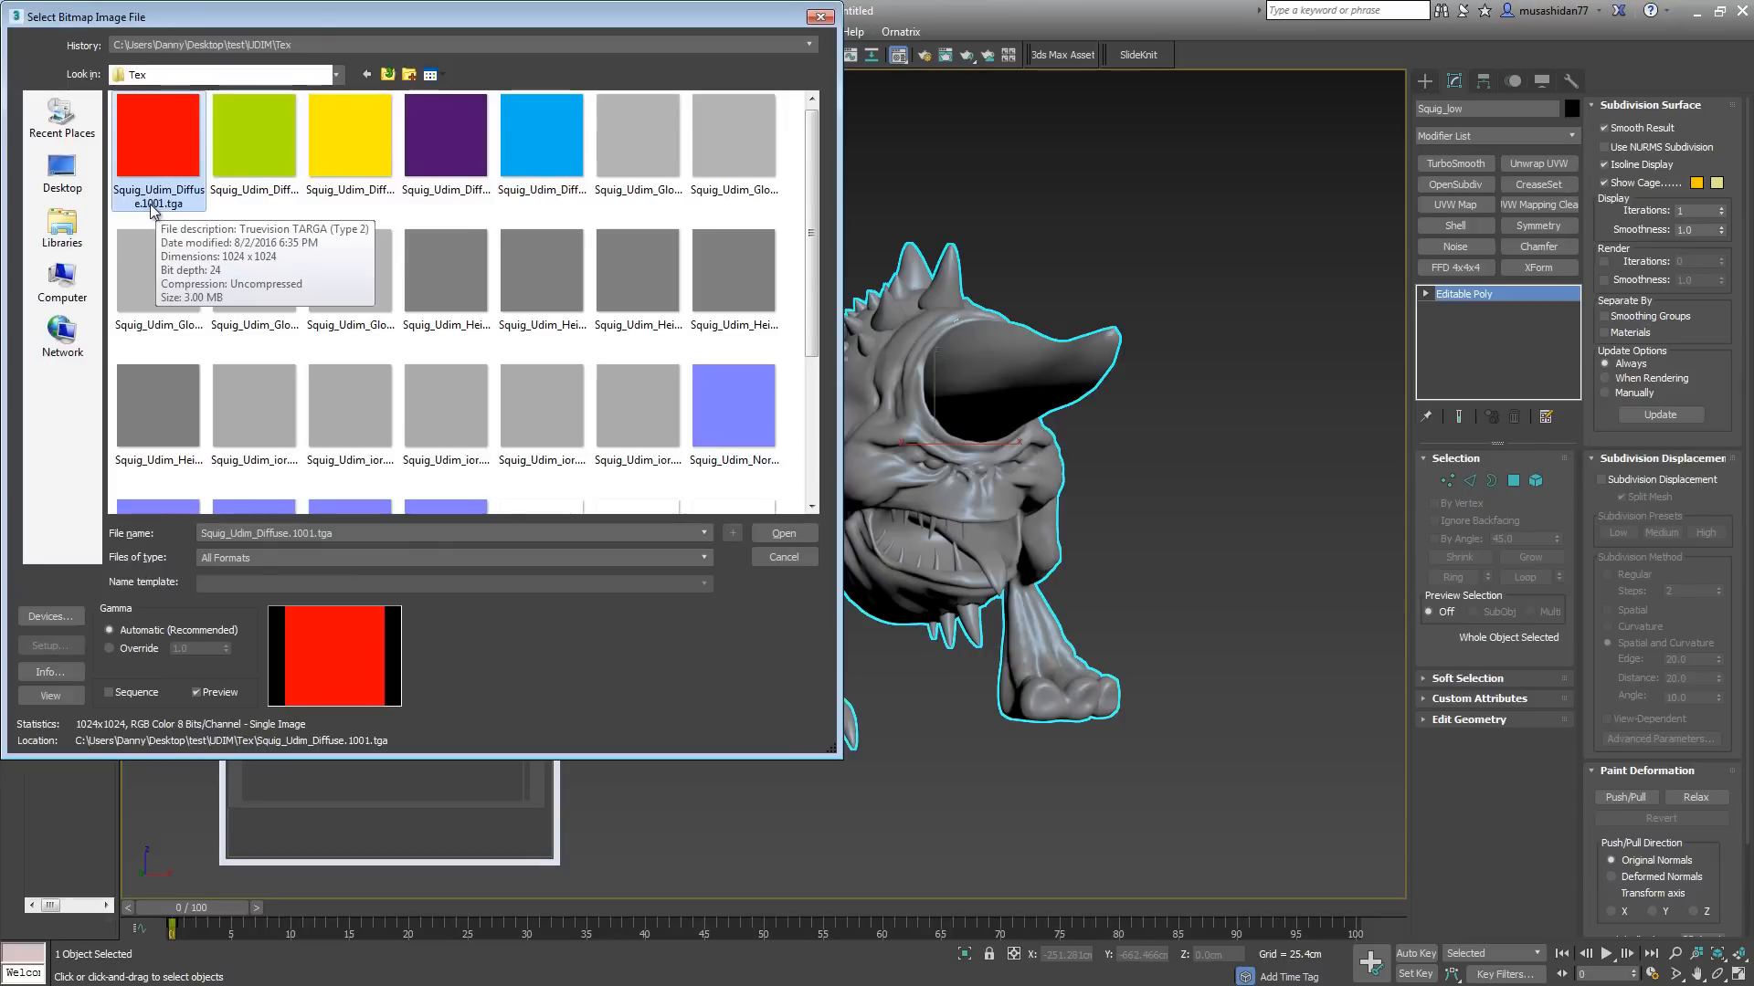
{"action": "mouse_move", "coordinate": [157, 128]}
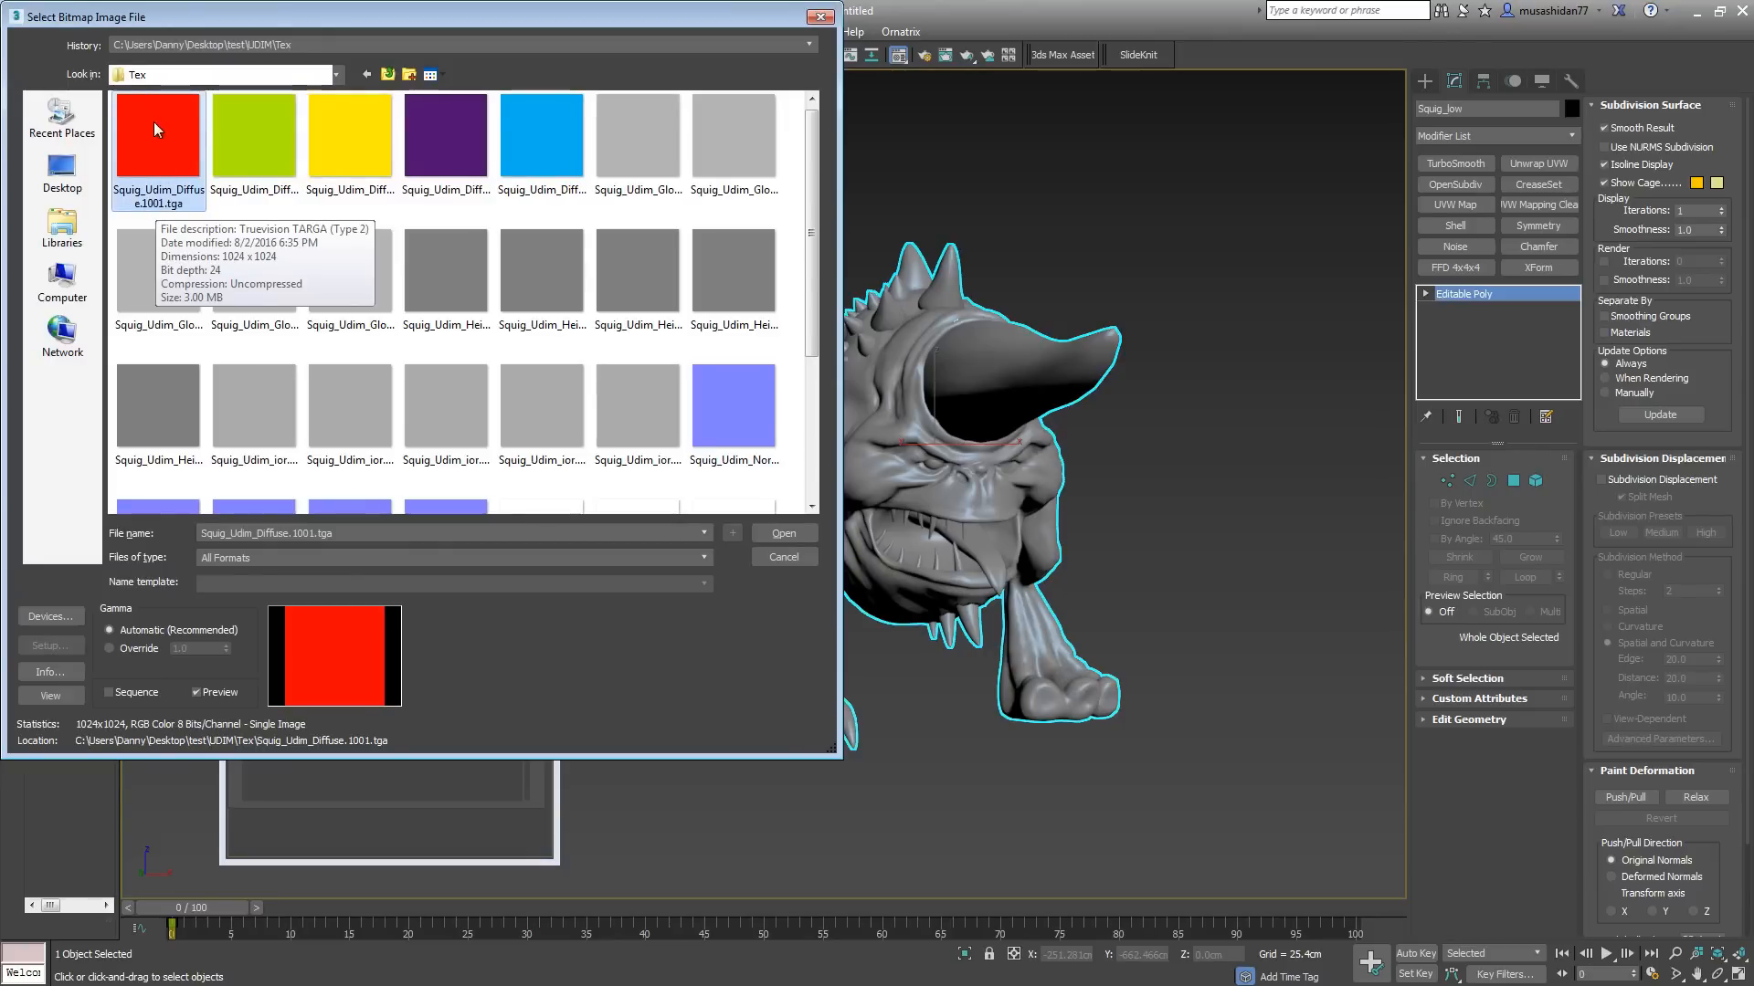
{"action": "left_click", "coordinate": [784, 533]}
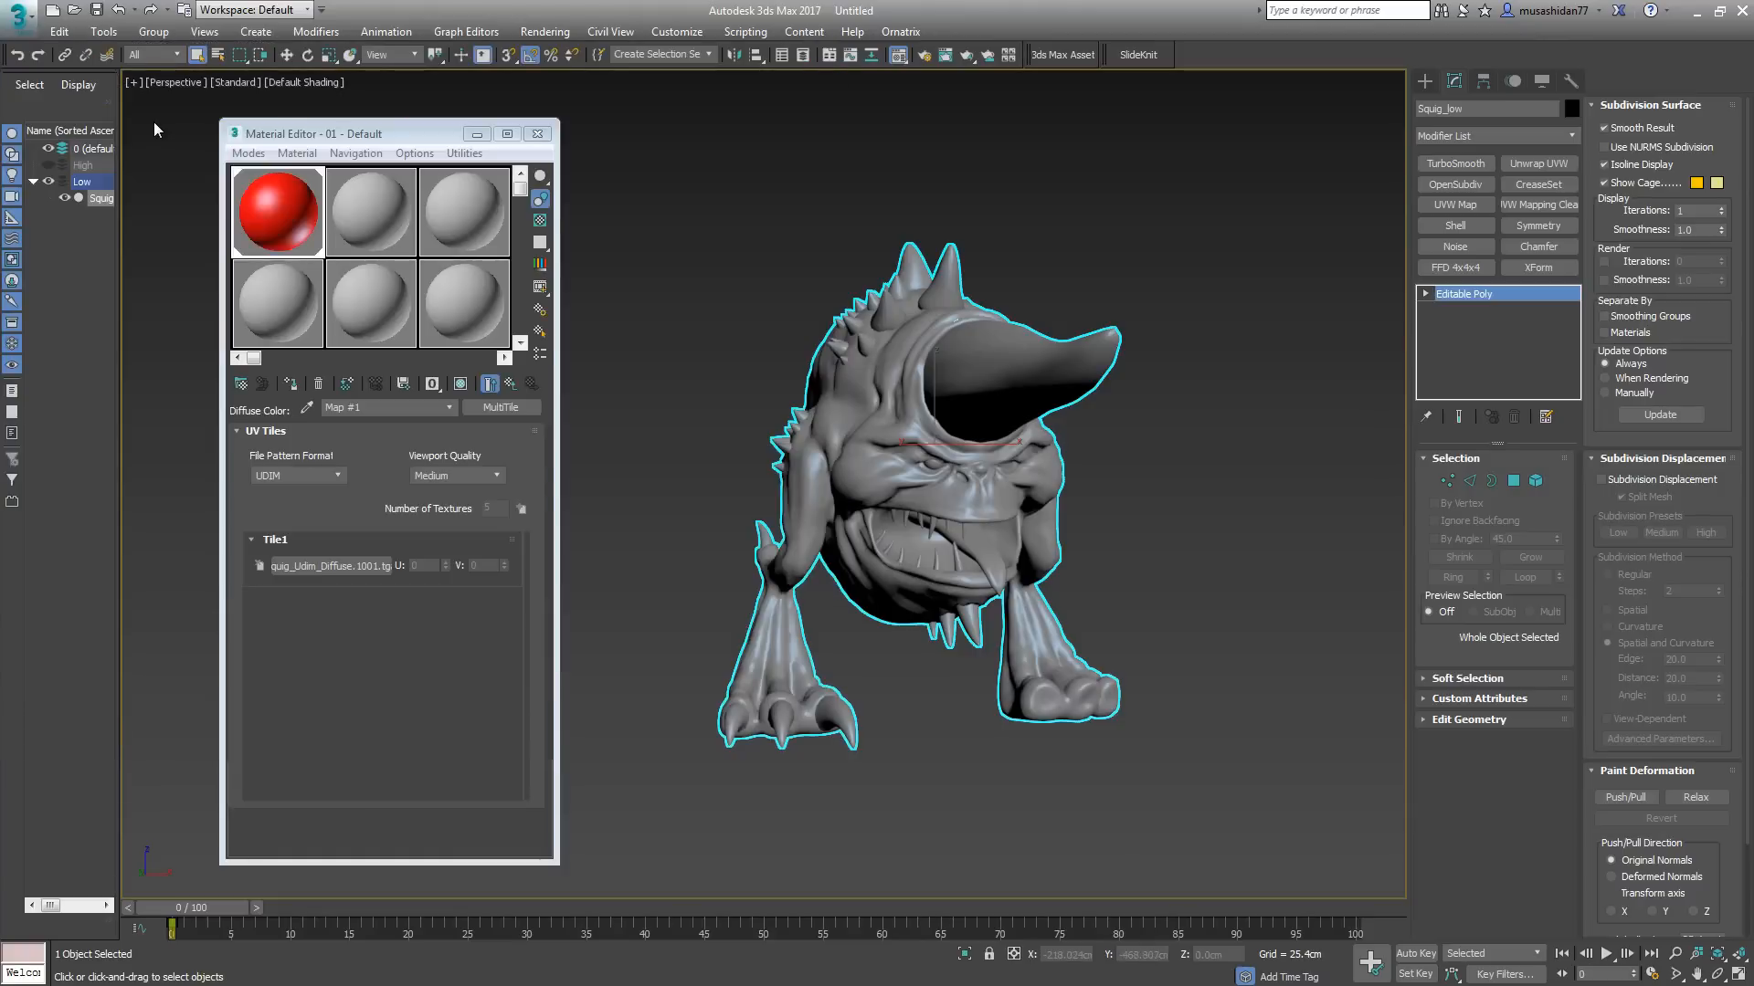
{"action": "mouse_move", "coordinate": [309, 568]}
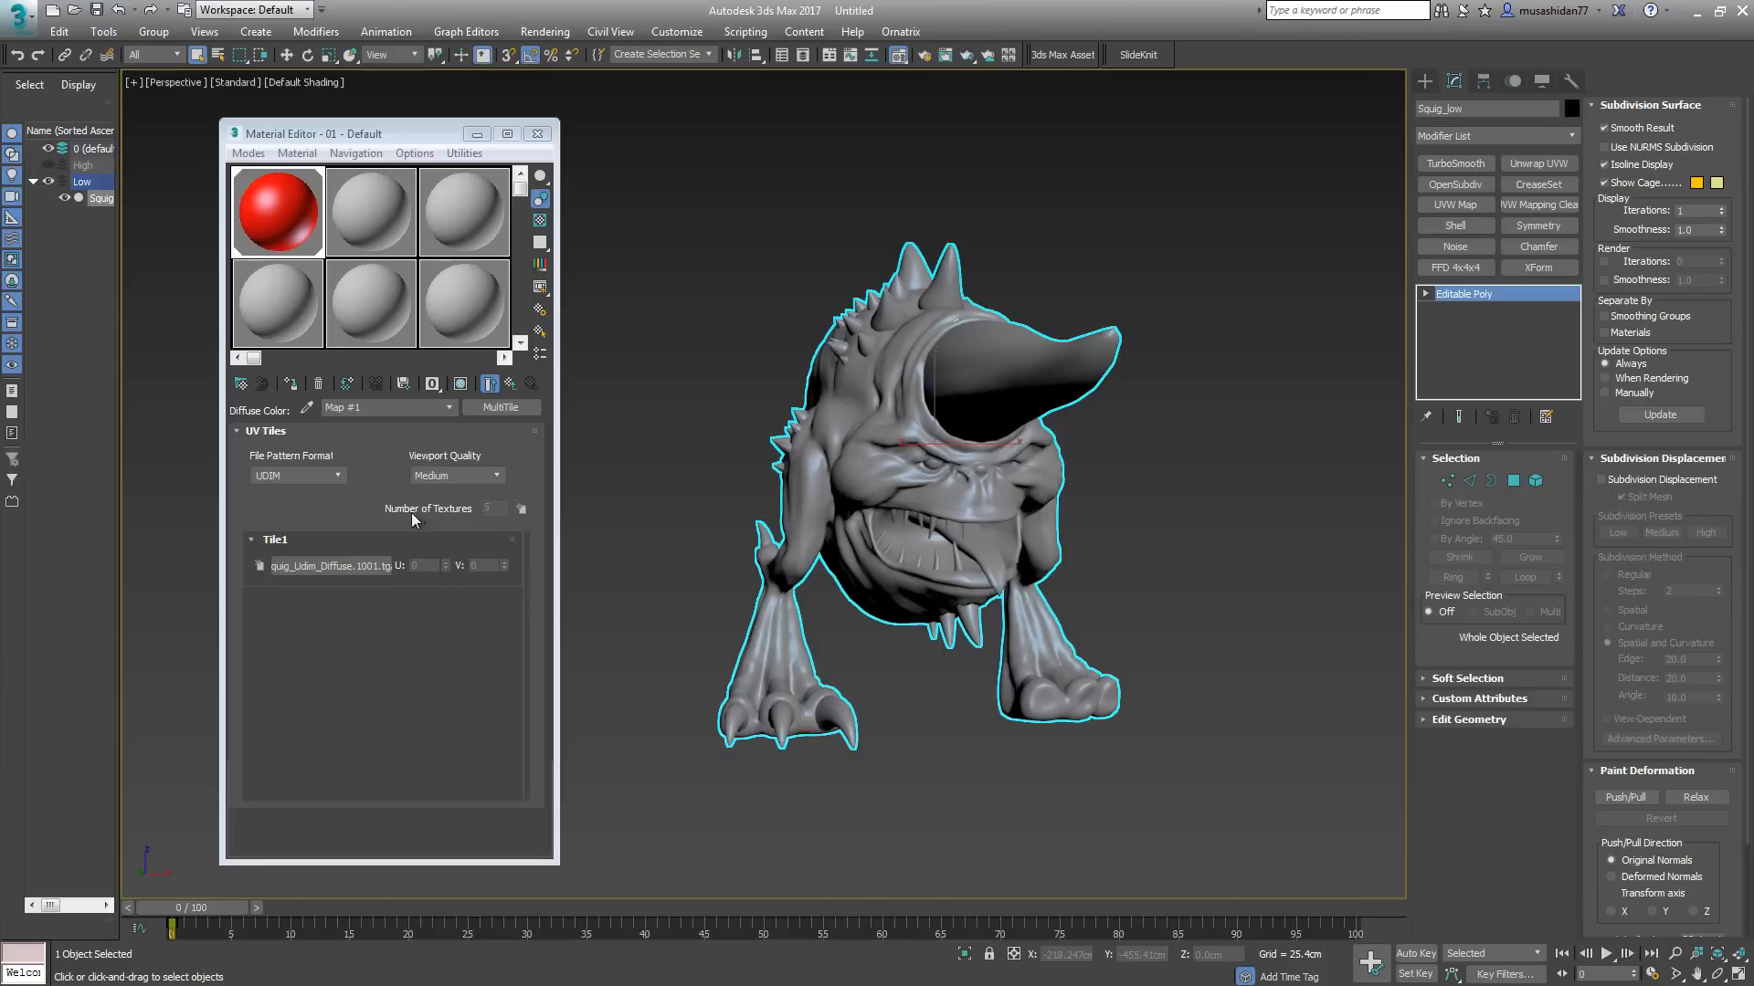
{"action": "mouse_move", "coordinate": [495, 516]}
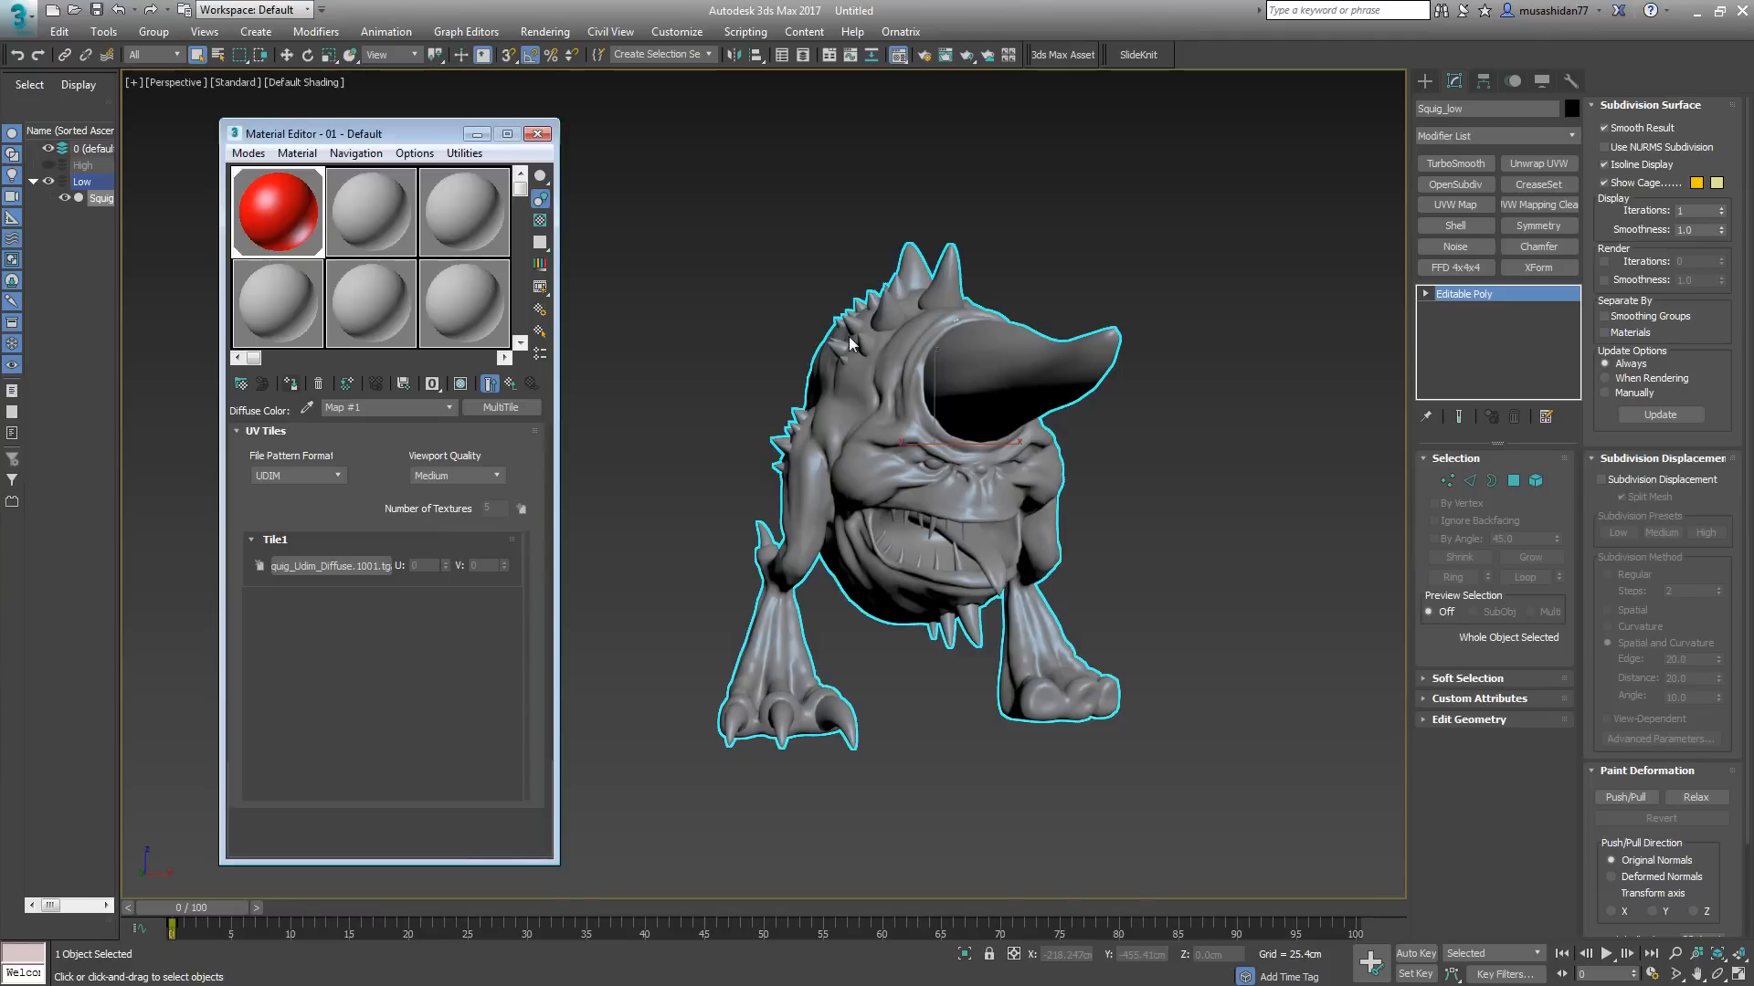
{"action": "mouse_move", "coordinate": [780, 223]}
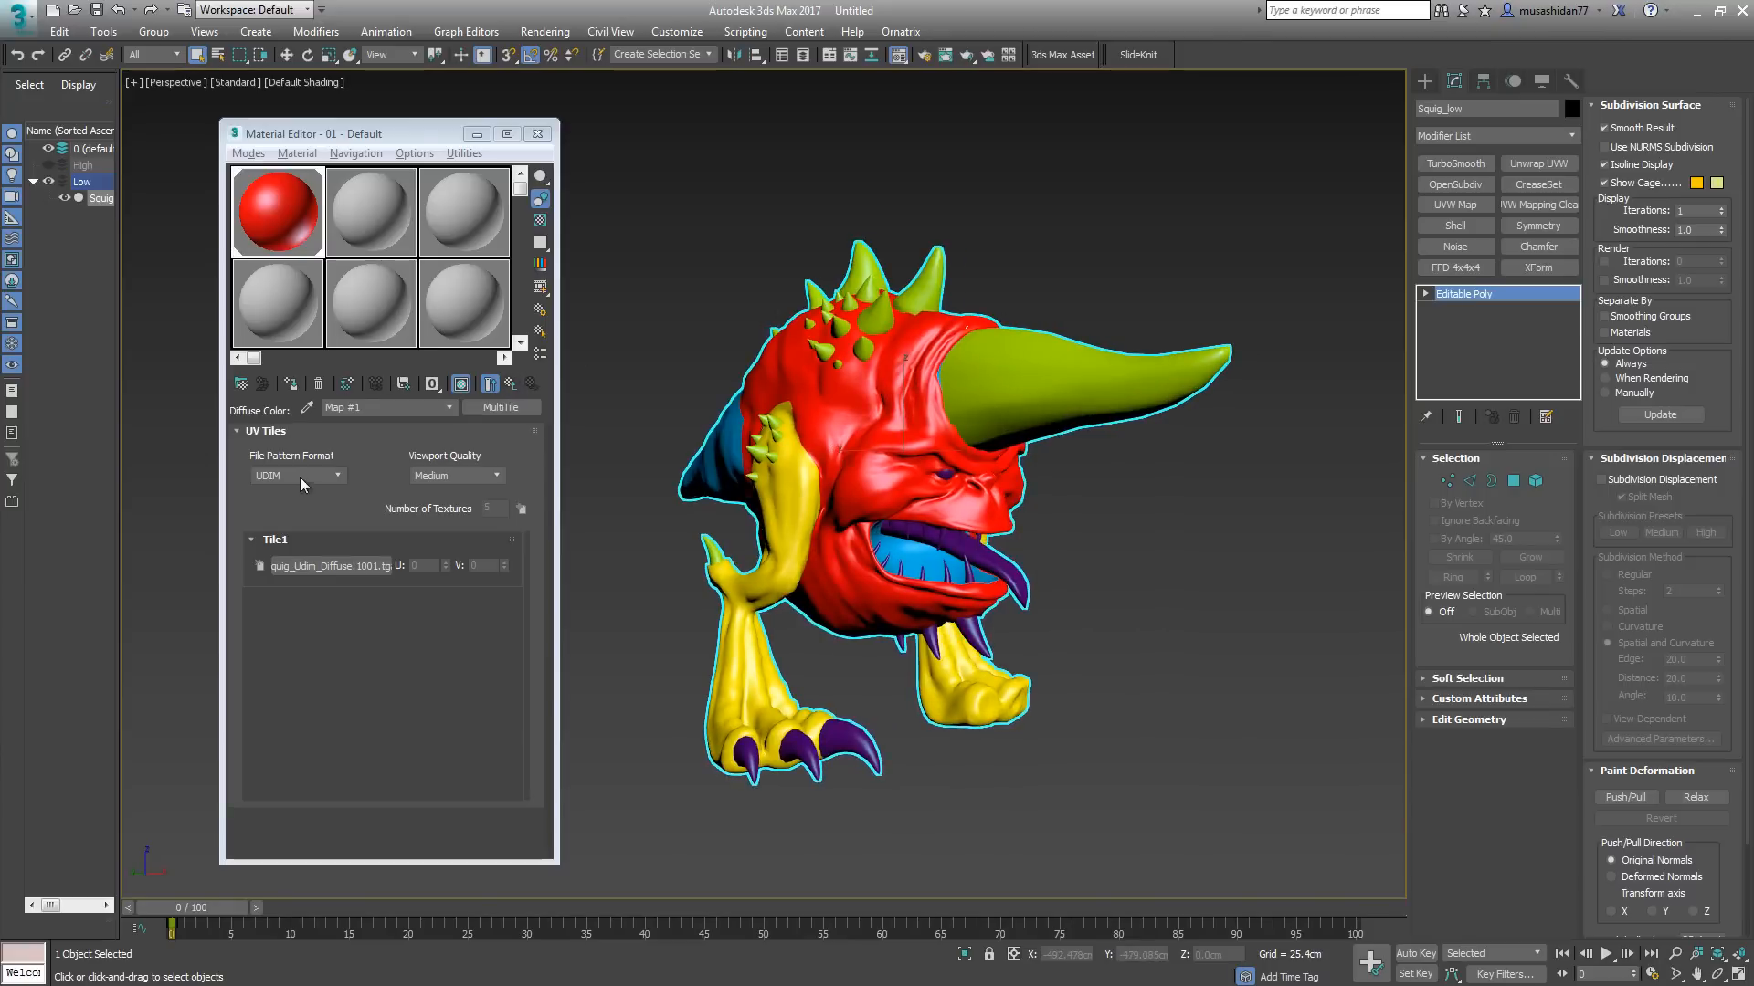
{"action": "mouse_move", "coordinate": [334, 568]}
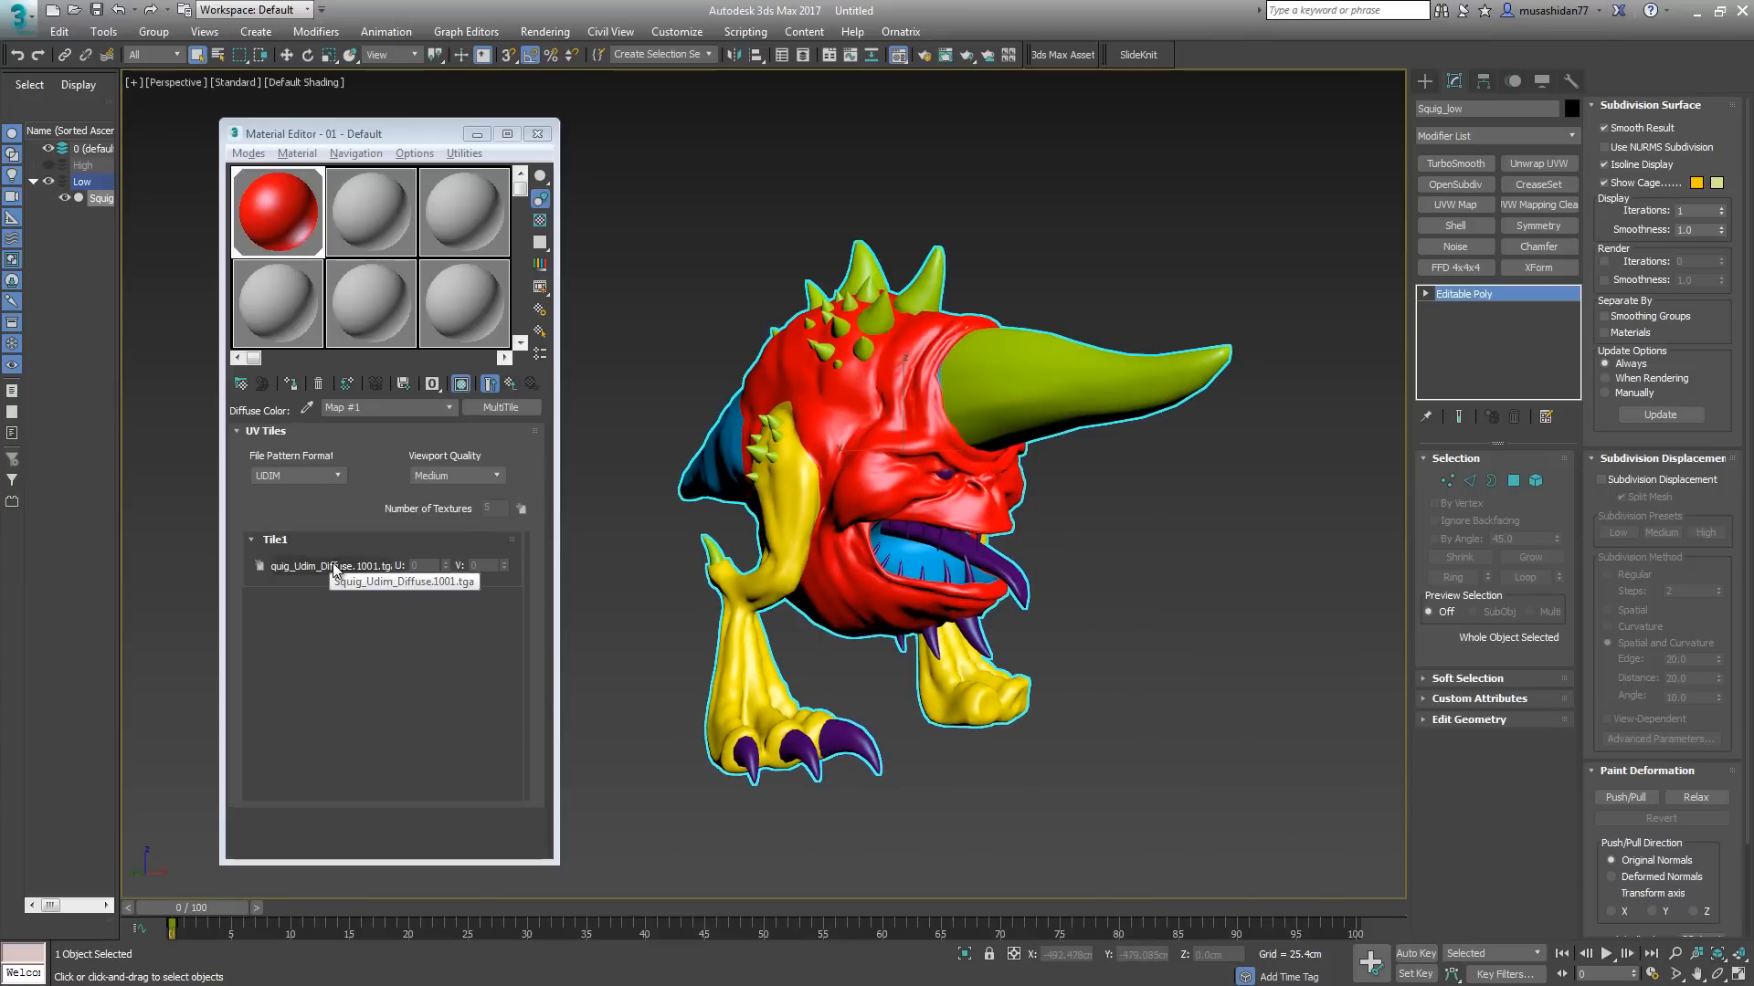
{"action": "mouse_move", "coordinate": [389, 468]}
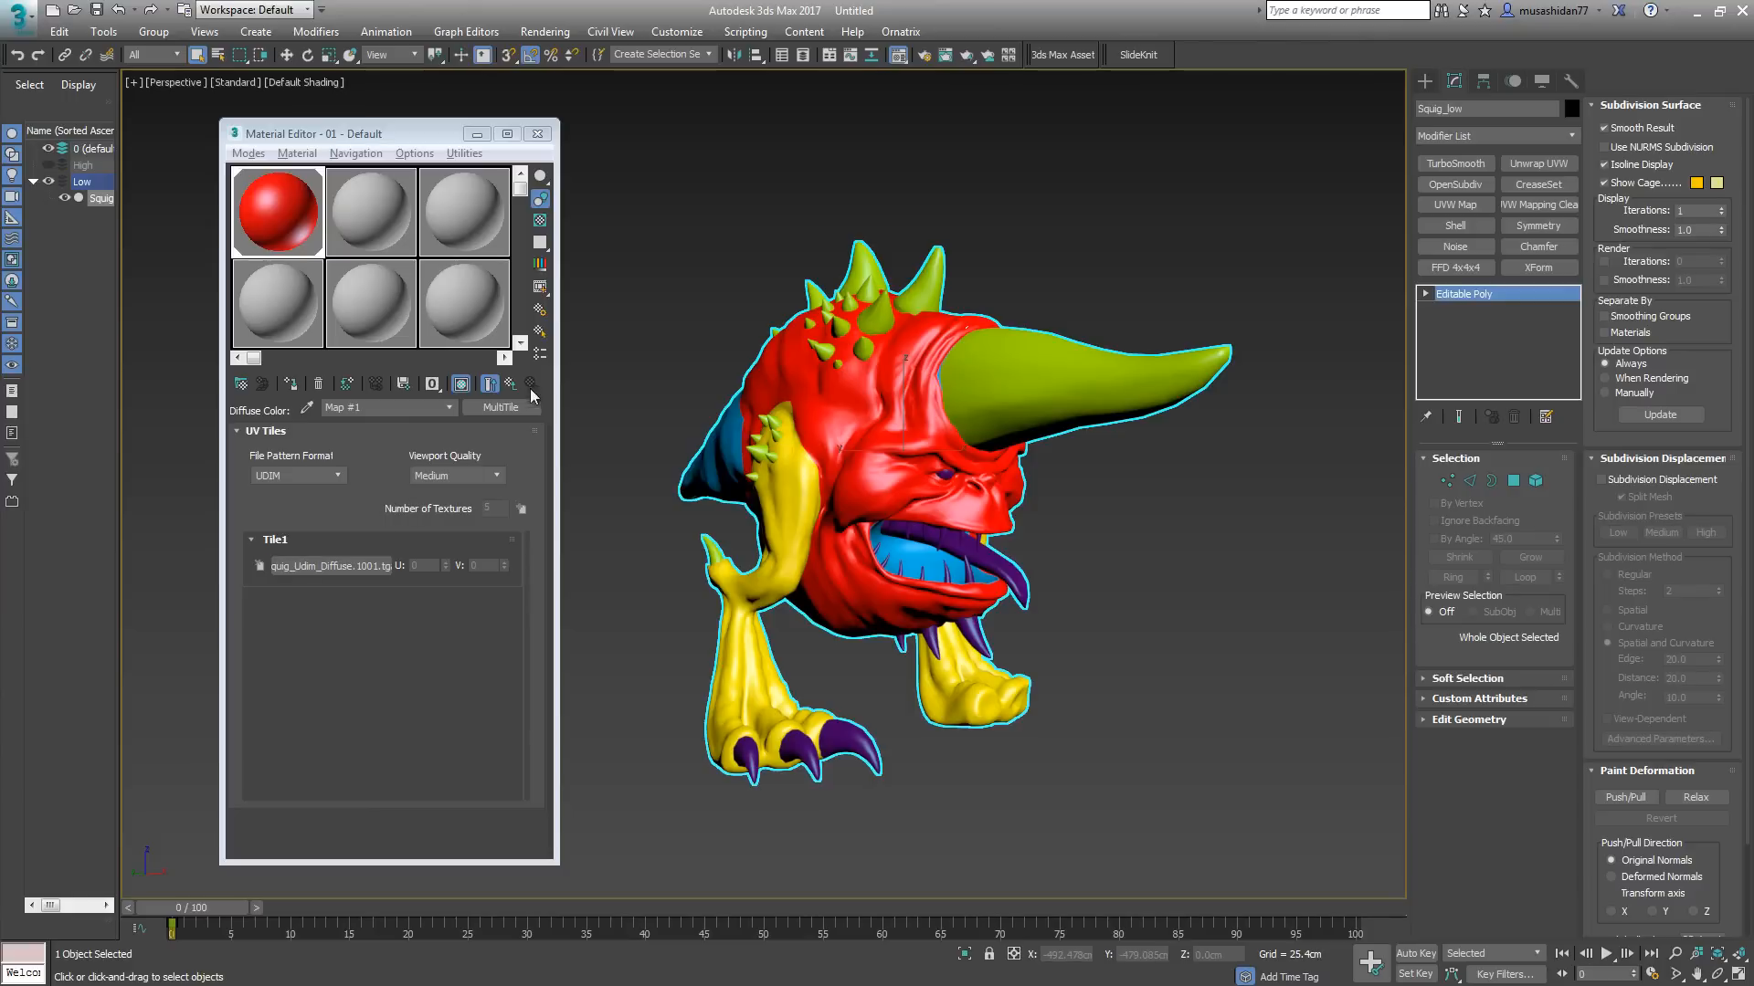
Step: Go to the material's parent level and expand its Maps rollout showing MultiTile in diffuse
{"action": "left_click", "coordinate": [512, 384]}
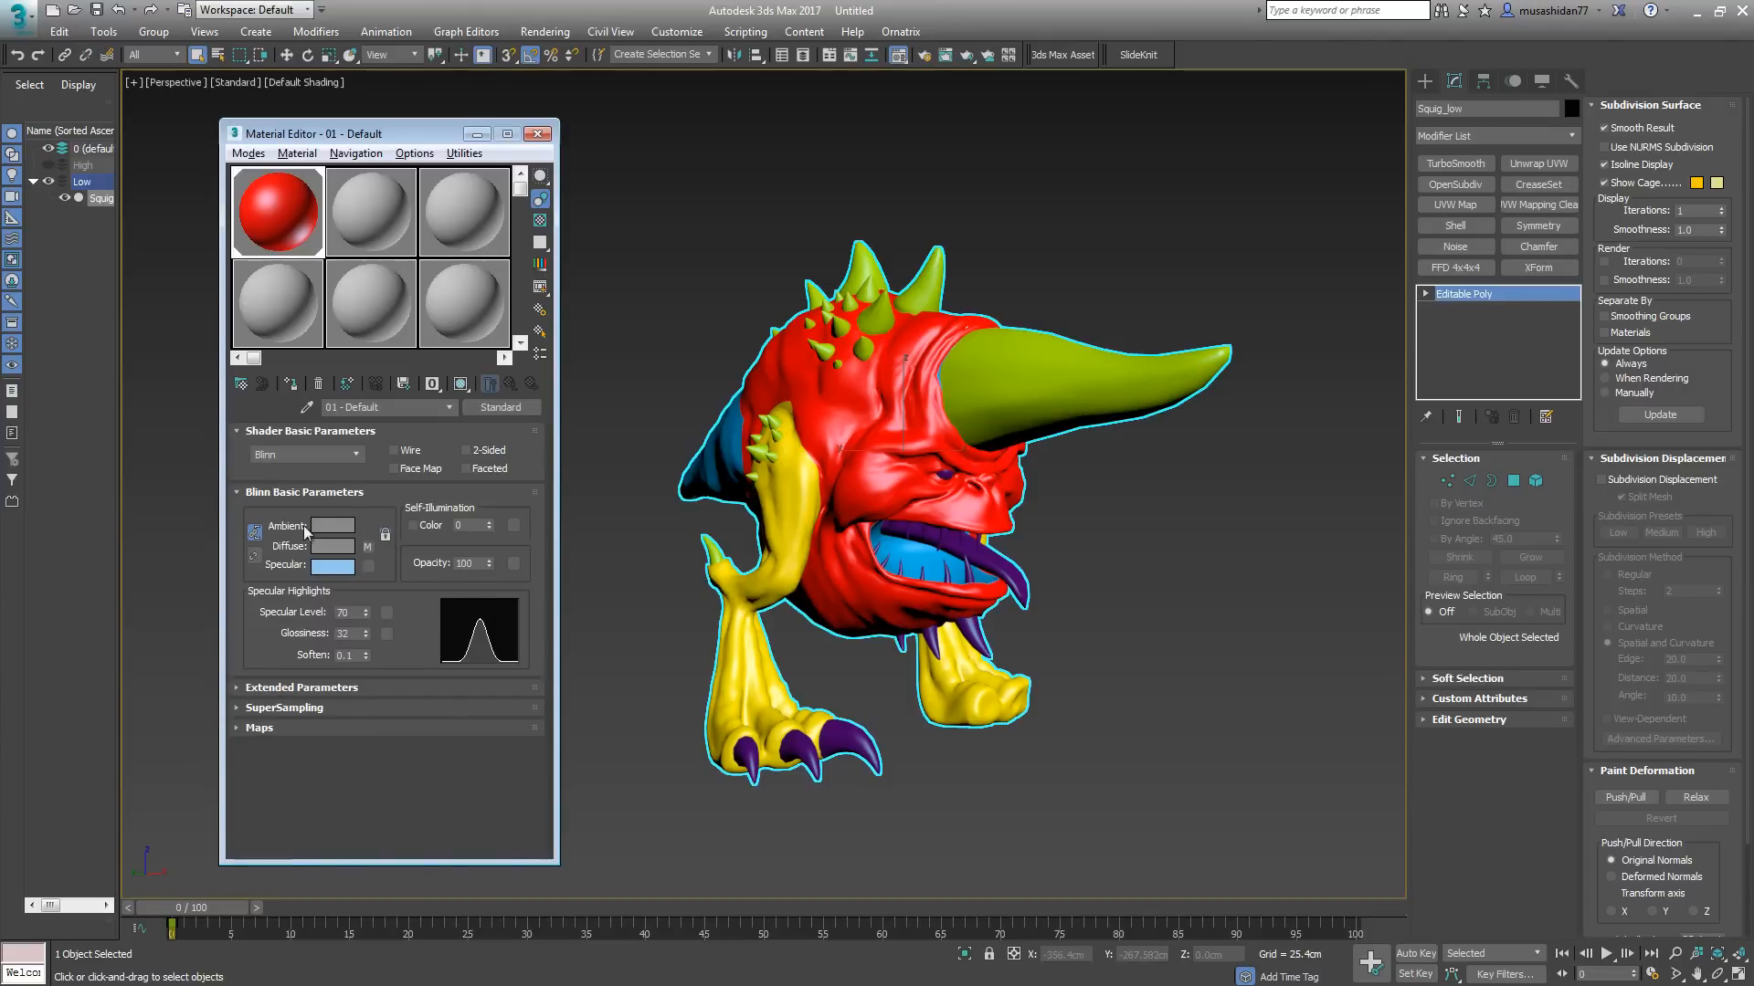
{"action": "mouse_move", "coordinate": [314, 736]}
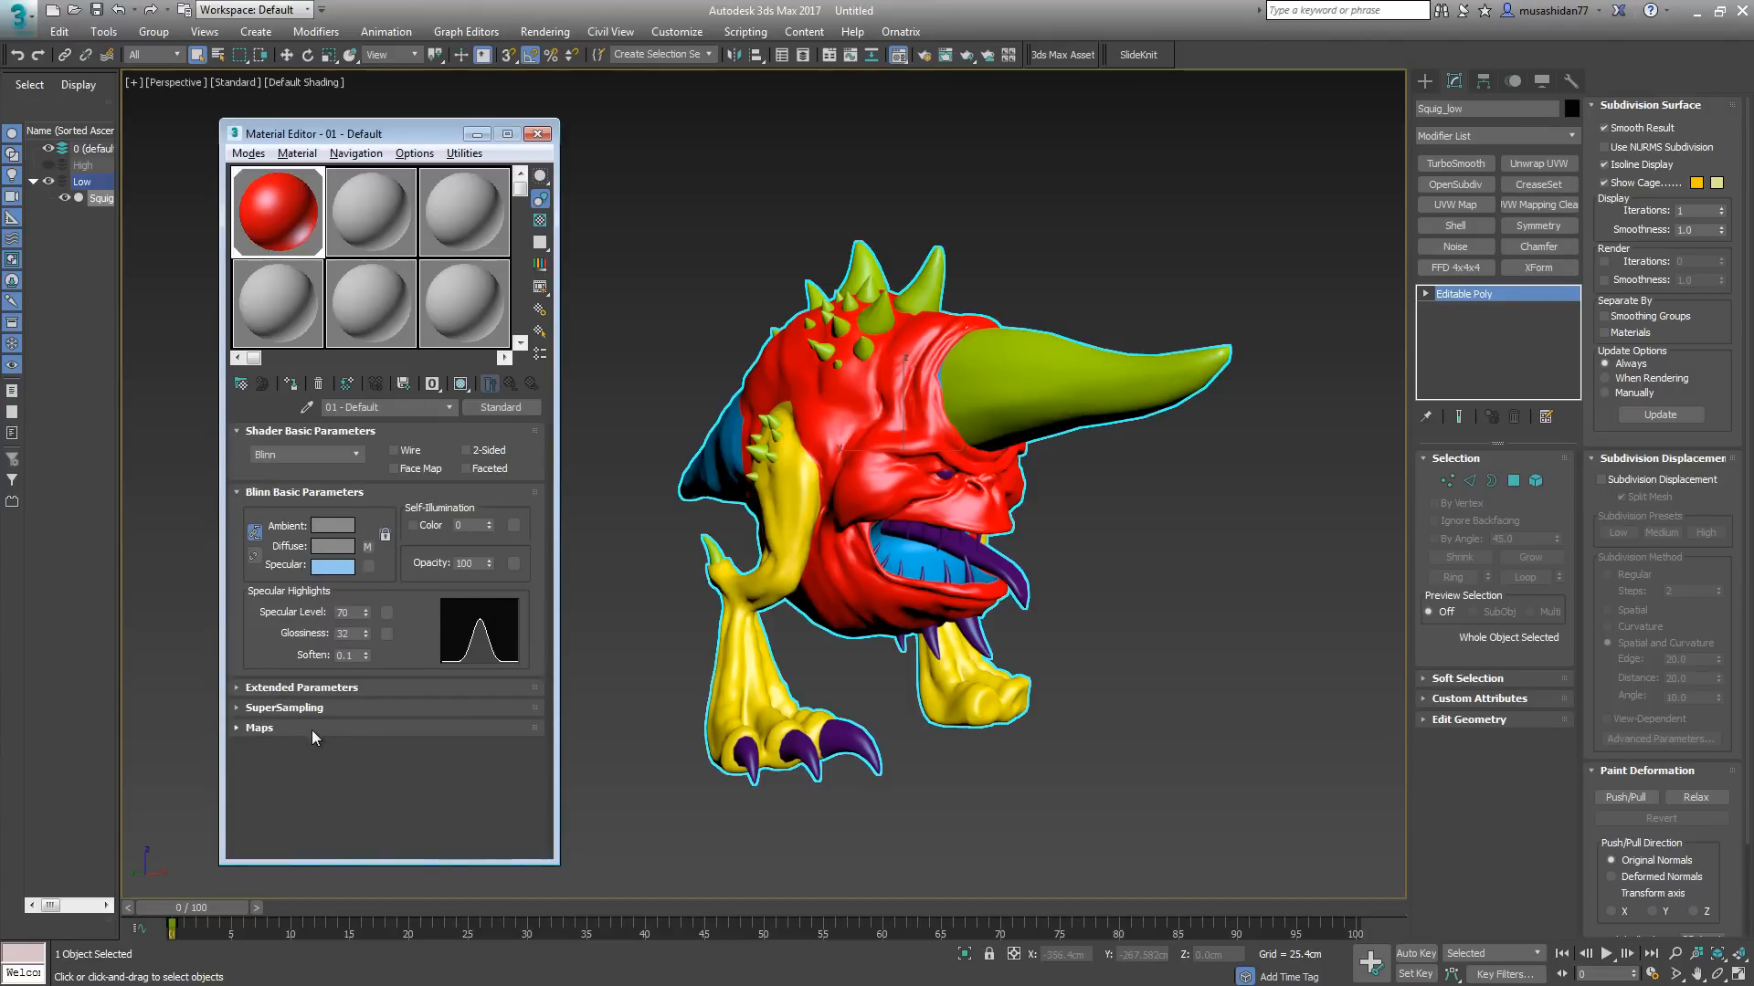
{"action": "left_click", "coordinate": [259, 727]}
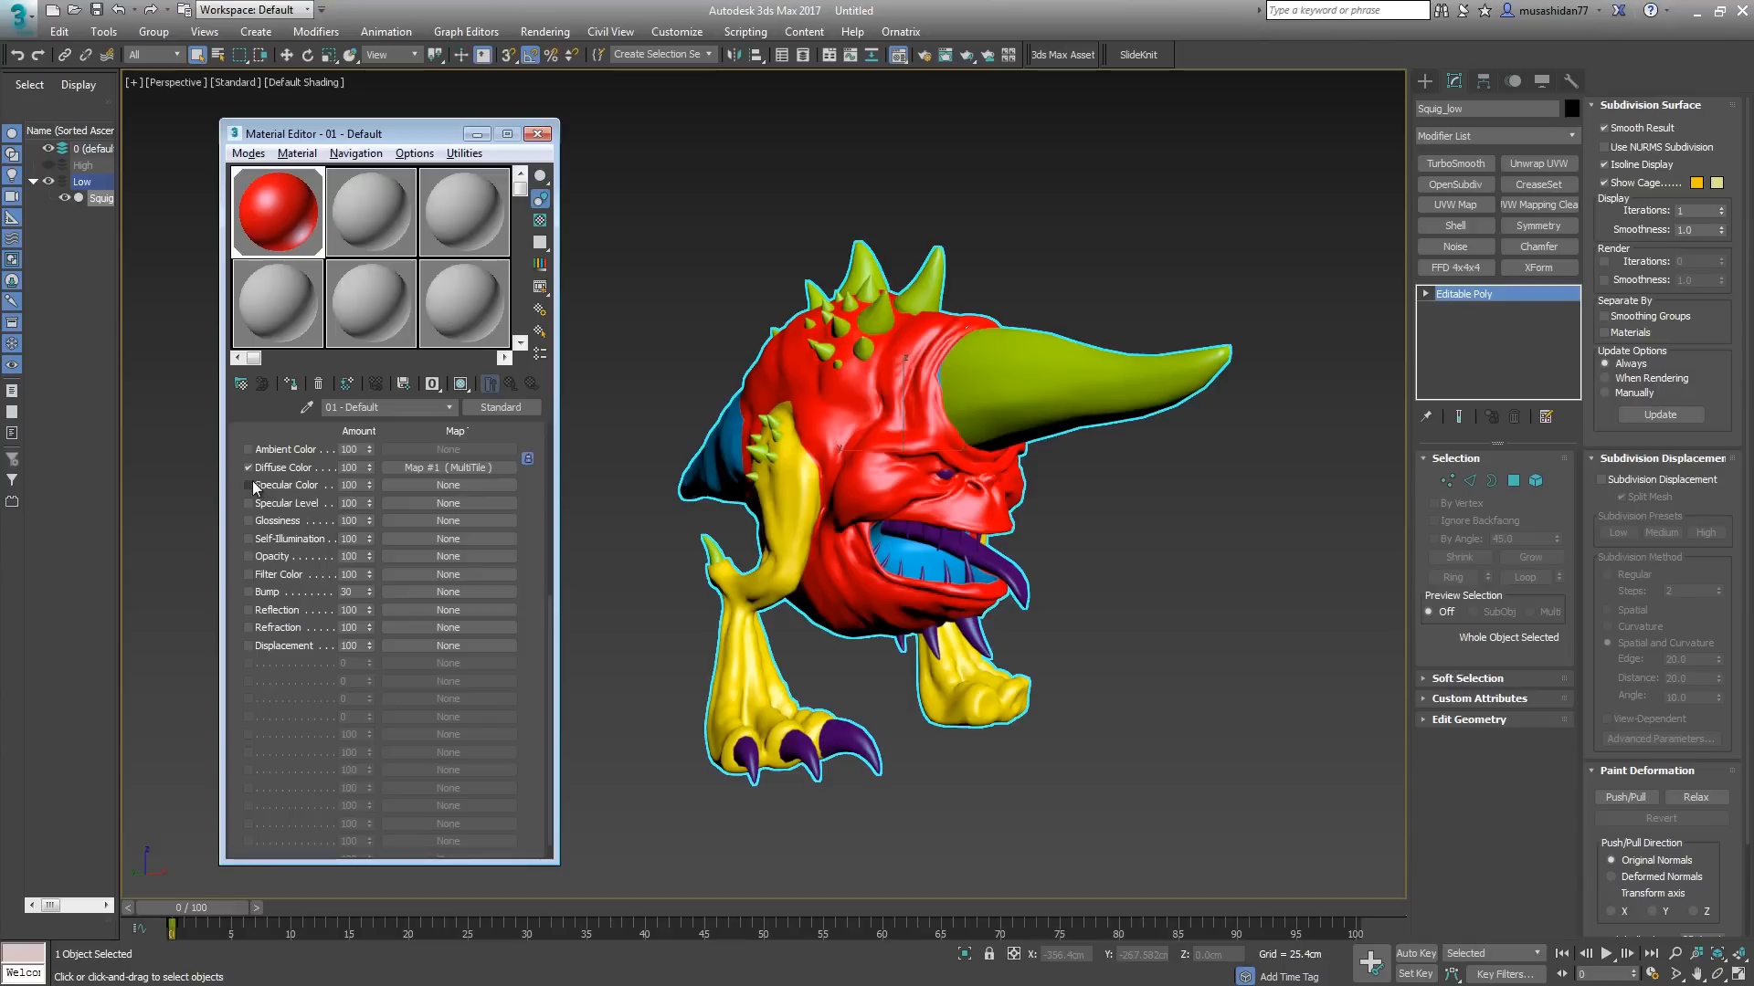
{"action": "mouse_move", "coordinate": [248, 530]}
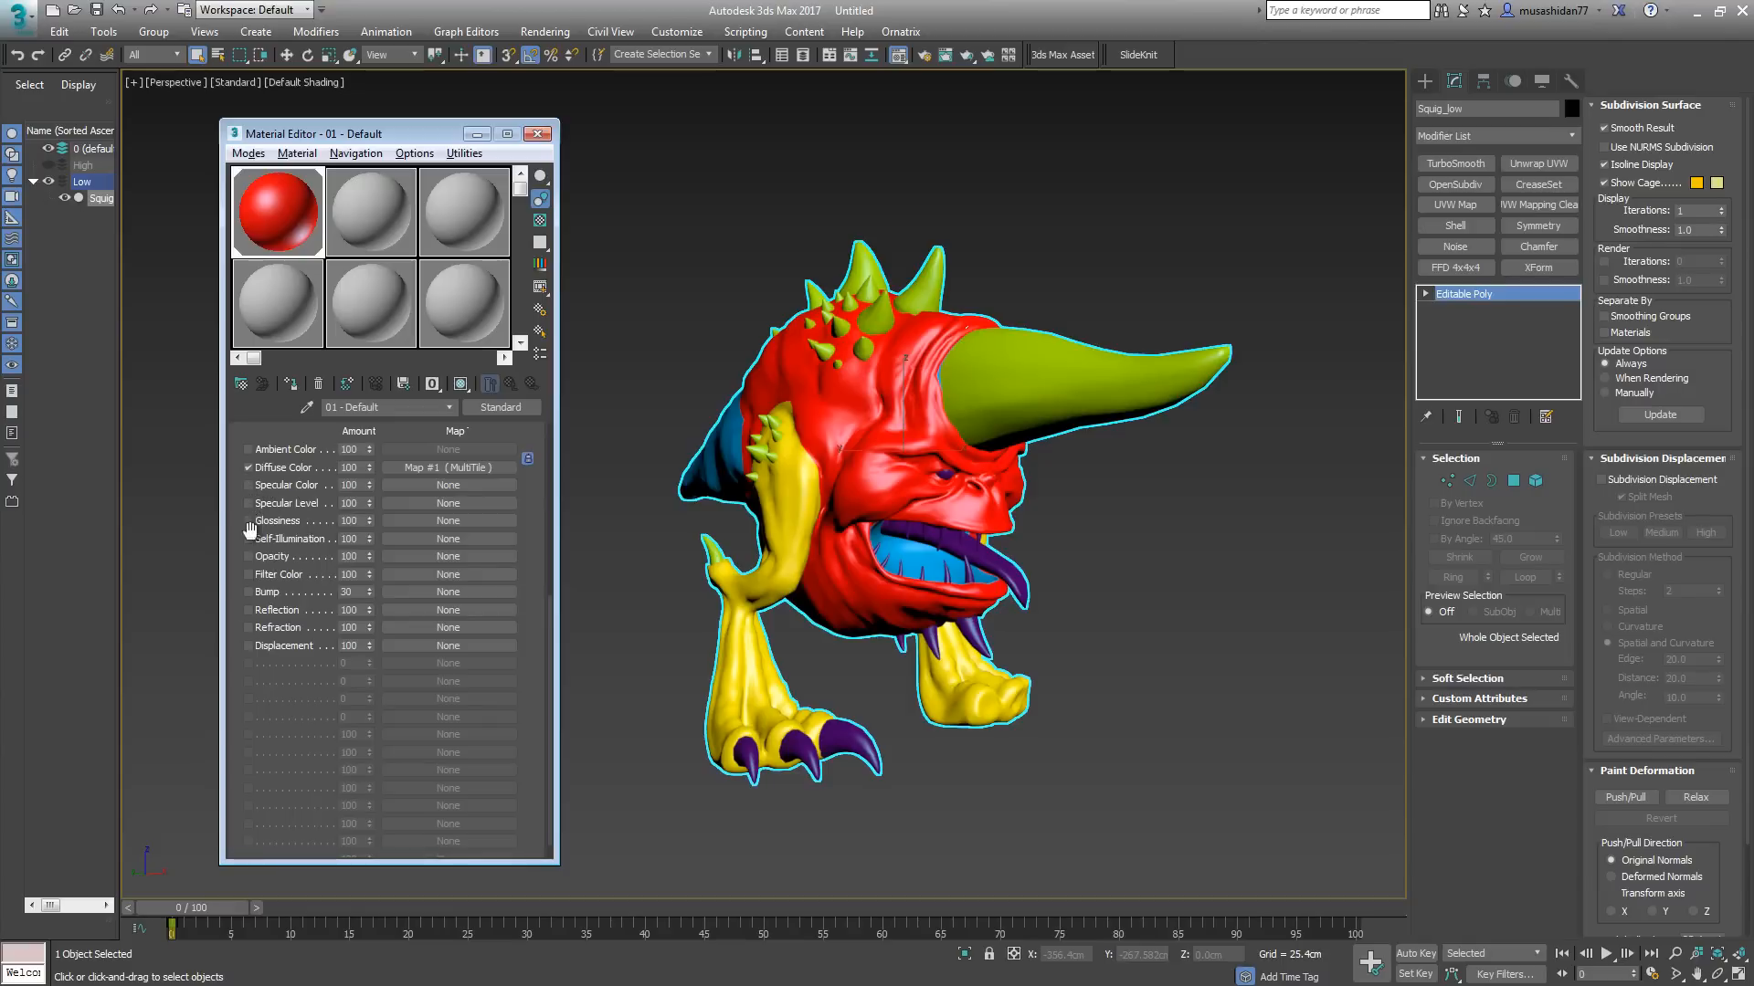
{"action": "mouse_move", "coordinate": [252, 601]}
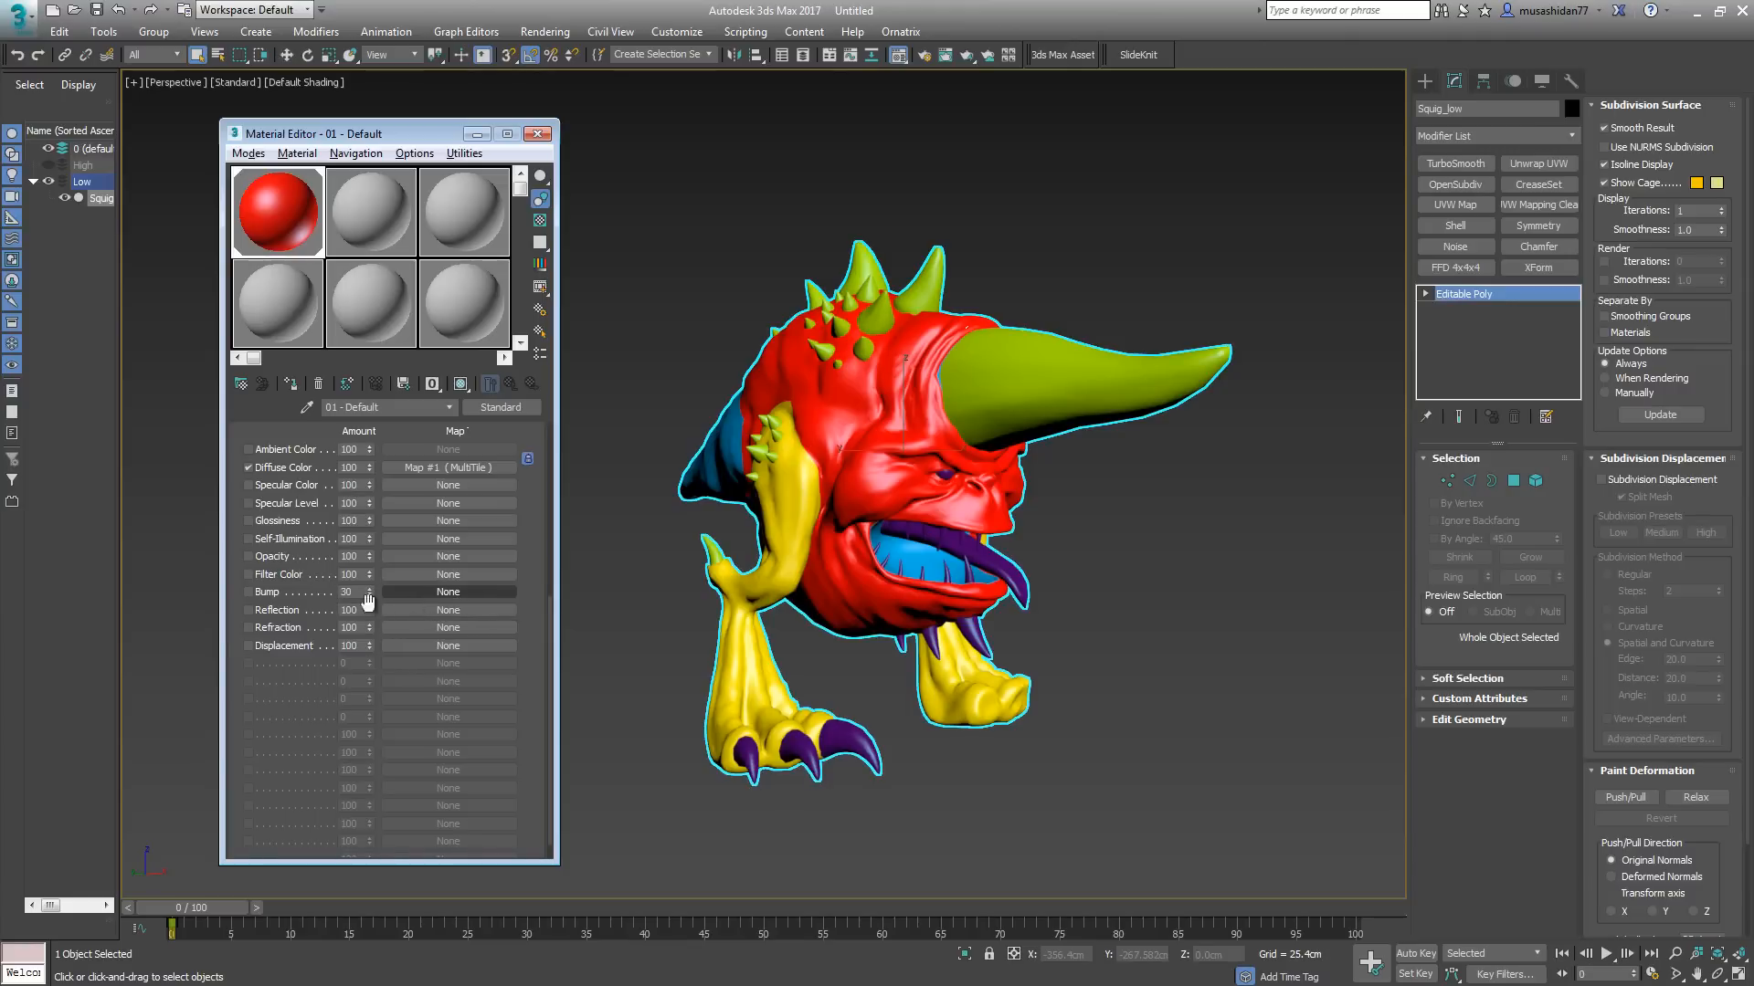
{"action": "mouse_move", "coordinate": [420, 592]}
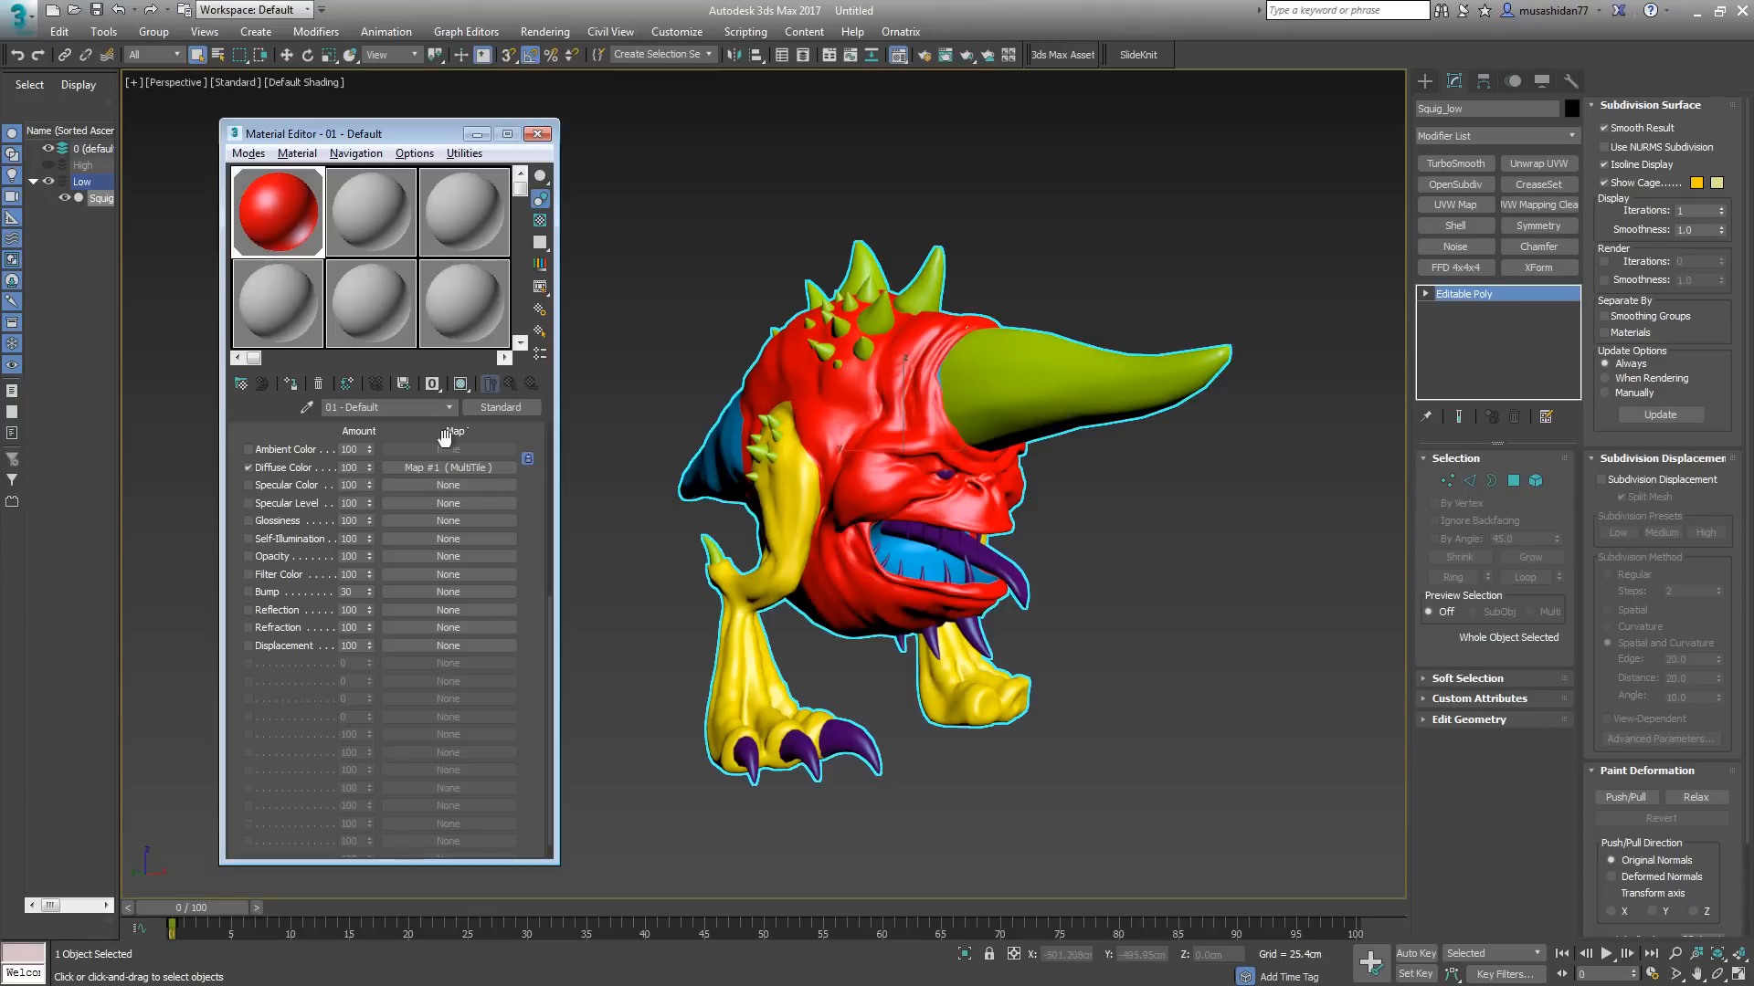
Step: Re-enter the diffuse MultiTile map and cancel the image browser, keeping tile 1001 loaded
{"action": "left_click", "coordinate": [448, 468]}
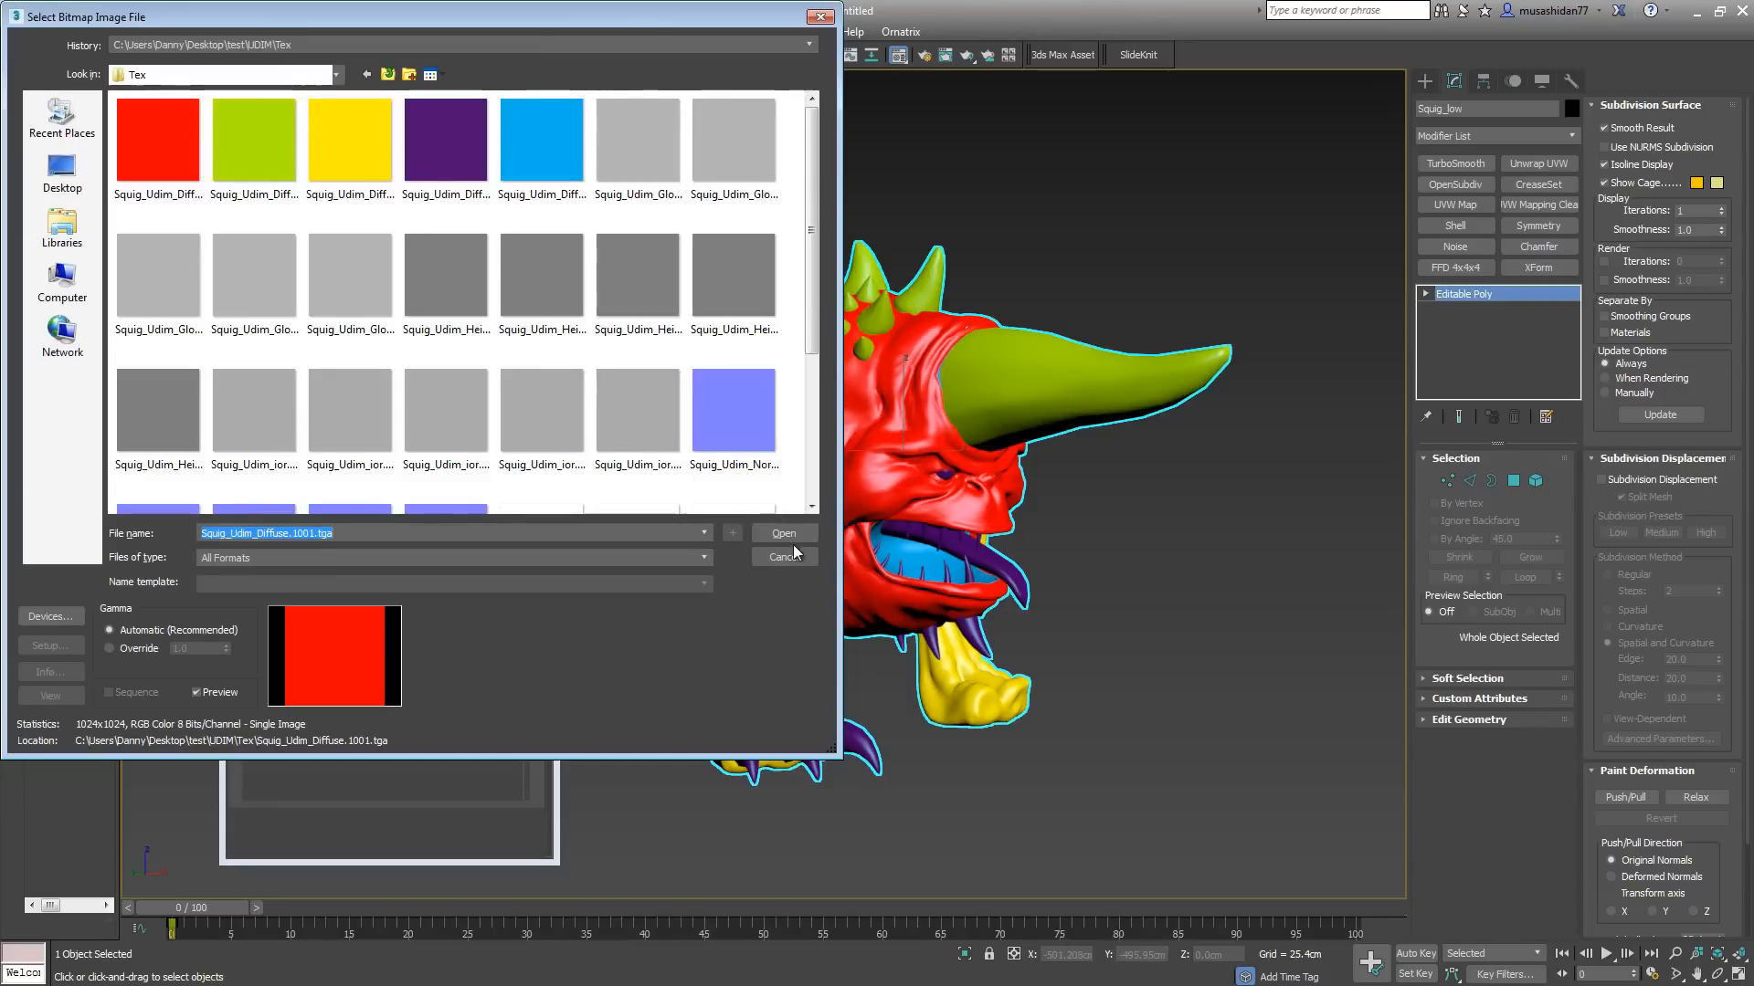
{"action": "left_click", "coordinate": [784, 533]}
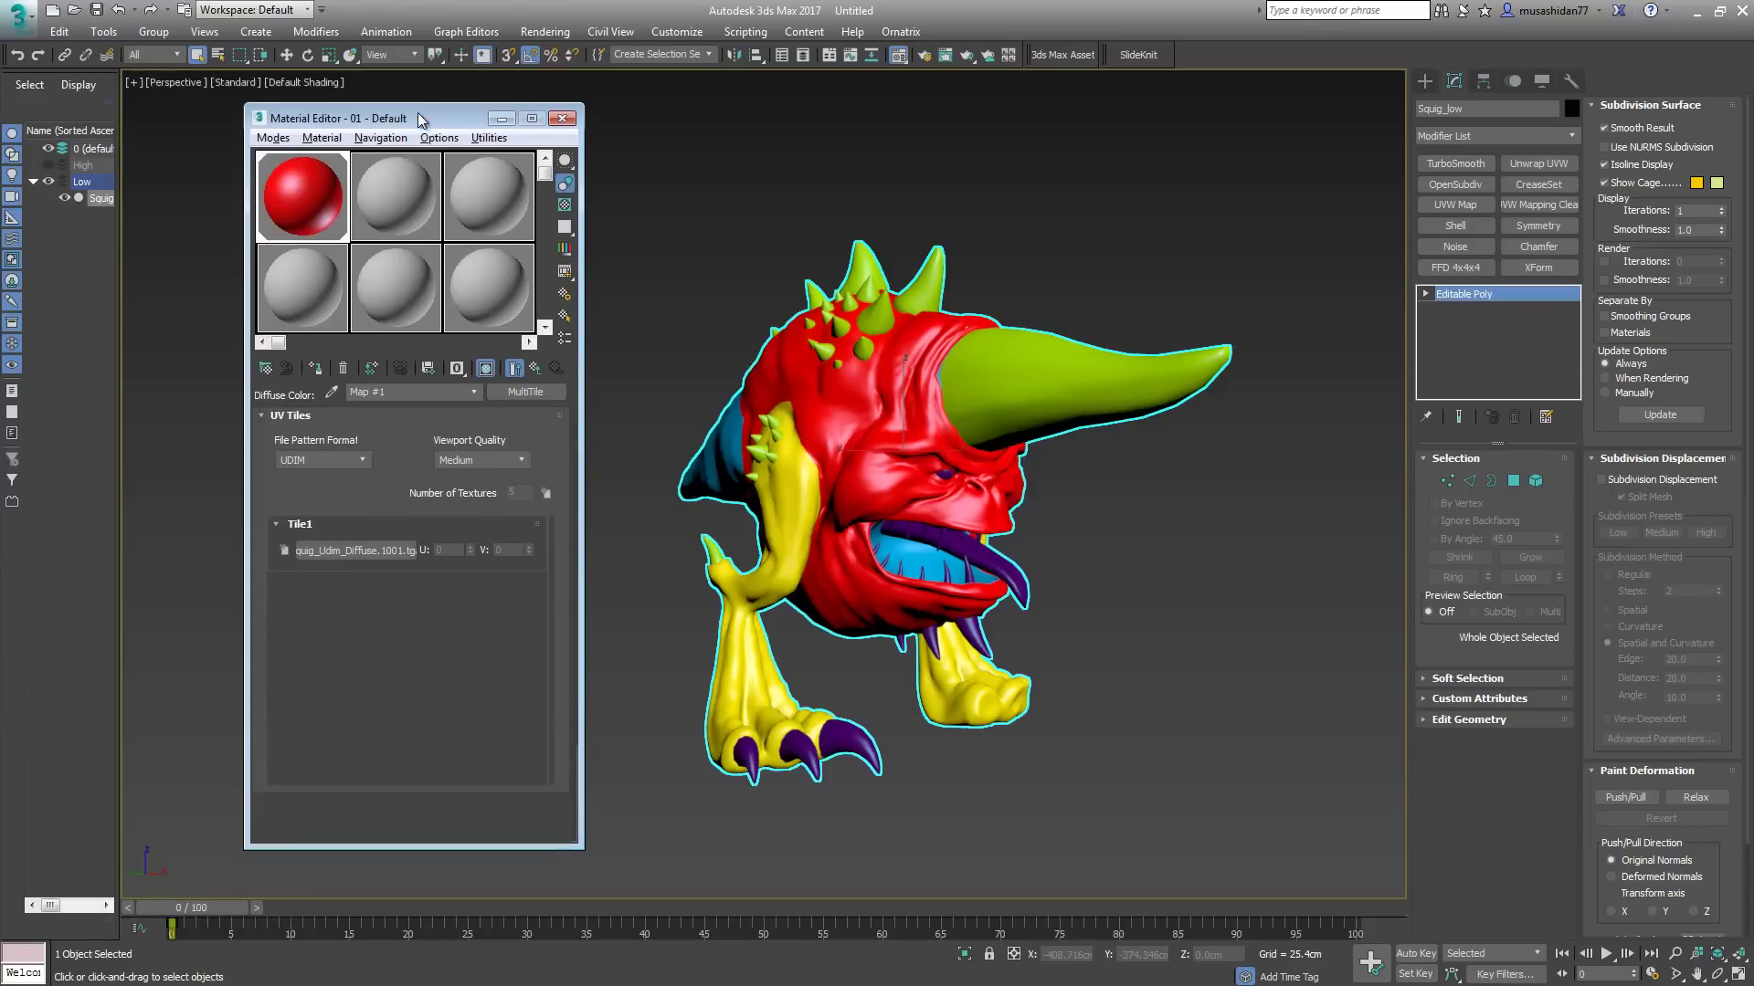
{"action": "mouse_move", "coordinate": [413, 119]}
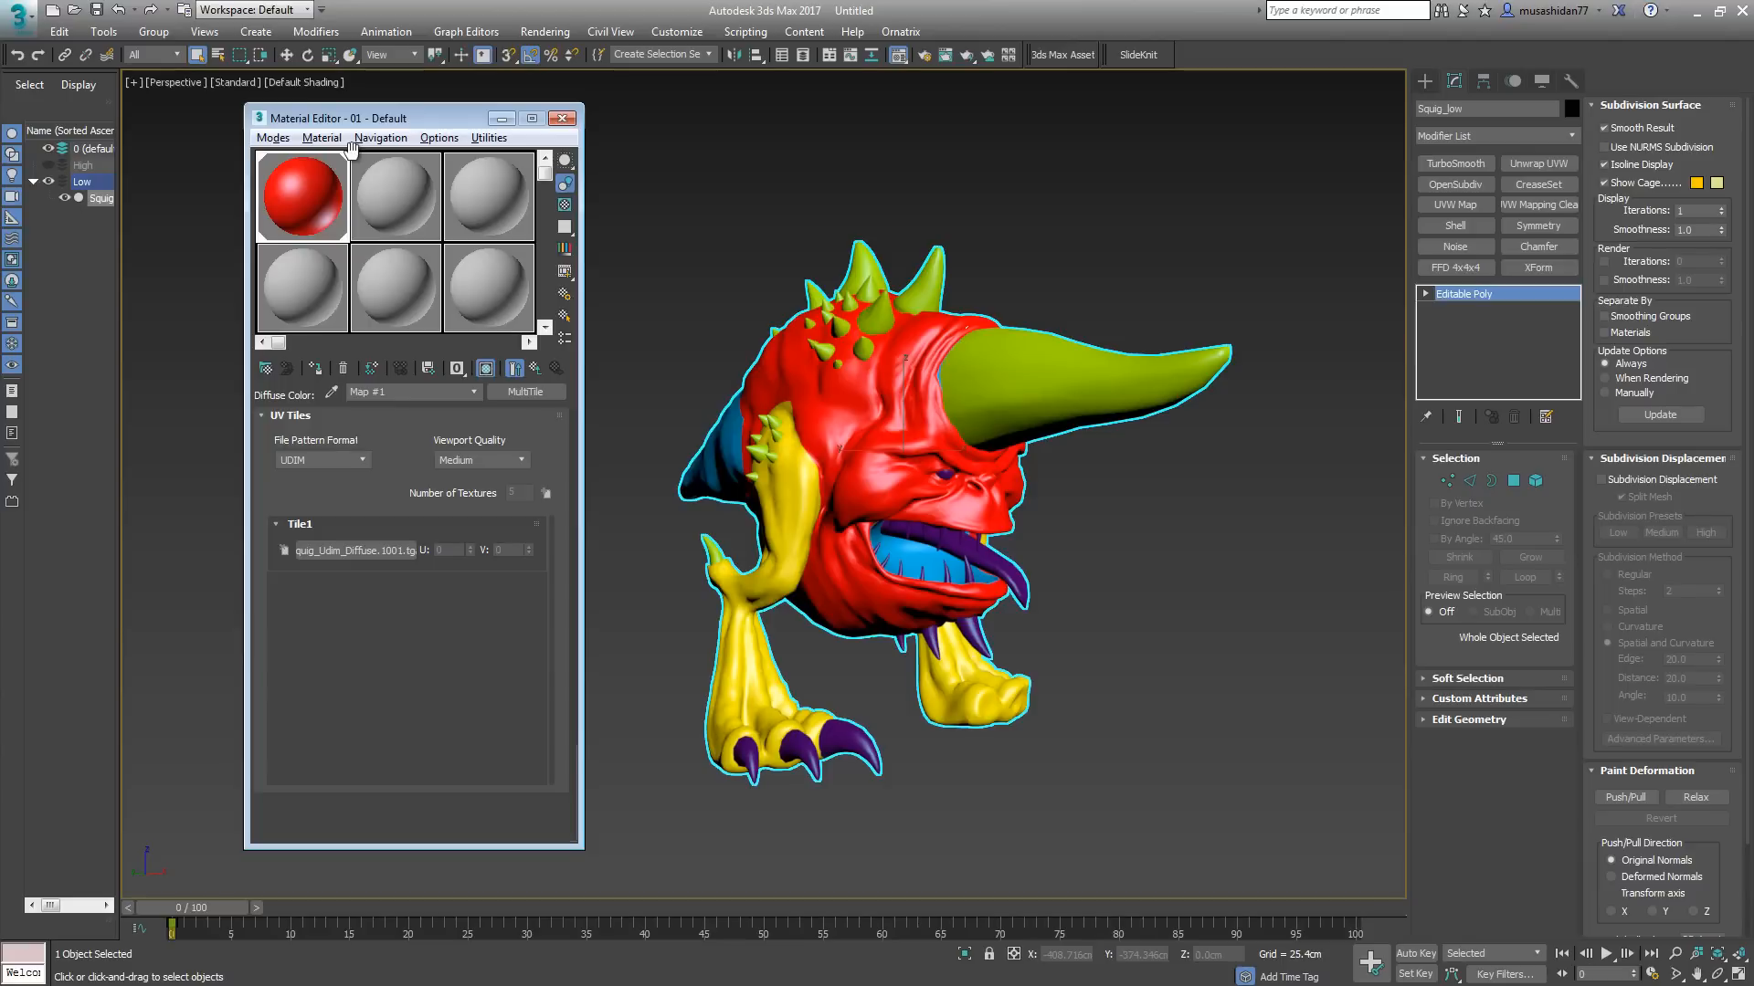
{"action": "mouse_move", "coordinate": [636, 47]}
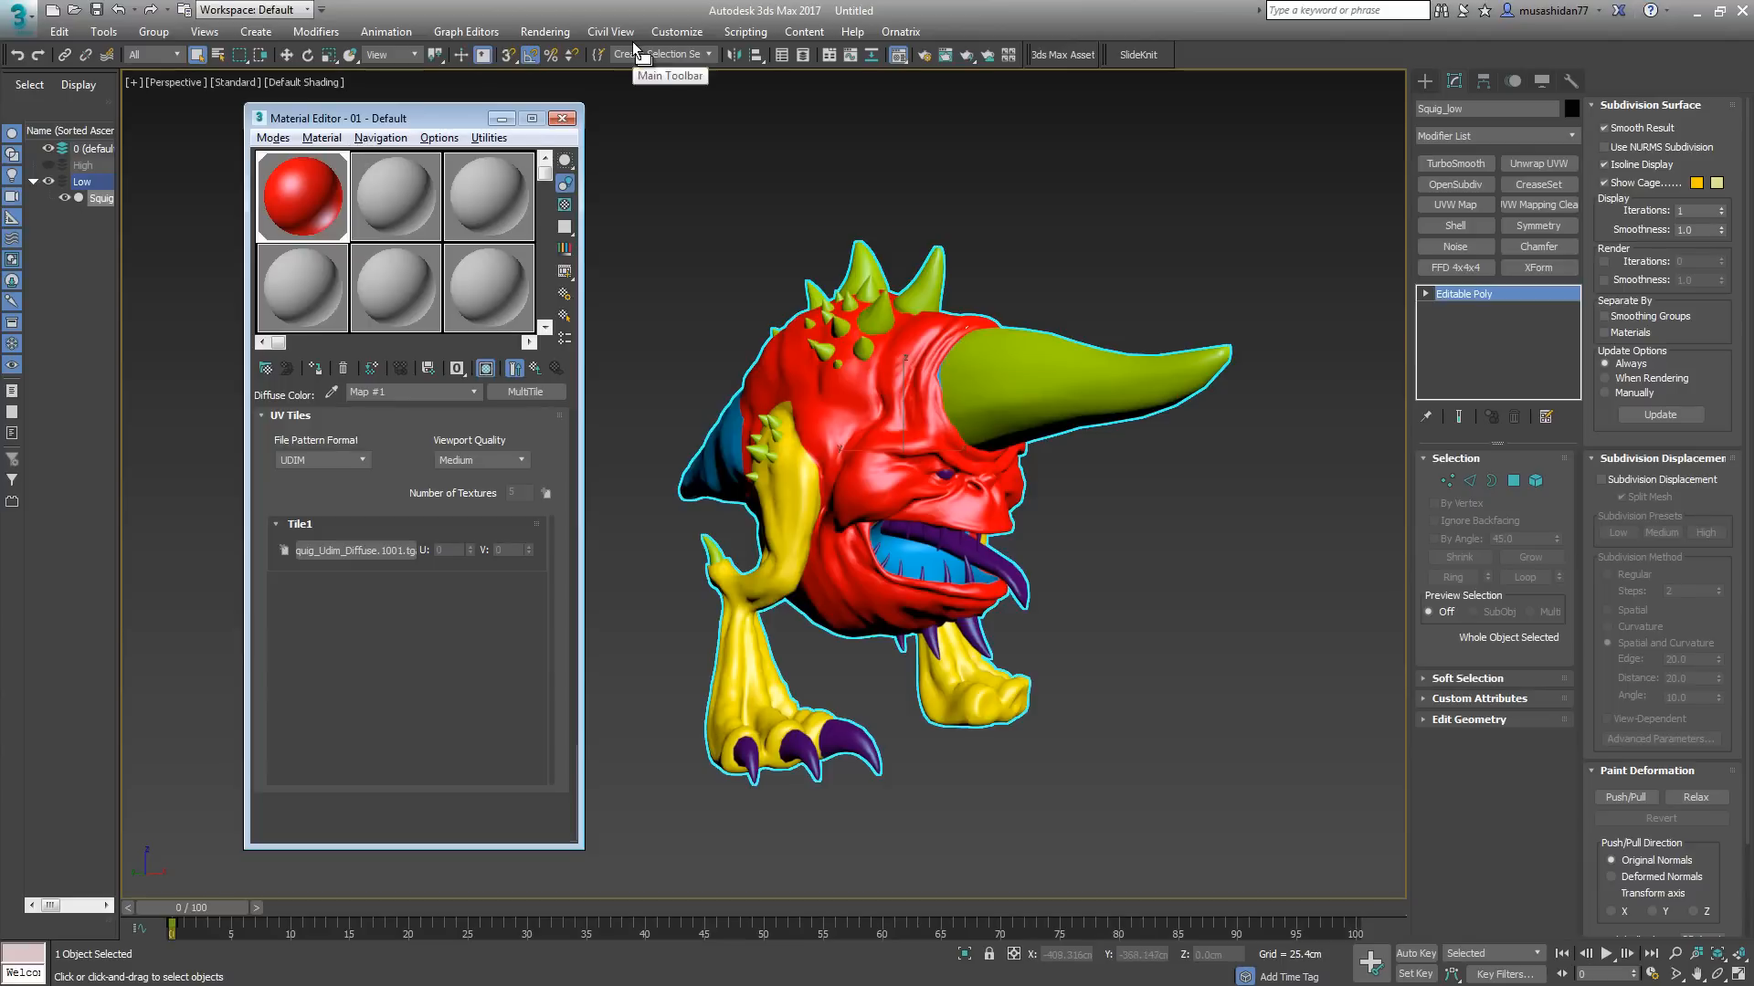